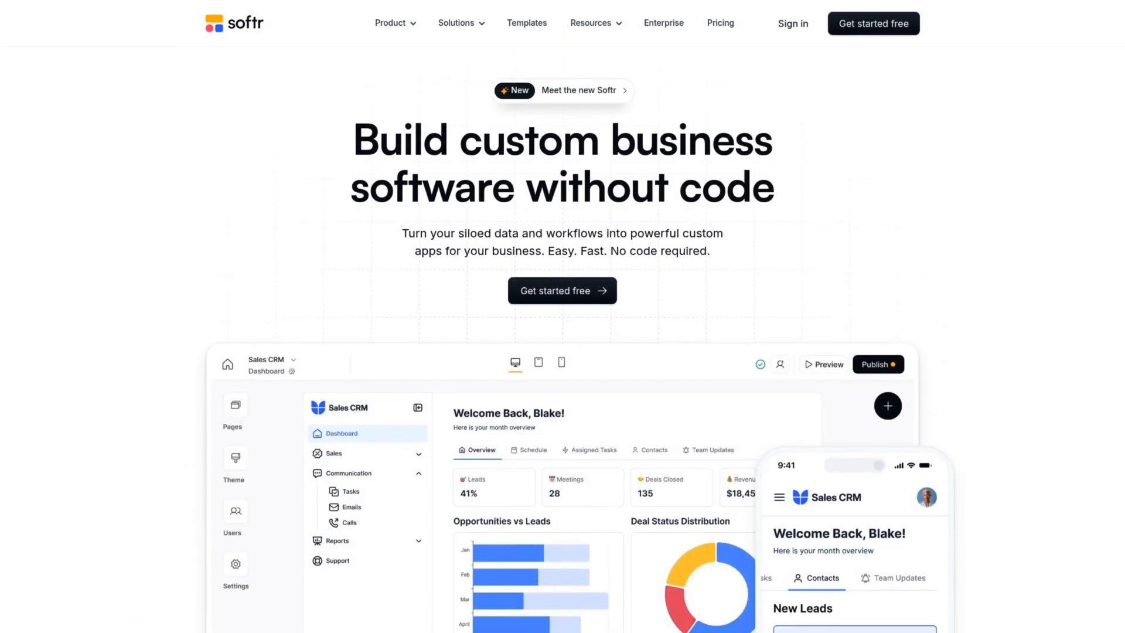
Step: Scroll down the Softr homepage before heading to the templates page
scroll(down, 3)
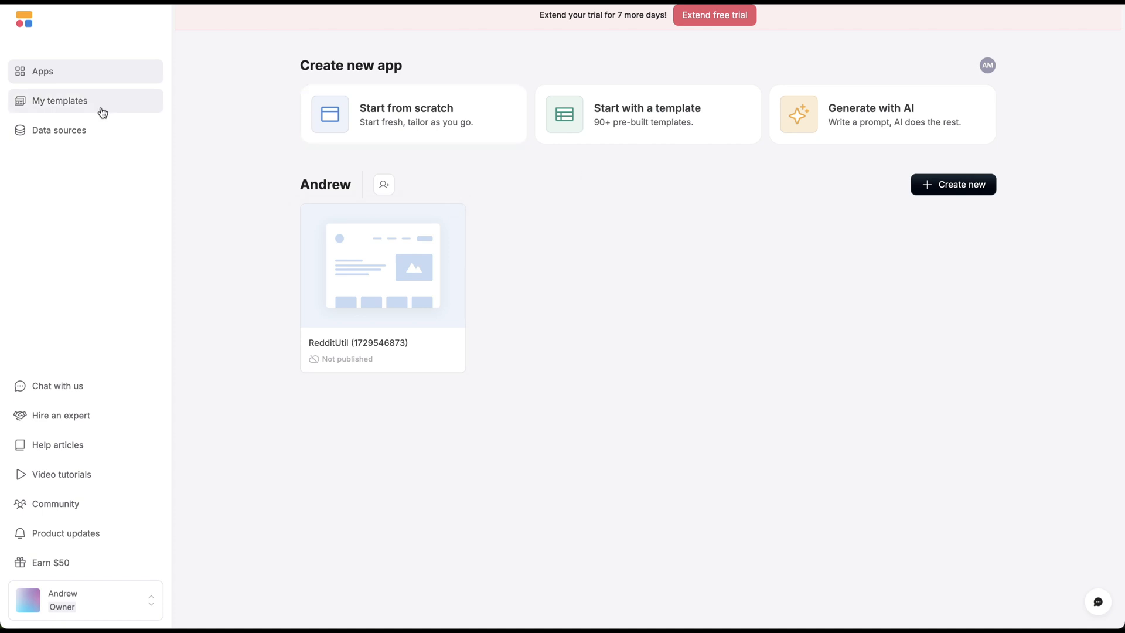
mouse_move(131, 127)
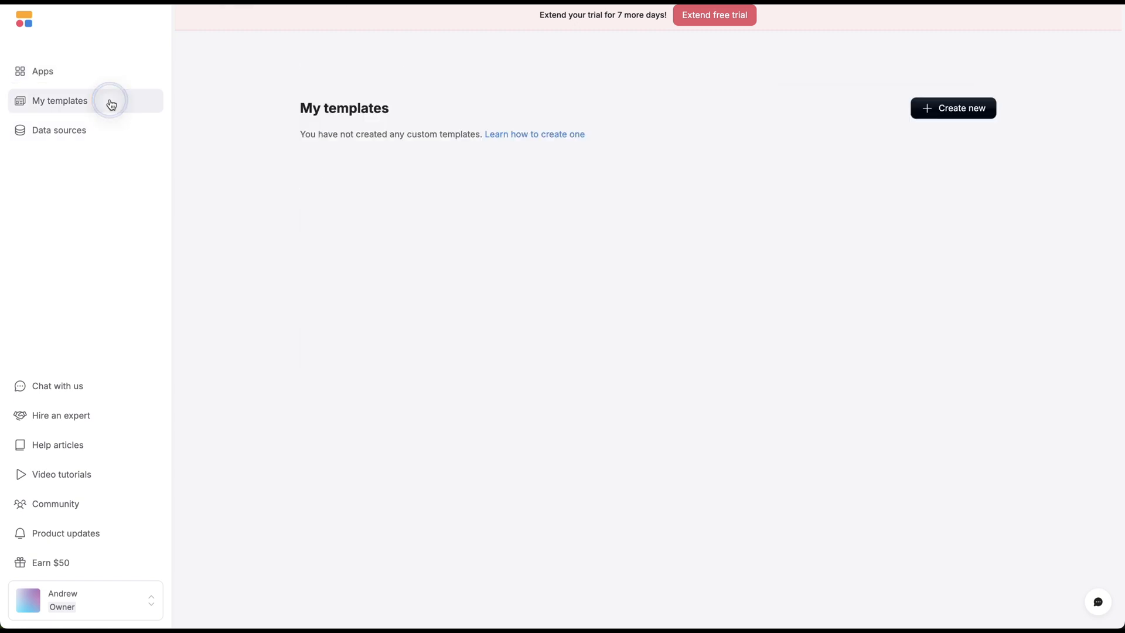
mouse_move(68, 71)
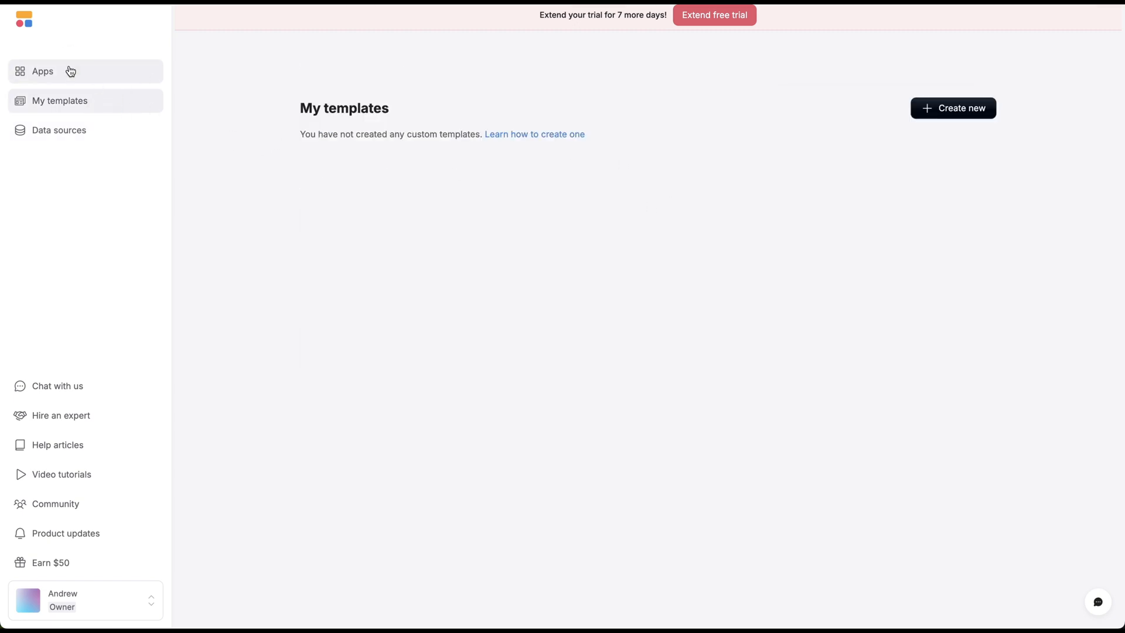
Step: Start a new AI-generated app and settle on Directory as the app type
click(41, 70)
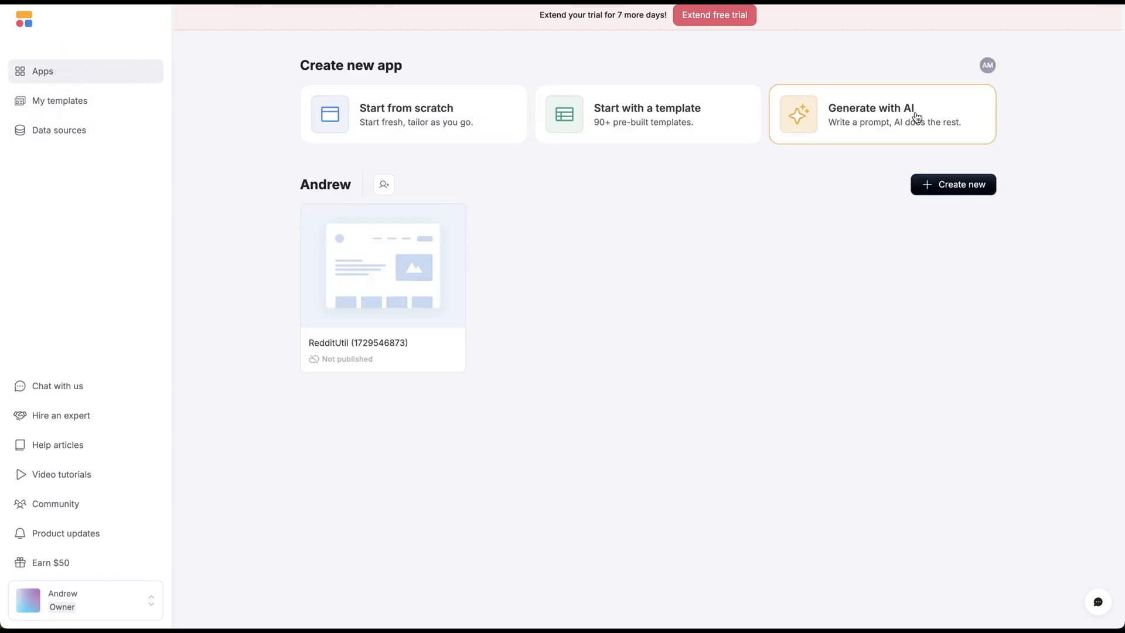
click(914, 115)
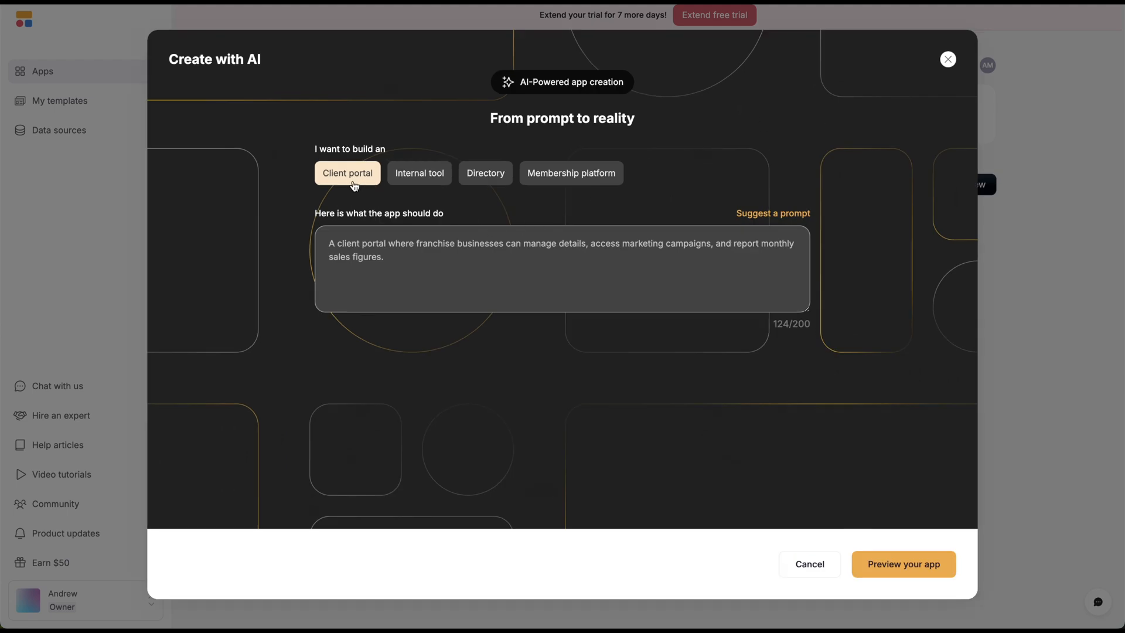
mouse_move(419, 178)
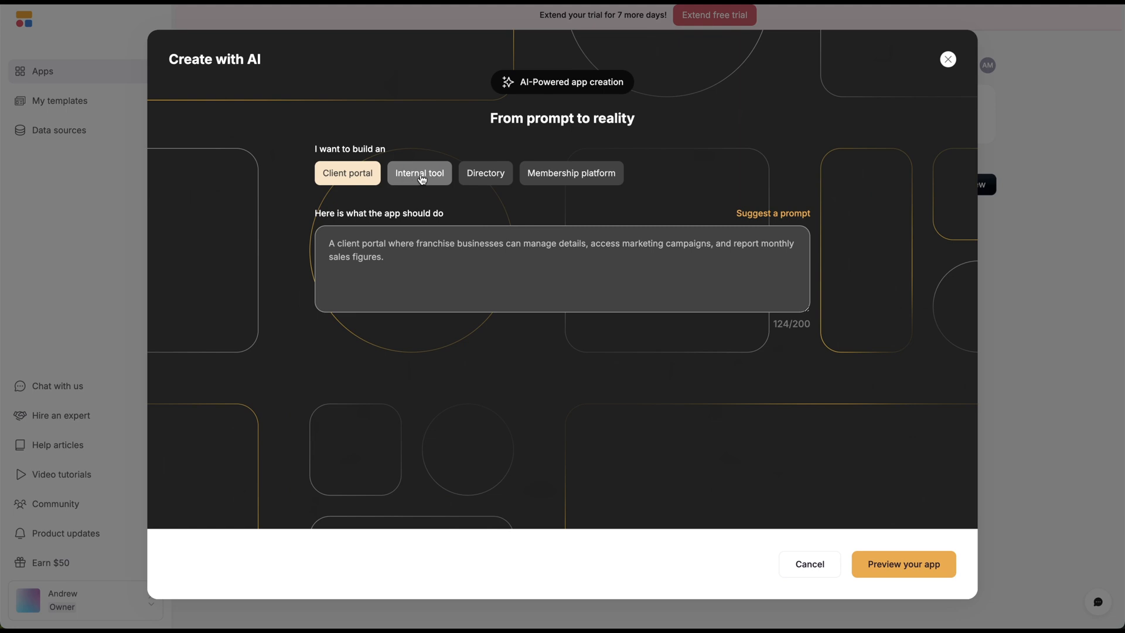
click(485, 174)
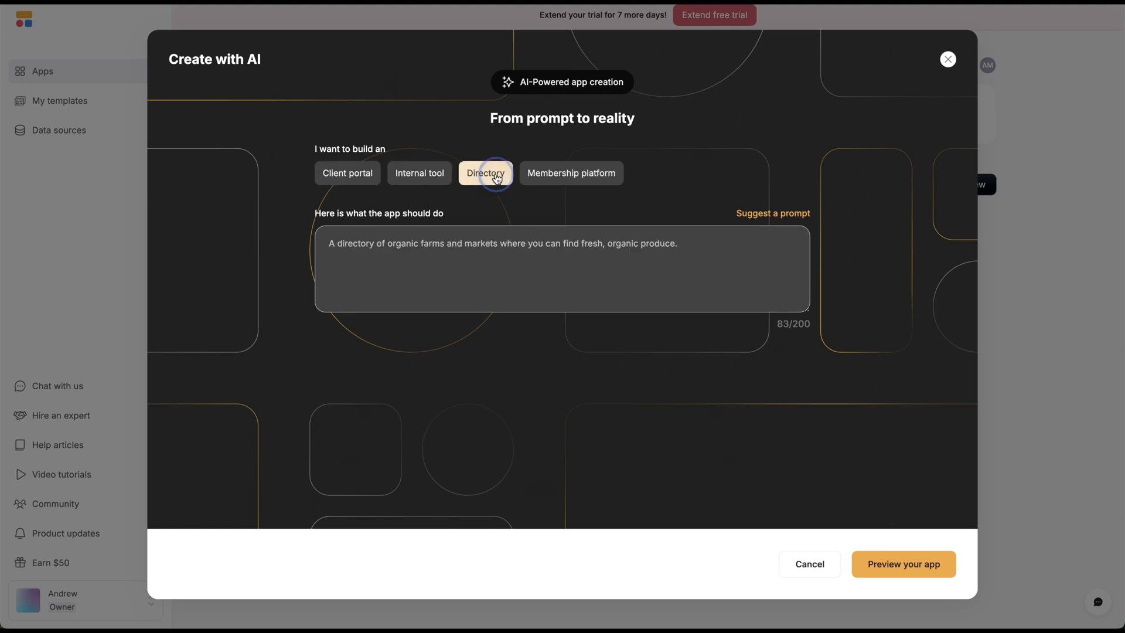
click(572, 173)
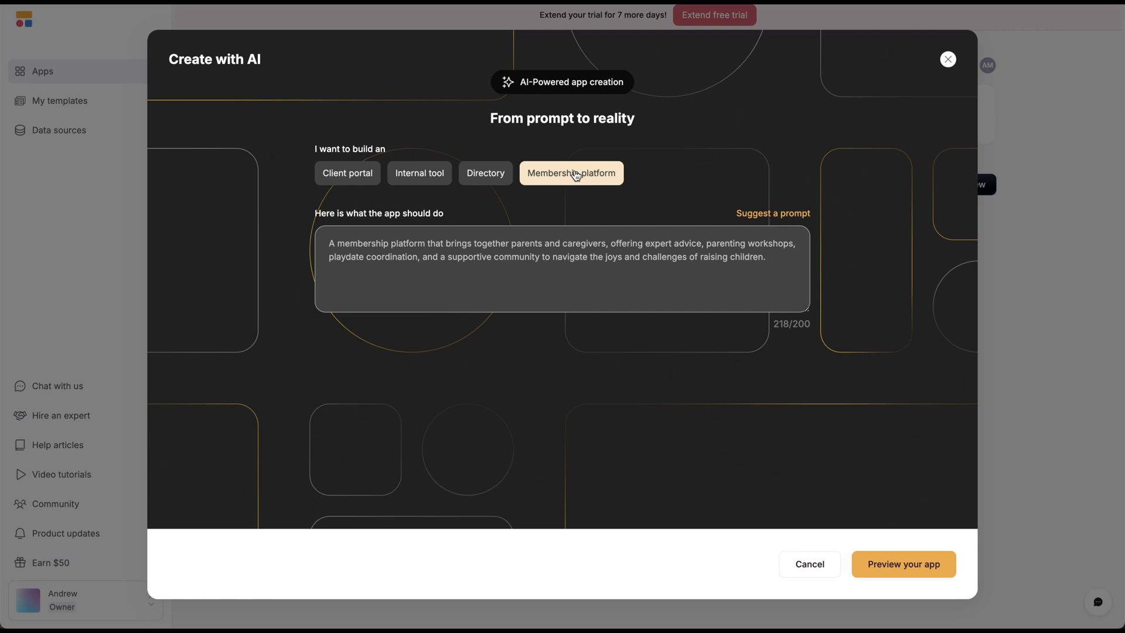
click(485, 174)
text(A directory about the different email marketing tools, like)
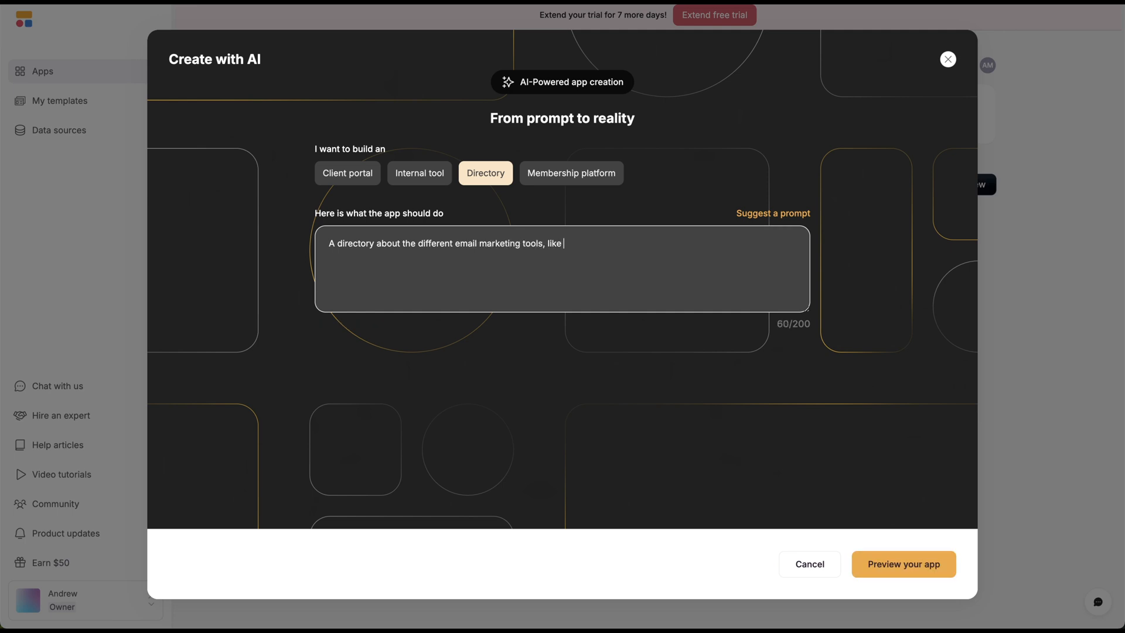
Step: Describe the app as a directory of email marketing tools like Aweber, Kit, Sendfox, Brevo and others
text(Aweber, Kit, Sendfox, Brevo)
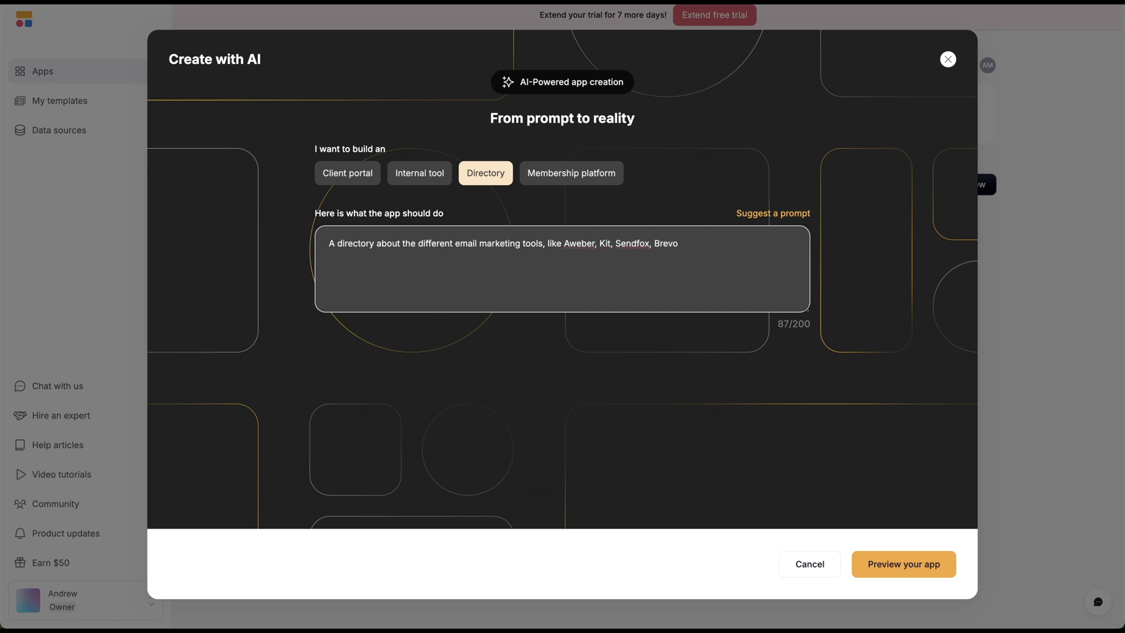
text(and others.)
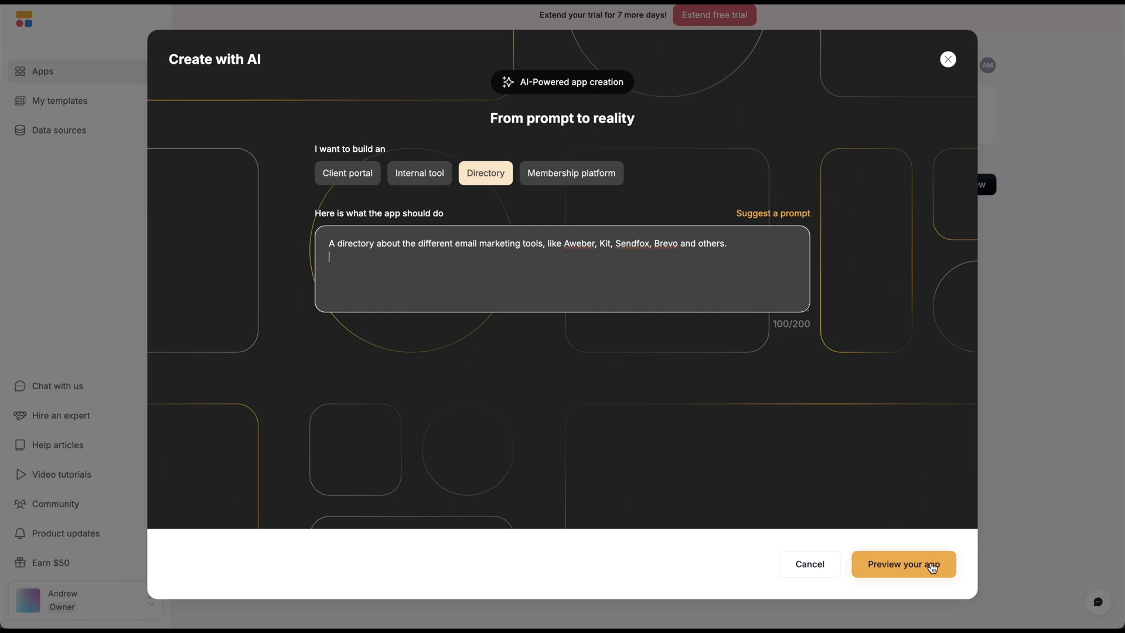
Step: Preview MailMagic, try the Retro and Playful themes, and keep Modern with the purple accent
click(904, 564)
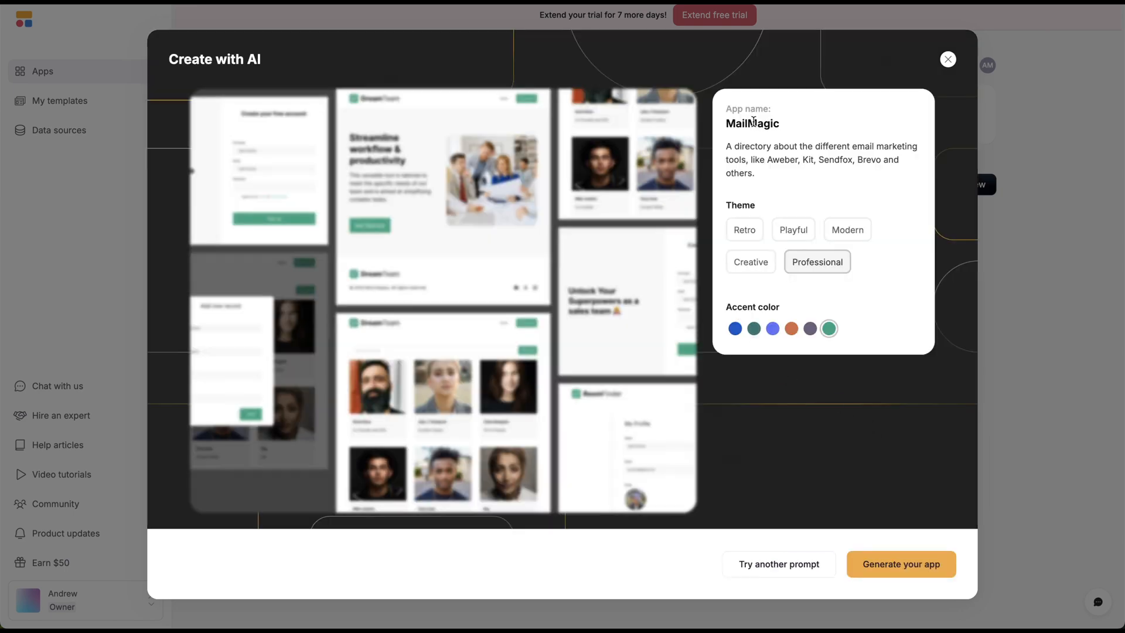
mouse_move(780, 159)
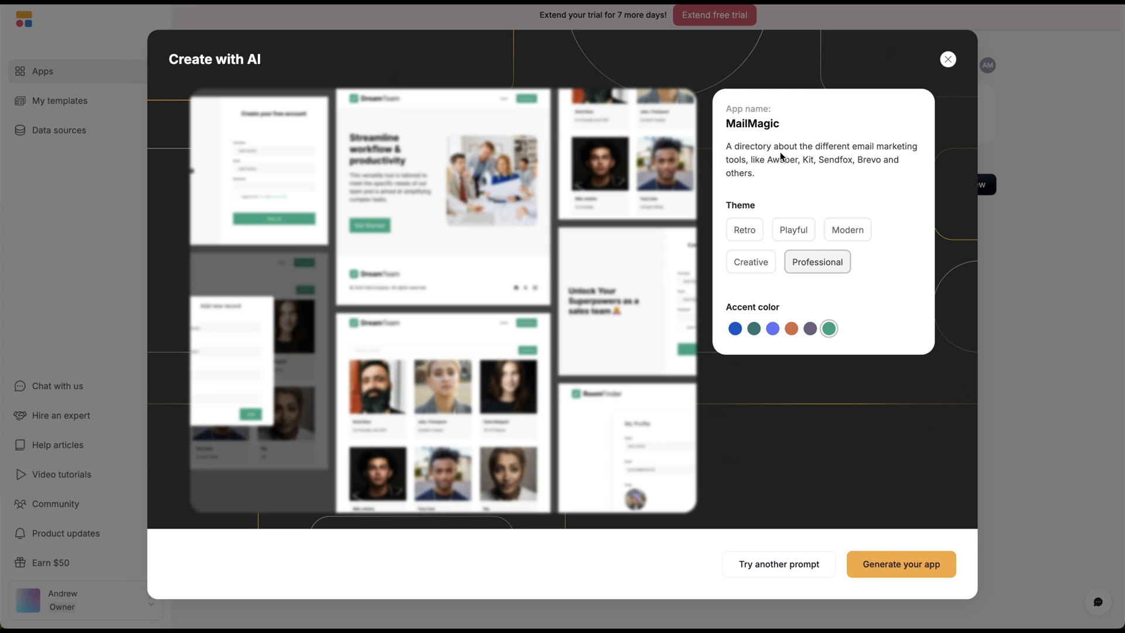
mouse_move(746, 232)
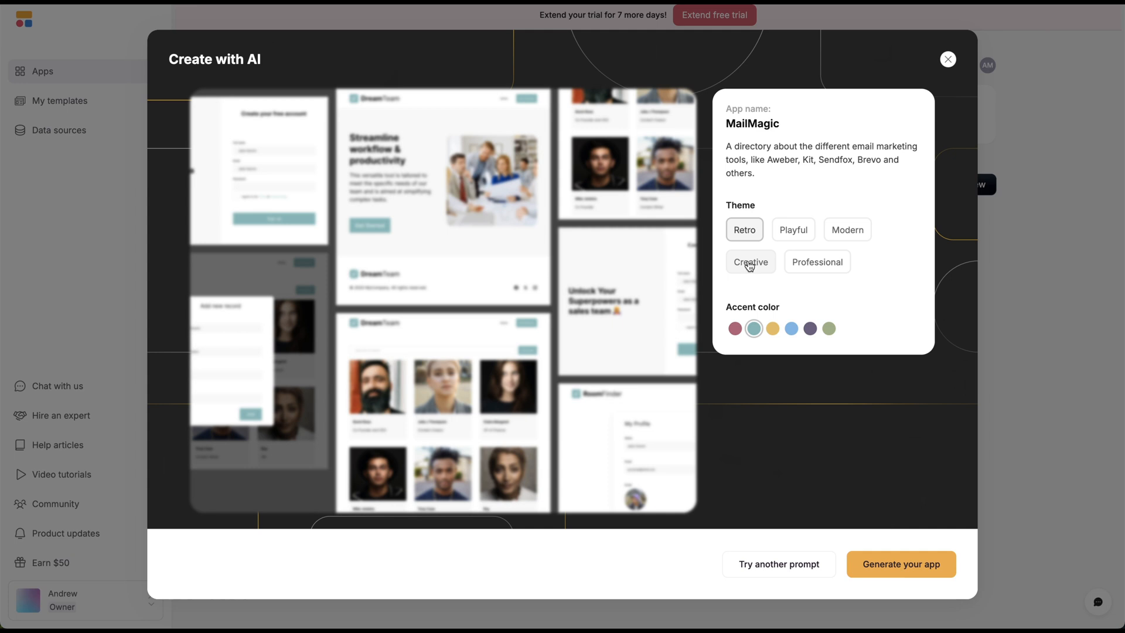
click(818, 262)
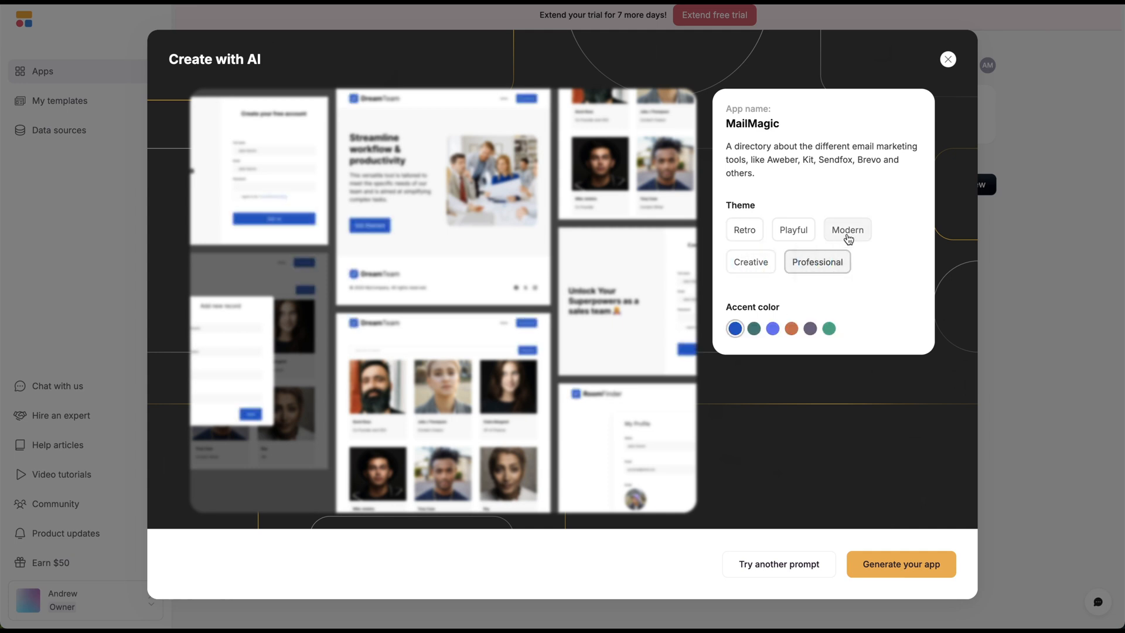
click(745, 230)
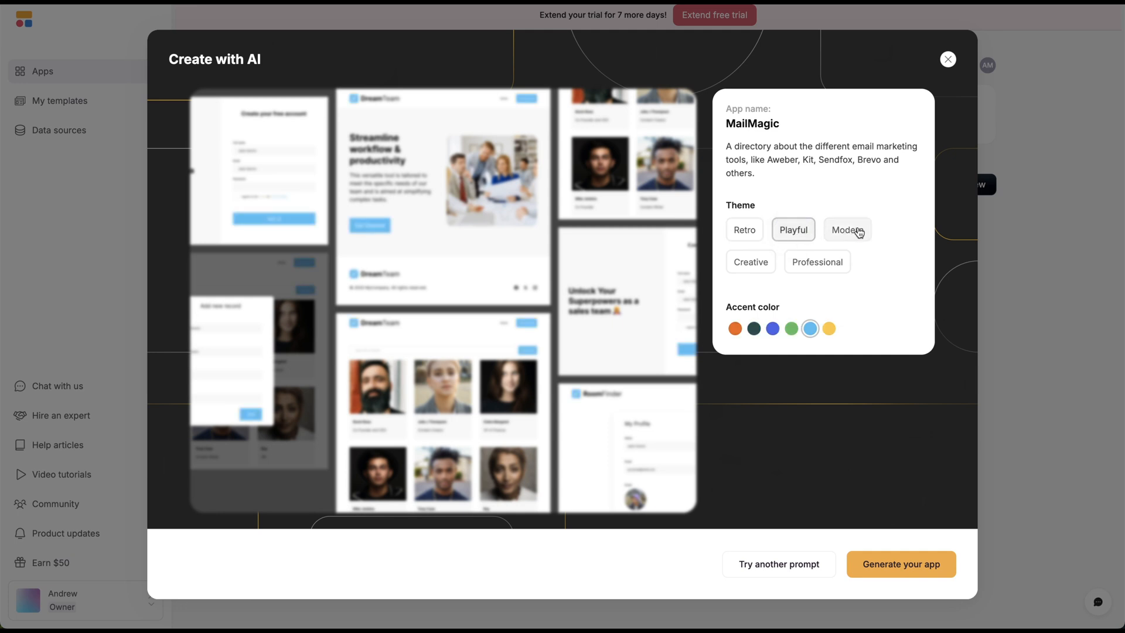
click(848, 230)
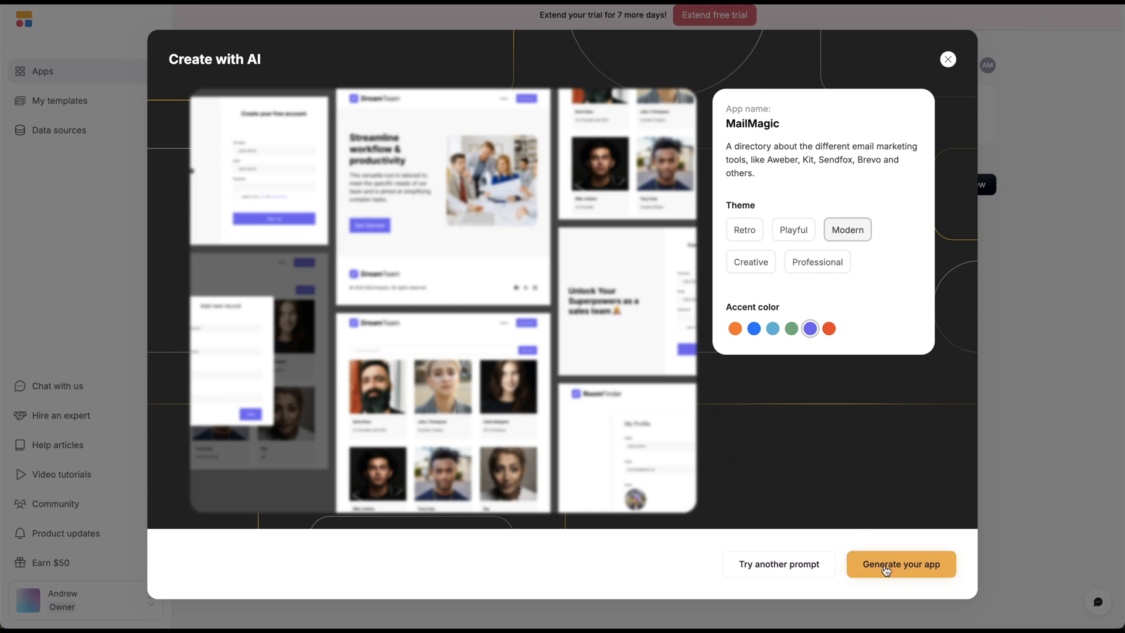
Step: Generate the app, then select the home page hero and look through the tools list
click(901, 563)
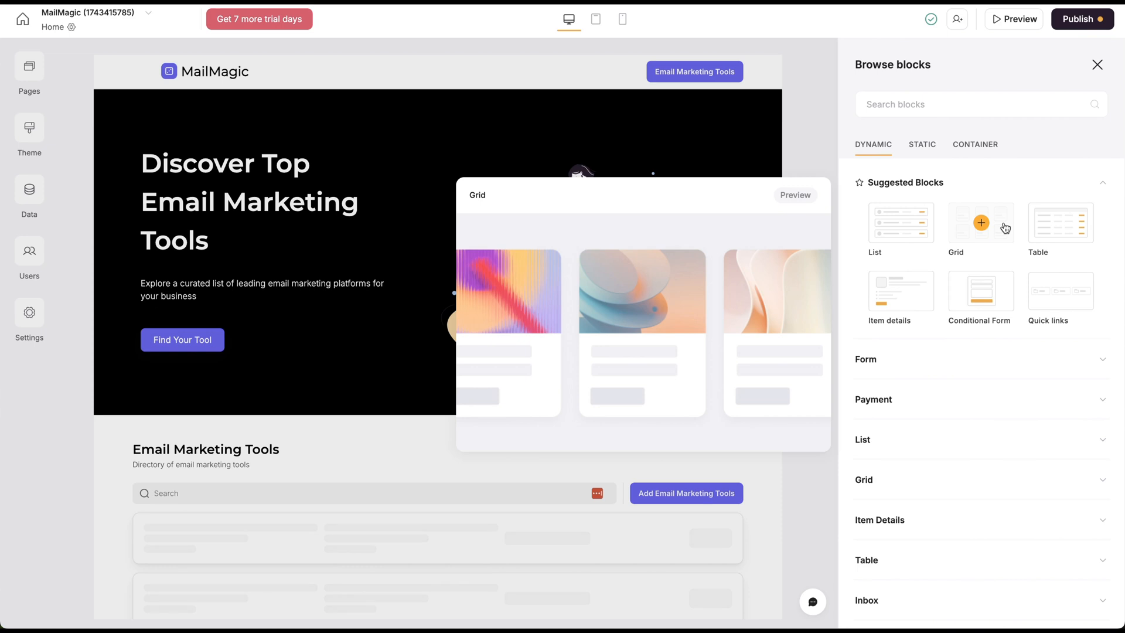
mouse_move(797, 231)
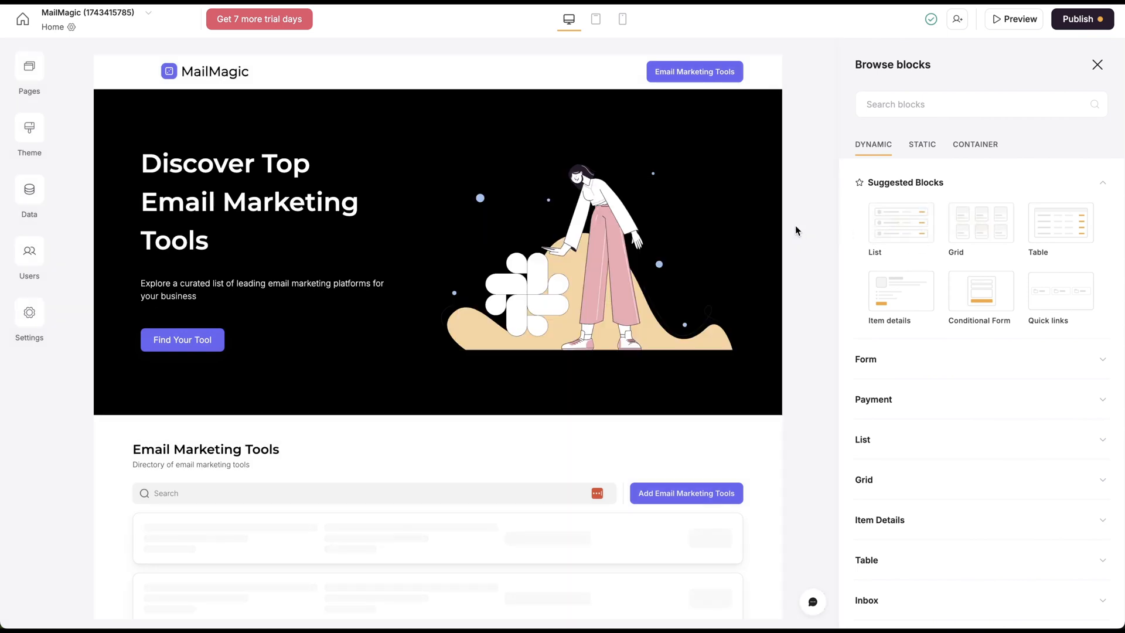
click(575, 265)
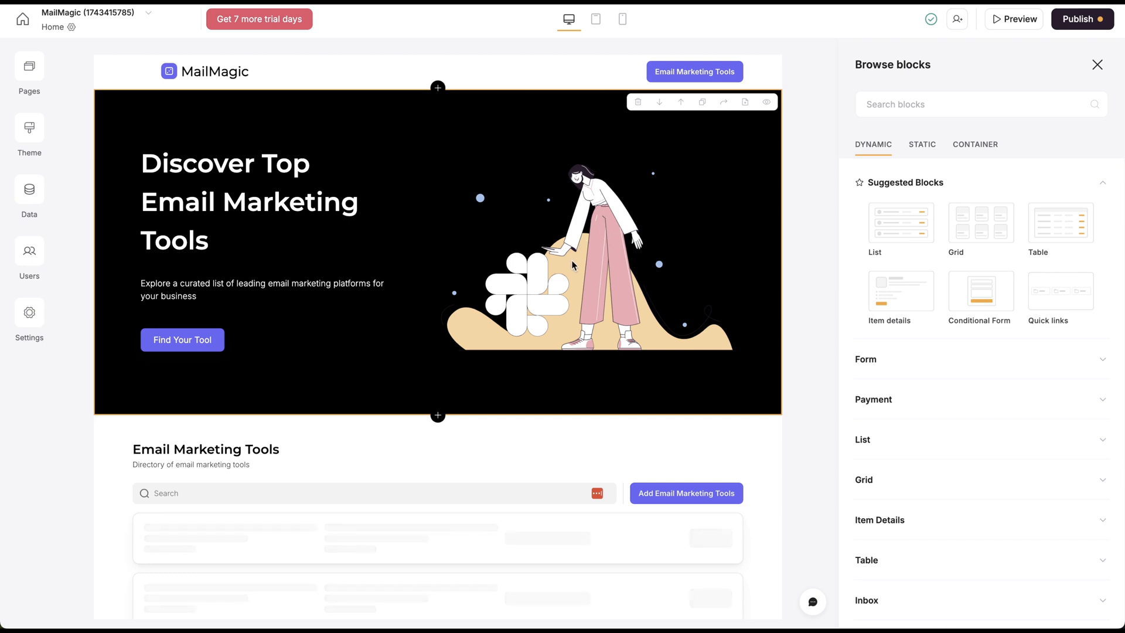
mouse_move(279, 206)
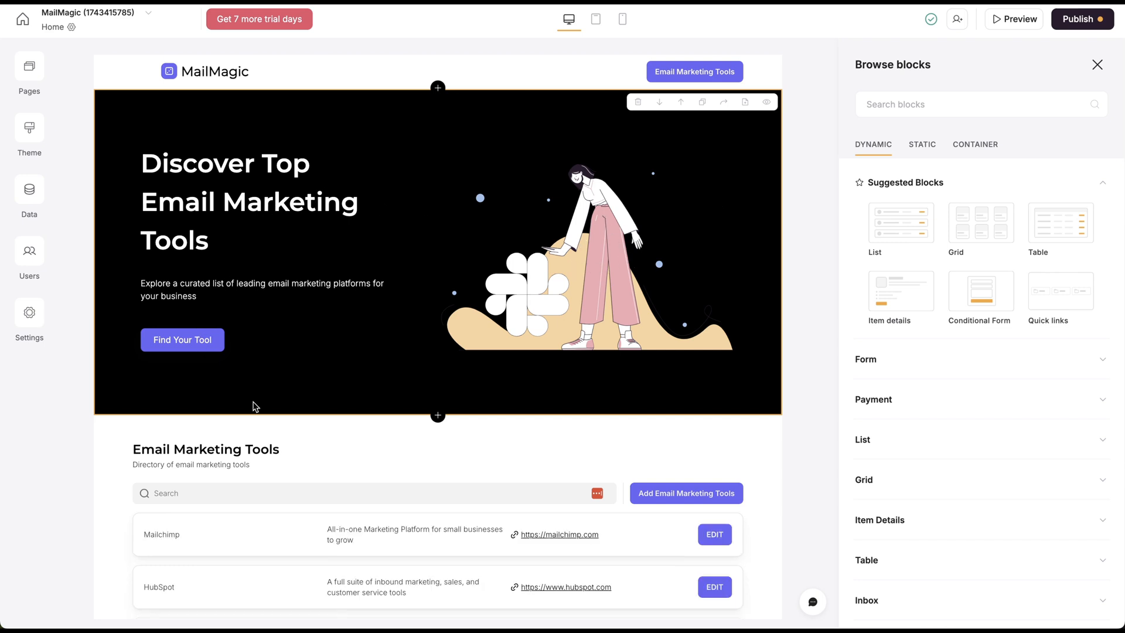
scroll(down, 3)
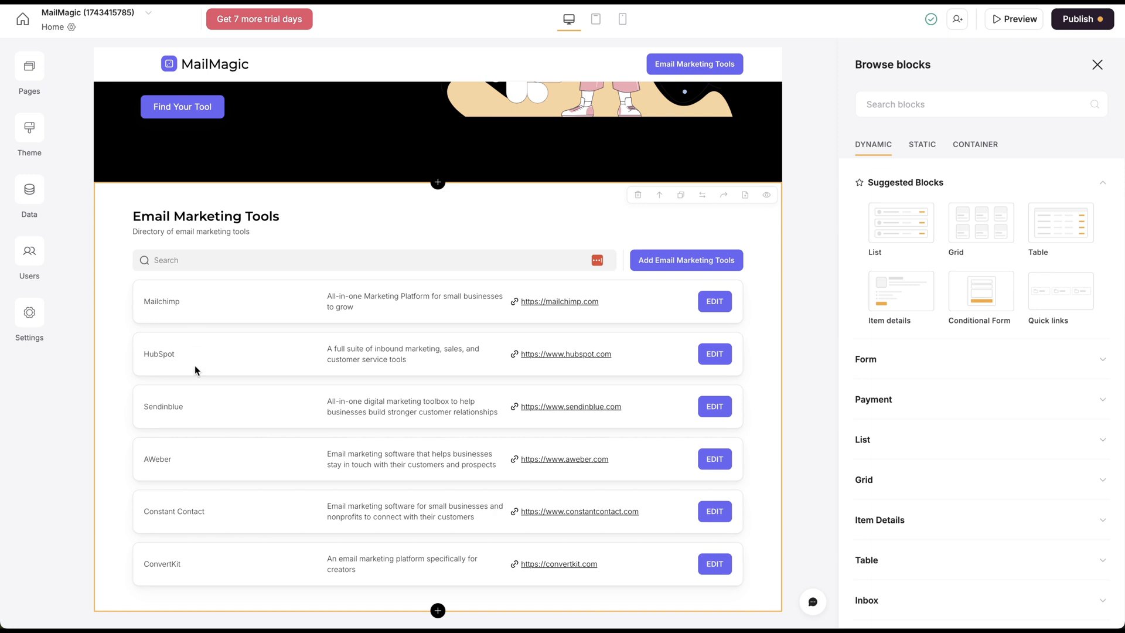
mouse_move(195, 463)
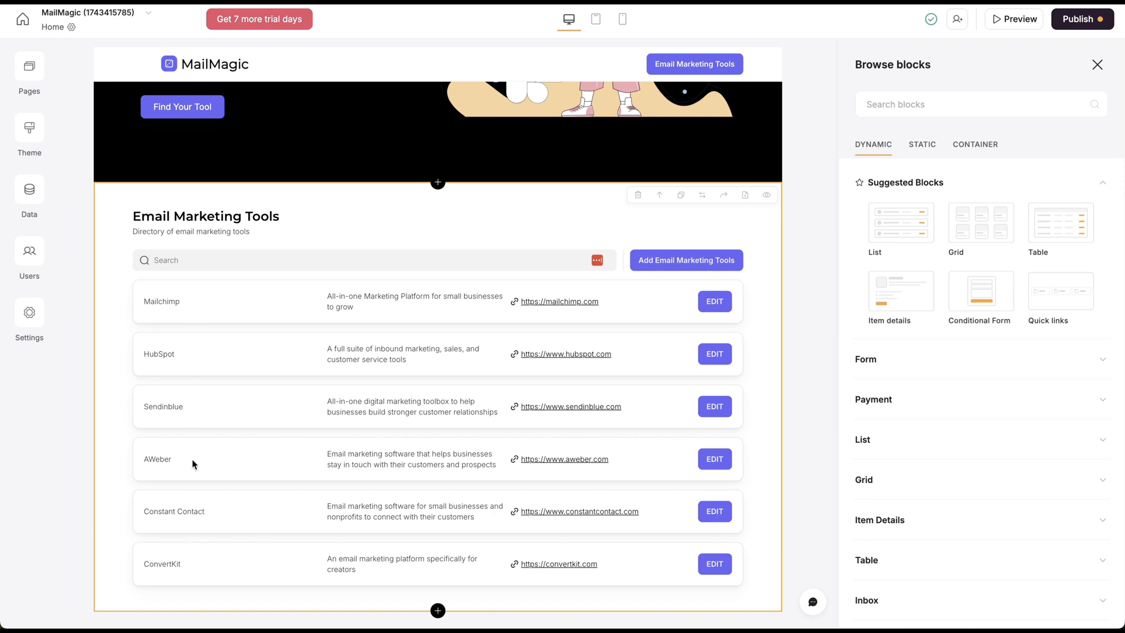
mouse_move(373, 481)
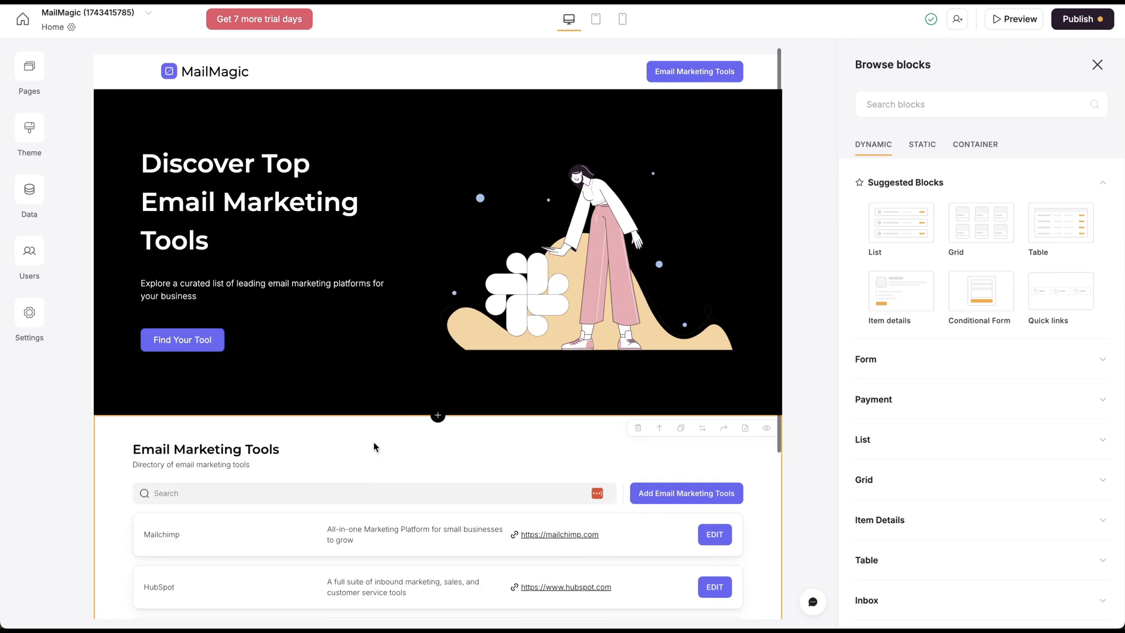
mouse_move(1013, 62)
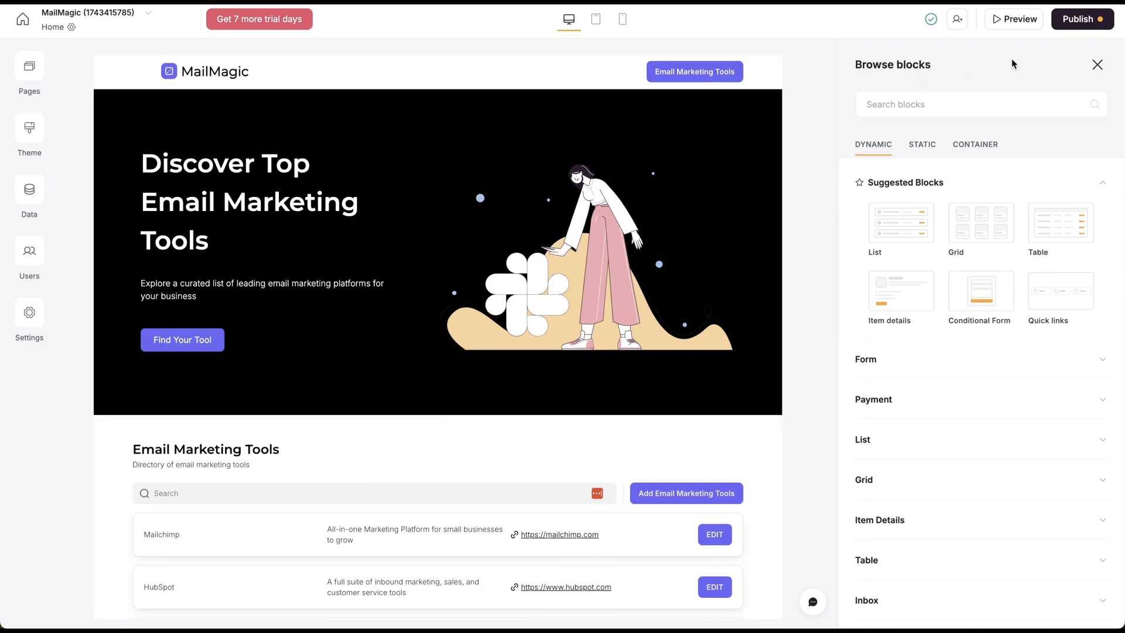
Step: Preview the MailMagic home page as a non-logged-in visitor and scroll through it
click(1014, 19)
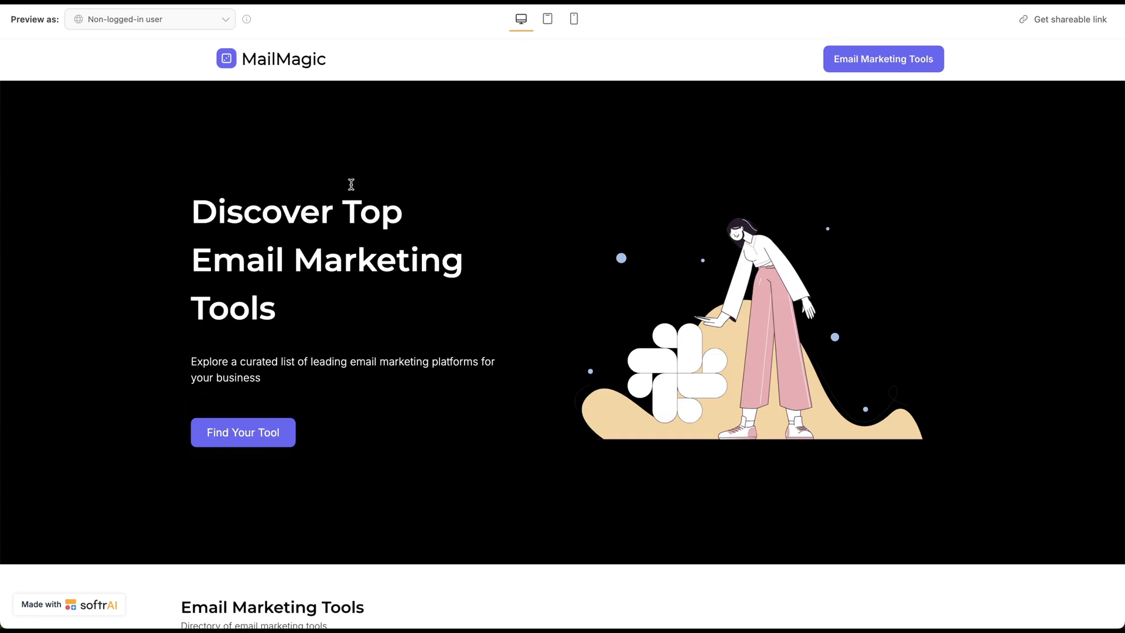
scroll(down, 3)
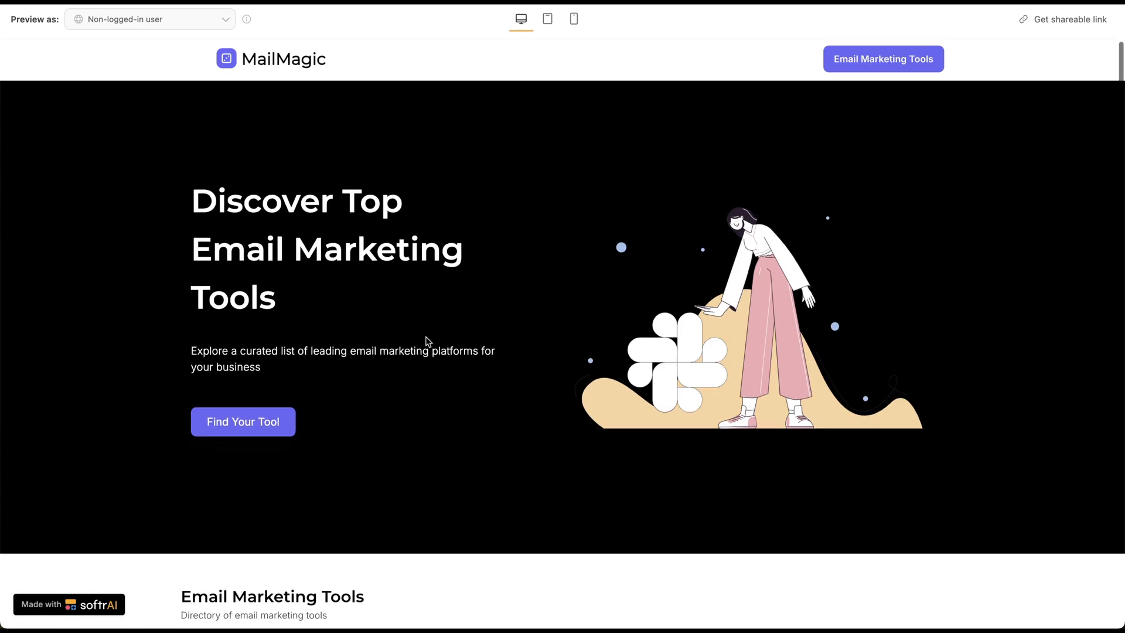
scroll(down, 3)
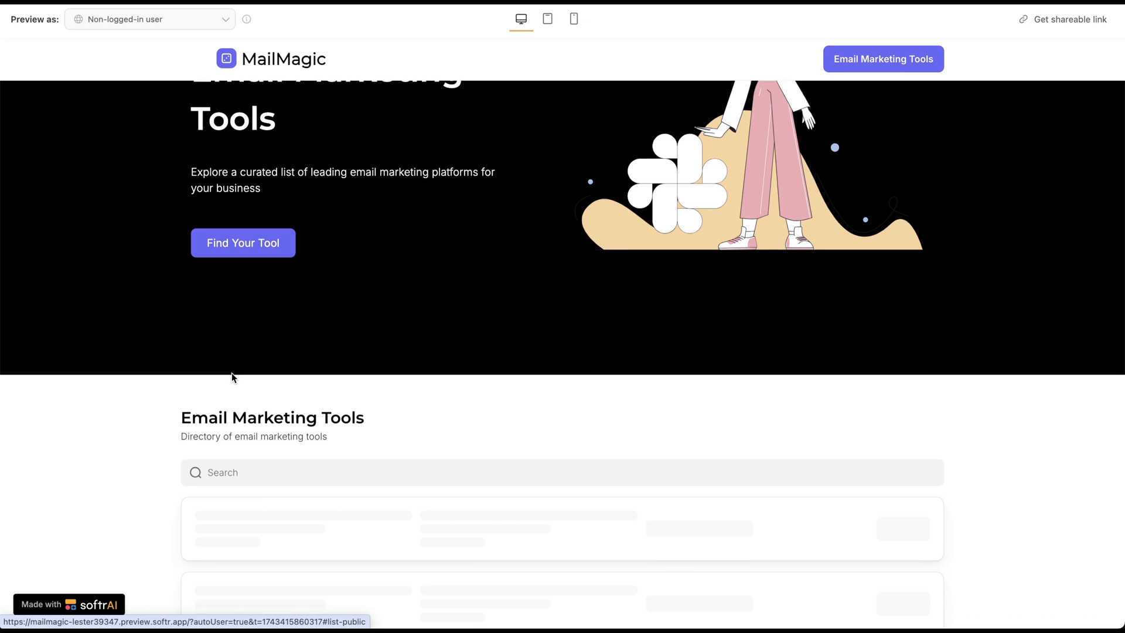
scroll(down, 3)
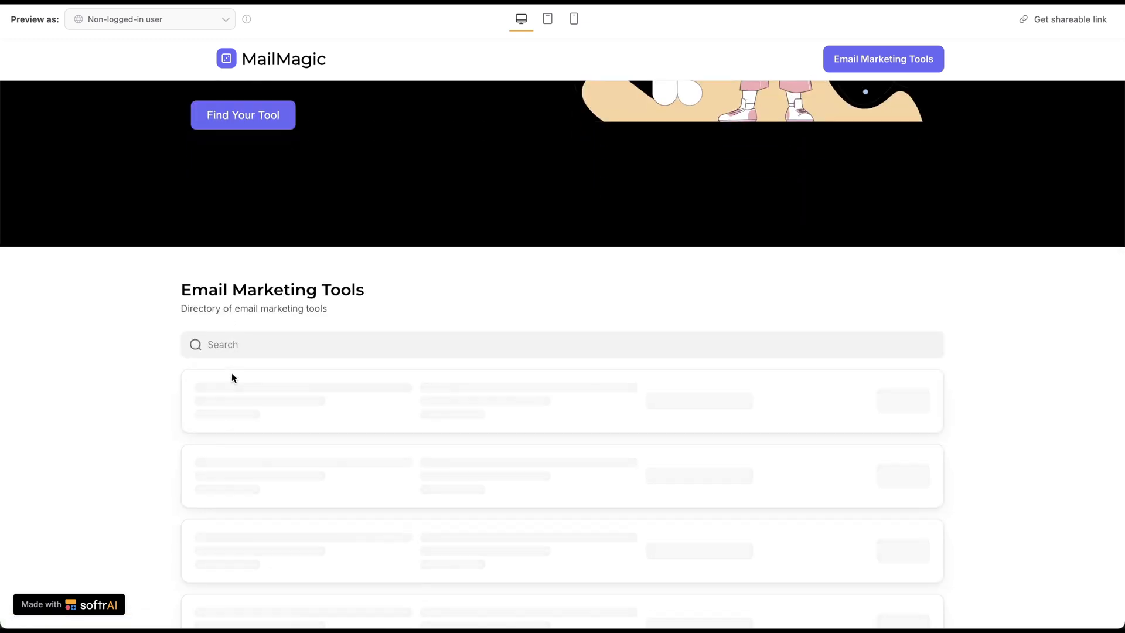
scroll(down, 3)
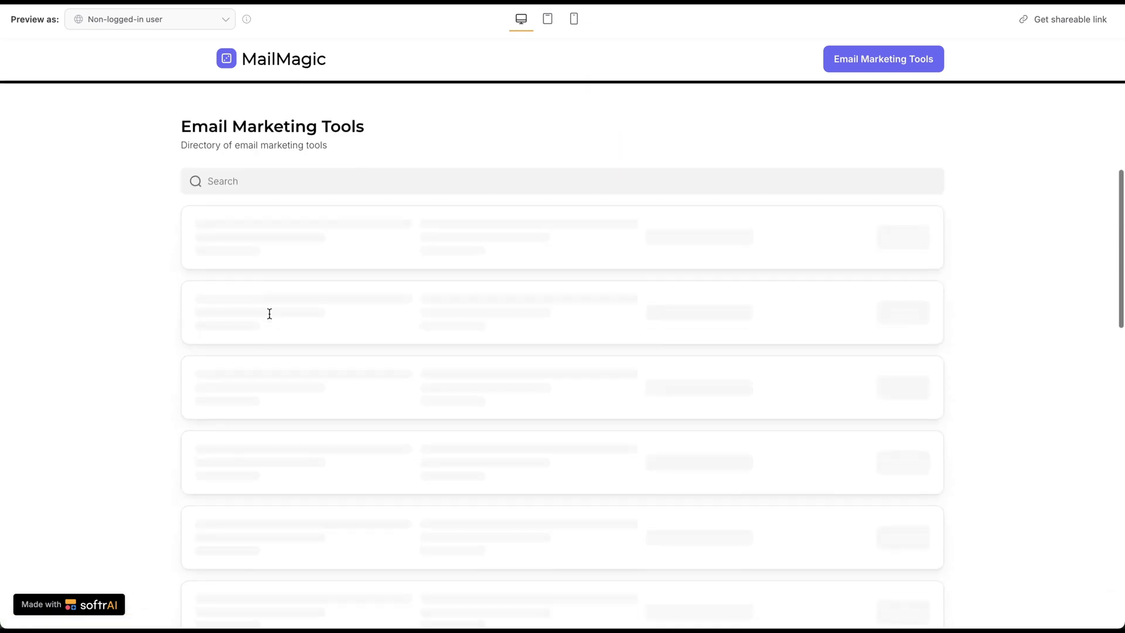
scroll(down, 3)
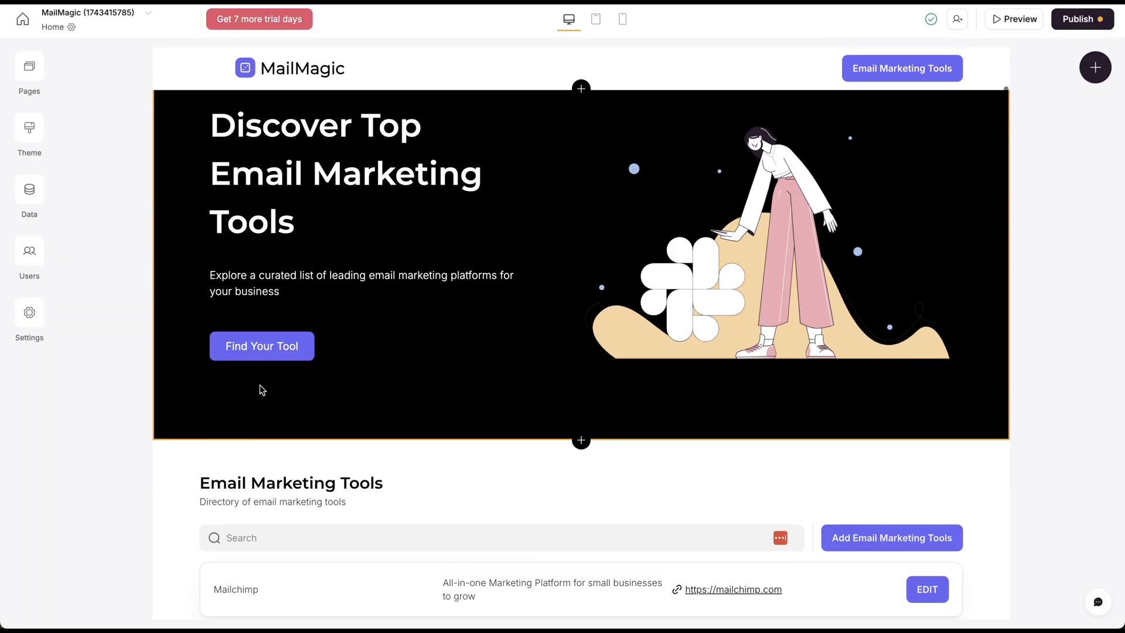
Step: Add a Side video form block between the hero and tools list, then delete it
scroll(down, 3)
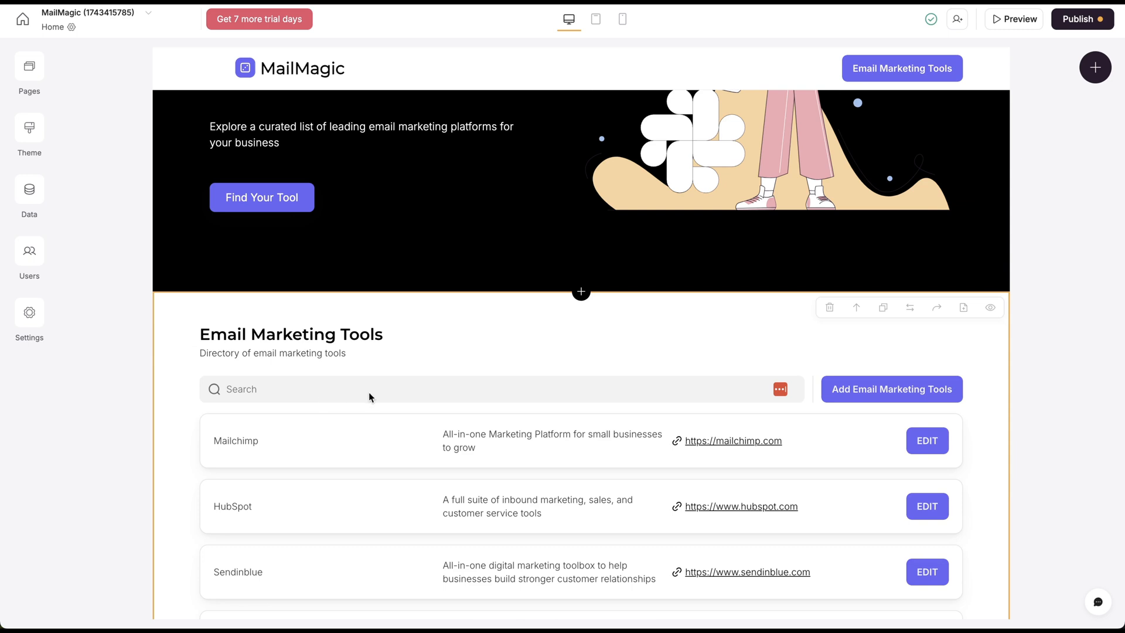
mouse_move(581, 292)
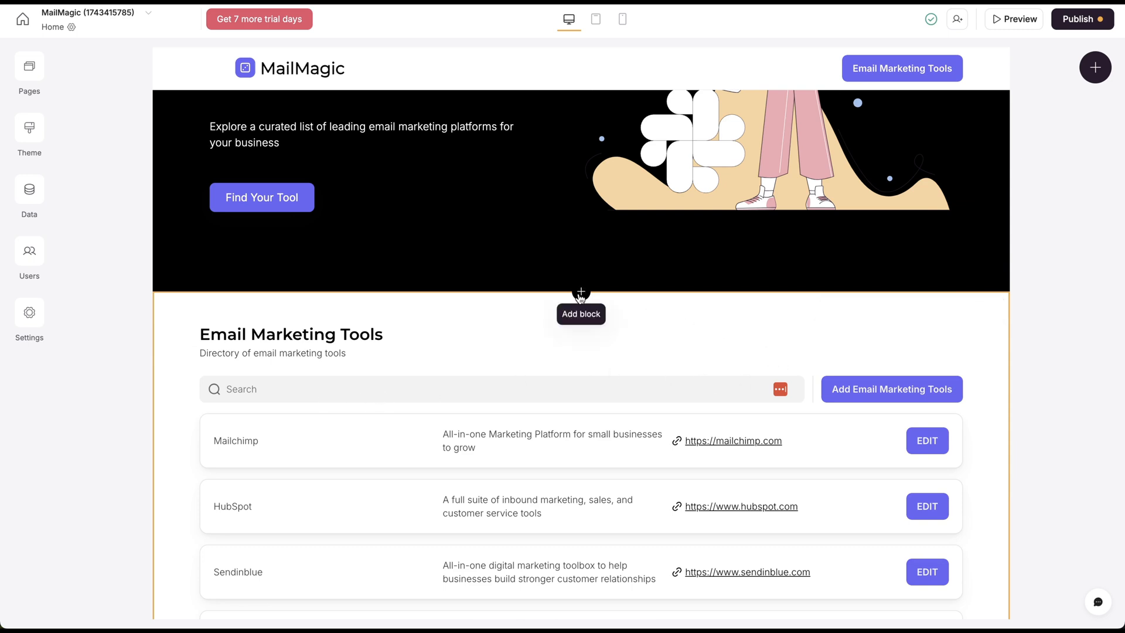
click(581, 293)
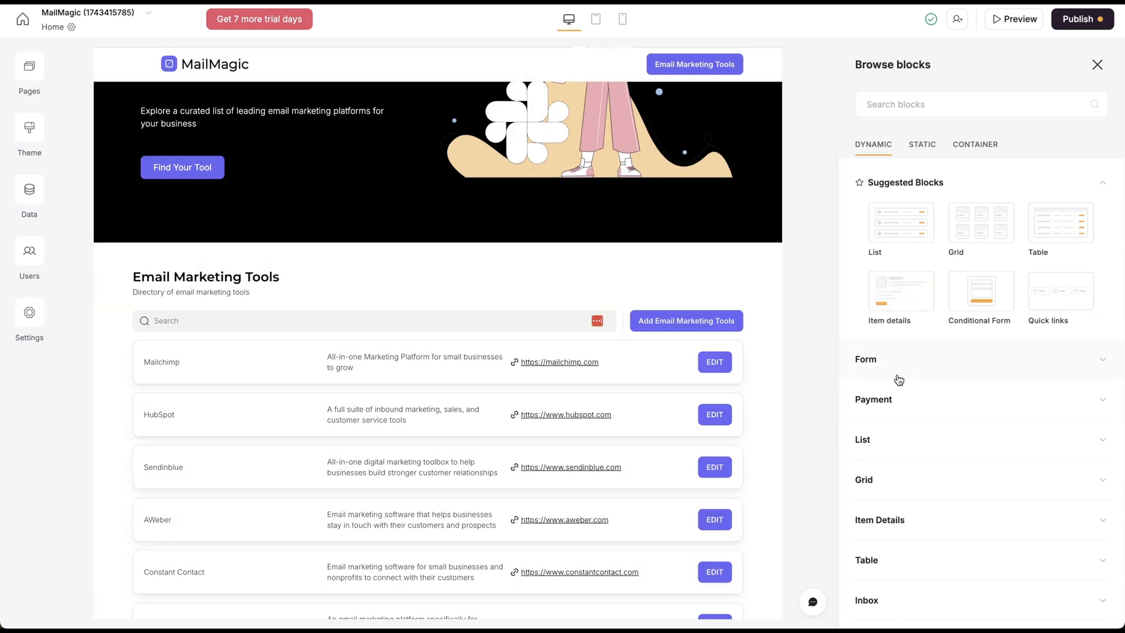
click(899, 360)
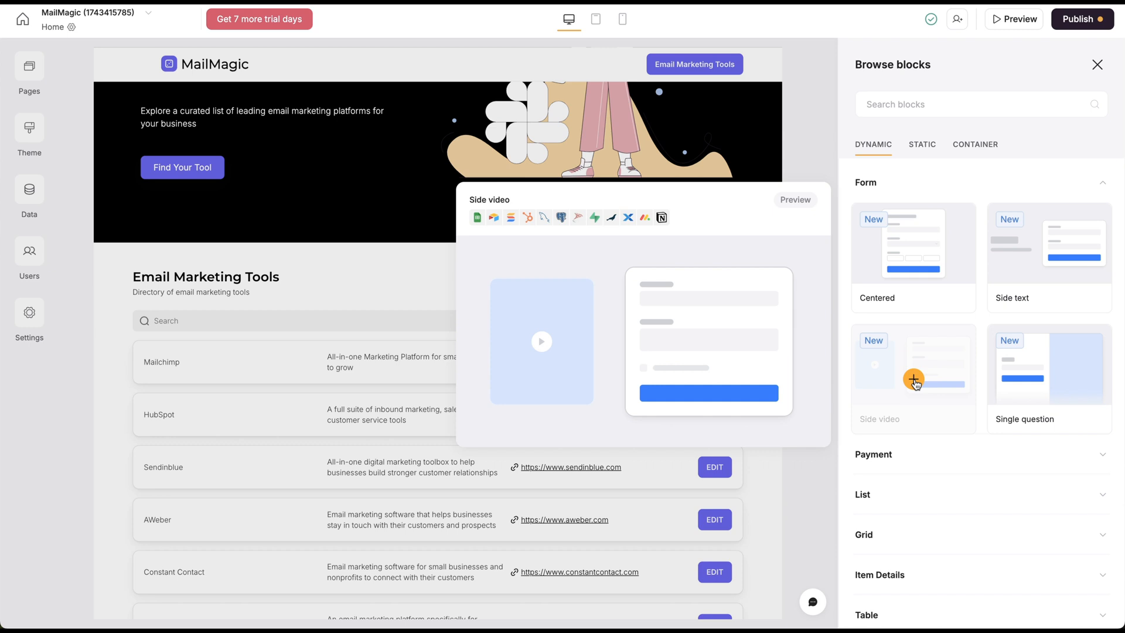
click(914, 380)
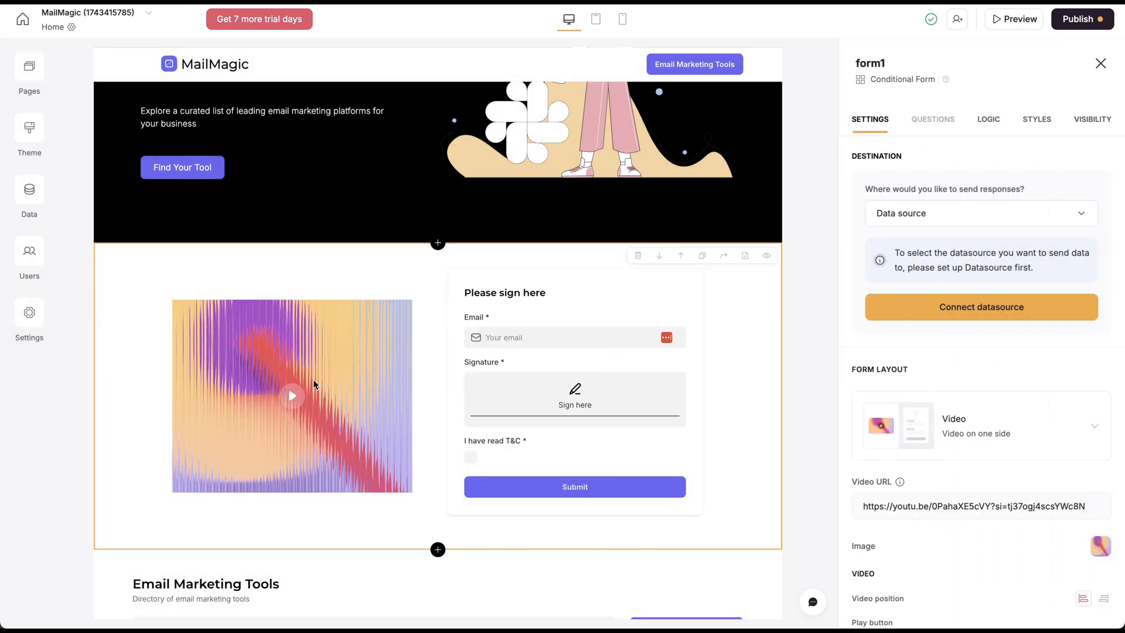
mouse_move(516, 429)
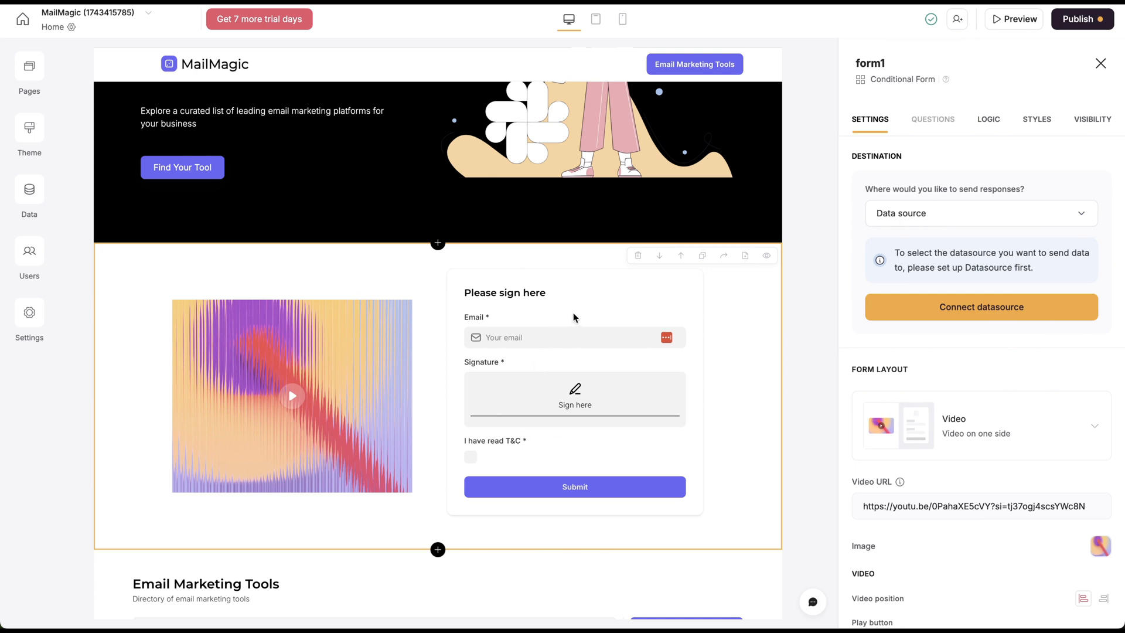
mouse_move(604, 346)
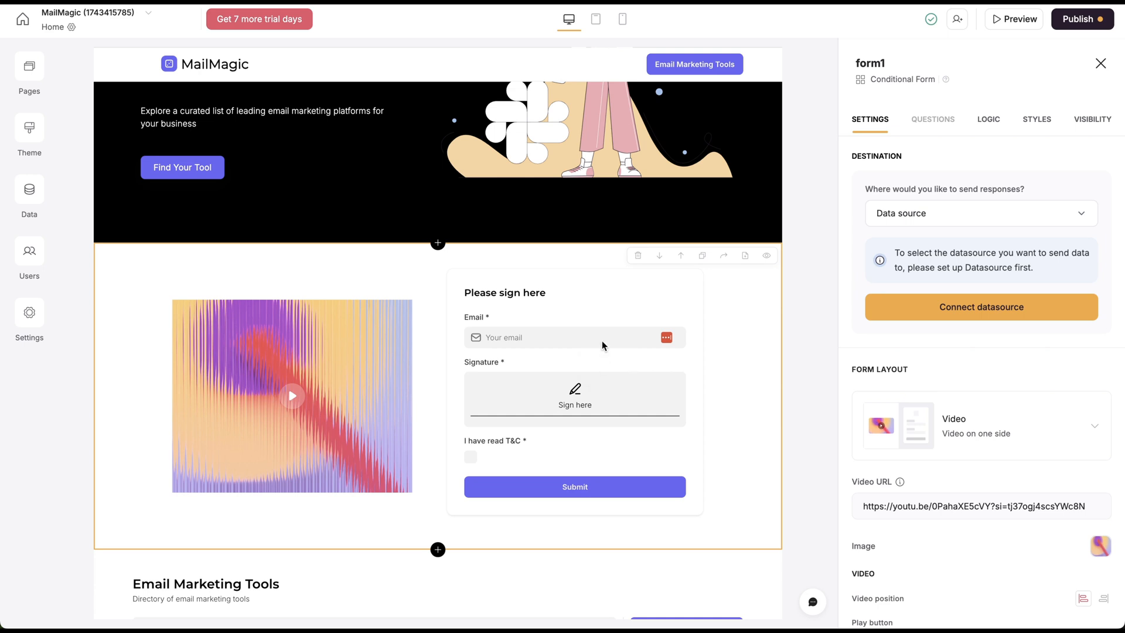
mouse_move(682, 293)
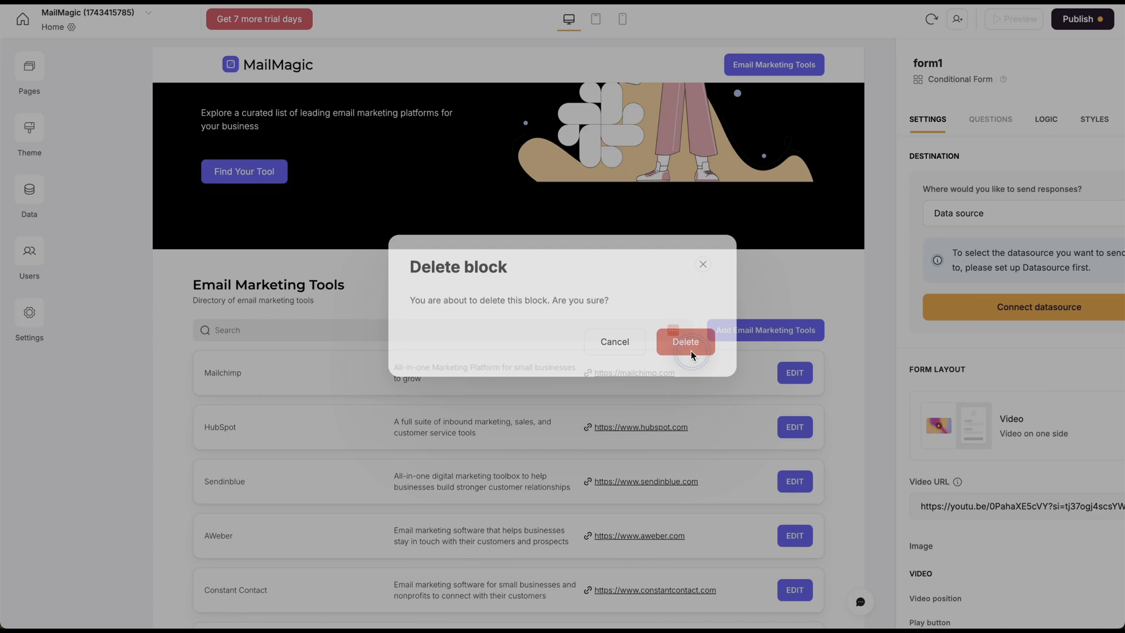
click(686, 343)
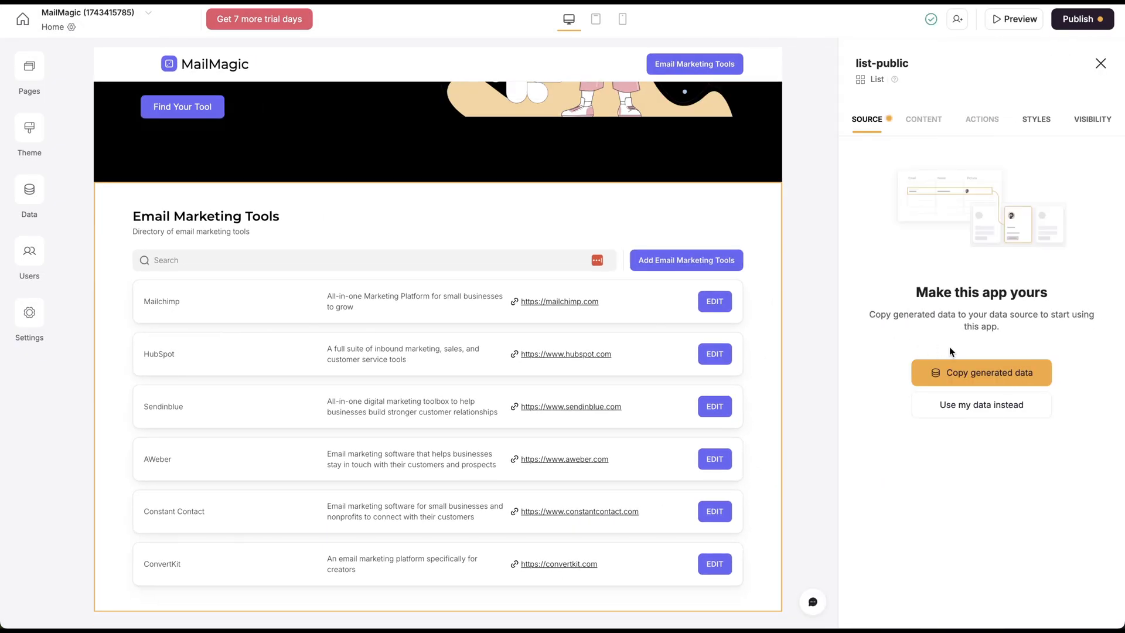
mouse_move(989, 326)
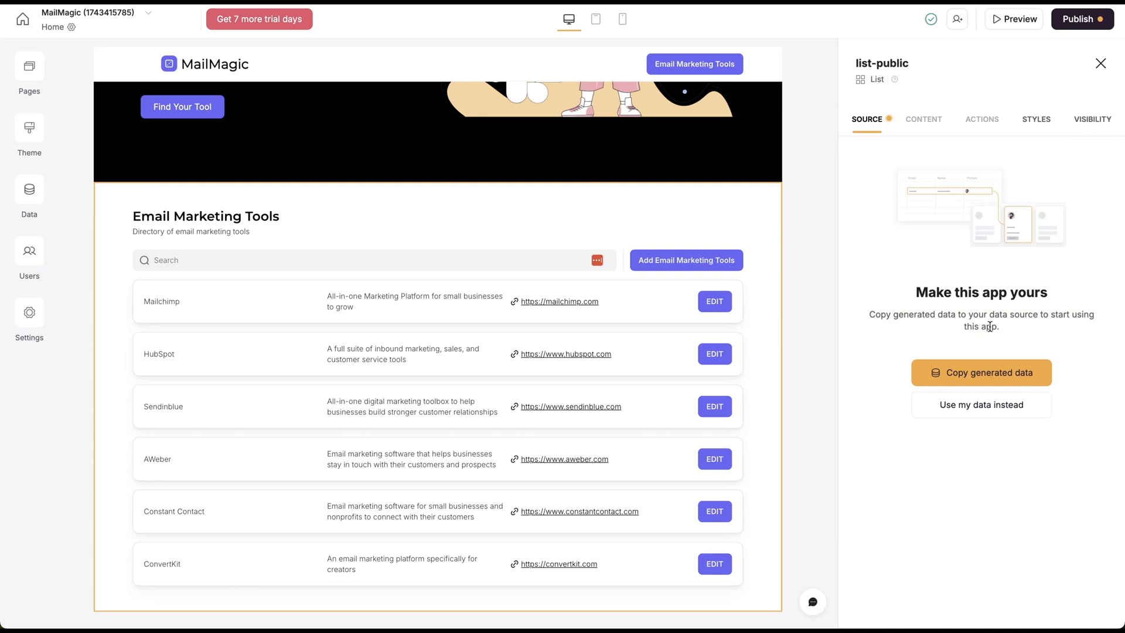
mouse_move(1005, 340)
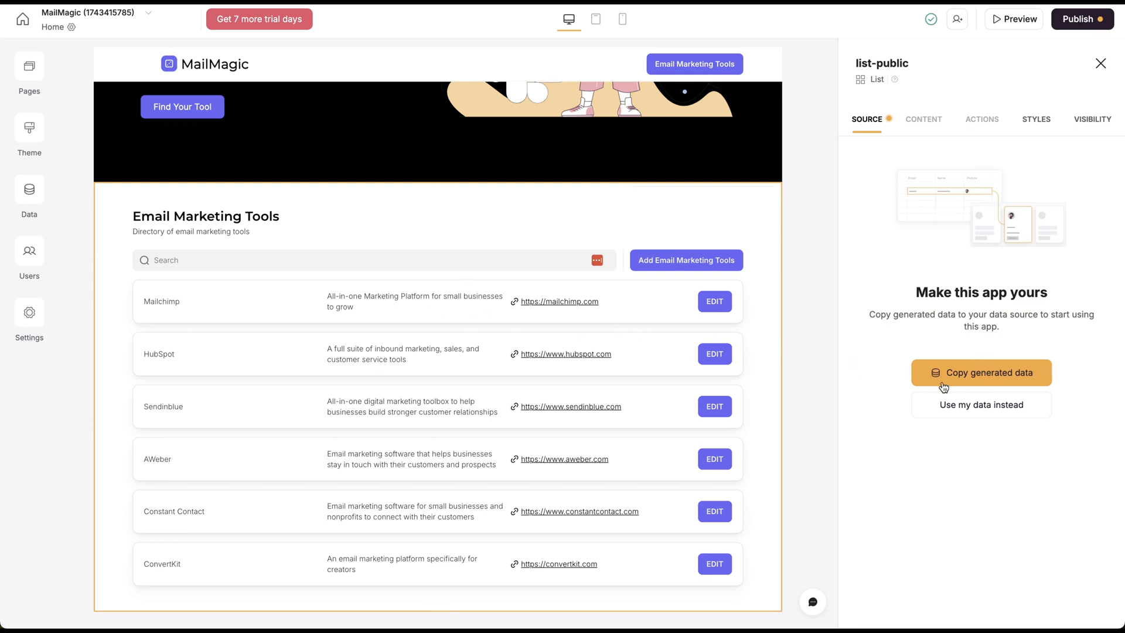
mouse_move(978, 419)
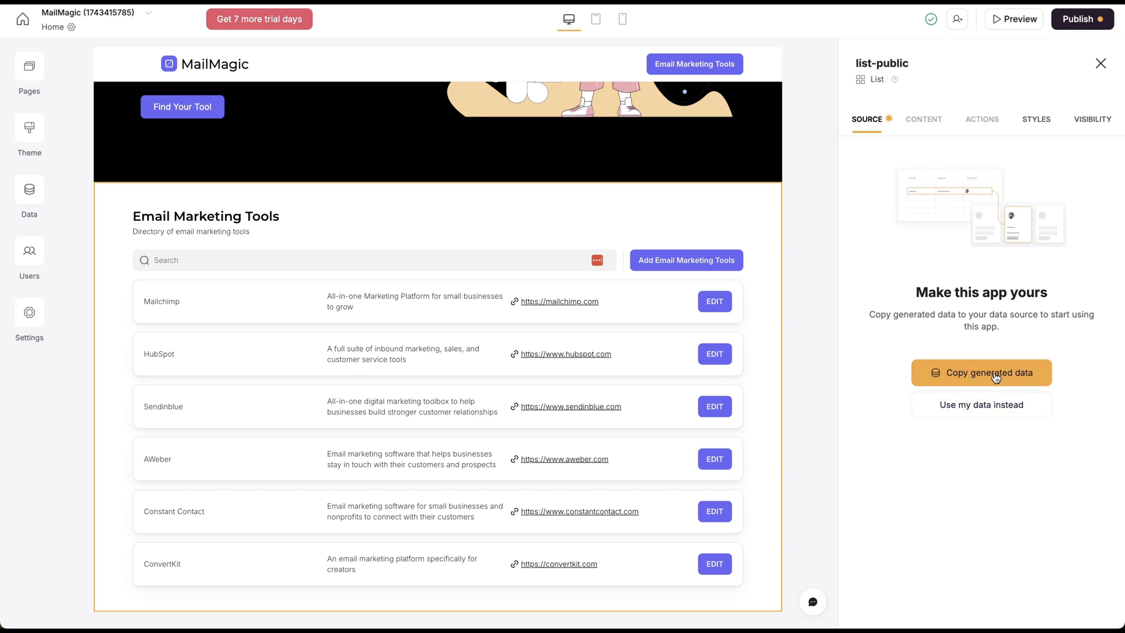
Step: Use Copy generated data on the list block's Source settings
click(982, 373)
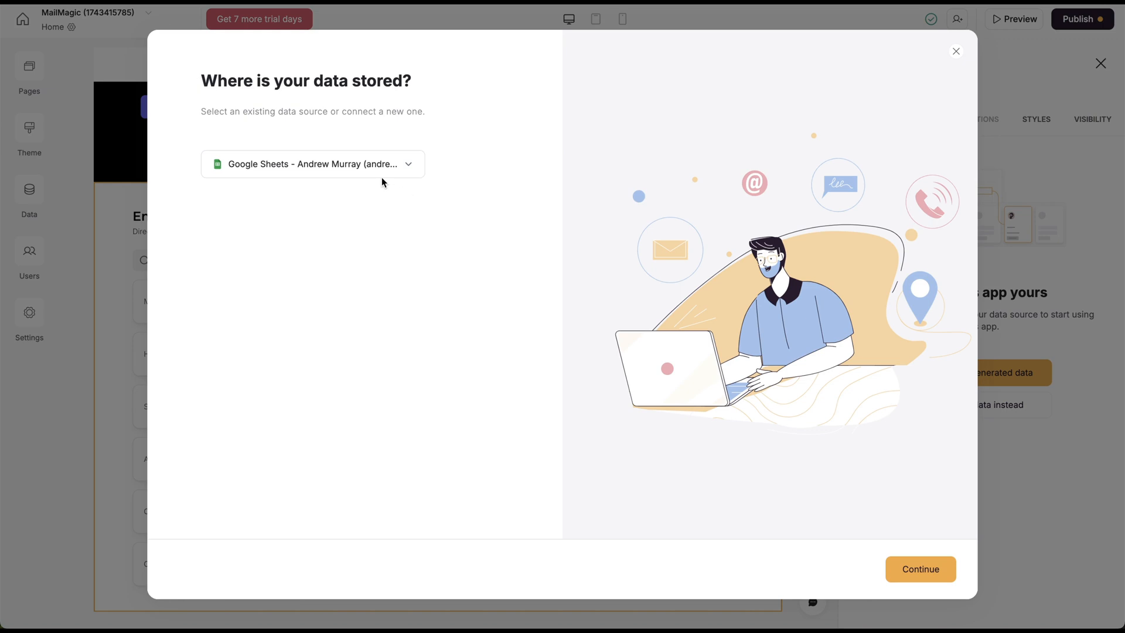
Step: Choose Google Sheets as the destination and sign in with a Google account to sync it
click(313, 164)
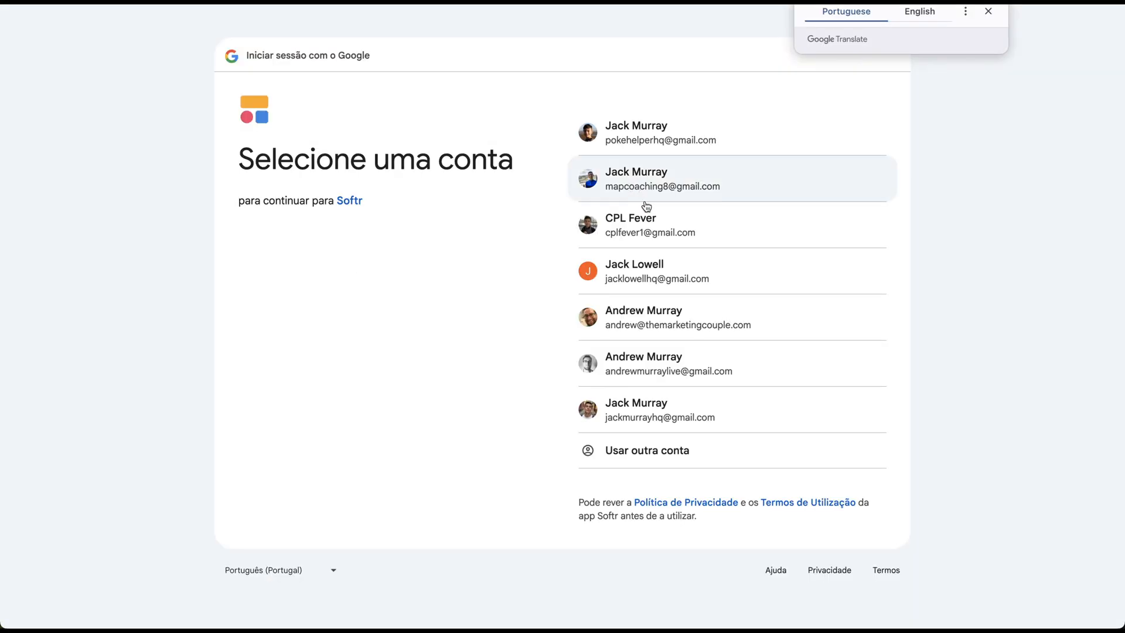
click(631, 225)
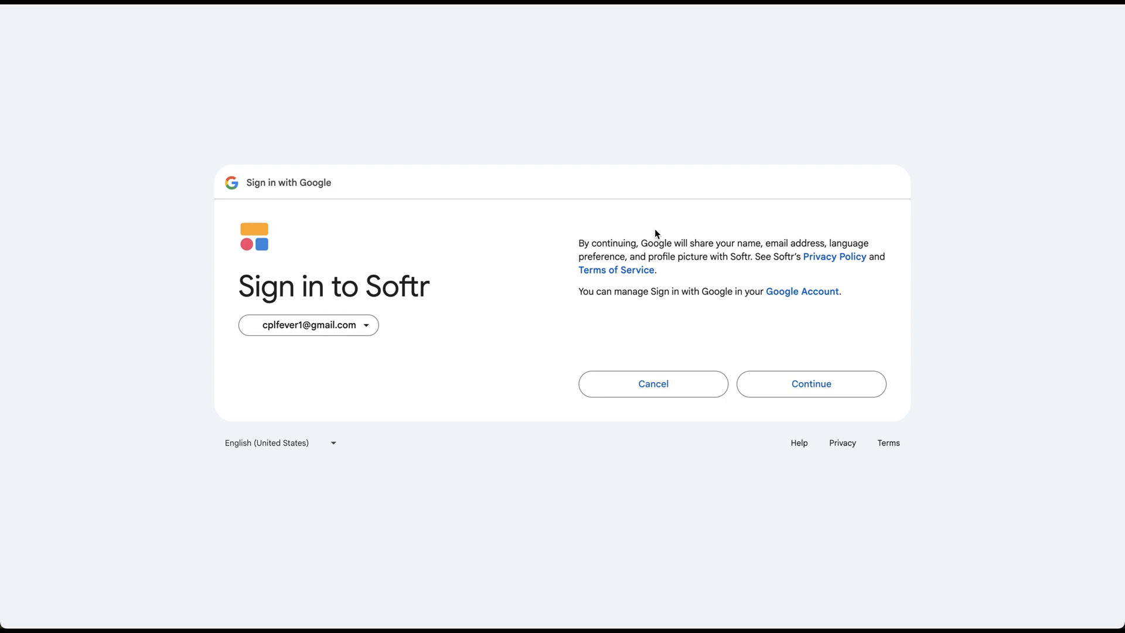
click(811, 383)
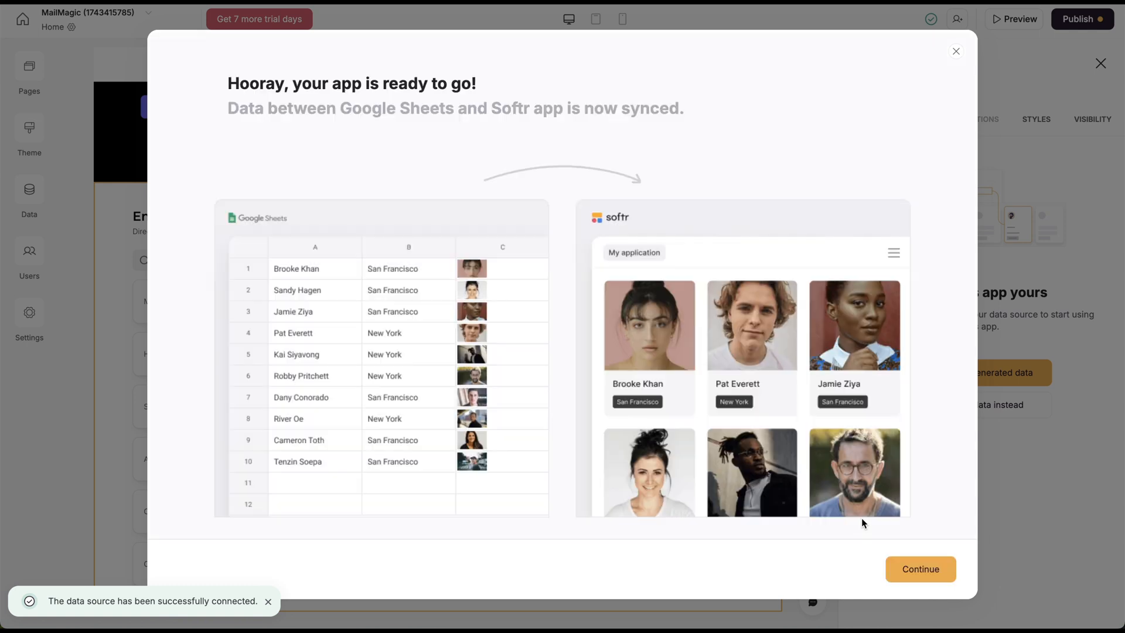
mouse_move(297, 309)
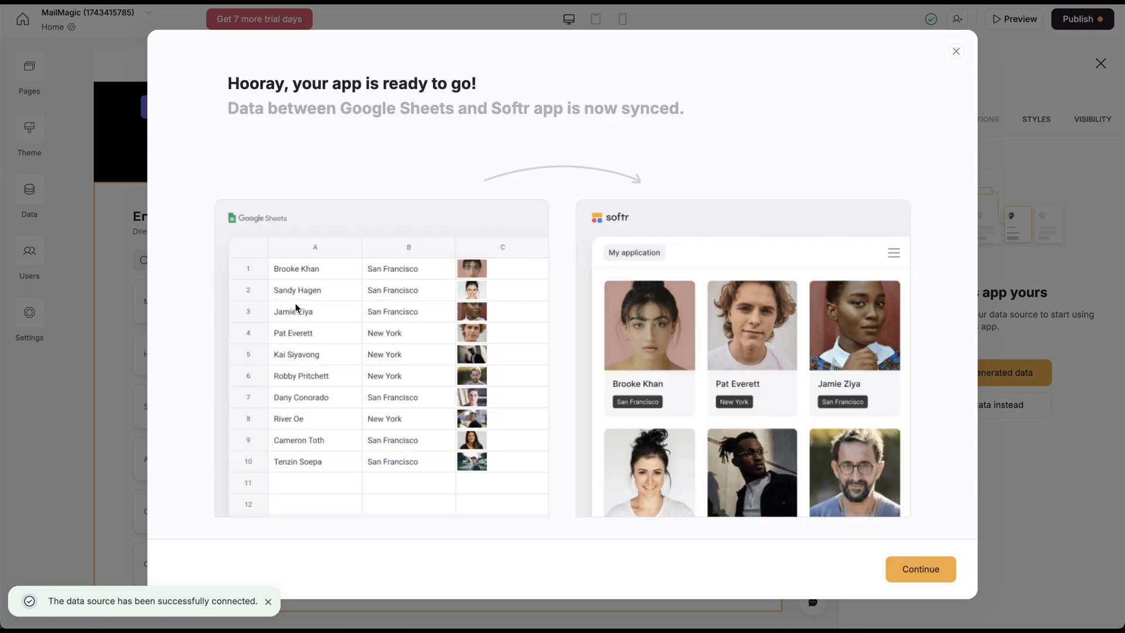
mouse_move(711, 313)
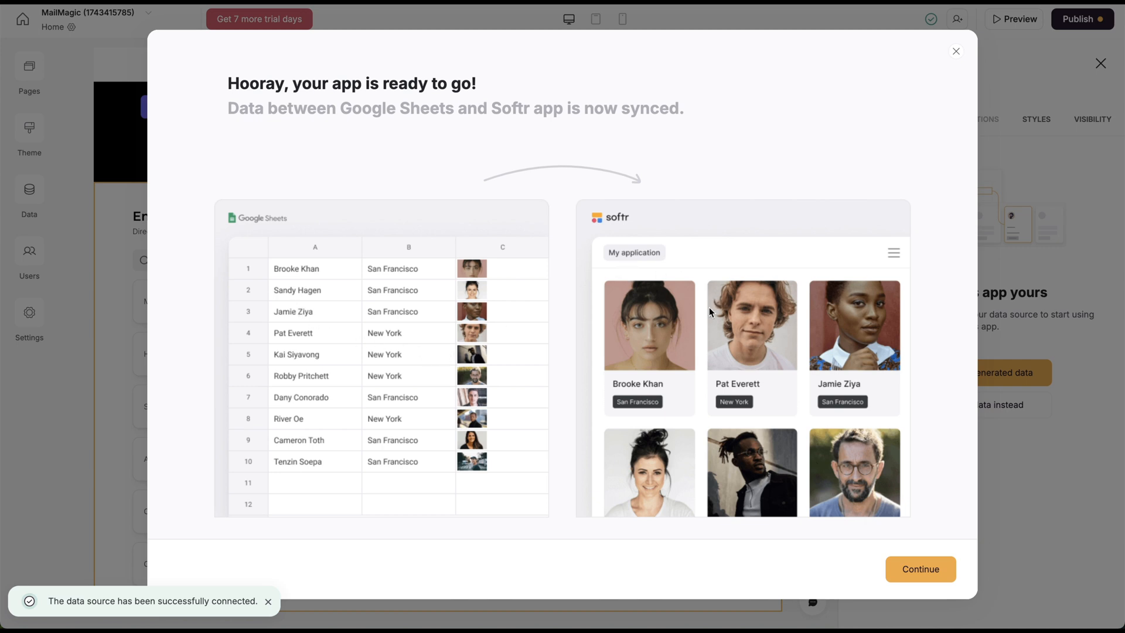
mouse_move(755, 441)
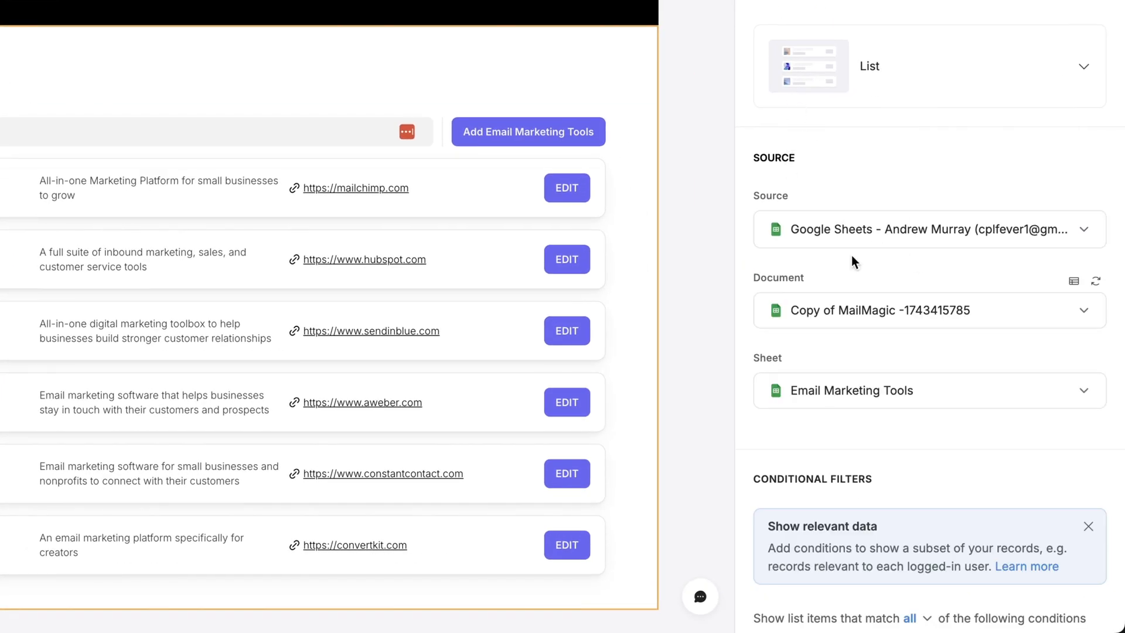
mouse_move(868, 254)
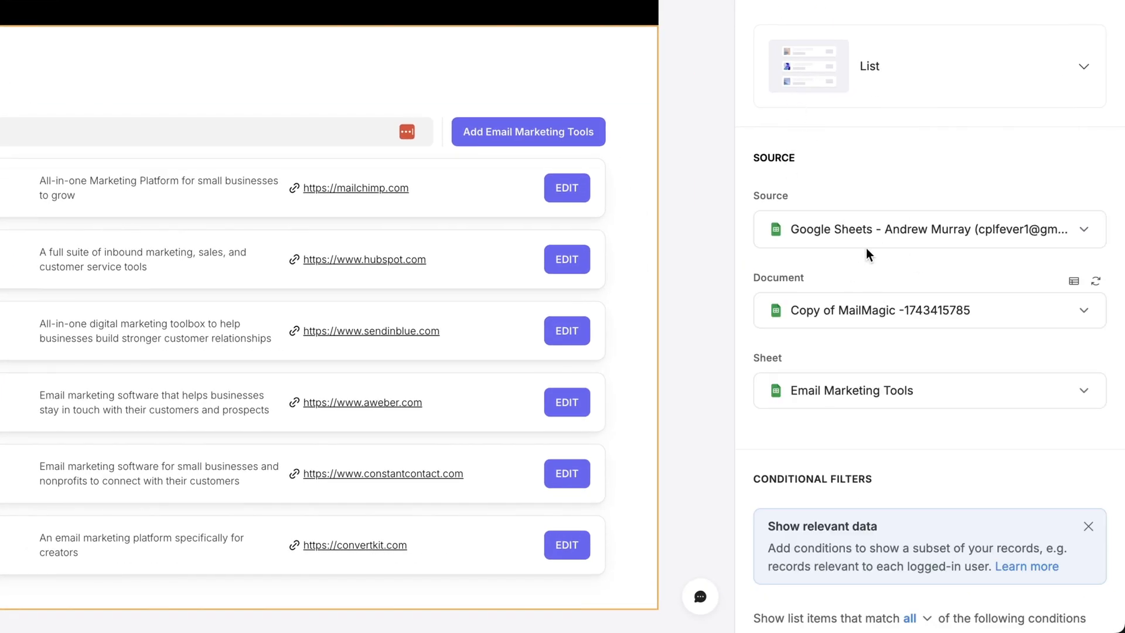
scroll(down, 3)
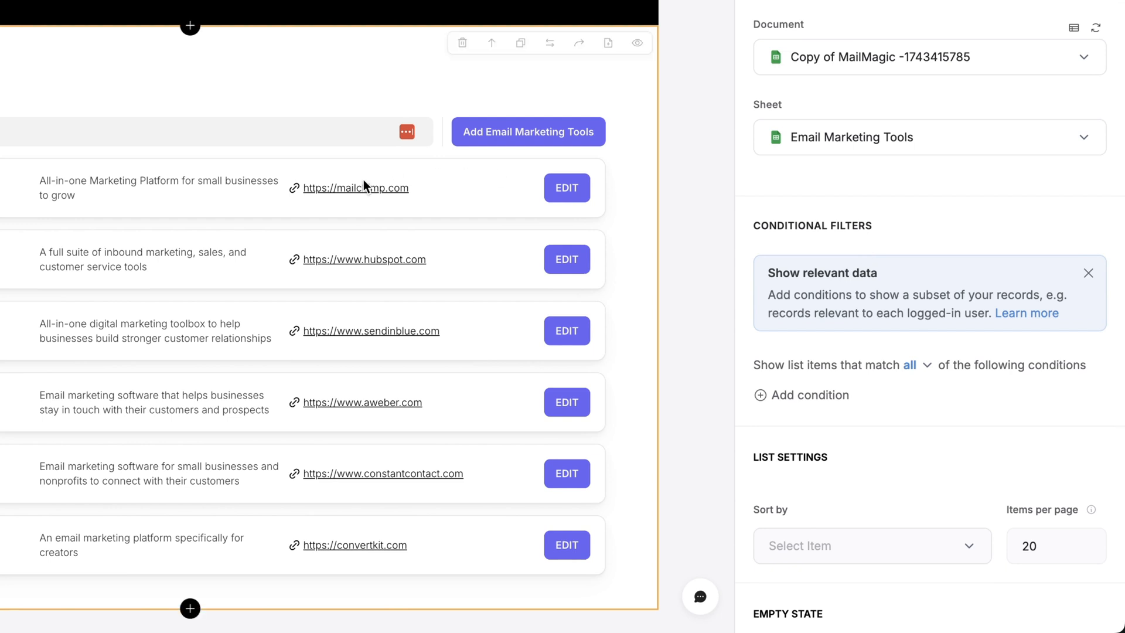
mouse_move(828, 6)
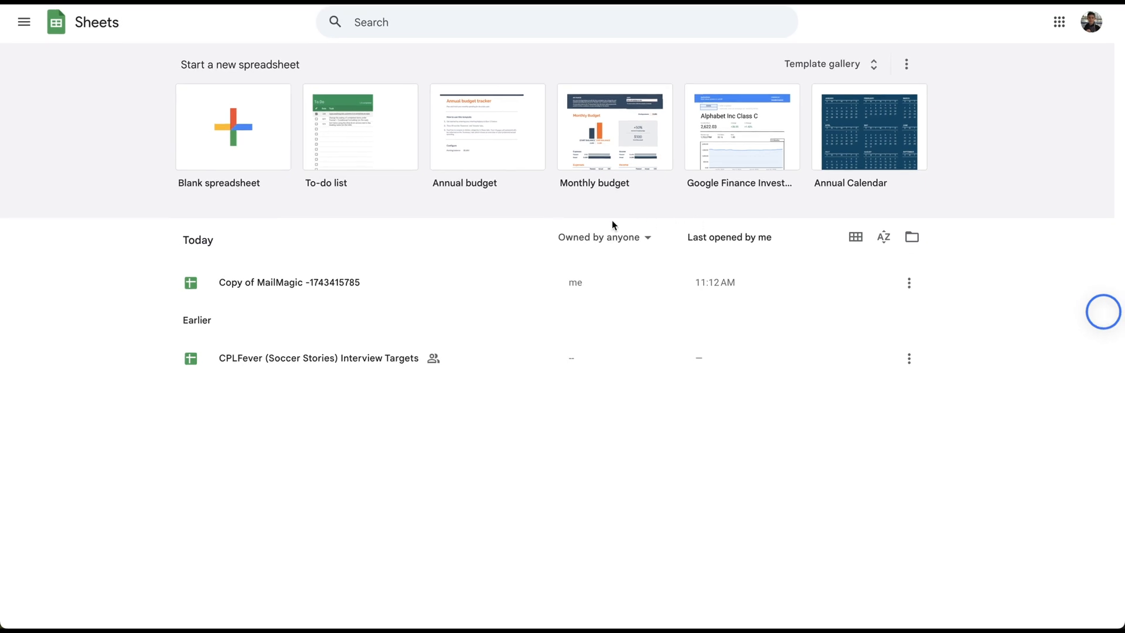
mouse_move(303, 293)
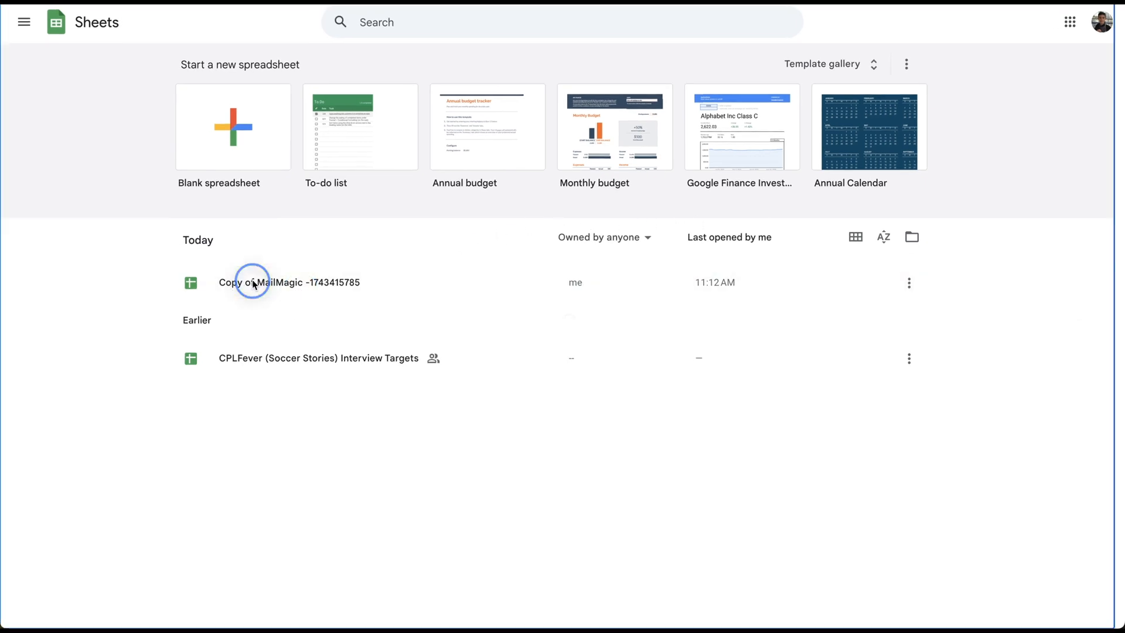
Step: Open the Copy of MailMagic spreadsheet on its Email Marketing Tools sheet
double_click(253, 283)
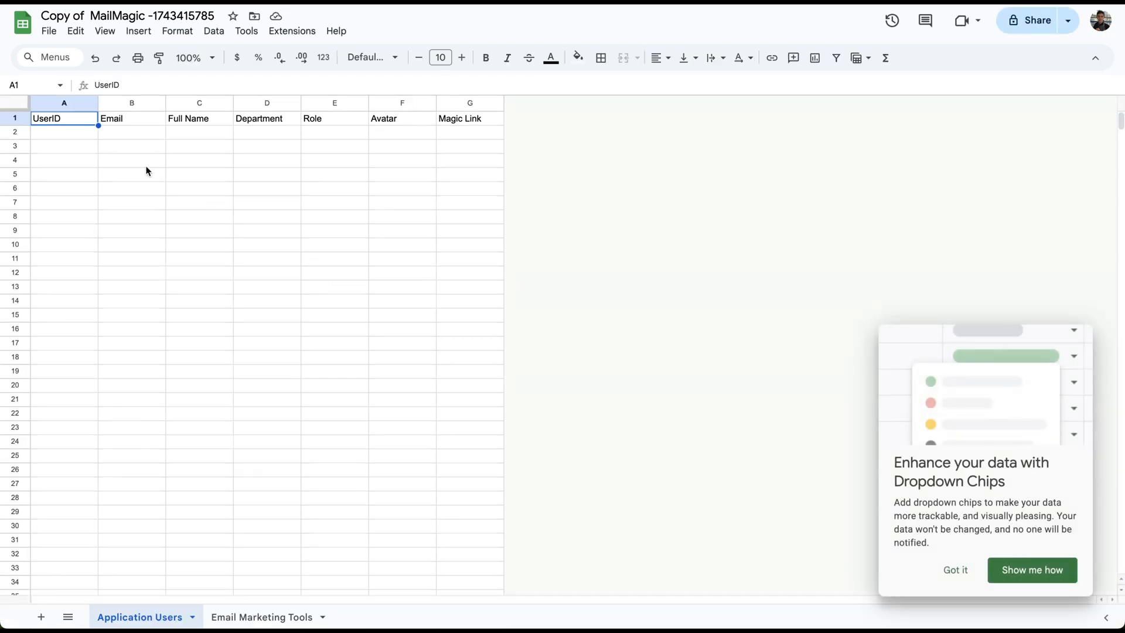
scroll(down, 3)
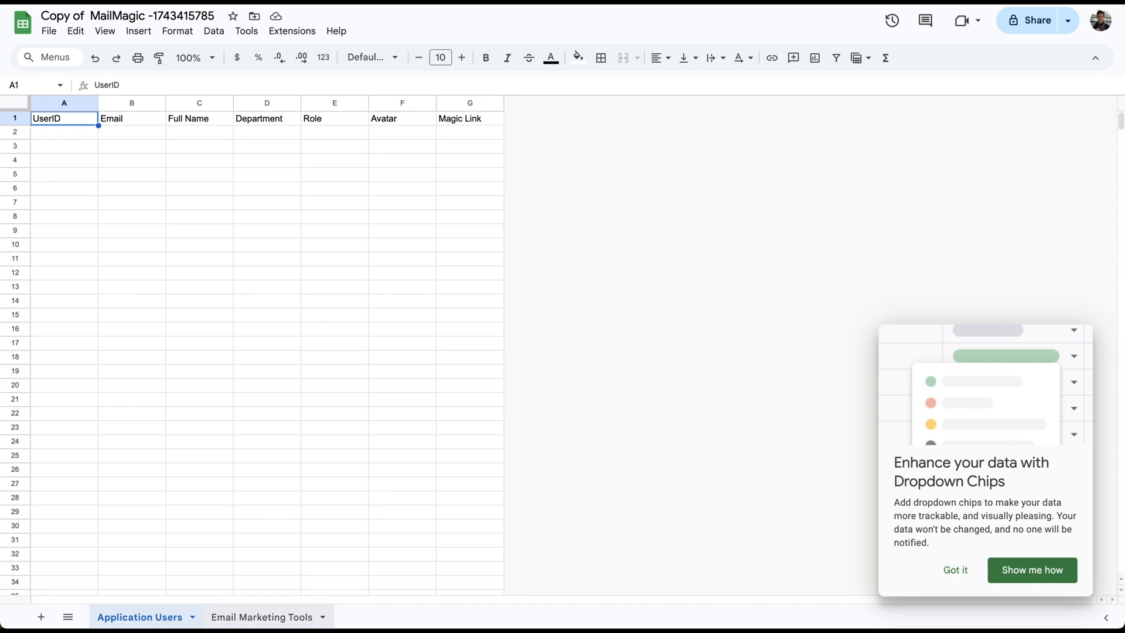
click(262, 618)
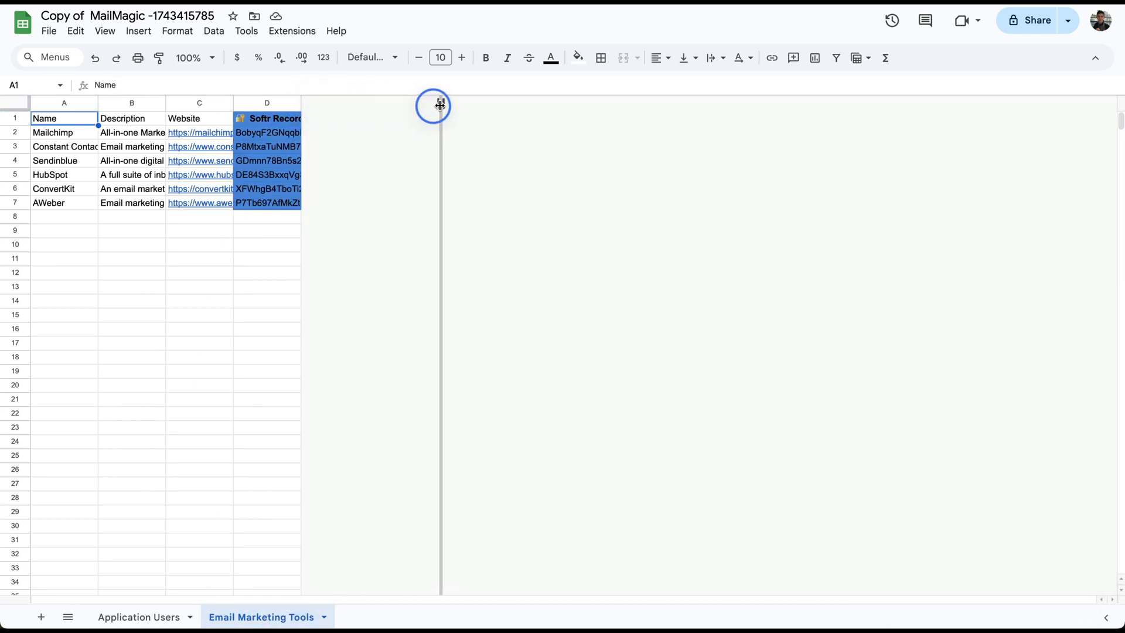
Step: Widen the Description and Website columns to show full text and URLs
drag(439, 103, 468, 103)
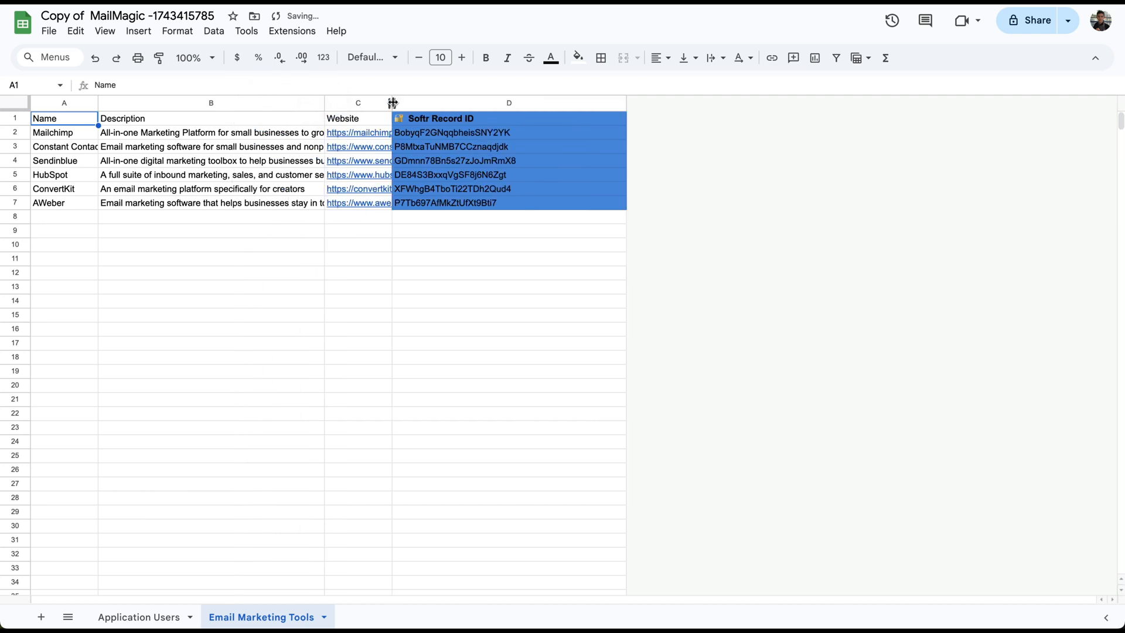
drag(392, 103, 622, 103)
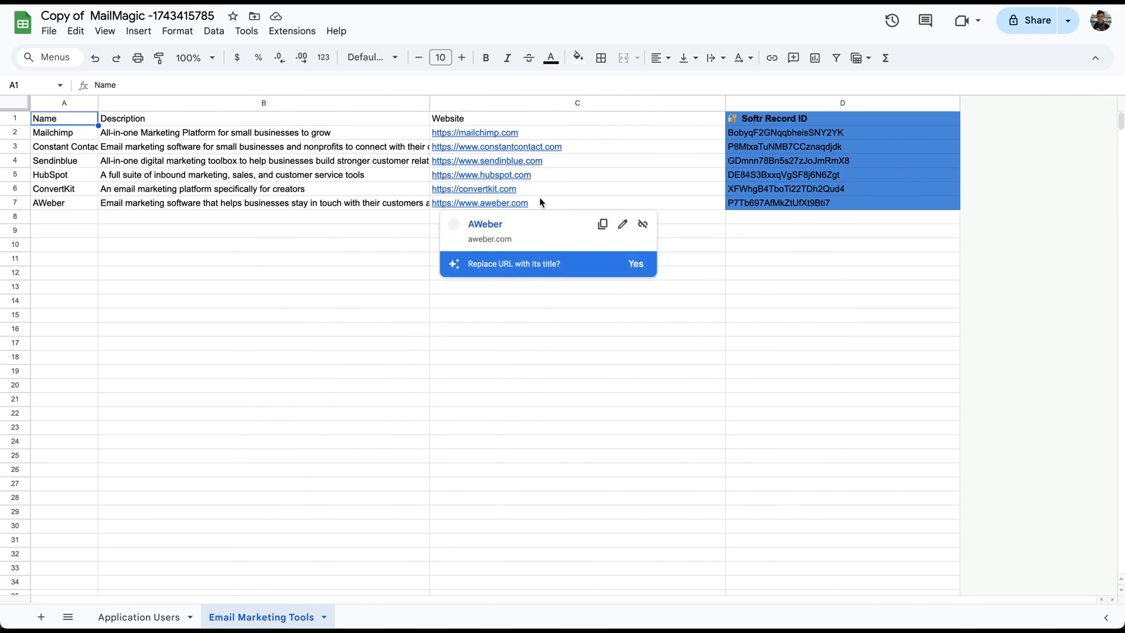
click(64, 215)
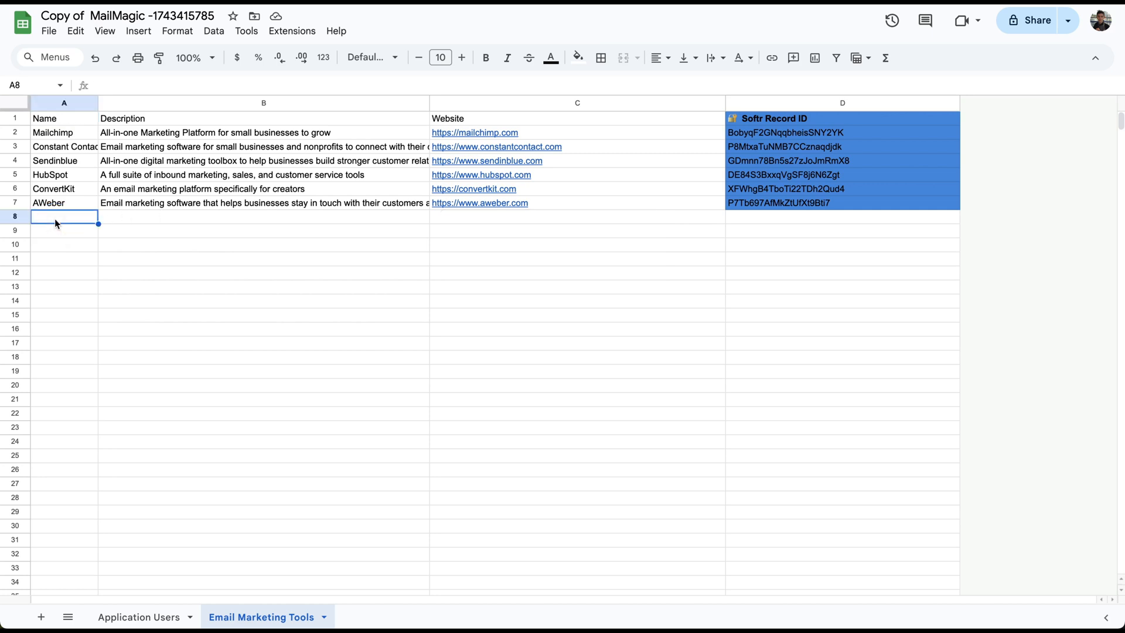
text(Zappa emal service)
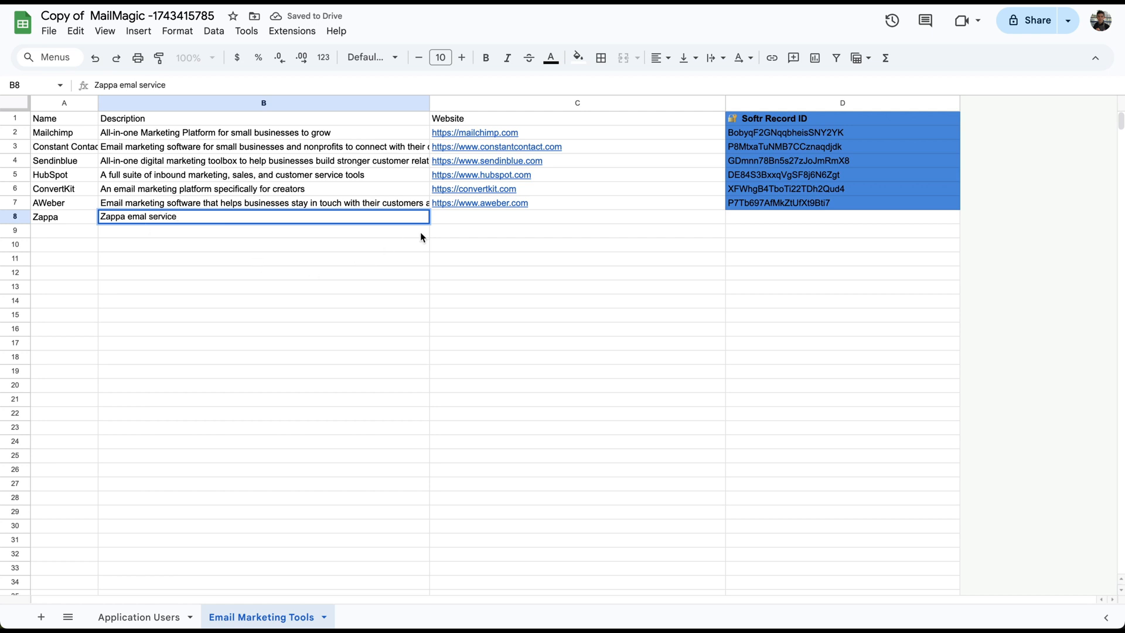
text(https://zappa.com)
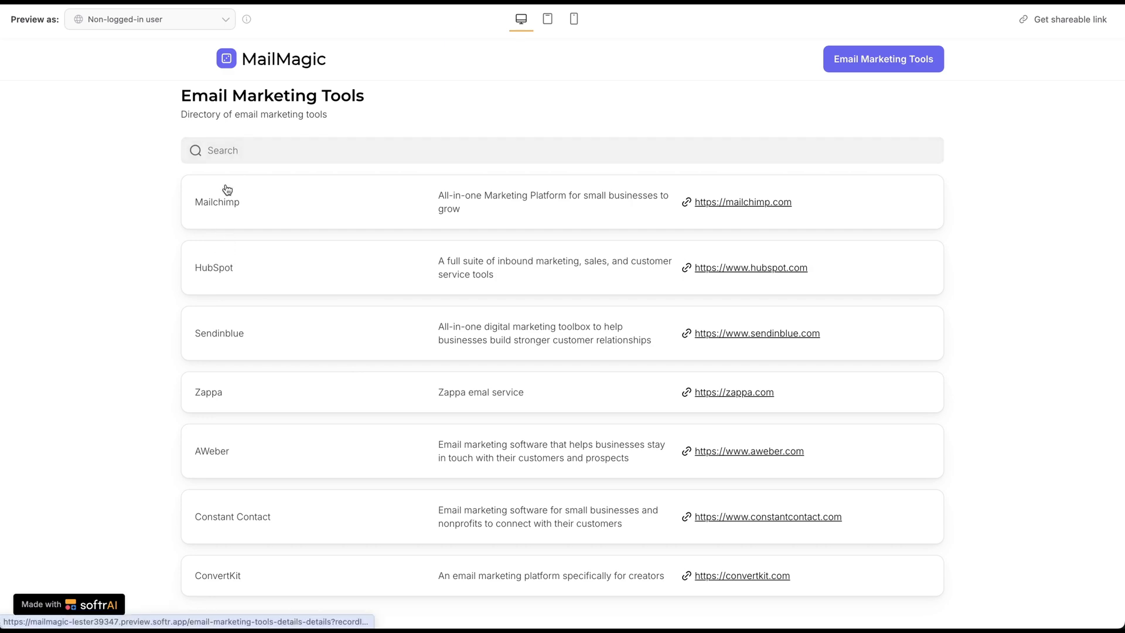
mouse_move(435, 397)
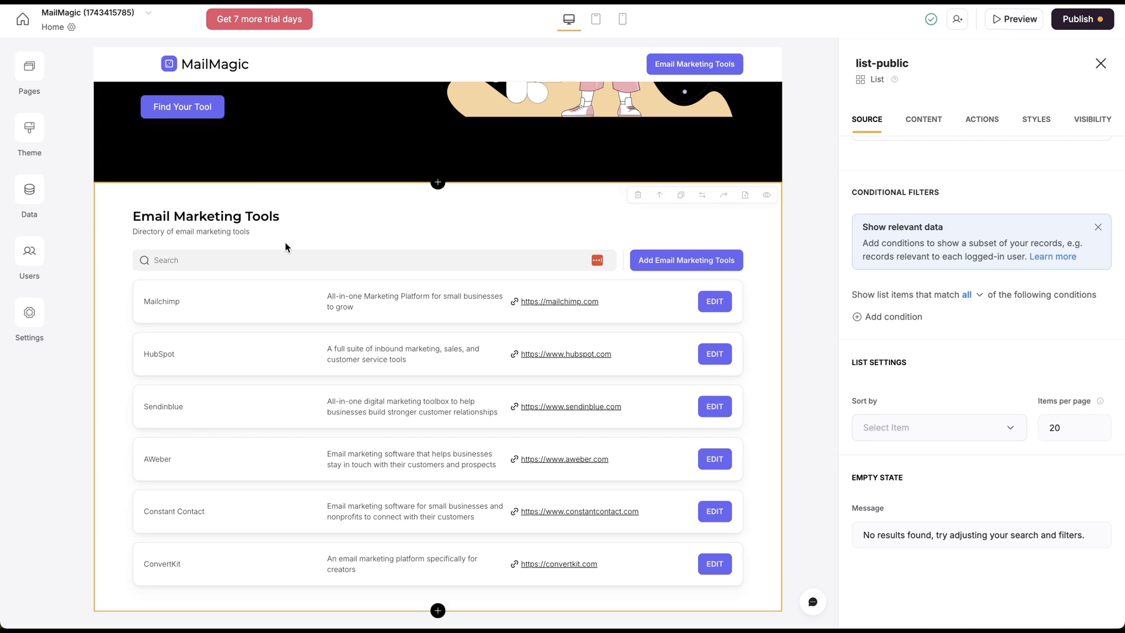
mouse_move(564, 252)
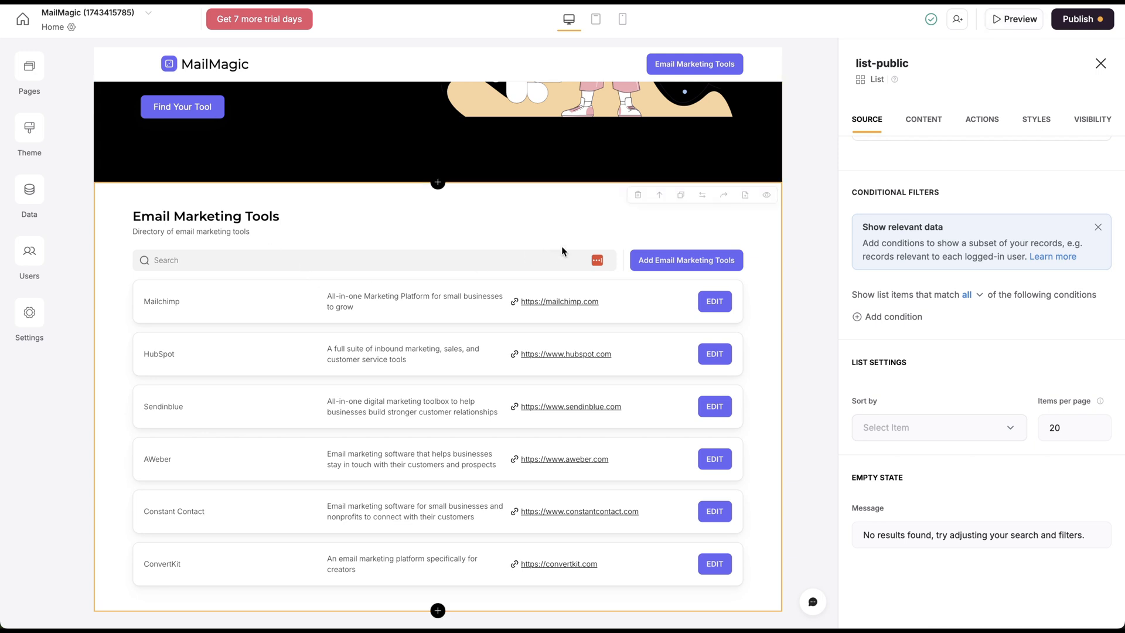
Step: Look through the Page not found page, Settings and Theme, then return to the Pages list
click(30, 69)
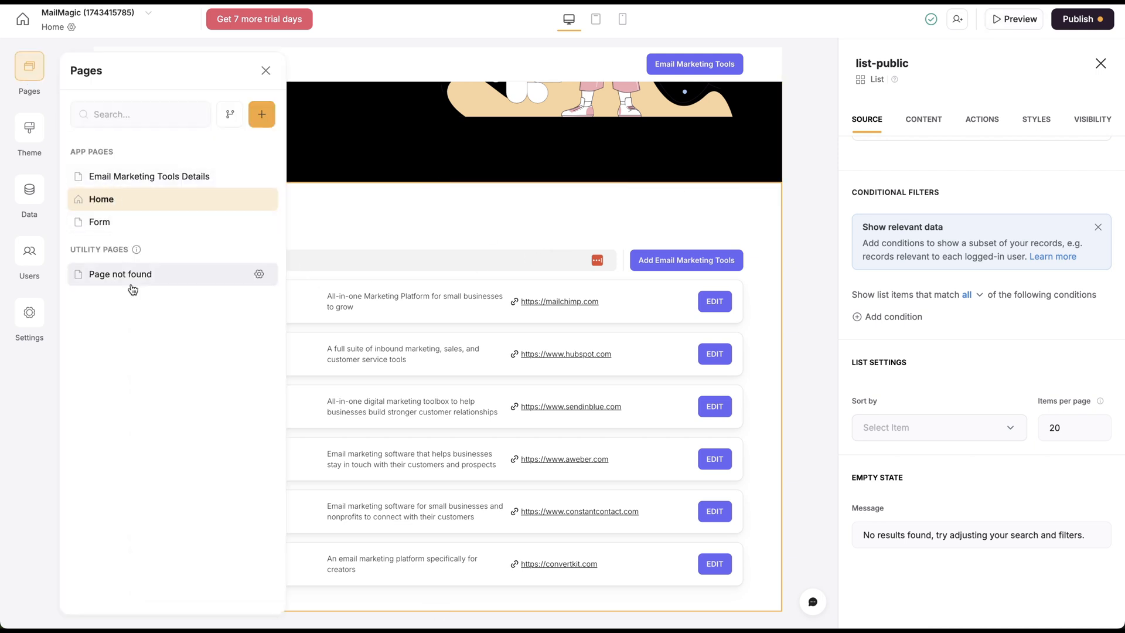
click(119, 275)
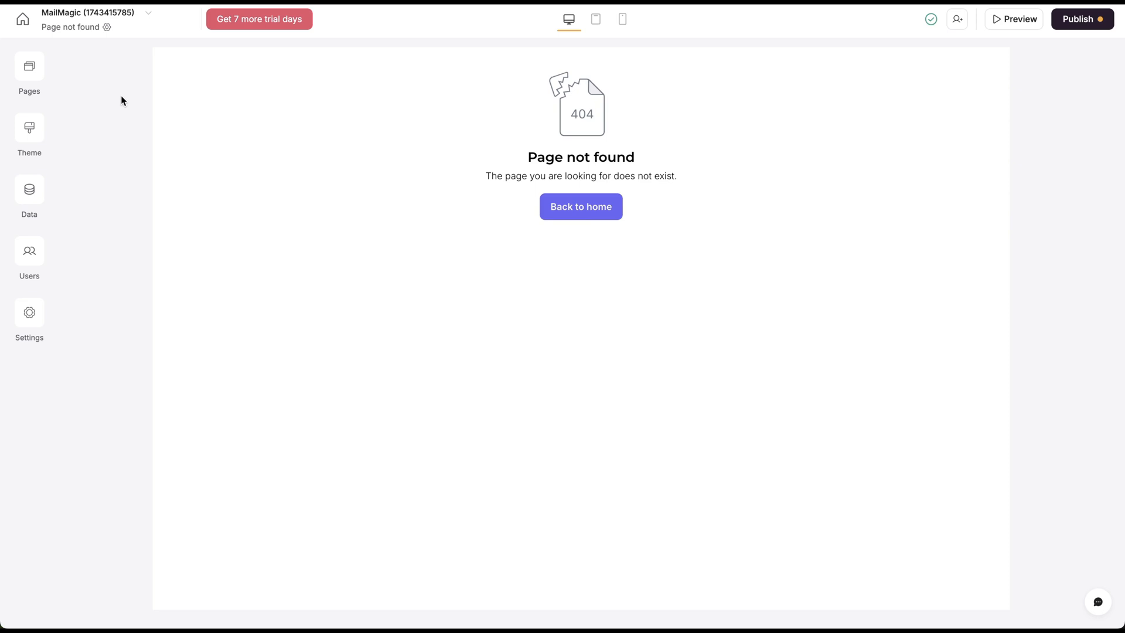
click(29, 312)
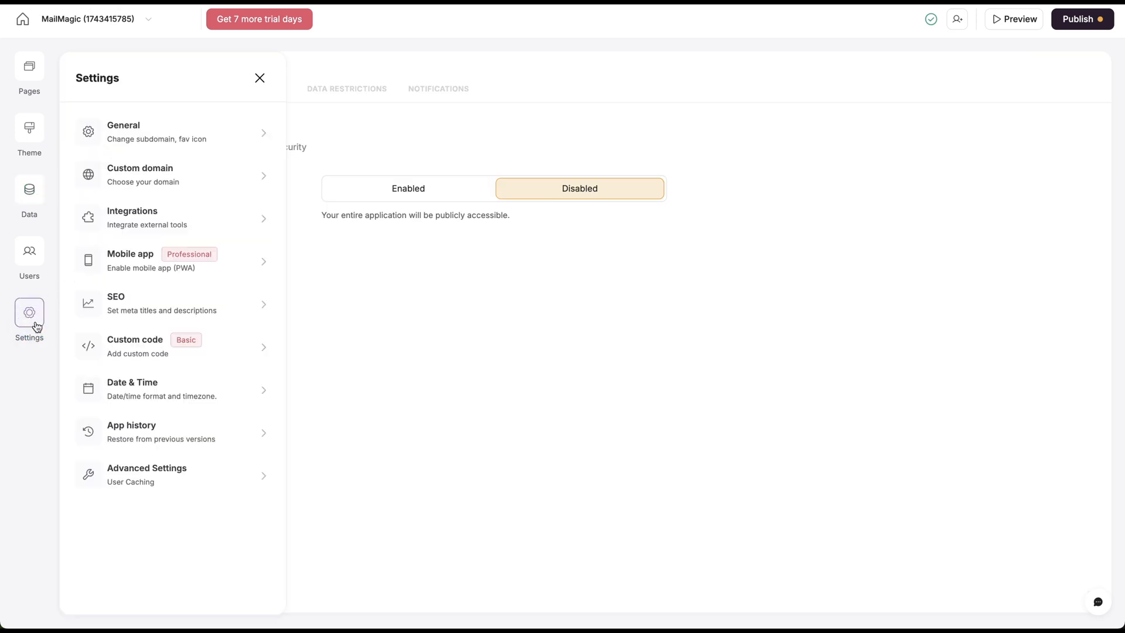
click(141, 175)
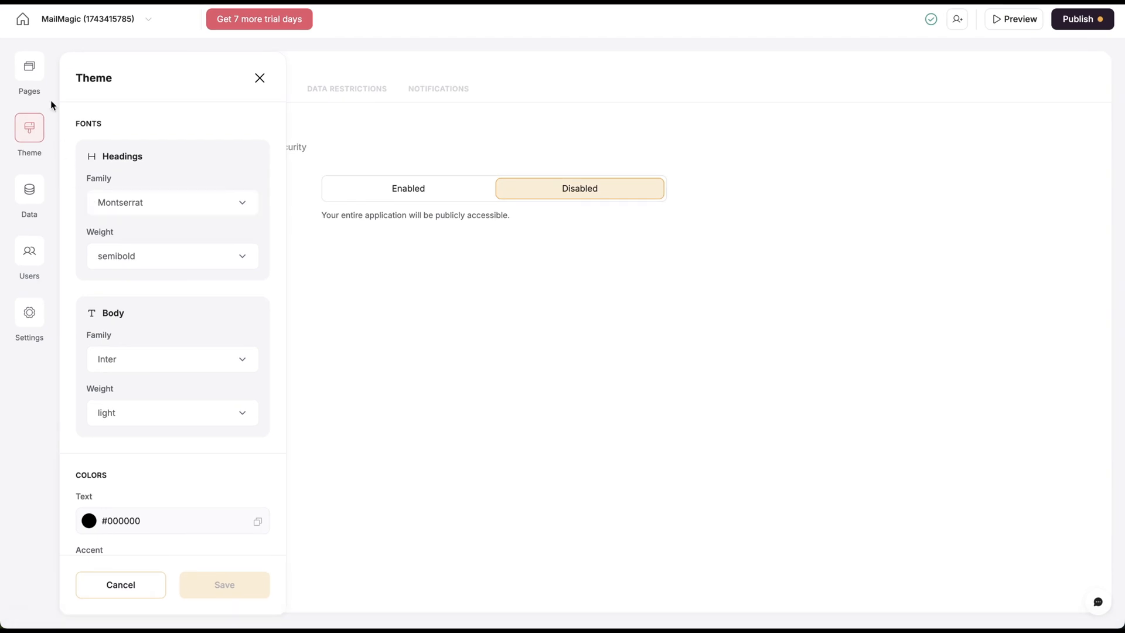
click(28, 65)
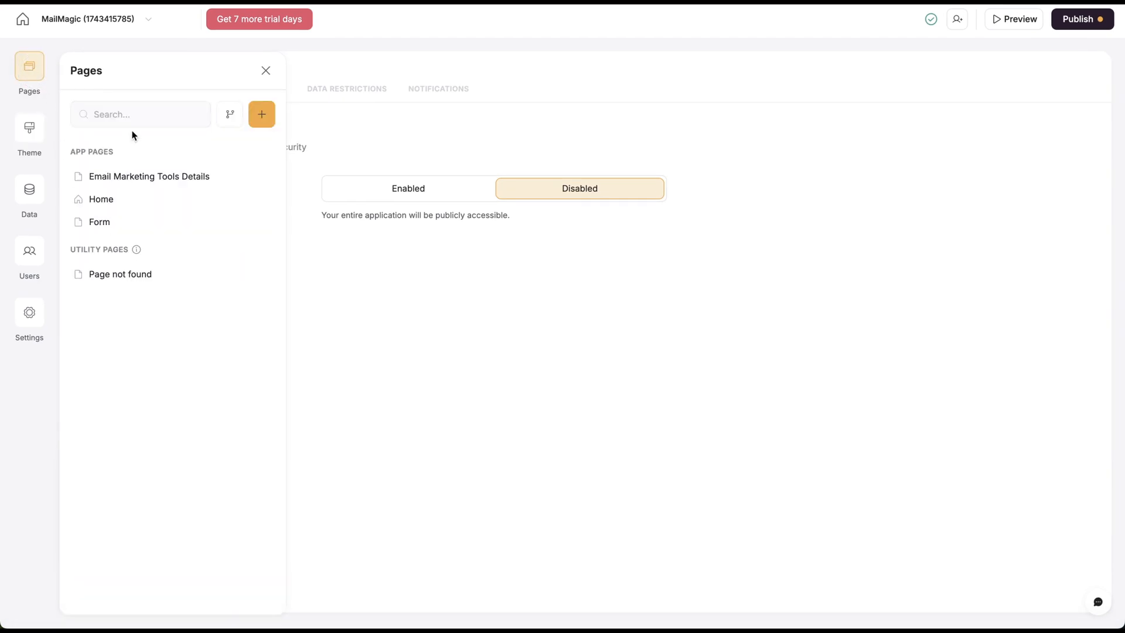
mouse_move(199, 199)
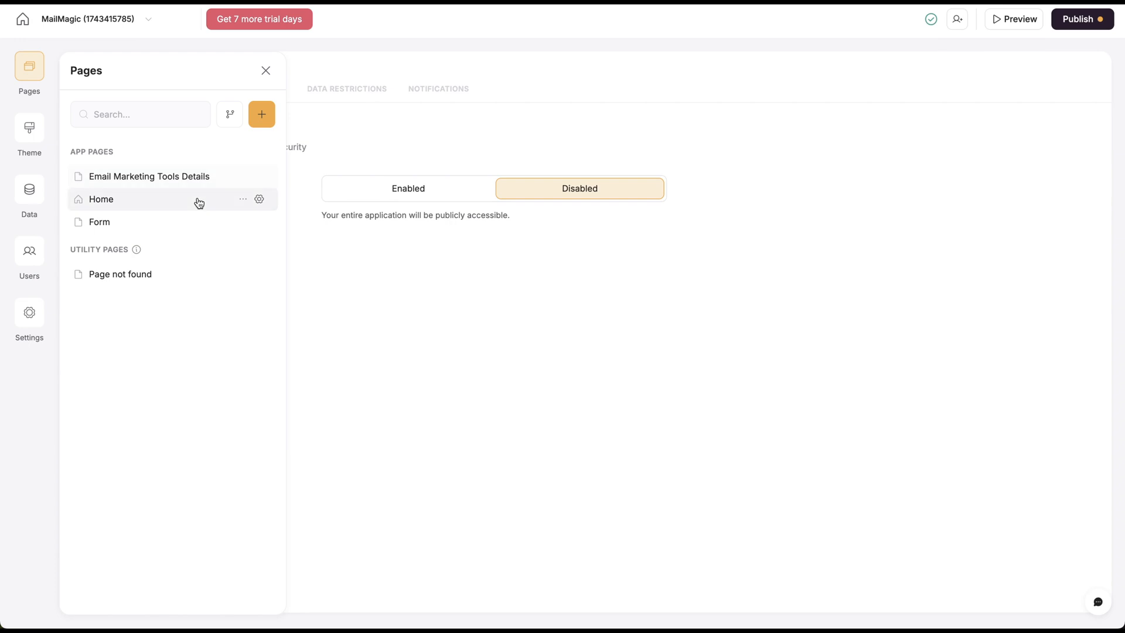
Step: Add a new page named Listing and save it
click(261, 113)
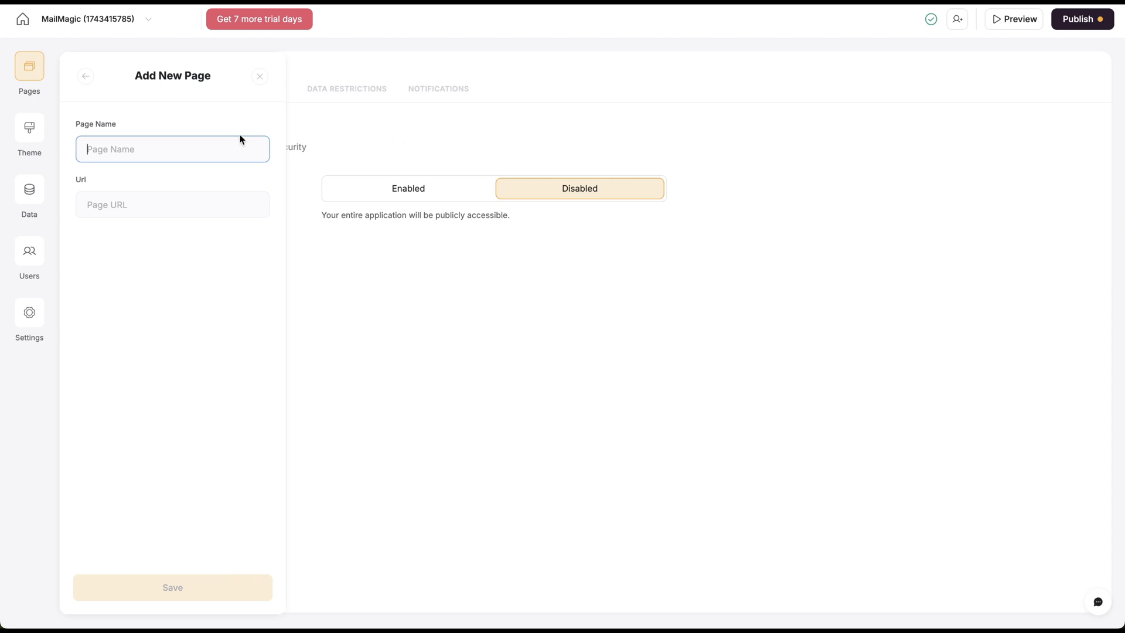
text(Listing)
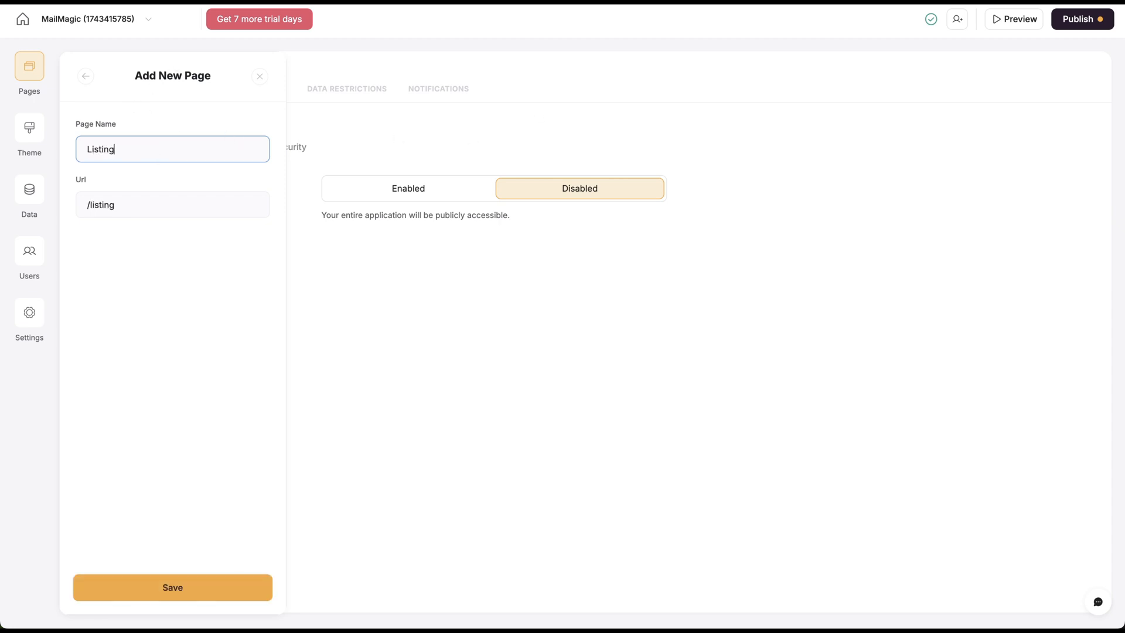
click(172, 587)
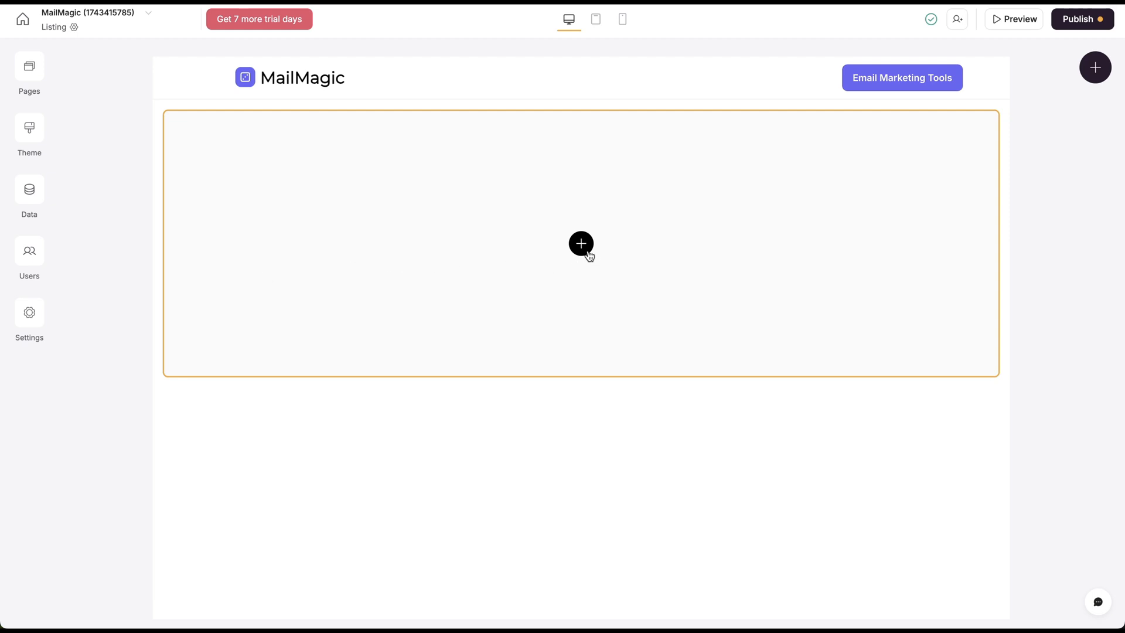
Step: Insert an Item details block from Dynamic > Suggested Blocks into the empty section
click(581, 244)
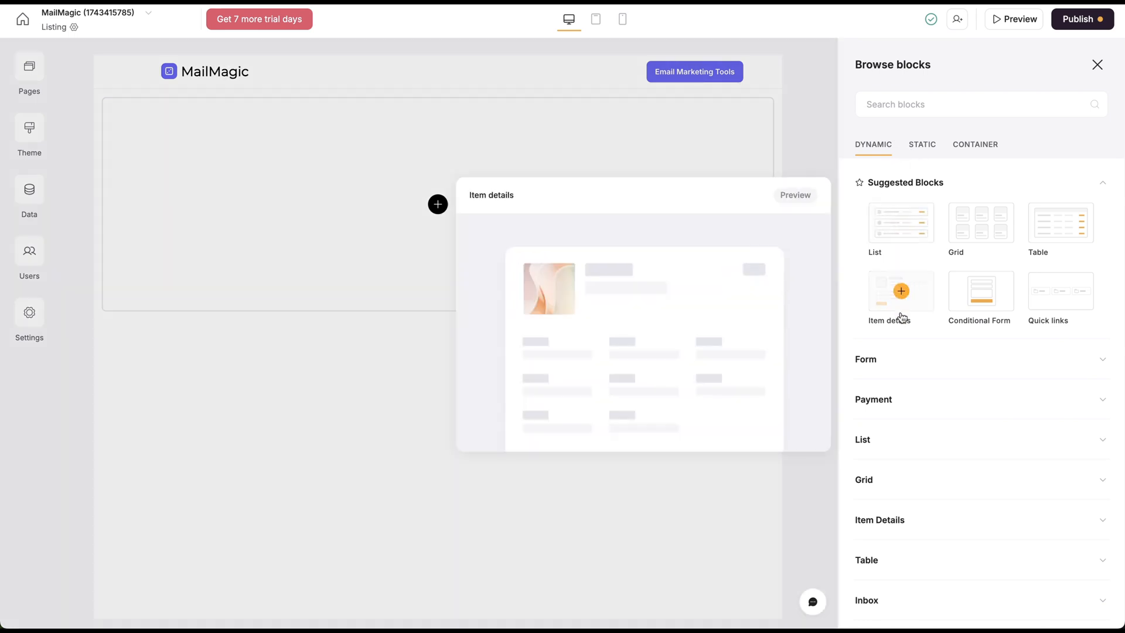
mouse_move(906, 297)
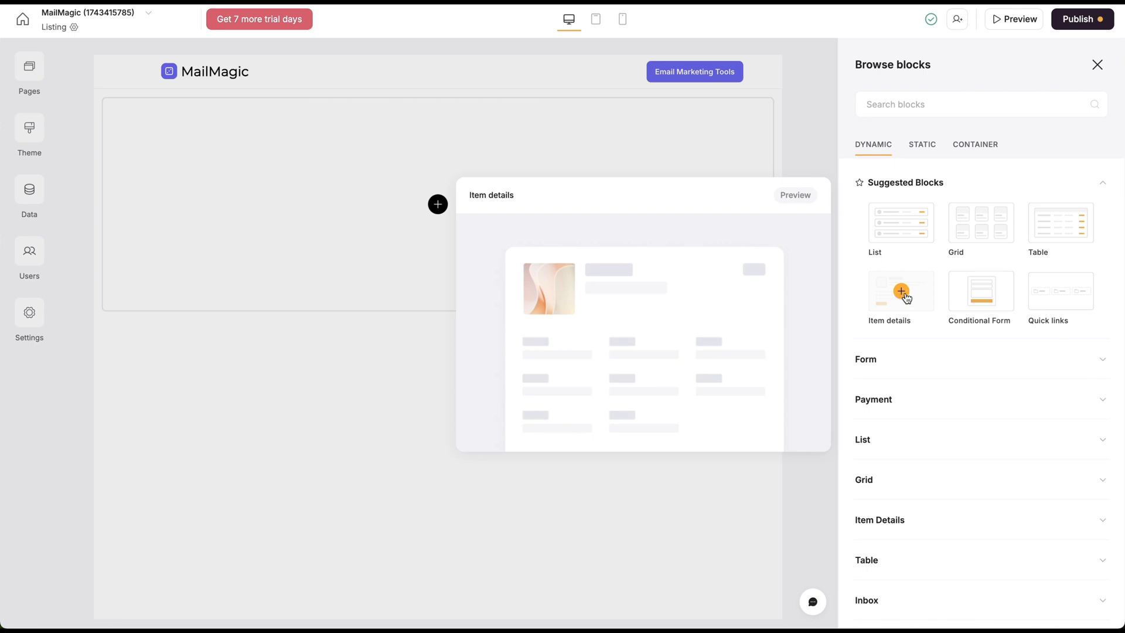
scroll(down, 3)
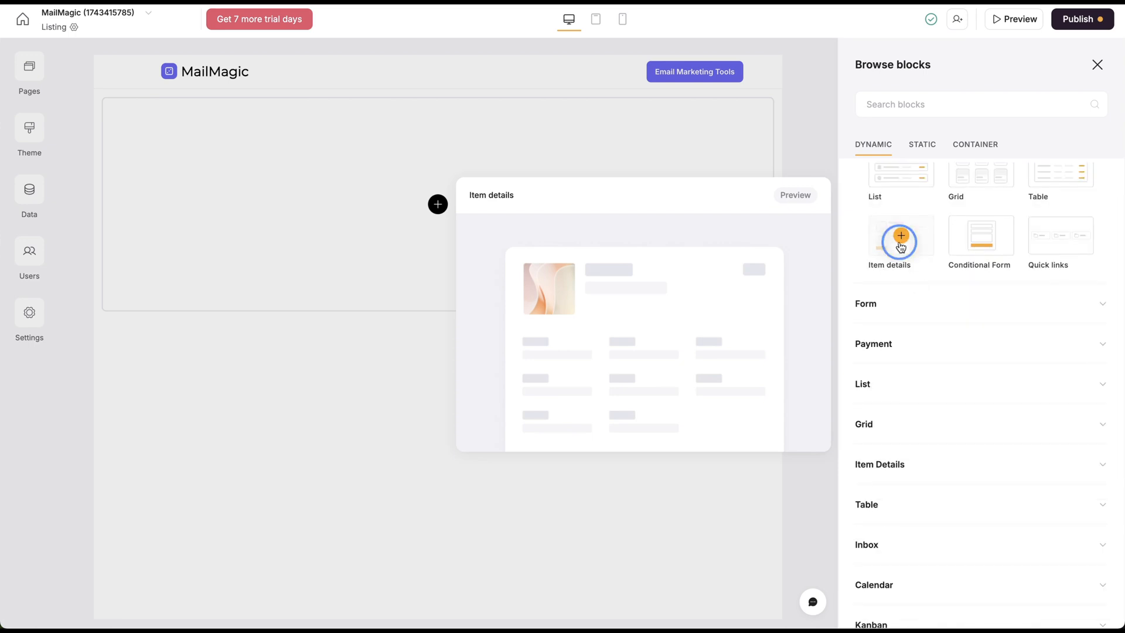
click(900, 234)
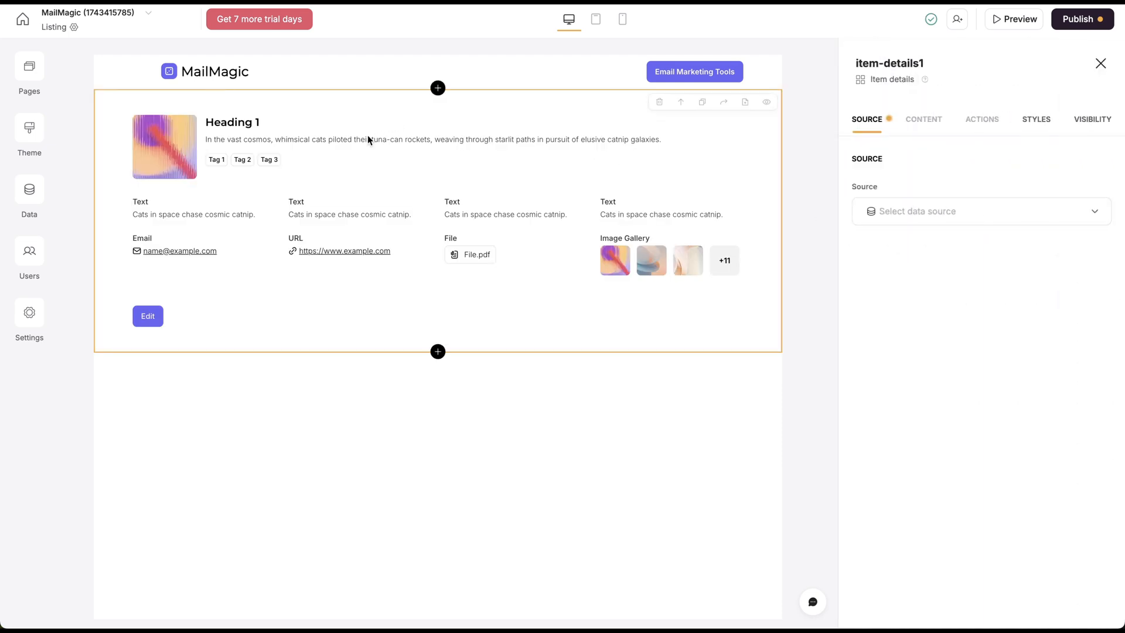
click(981, 211)
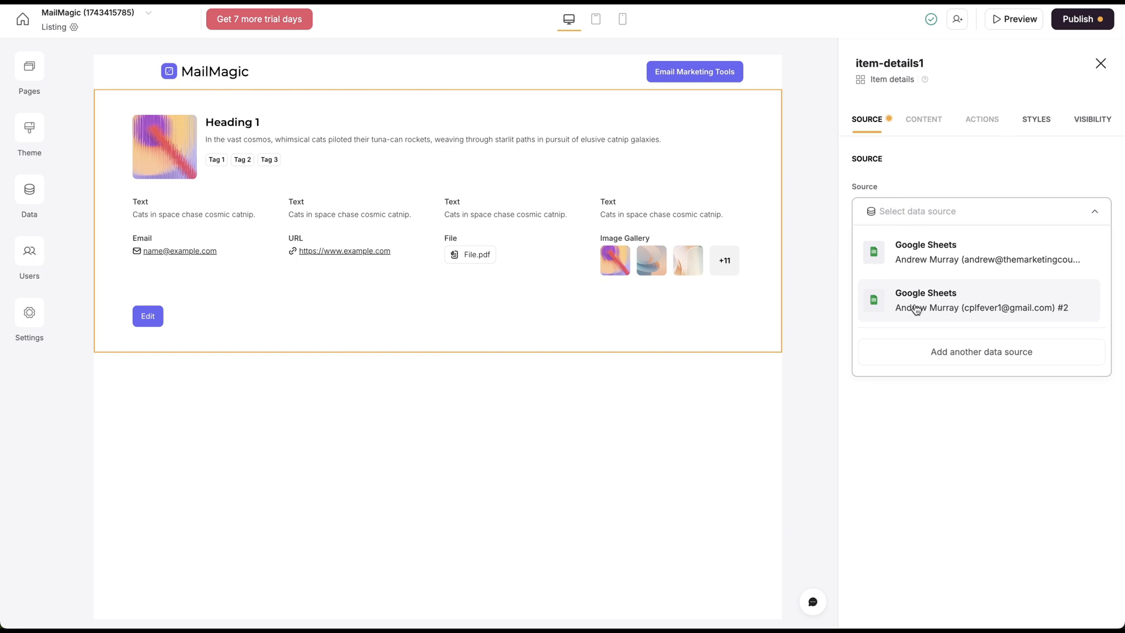
click(982, 300)
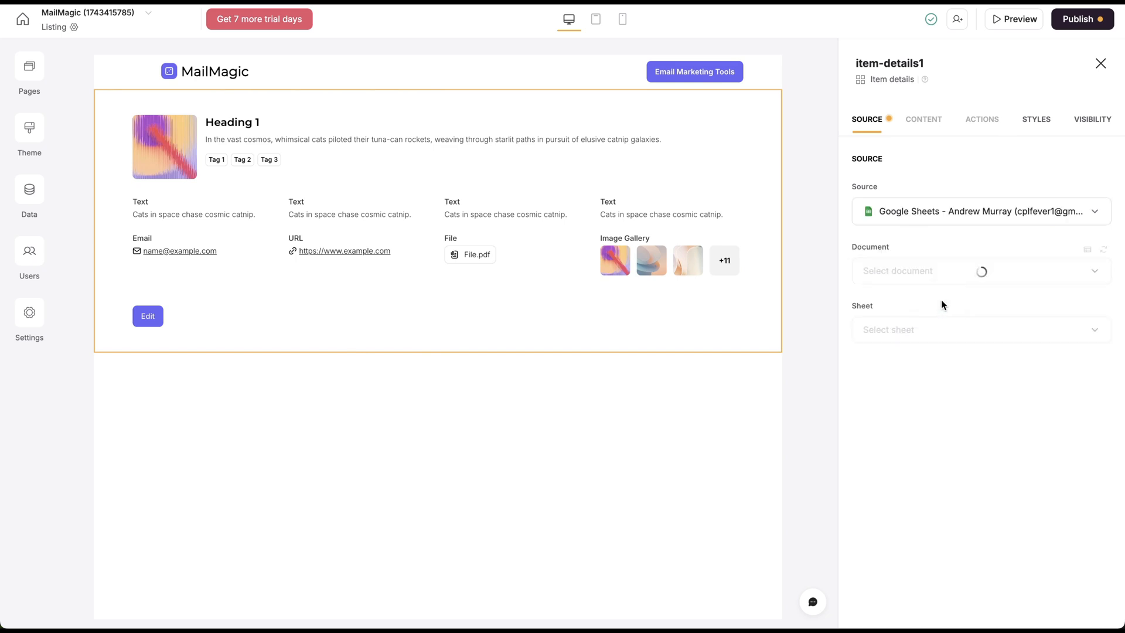
click(983, 271)
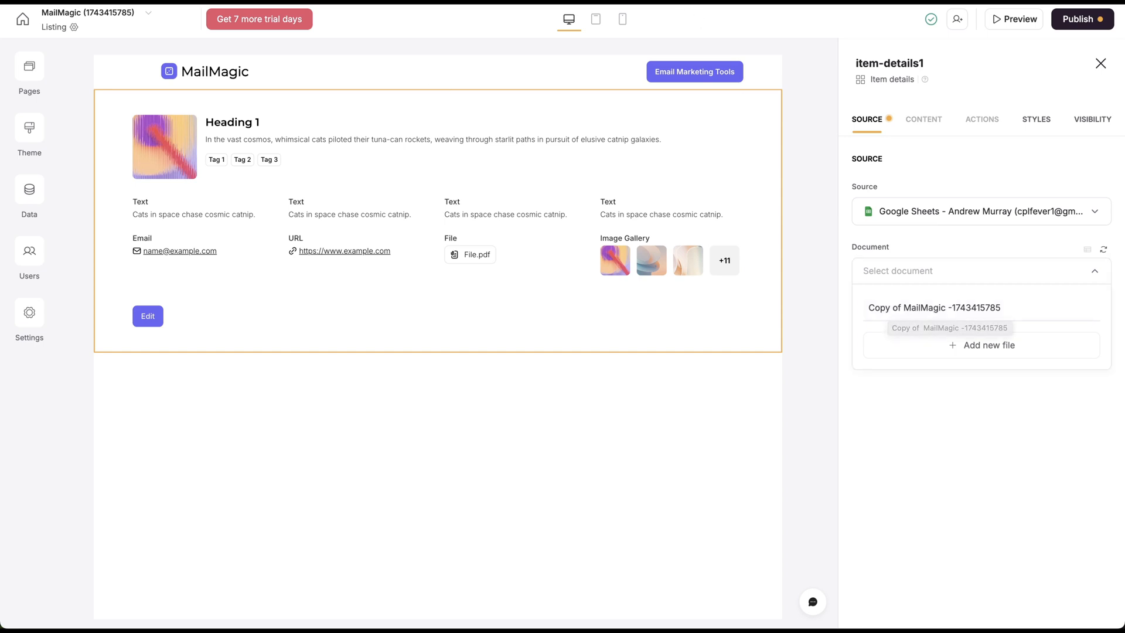
click(926, 307)
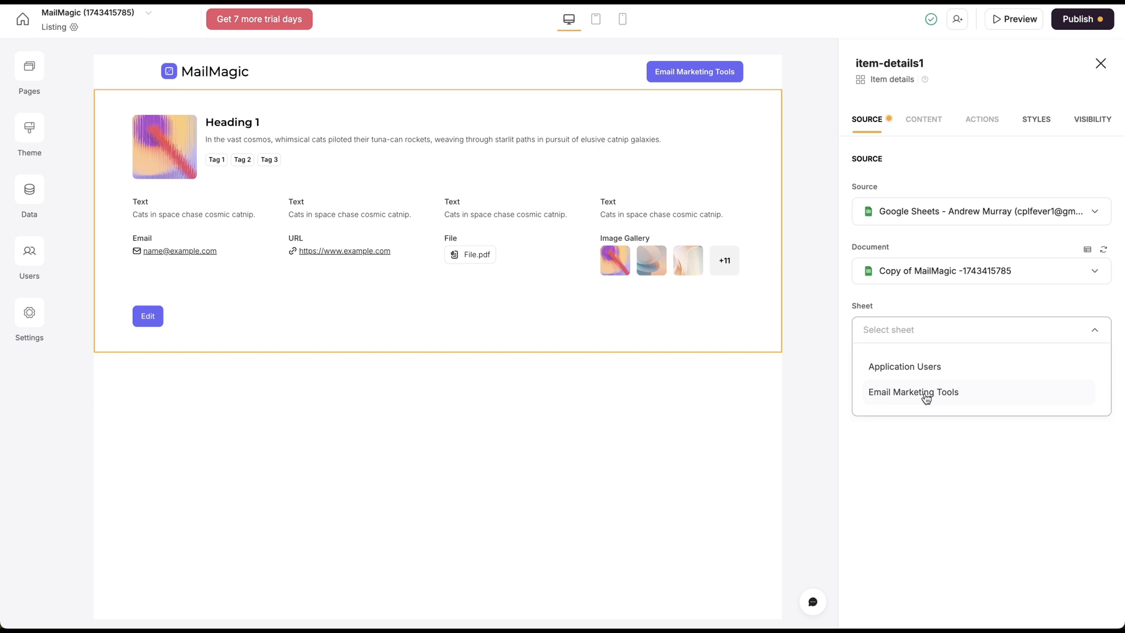
mouse_move(919, 403)
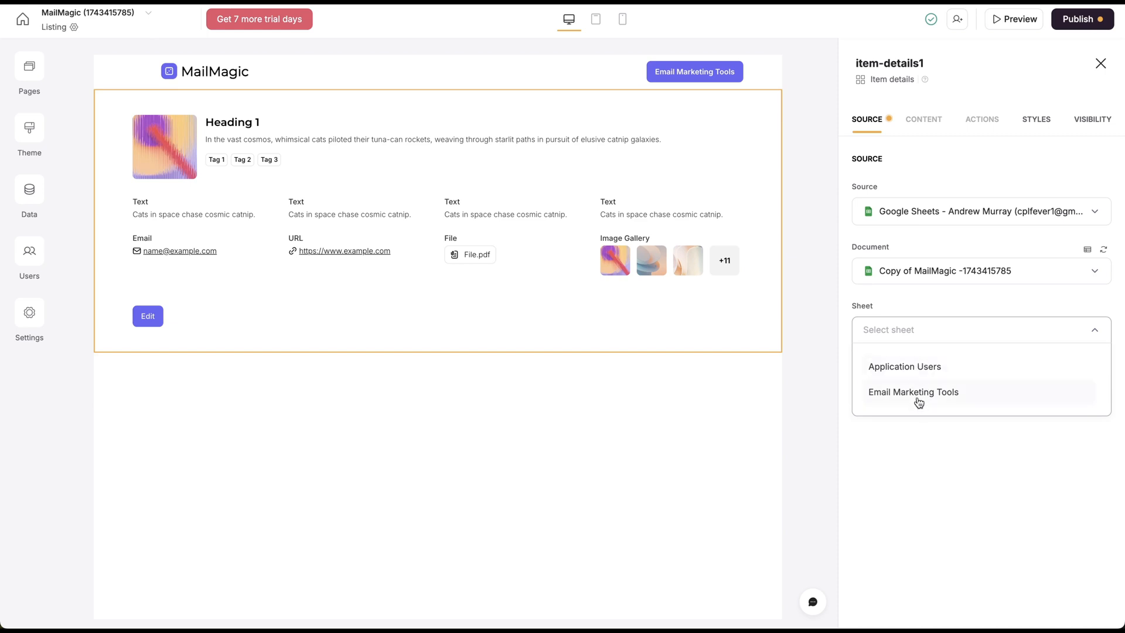
click(914, 392)
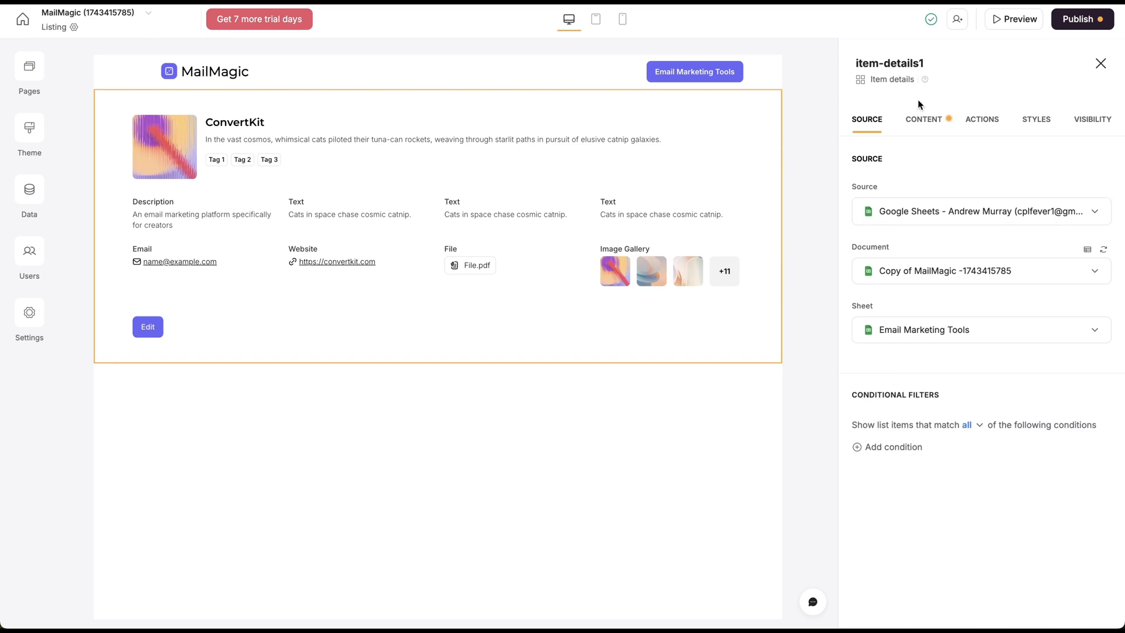
Step: In Content, confirm the heading maps to Name and map the rich text field to the Description column
click(923, 120)
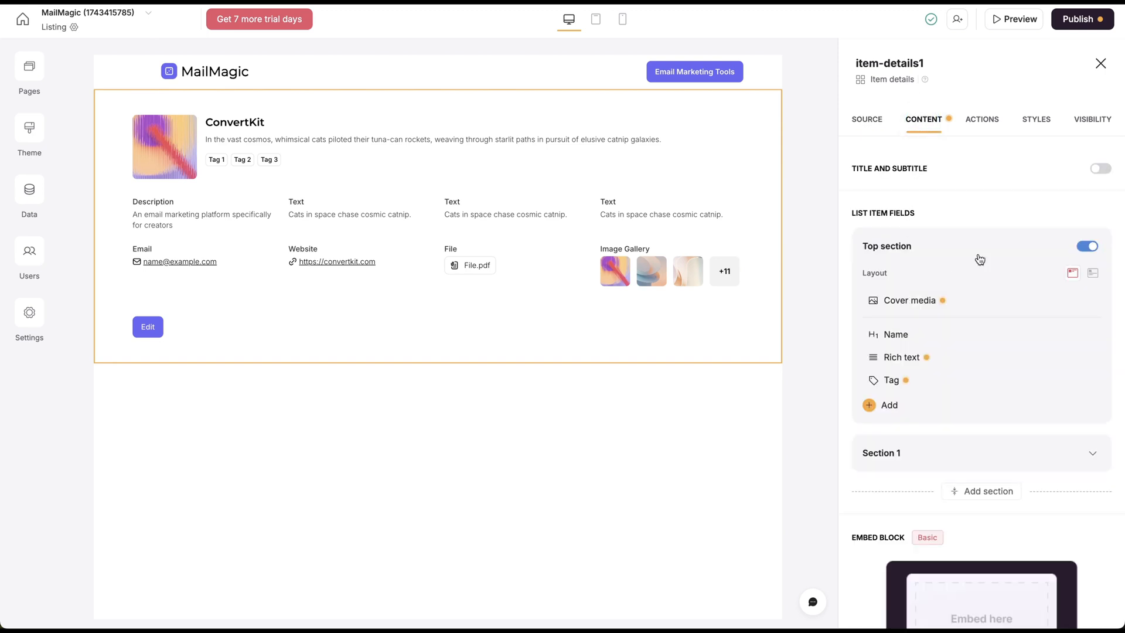
scroll(down, 3)
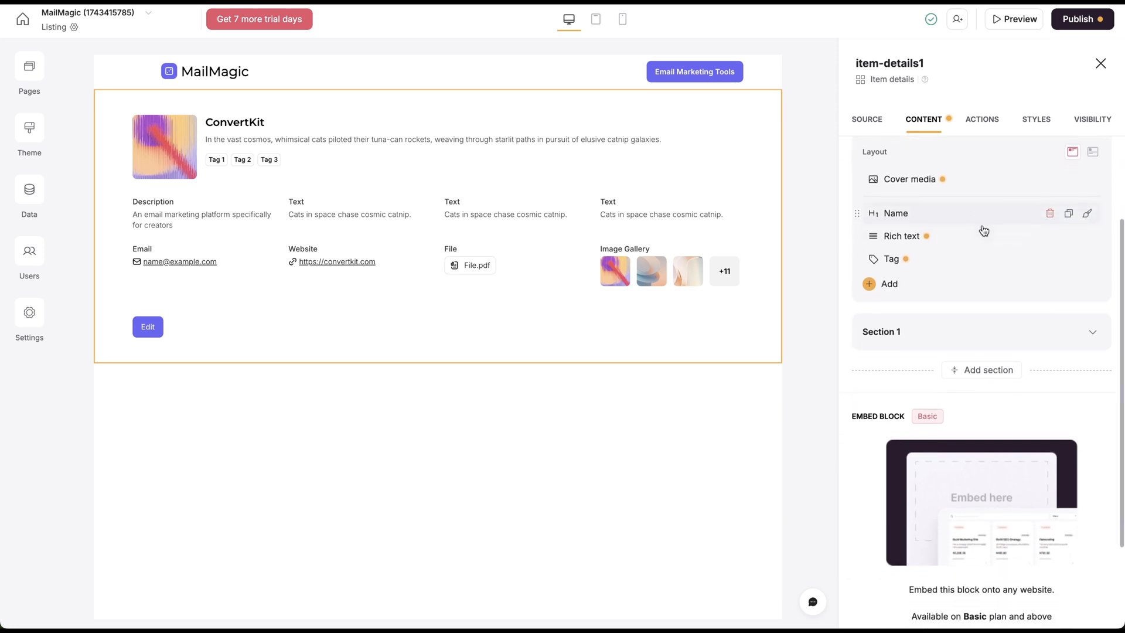
scroll(down, 3)
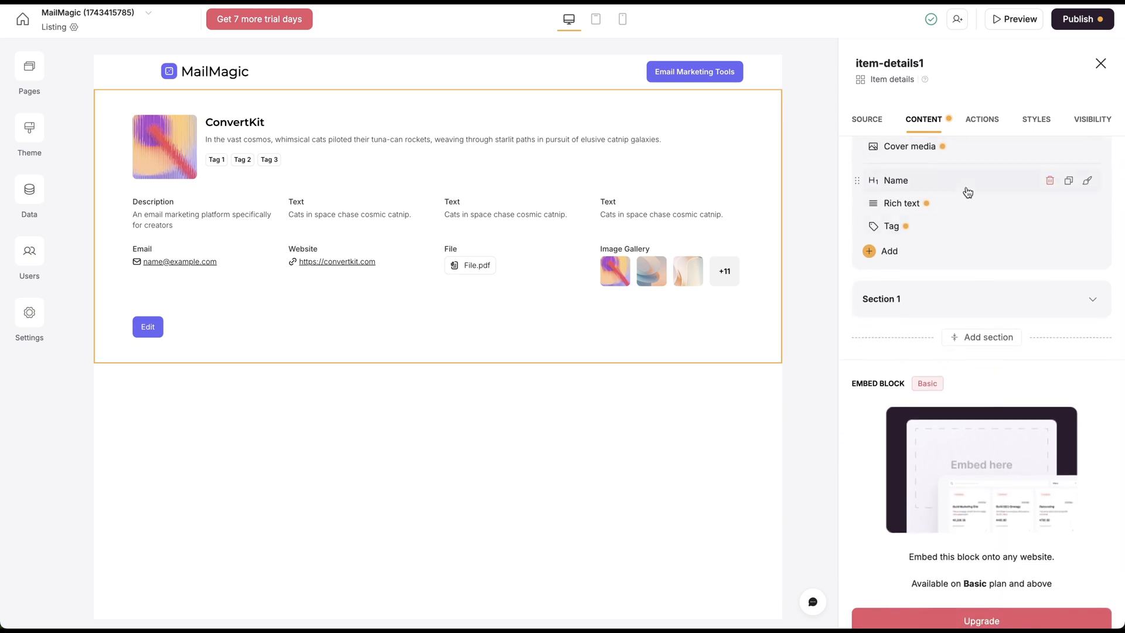
click(896, 180)
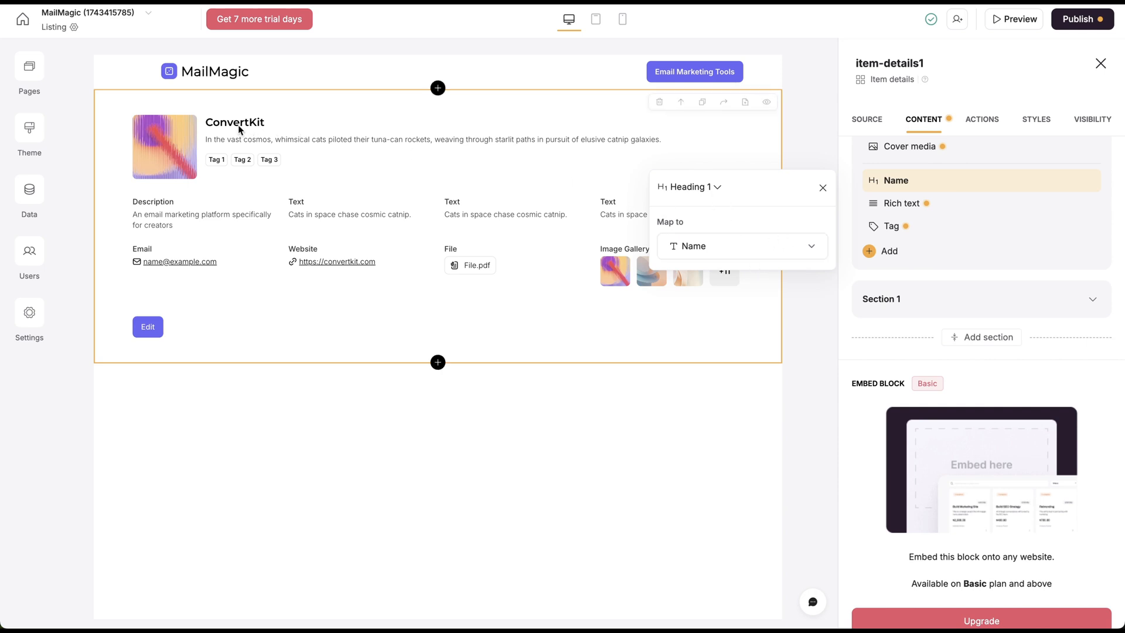
mouse_move(274, 126)
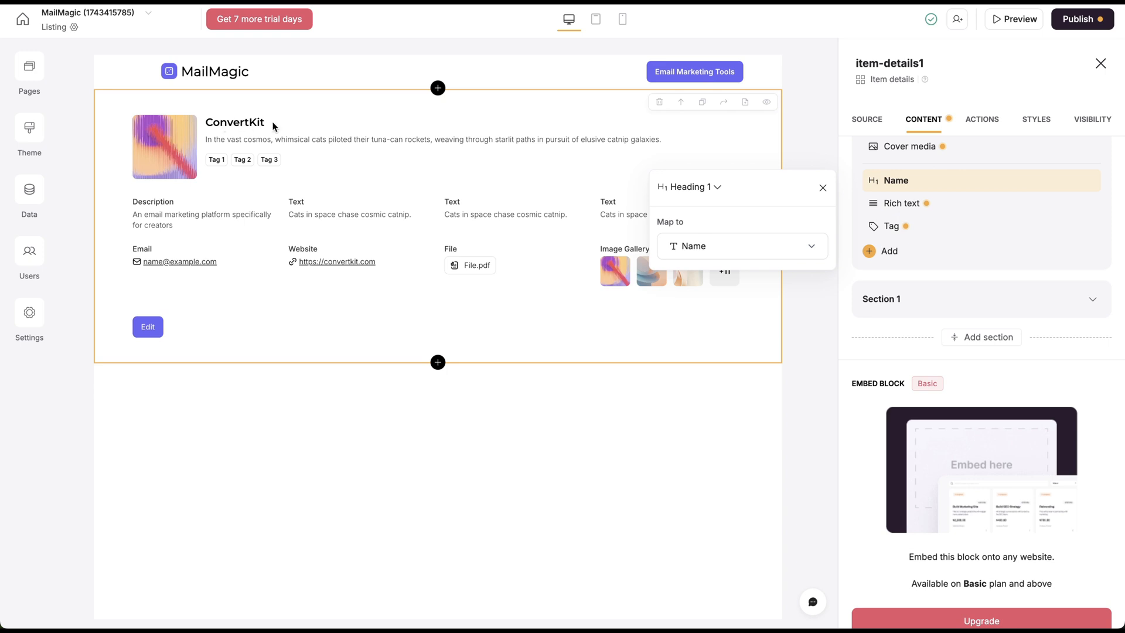
click(903, 204)
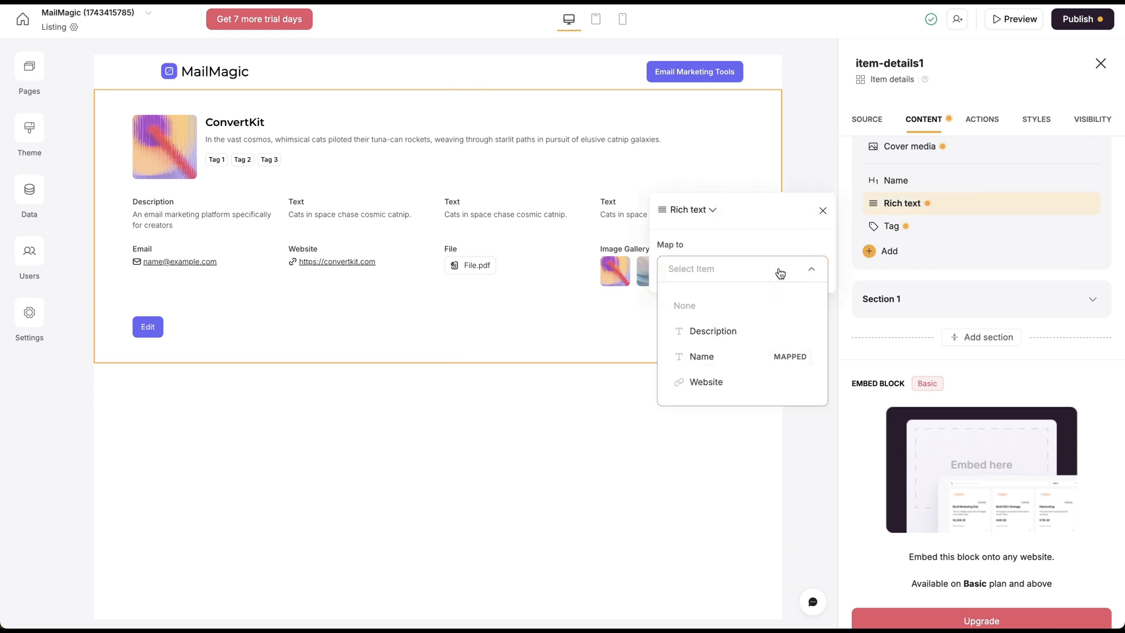
click(712, 330)
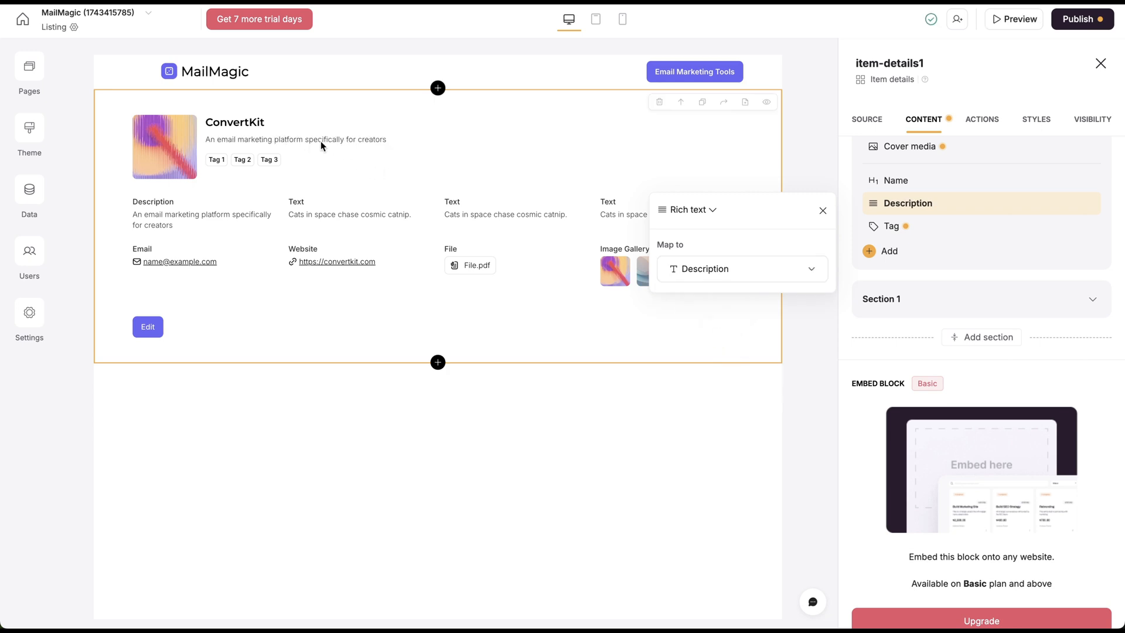
mouse_move(284, 146)
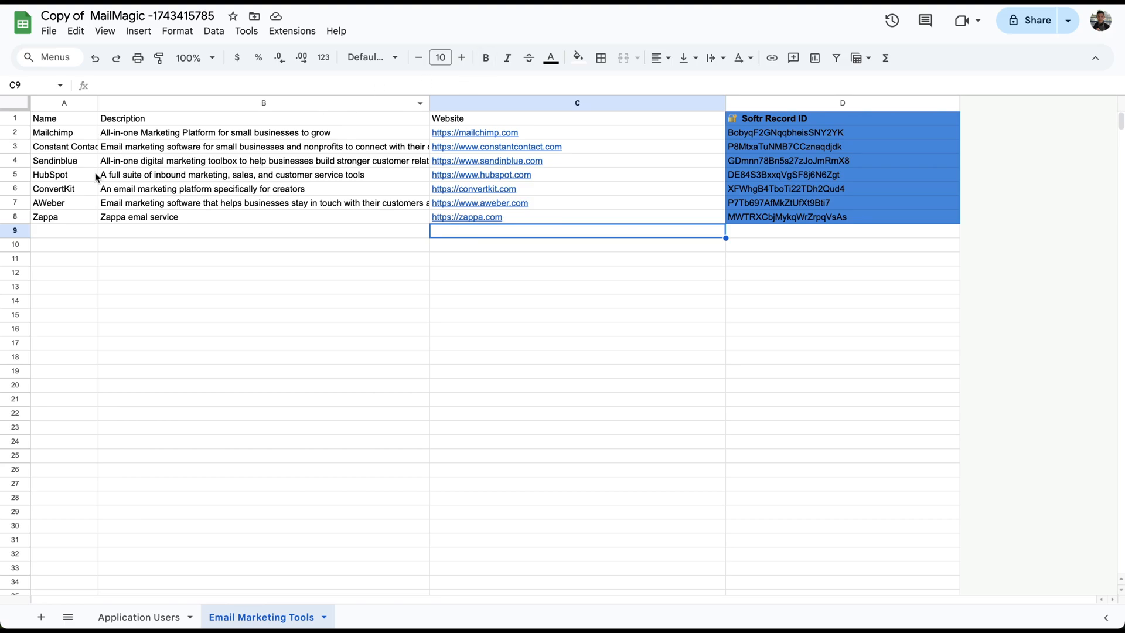
Step: Insert a Tag column right of Name, entering free option, paid only, paid only for the first tools
click(263, 189)
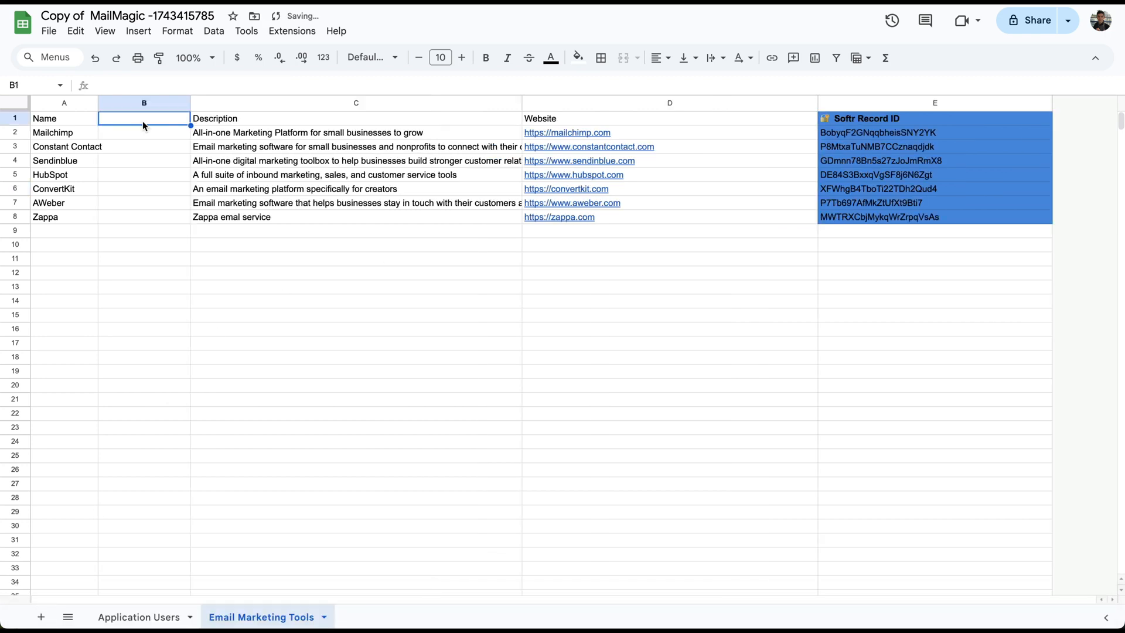
text(Tag)
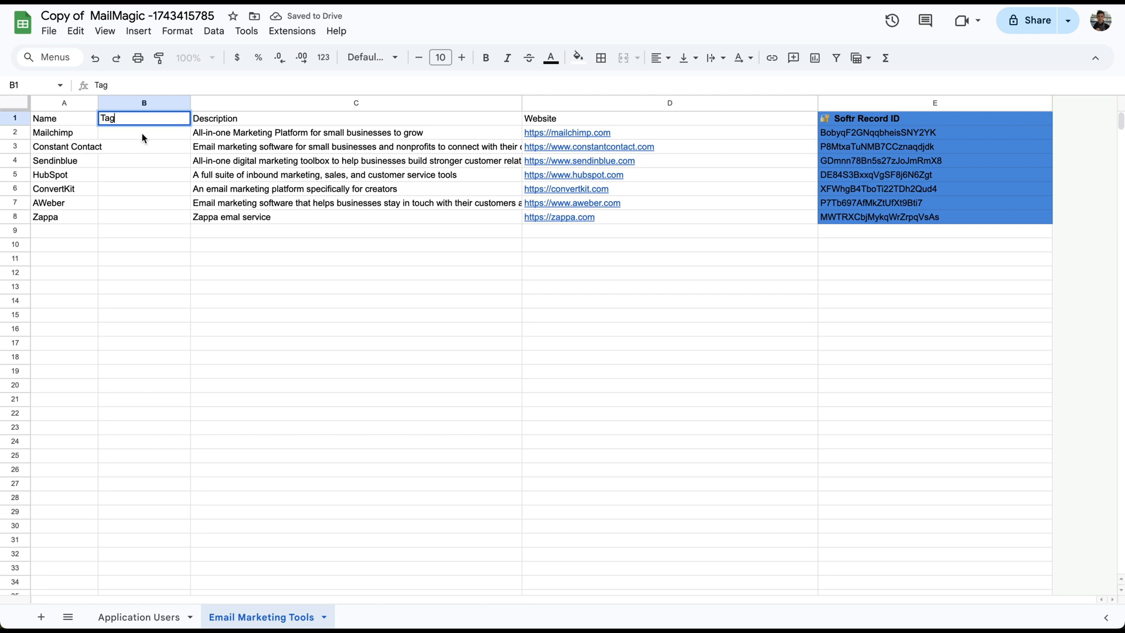
text(free option)
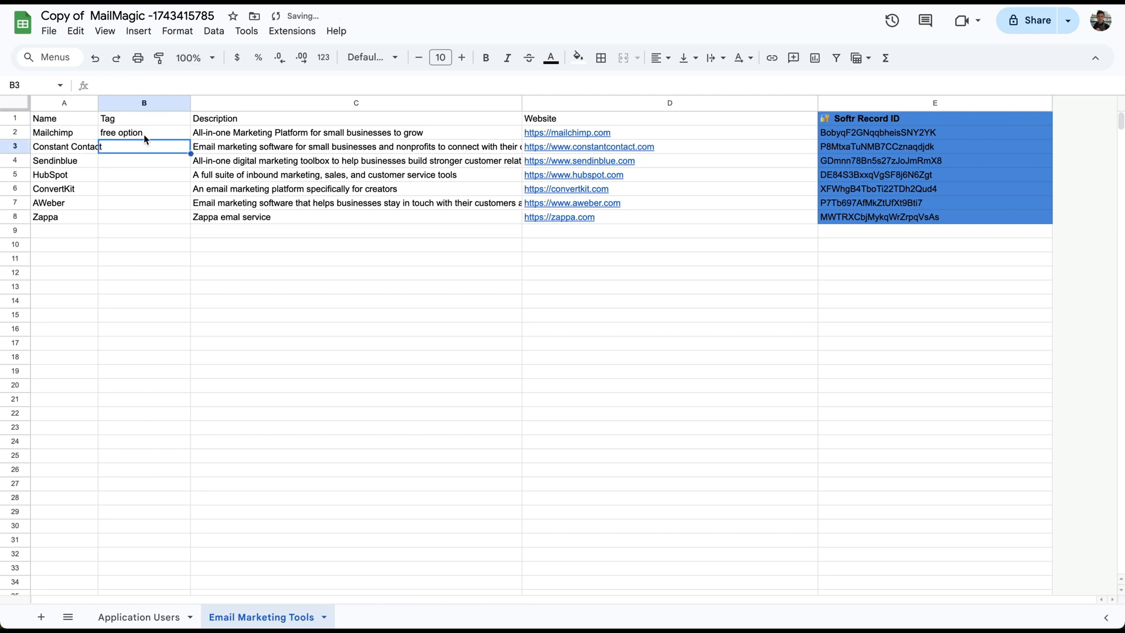
text(paid only)
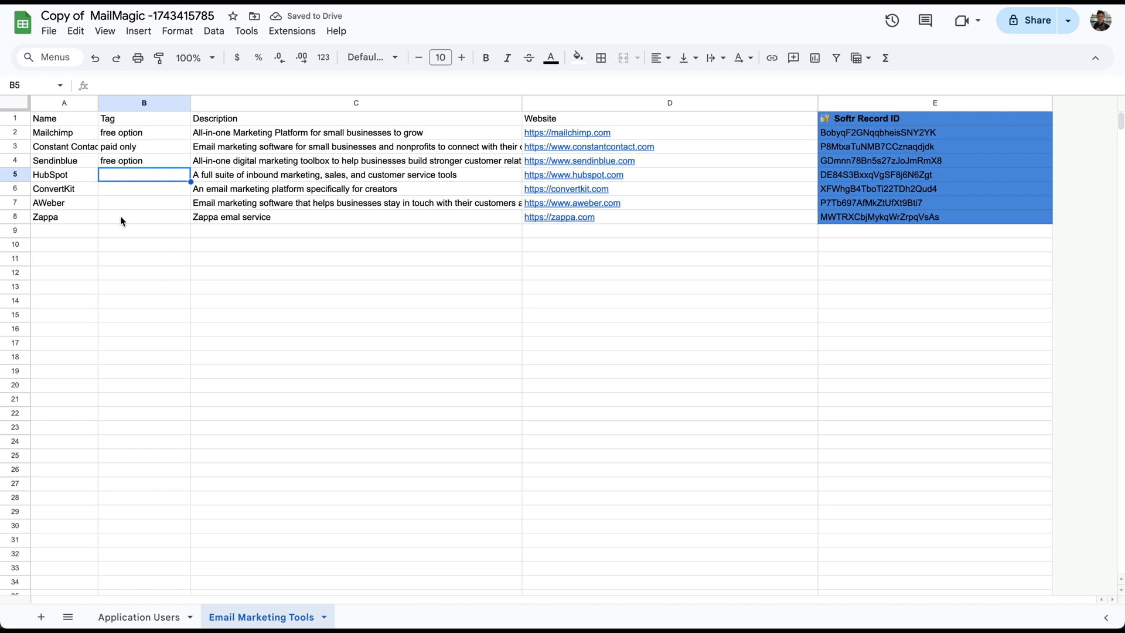
text(paid only)
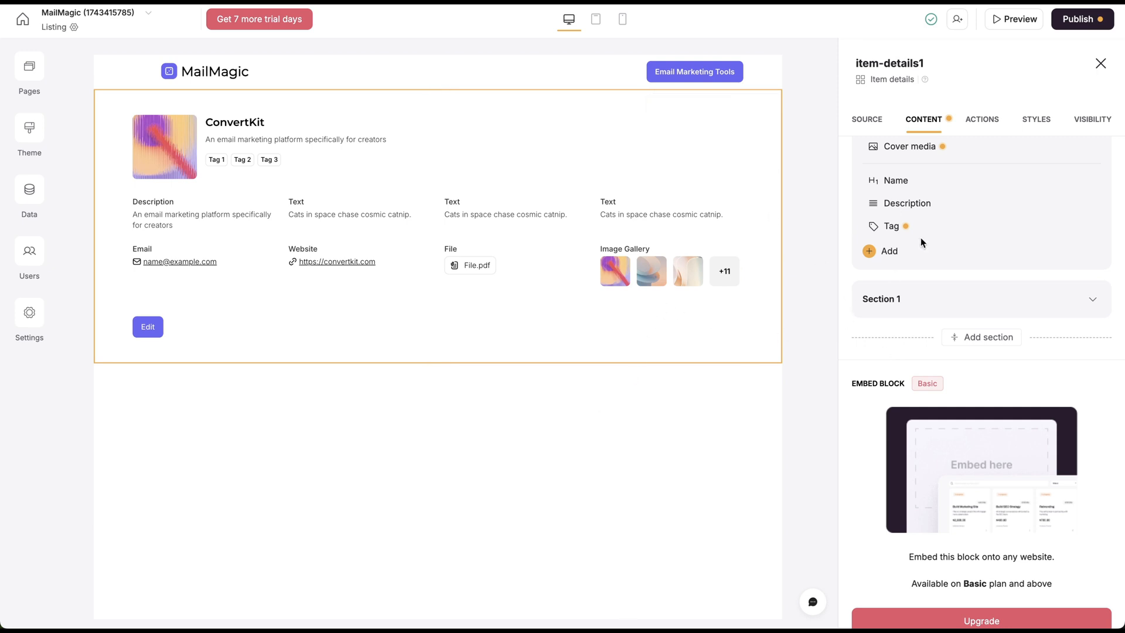
Step: Open the Tag field's Map to popup, then preview the Listing page as a visitor
click(904, 228)
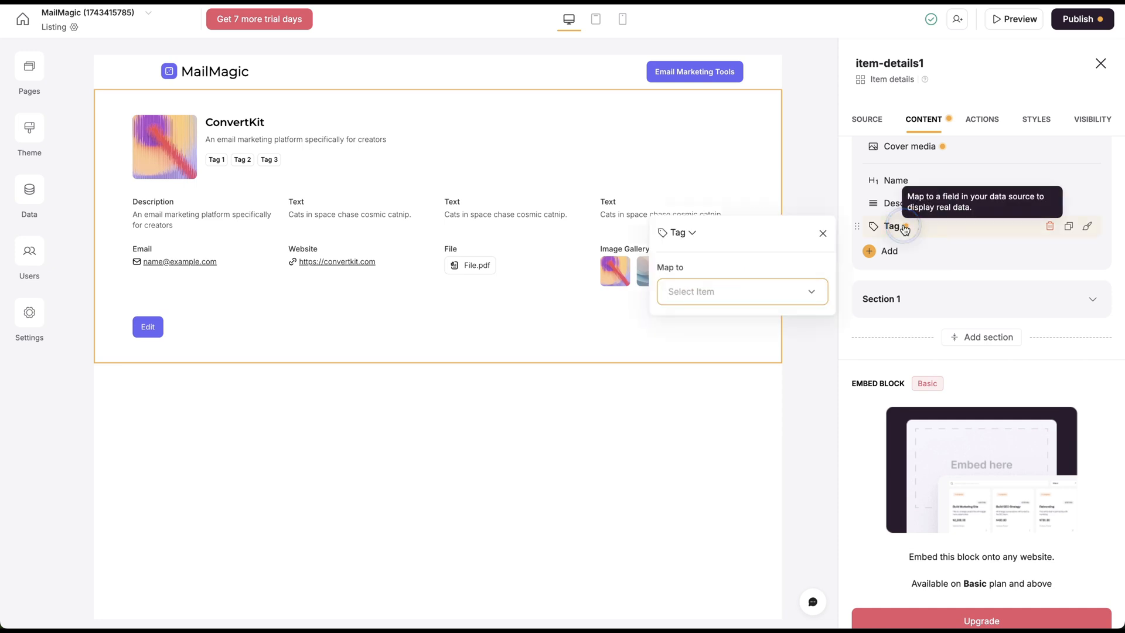
click(742, 292)
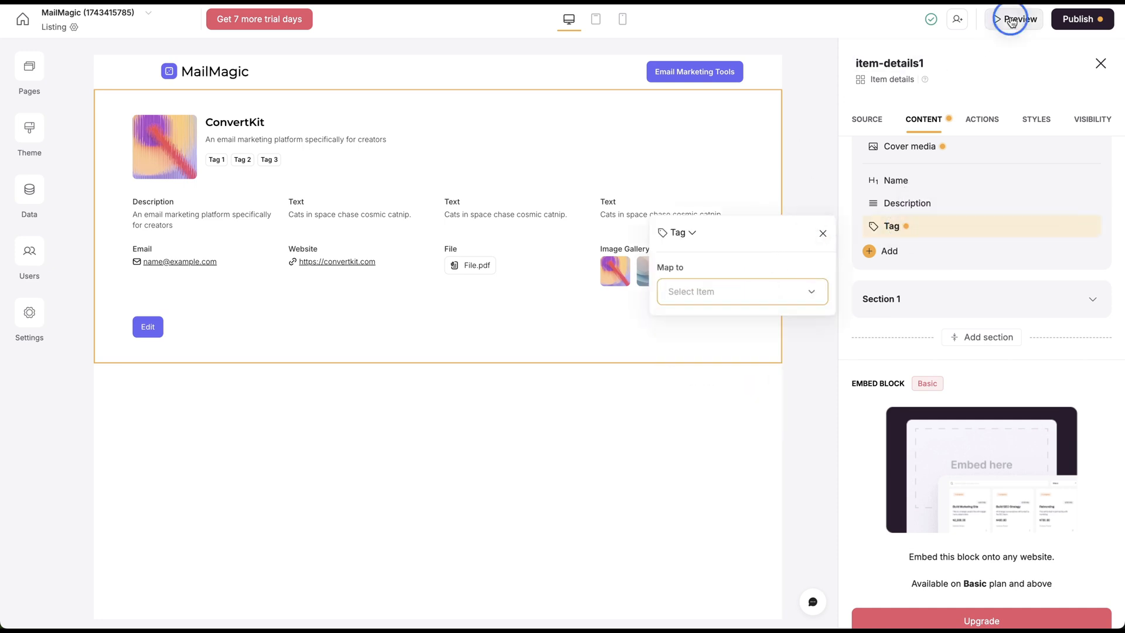
click(1013, 18)
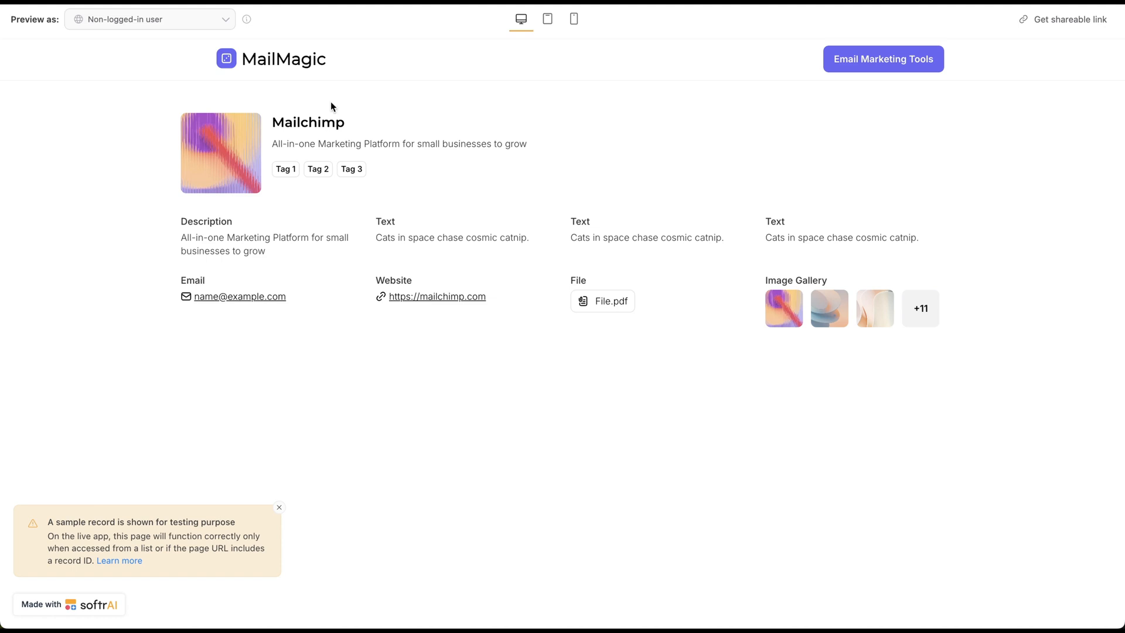
mouse_move(300, 94)
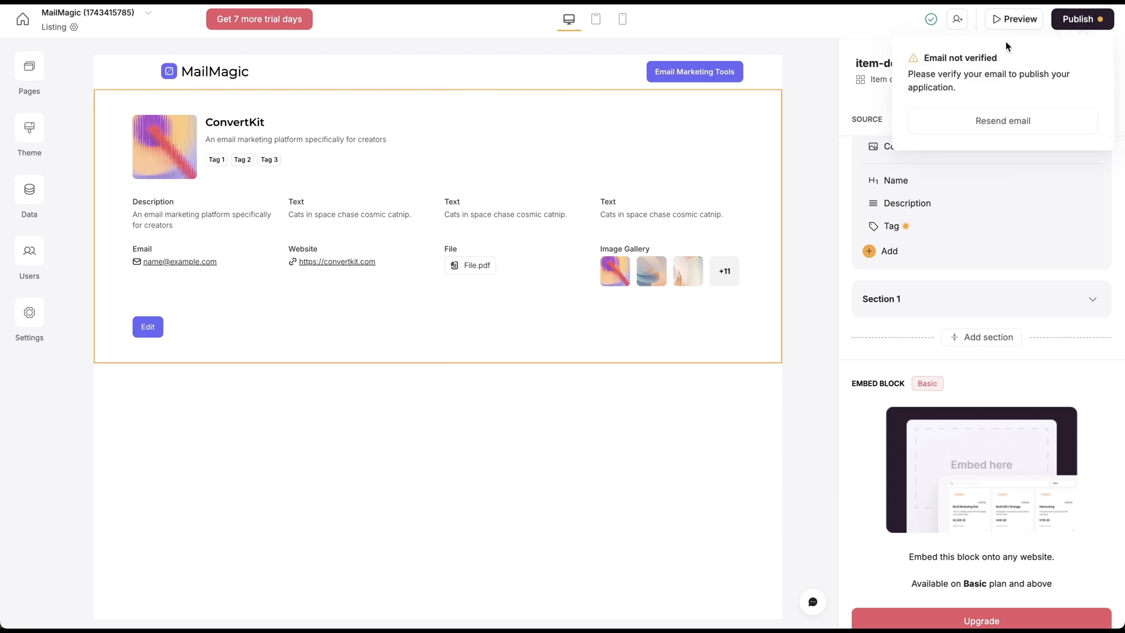
mouse_move(870, 76)
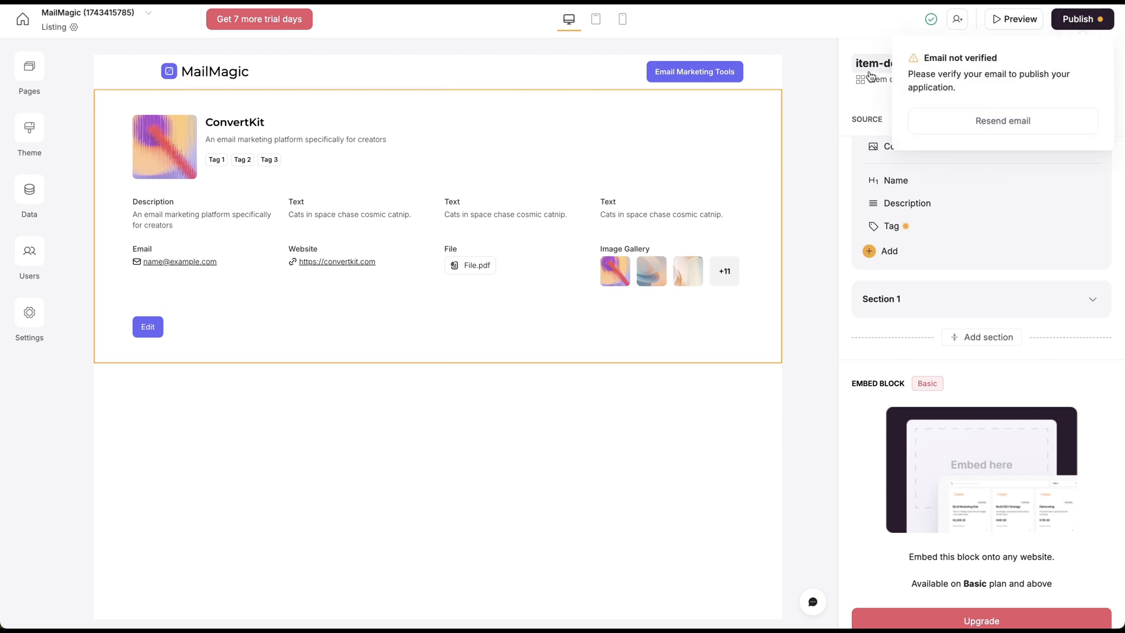
mouse_move(929, 124)
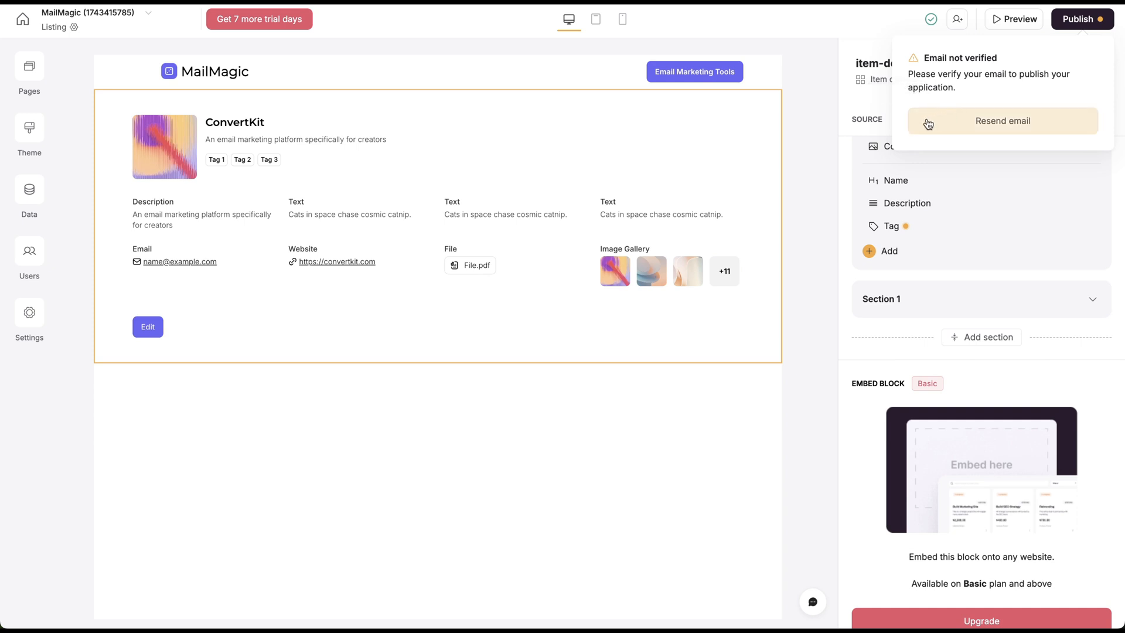
mouse_move(1076, 25)
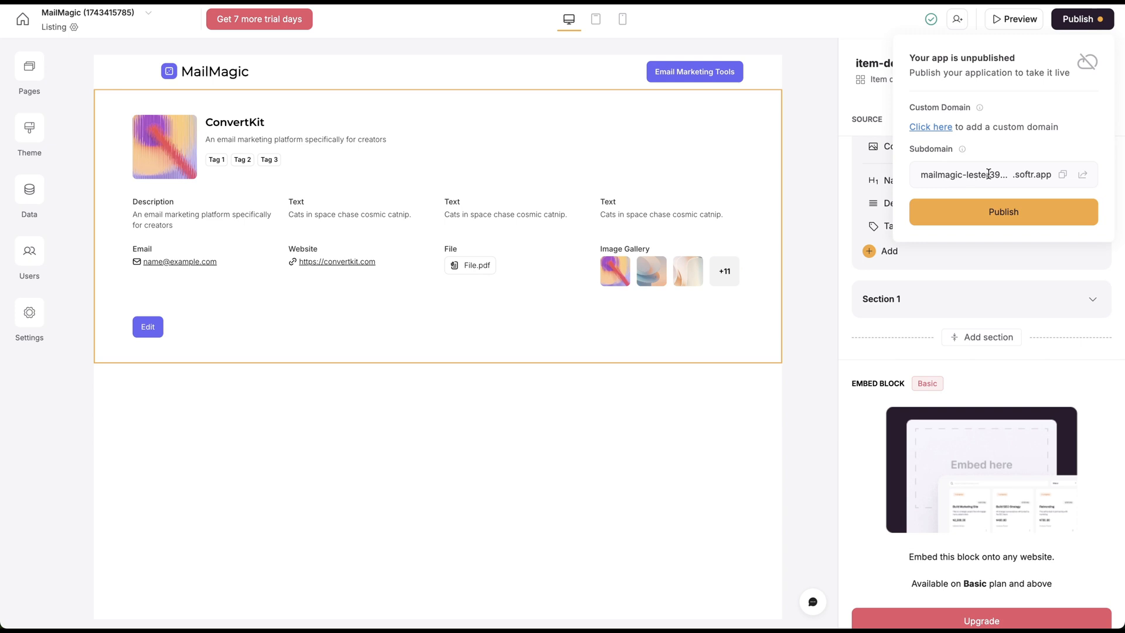
Step: Publish MailMagic on its softr.app subdomain and dismiss the publish panel
click(1003, 212)
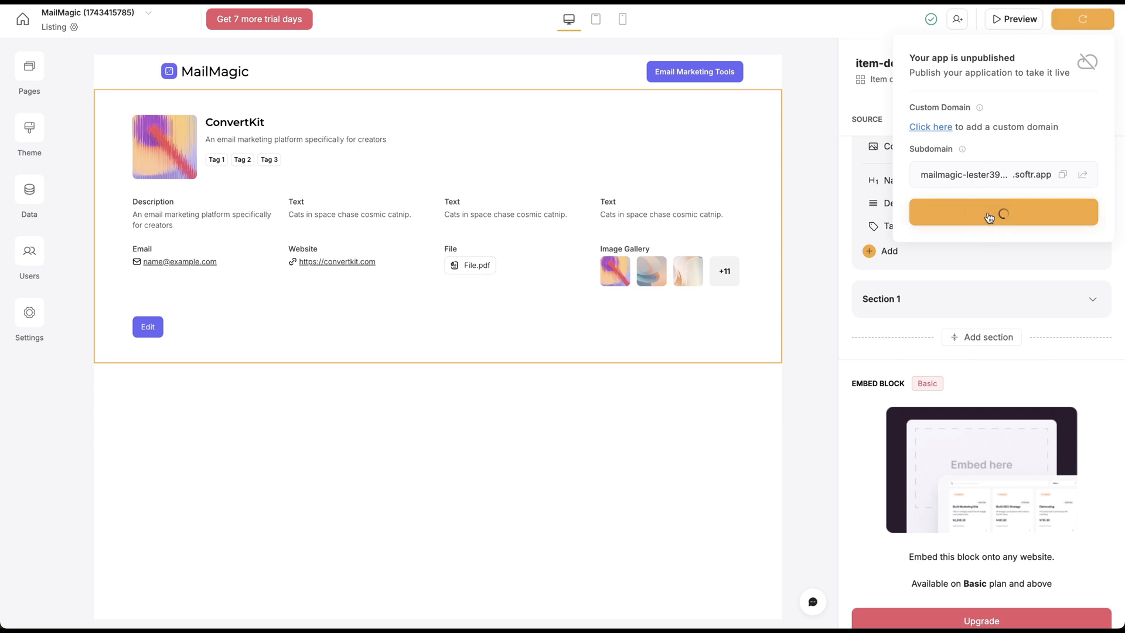
click(1003, 212)
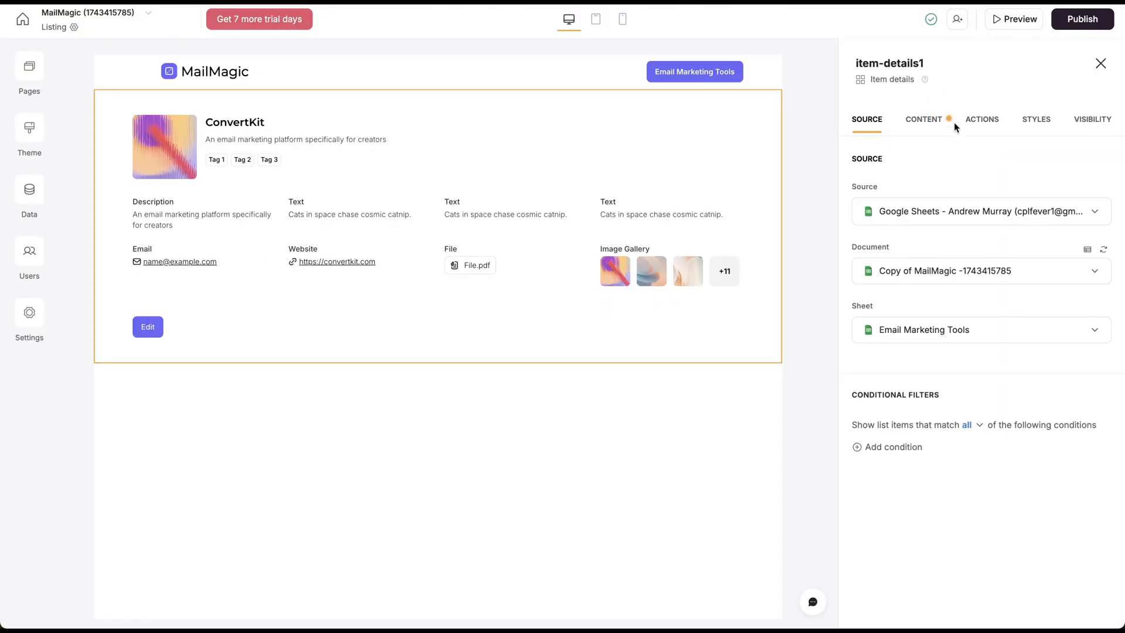
Step: Map the Tag field to the Tag column and toggle on the Website field in the top section
click(924, 120)
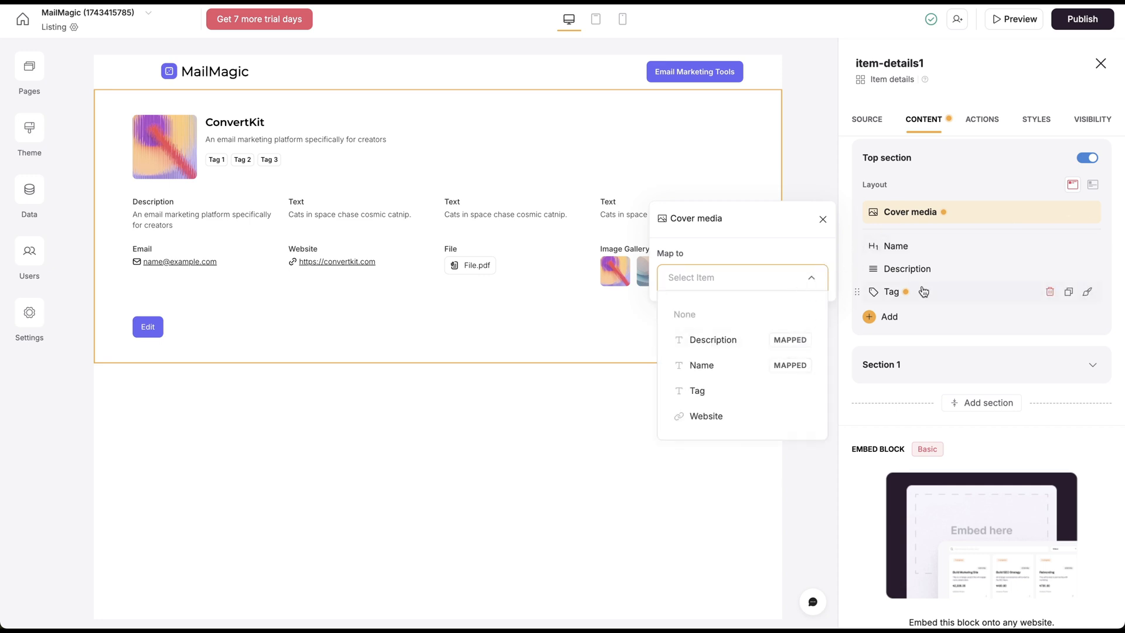
click(891, 292)
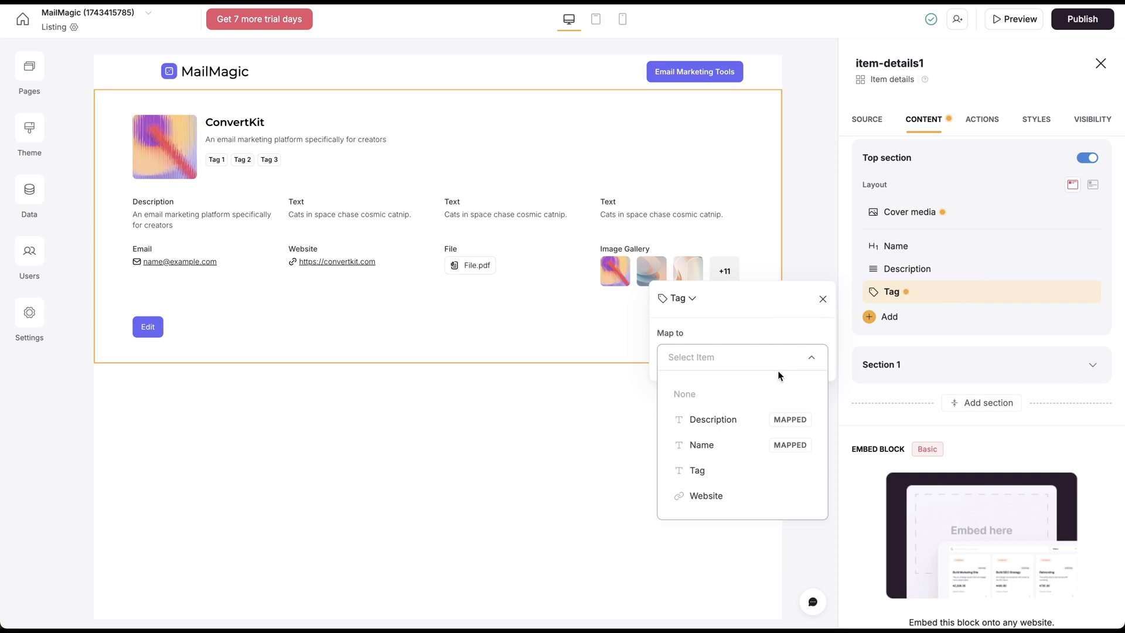
click(698, 471)
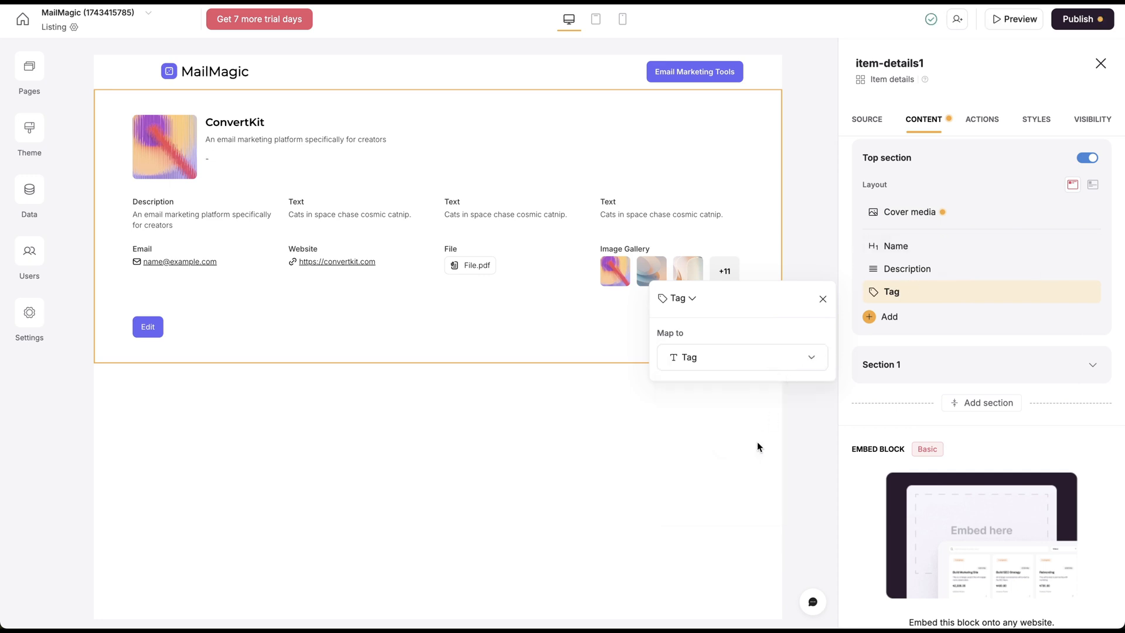
click(879, 317)
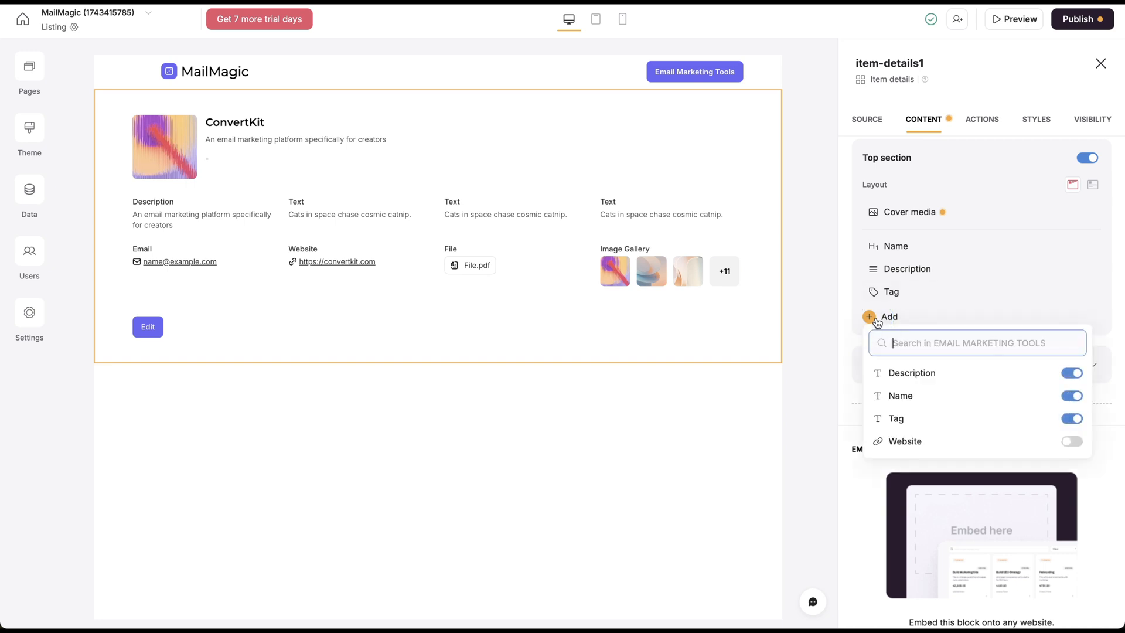
mouse_move(956, 436)
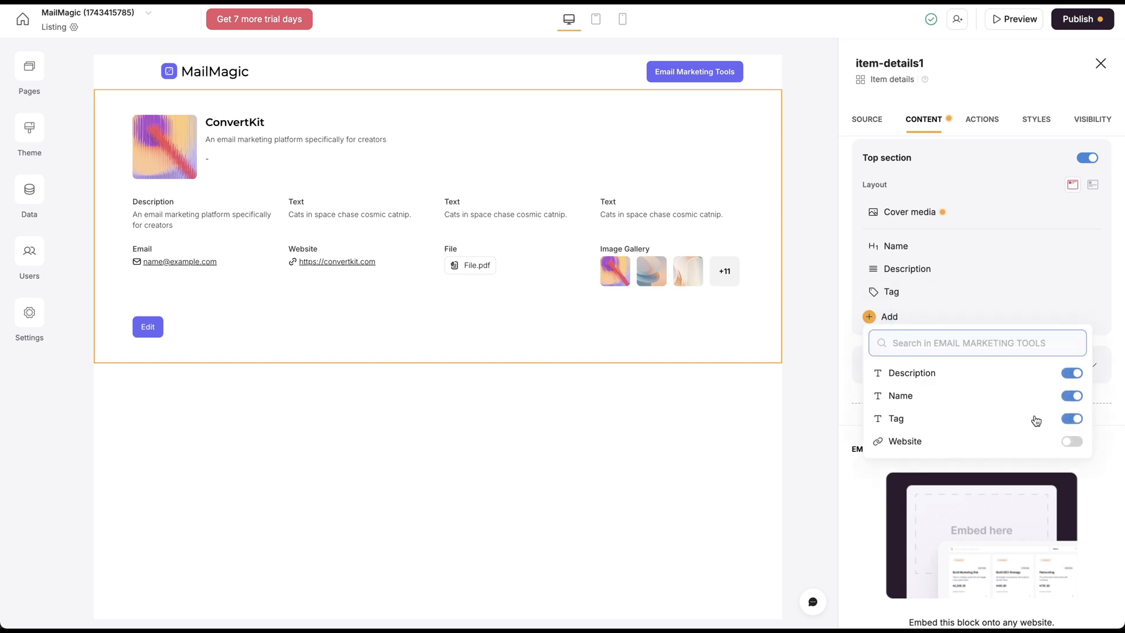
click(1071, 441)
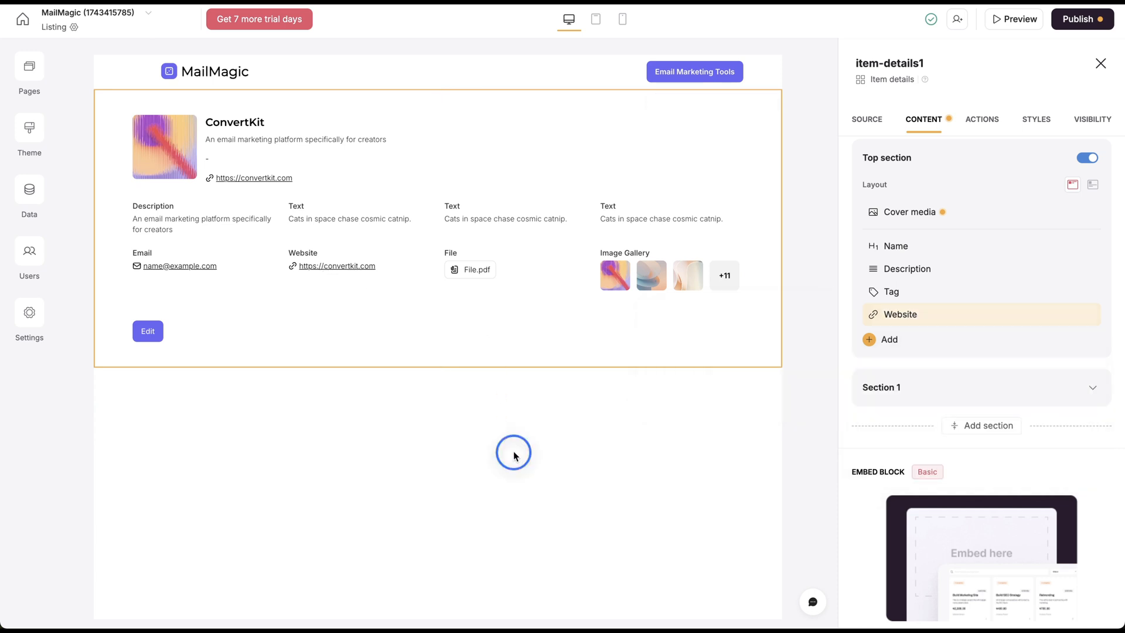
scroll(down, 3)
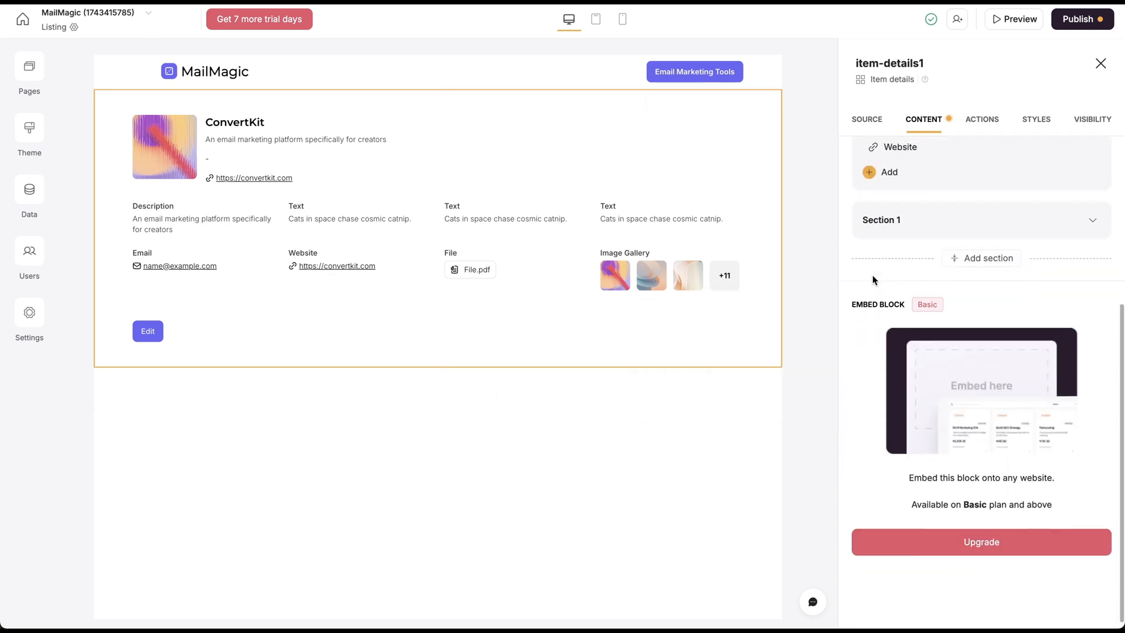
click(983, 119)
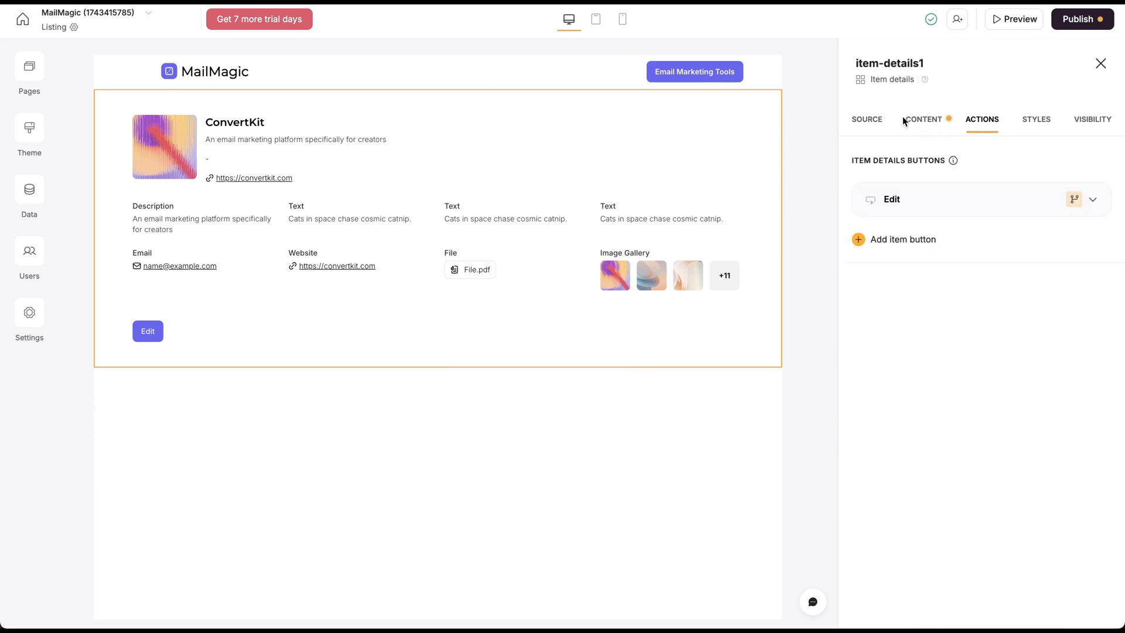
click(868, 120)
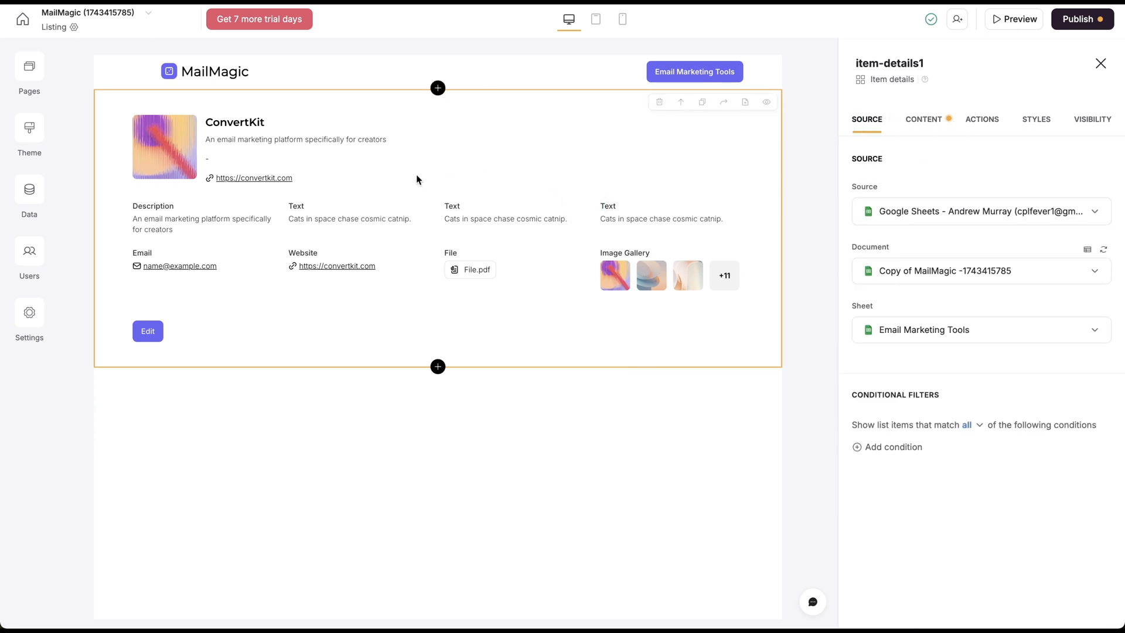
mouse_move(702, 102)
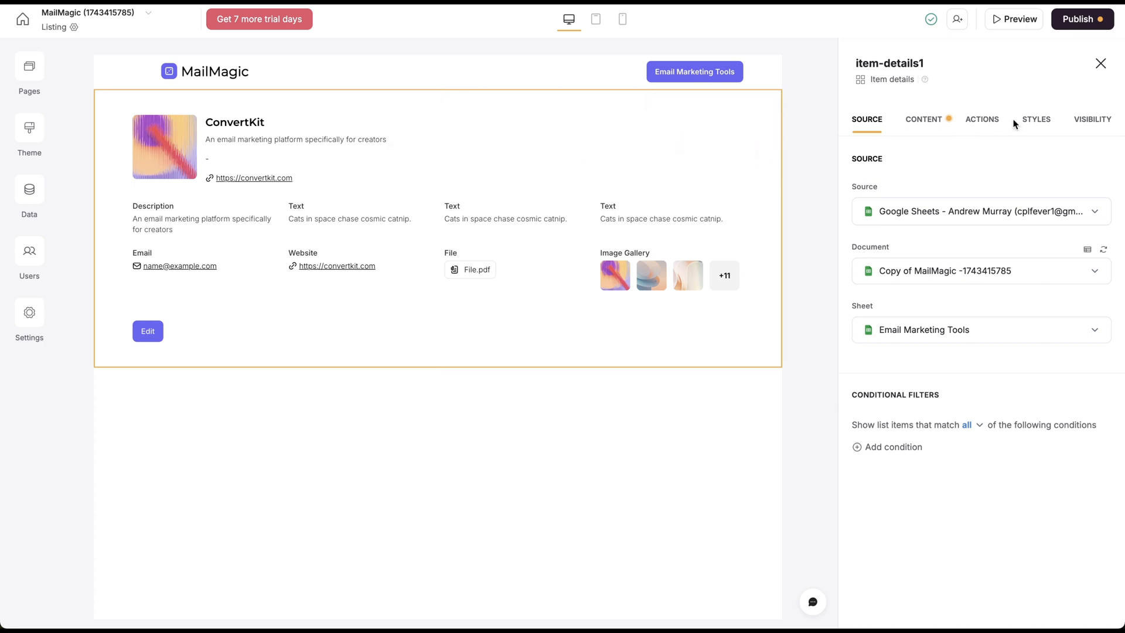
click(1036, 120)
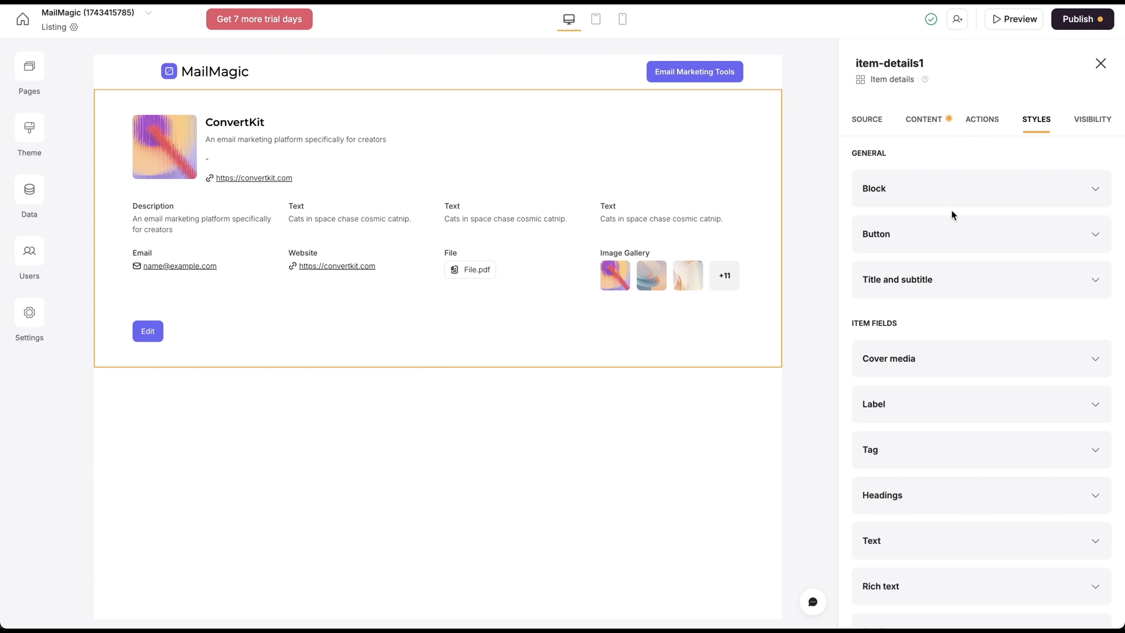
scroll(down, 3)
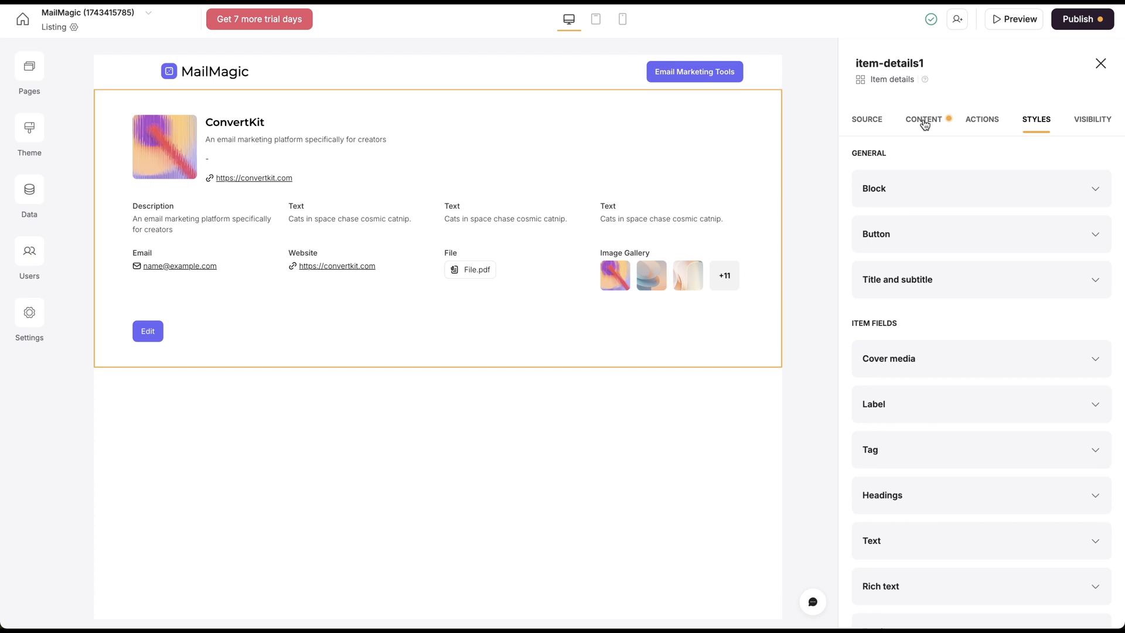
click(924, 120)
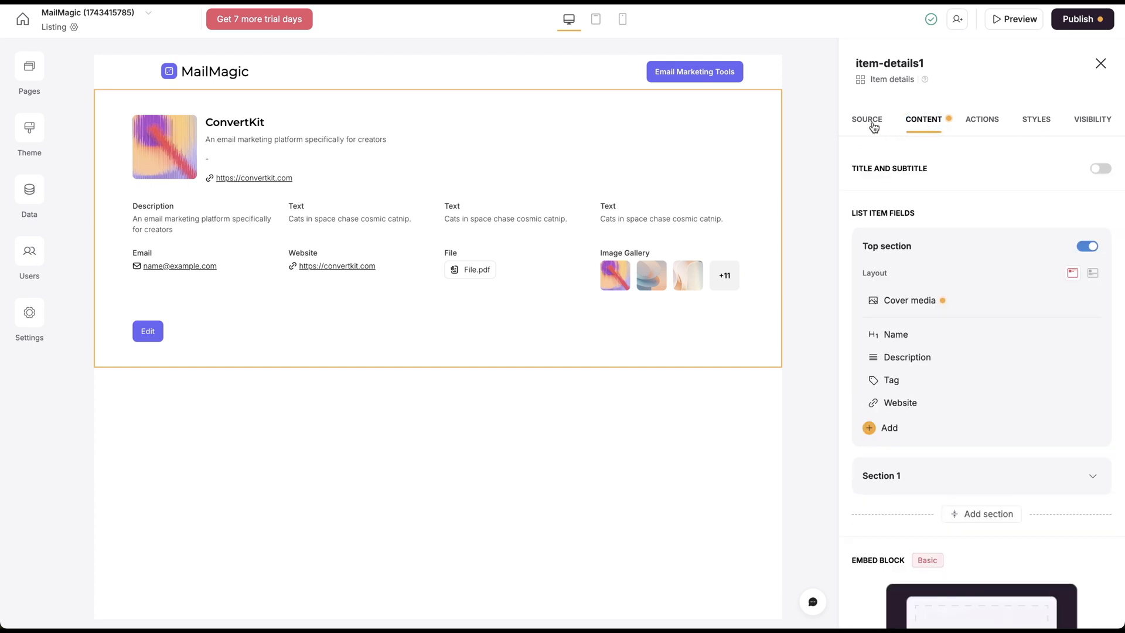
click(1074, 18)
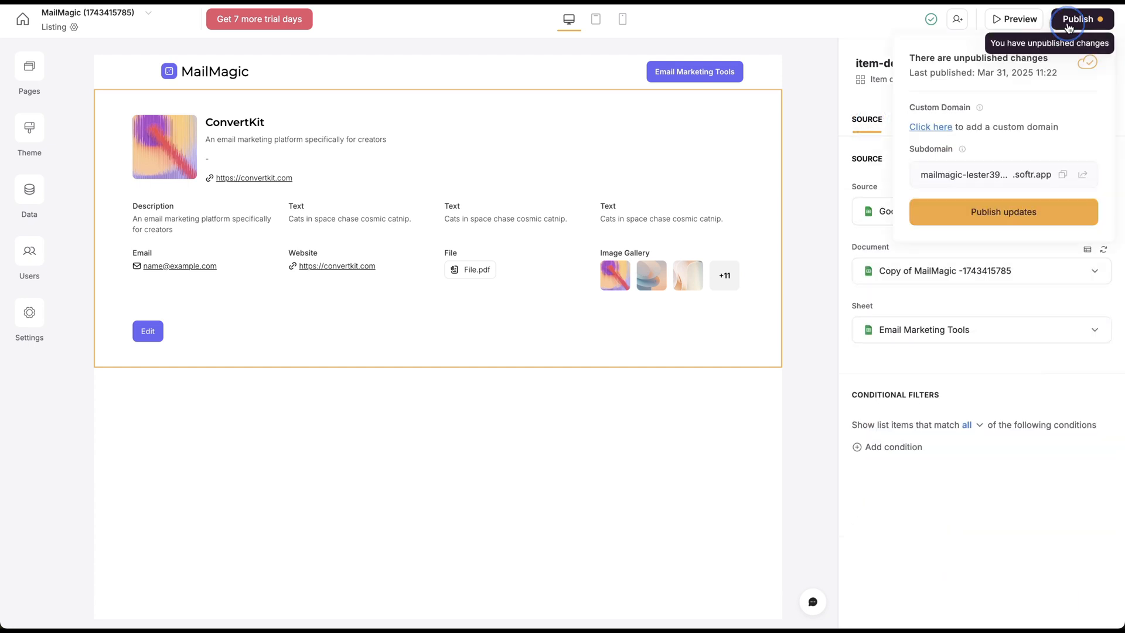
Step: Publish the latest changes, dismiss the sample record notice and go to the MailMagic home page
click(1003, 211)
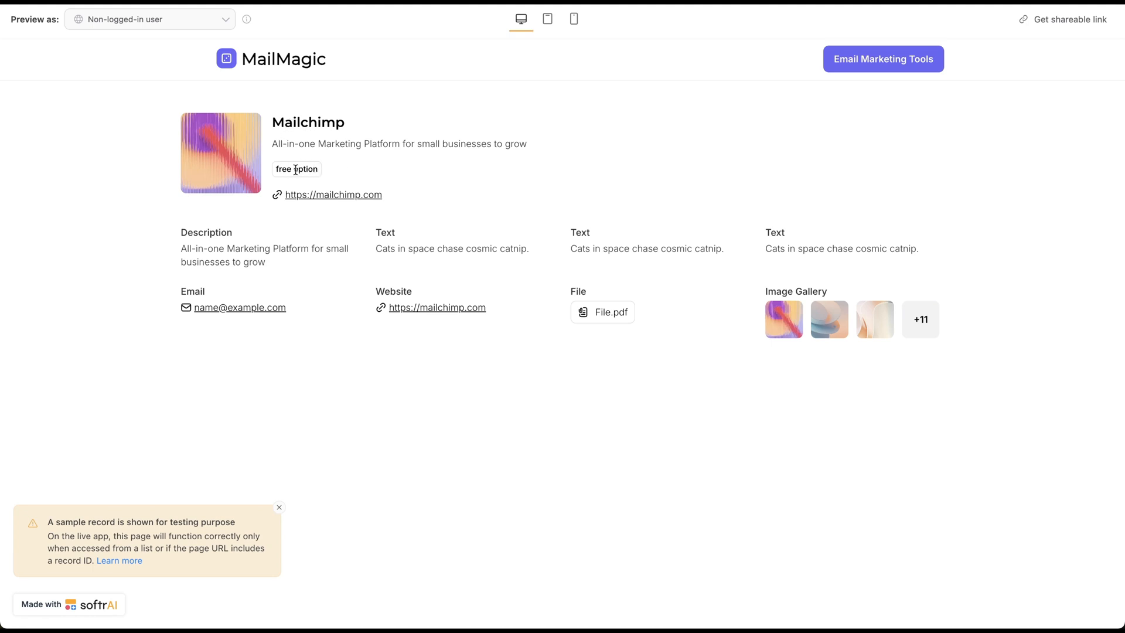
mouse_move(331, 198)
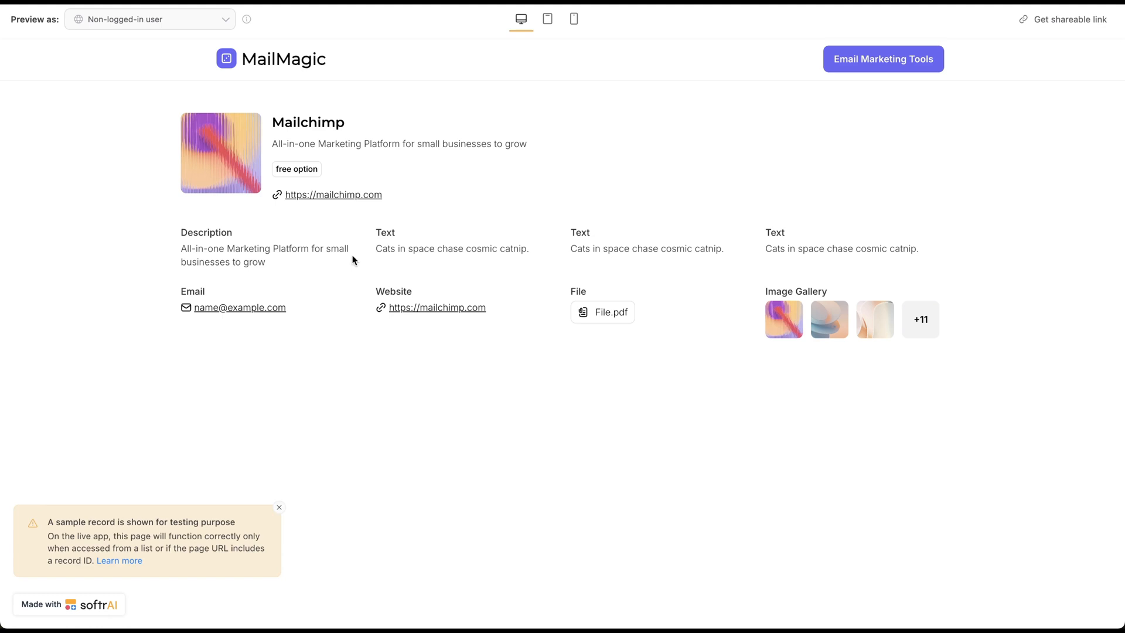
click(279, 506)
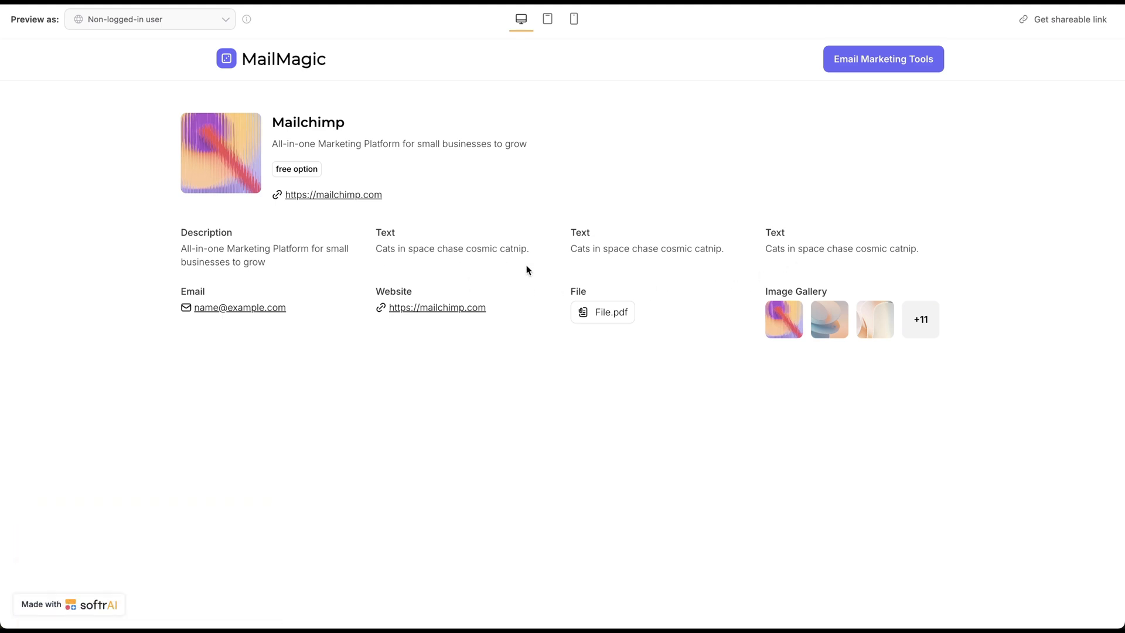
mouse_move(812, 102)
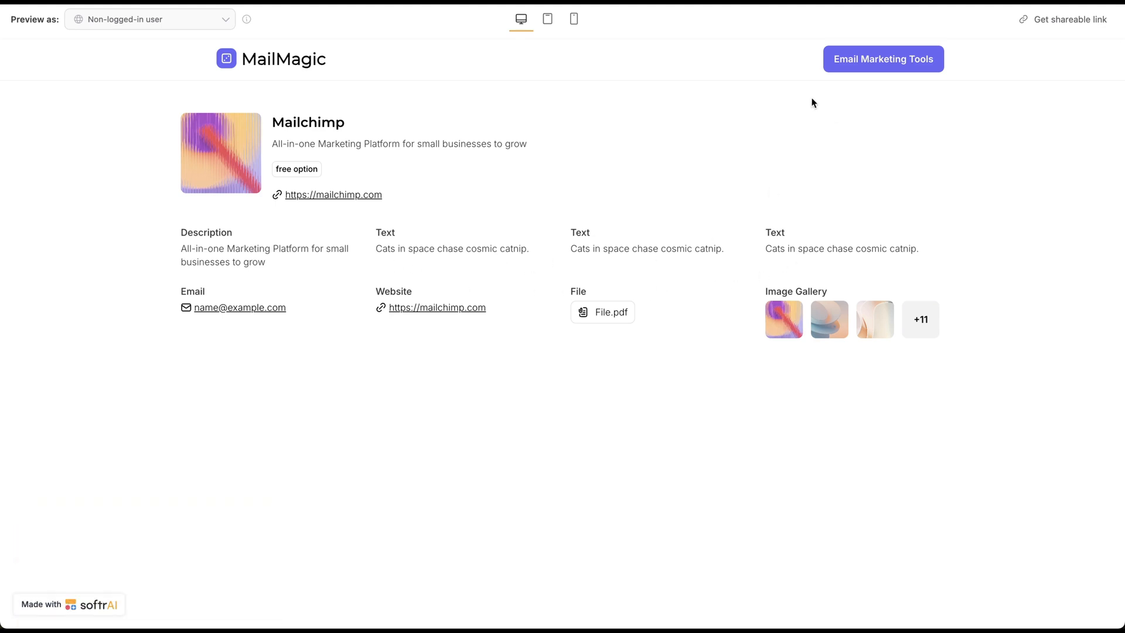
click(282, 61)
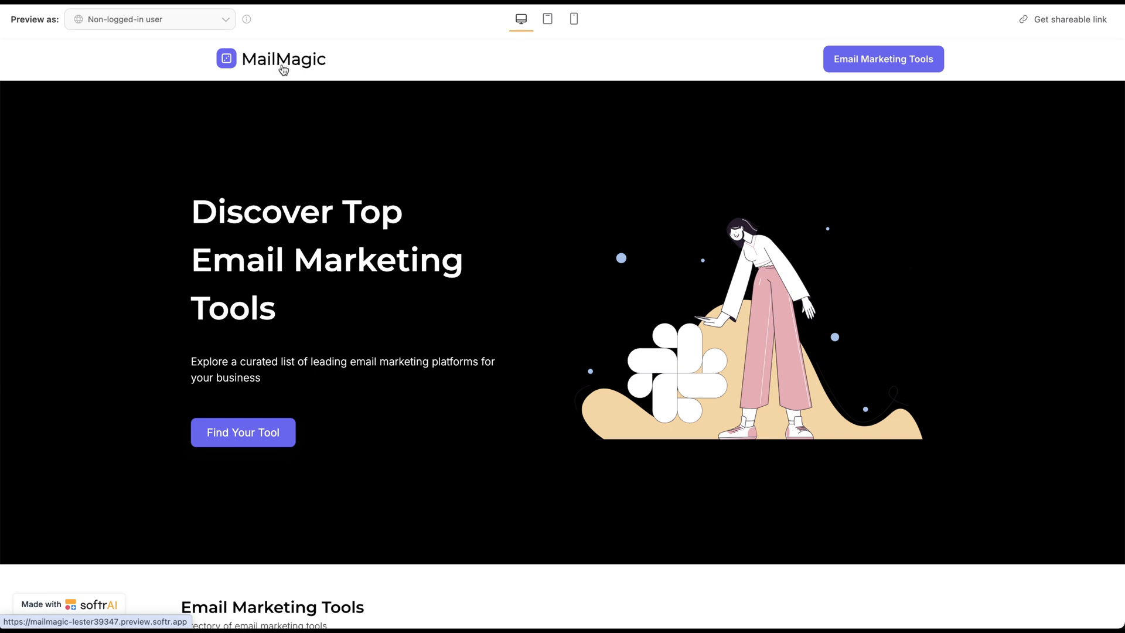
Step: Scroll down to the Email Marketing Tools list and open ConvertKit's details page
scroll(down, 3)
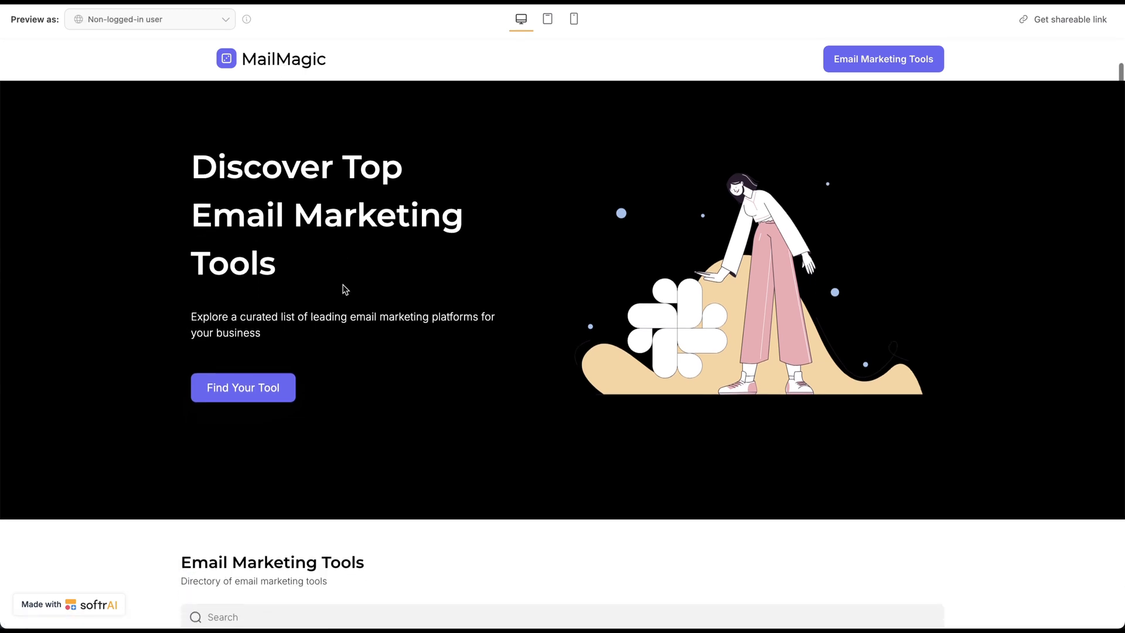
scroll(down, 3)
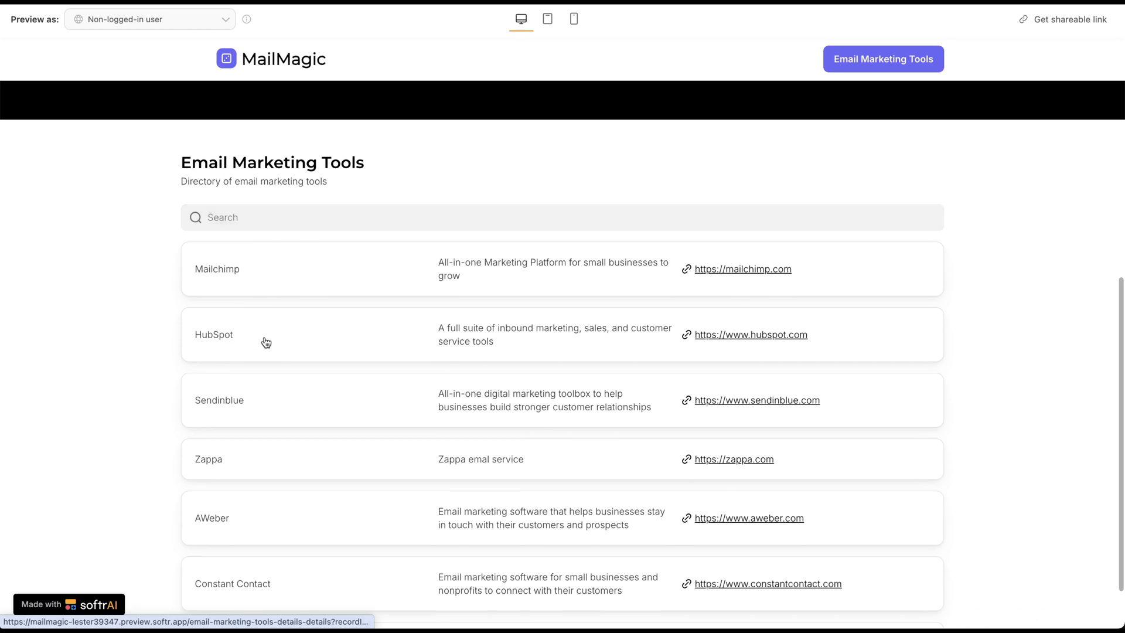
scroll(down, 3)
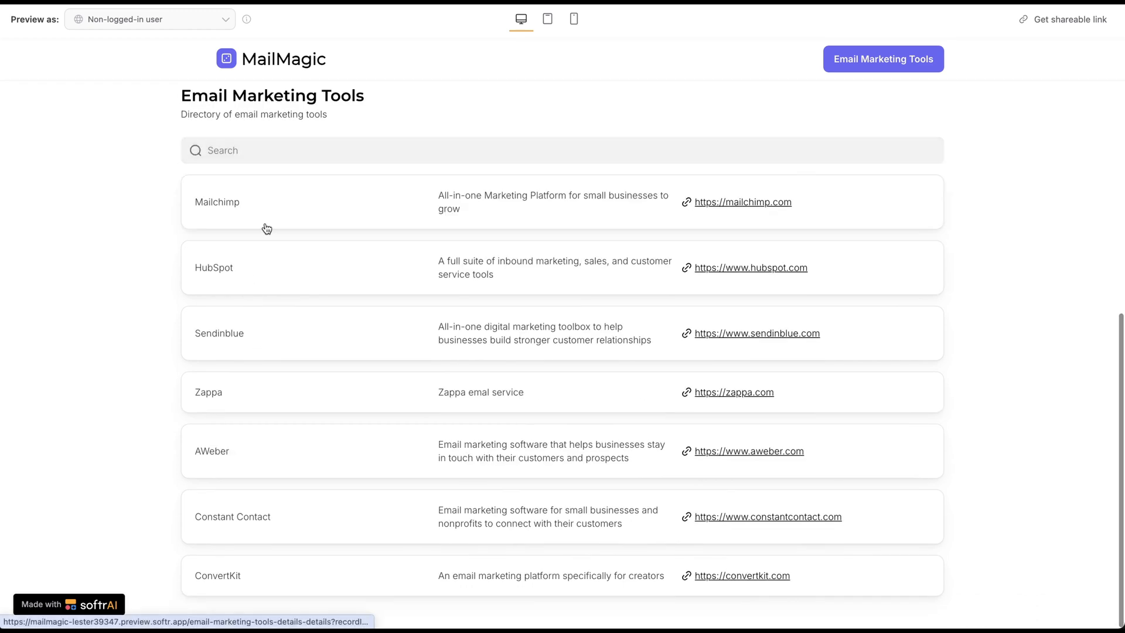
click(562, 161)
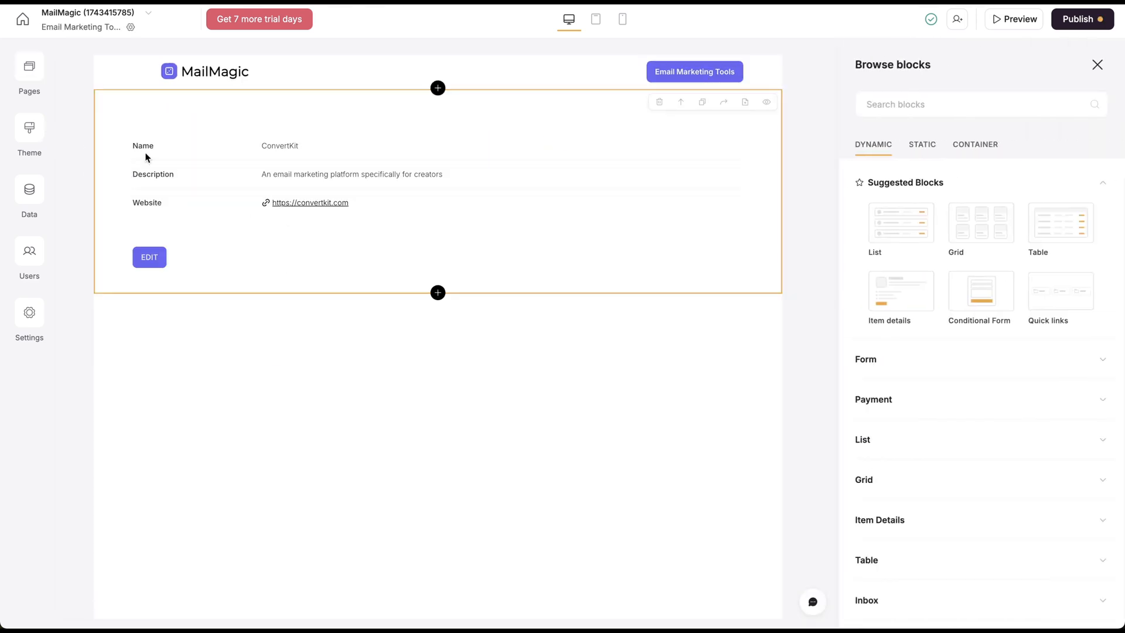
Step: Switch to the Listing page and scroll to its item details block
click(29, 66)
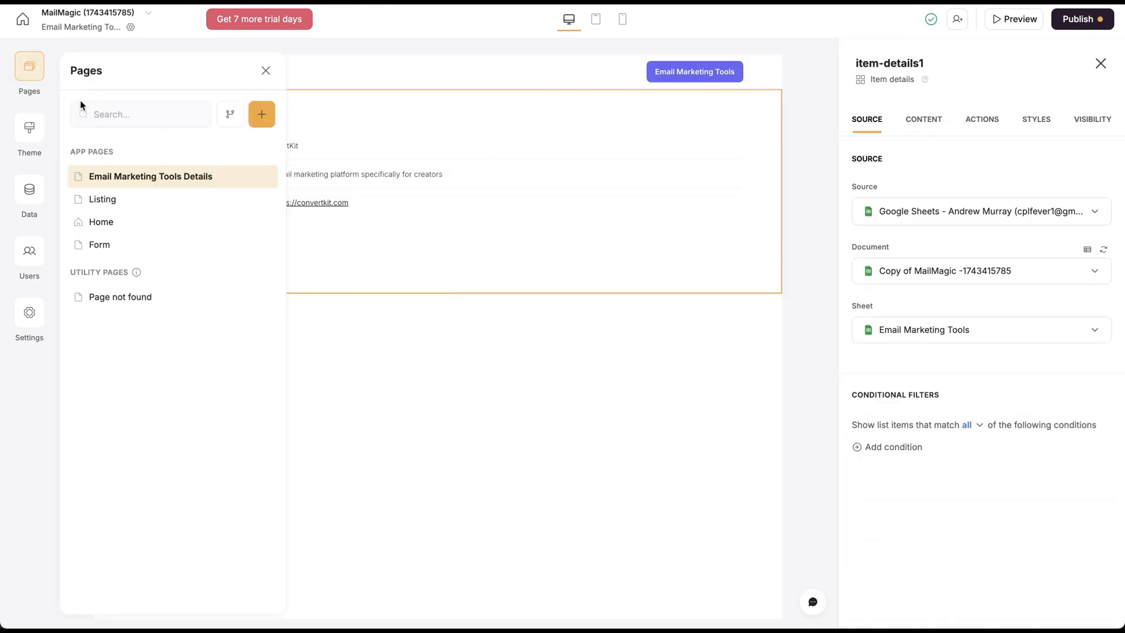
click(103, 199)
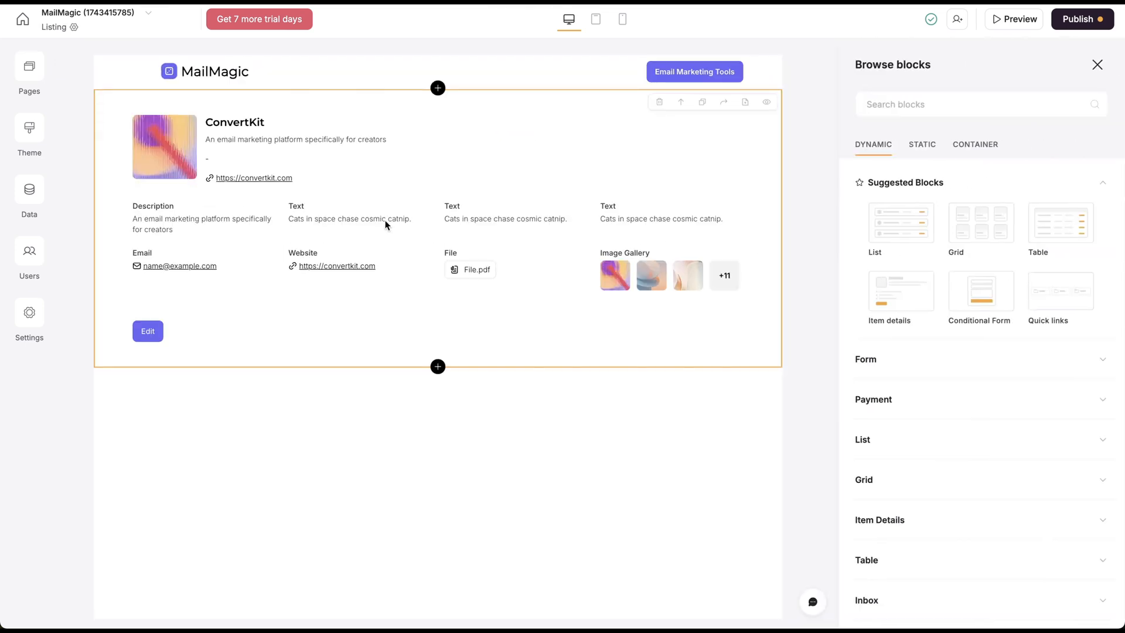
mouse_move(901, 223)
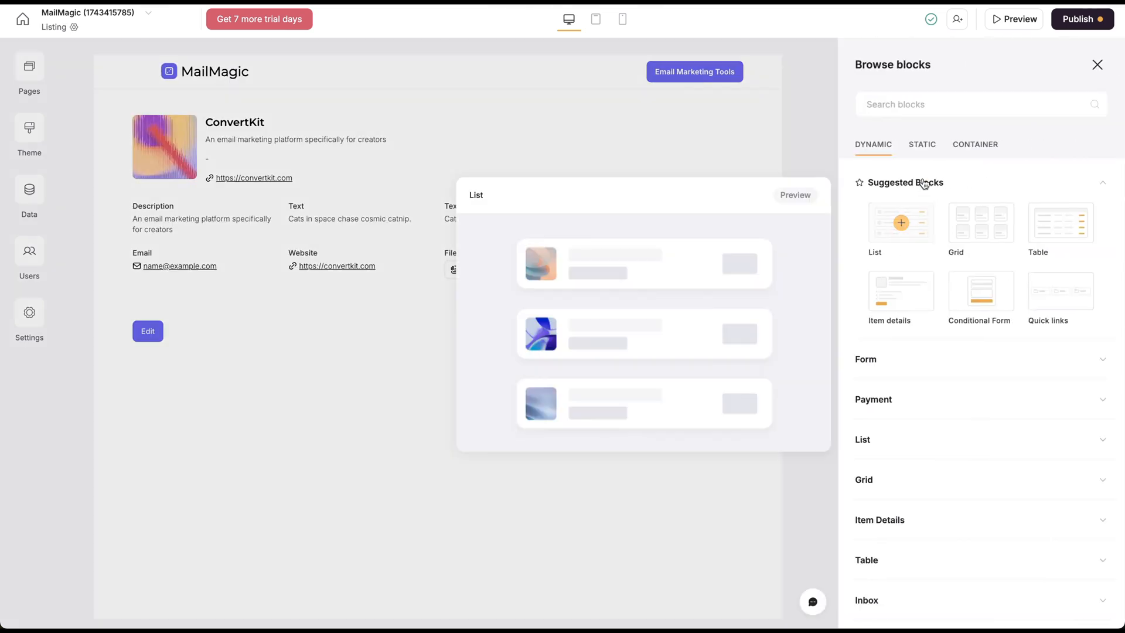
scroll(down, 3)
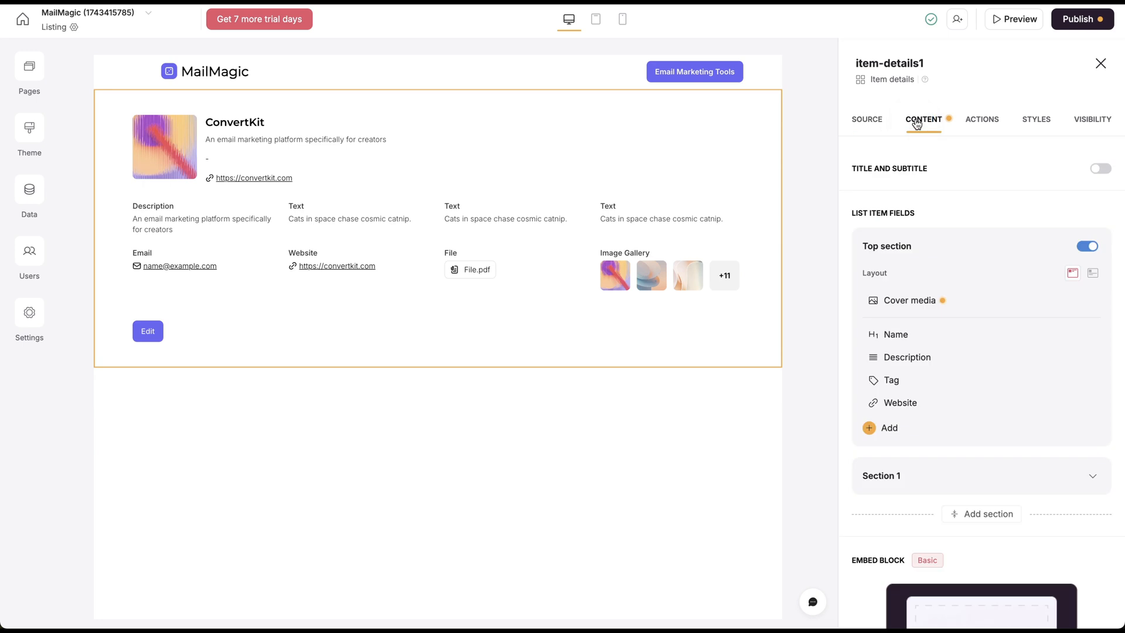
scroll(down, 3)
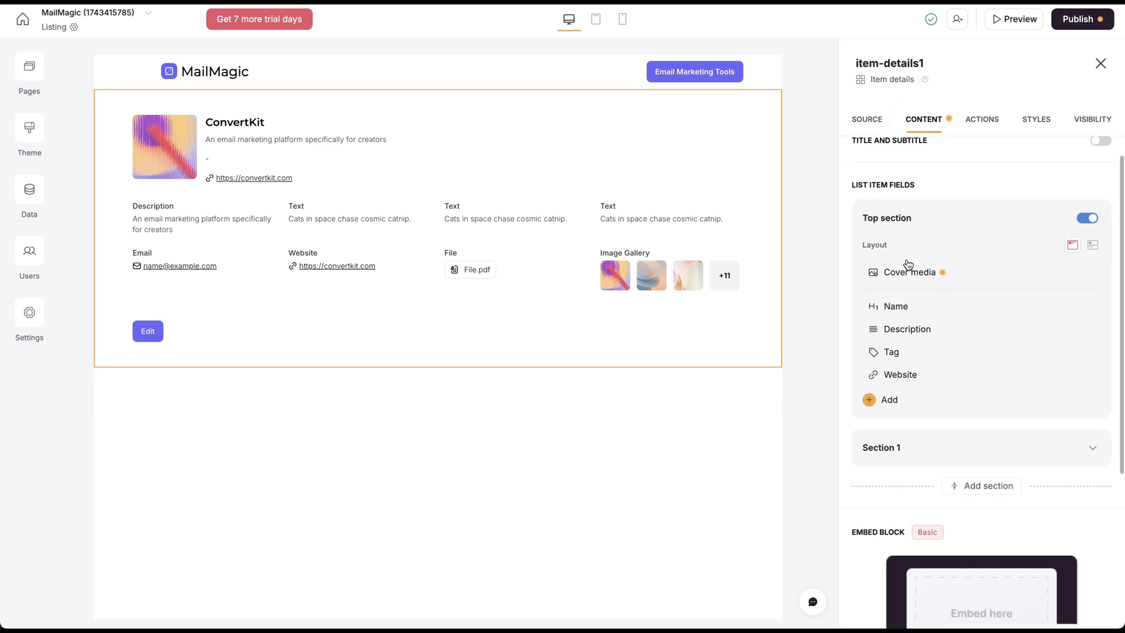
Step: Turn on the block's title and subtitle, leaving the placeholder heading, and move to styling
click(1099, 140)
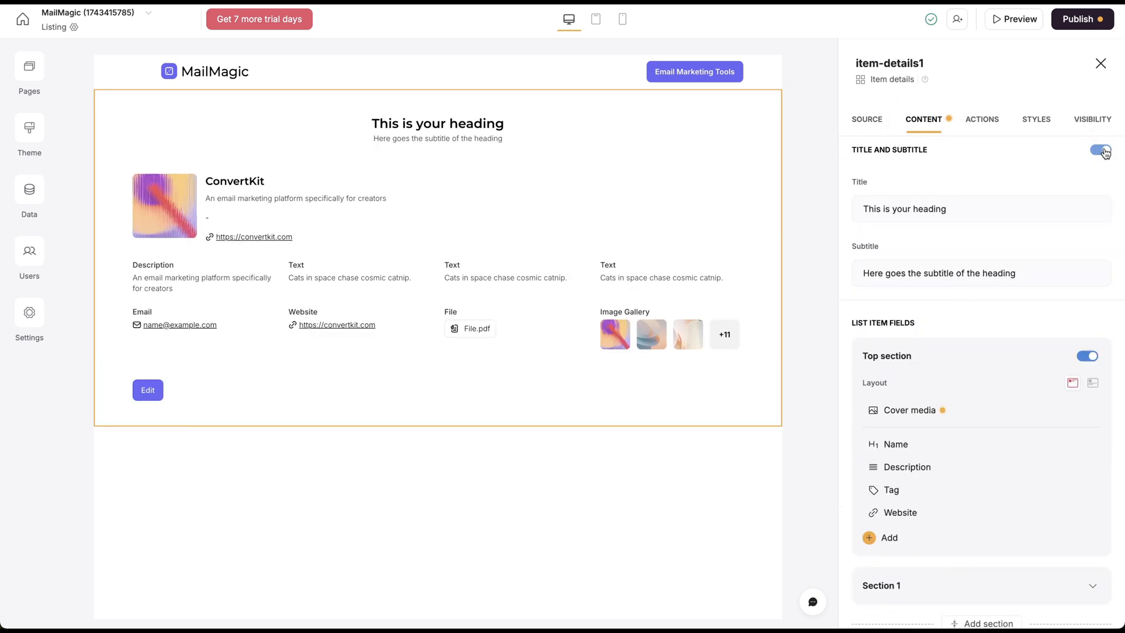
double_click(905, 209)
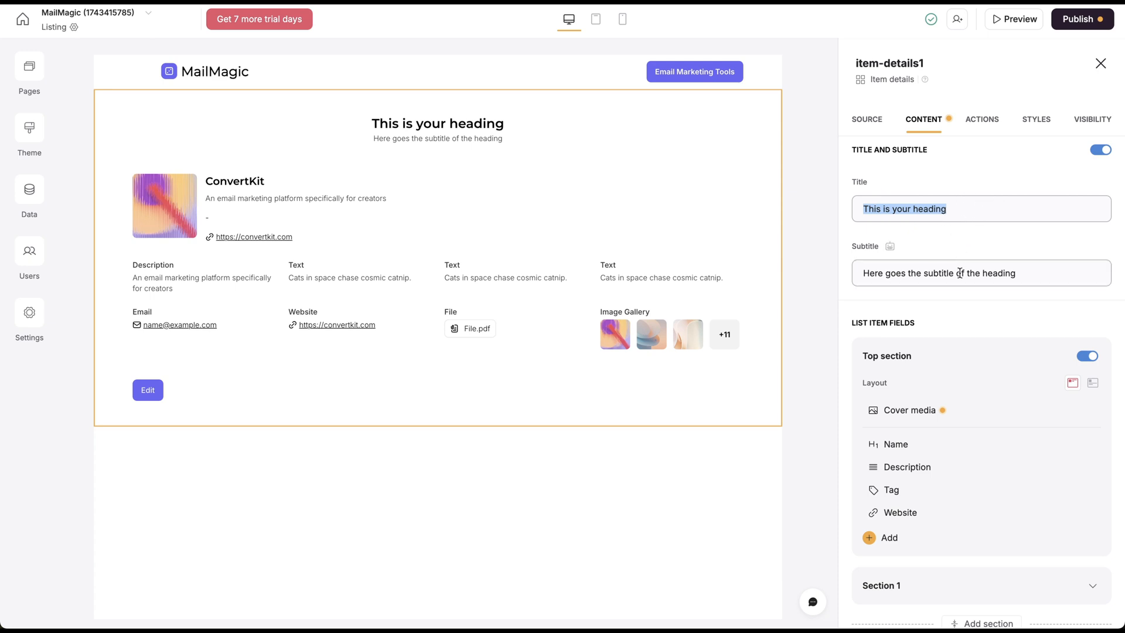
scroll(down, 3)
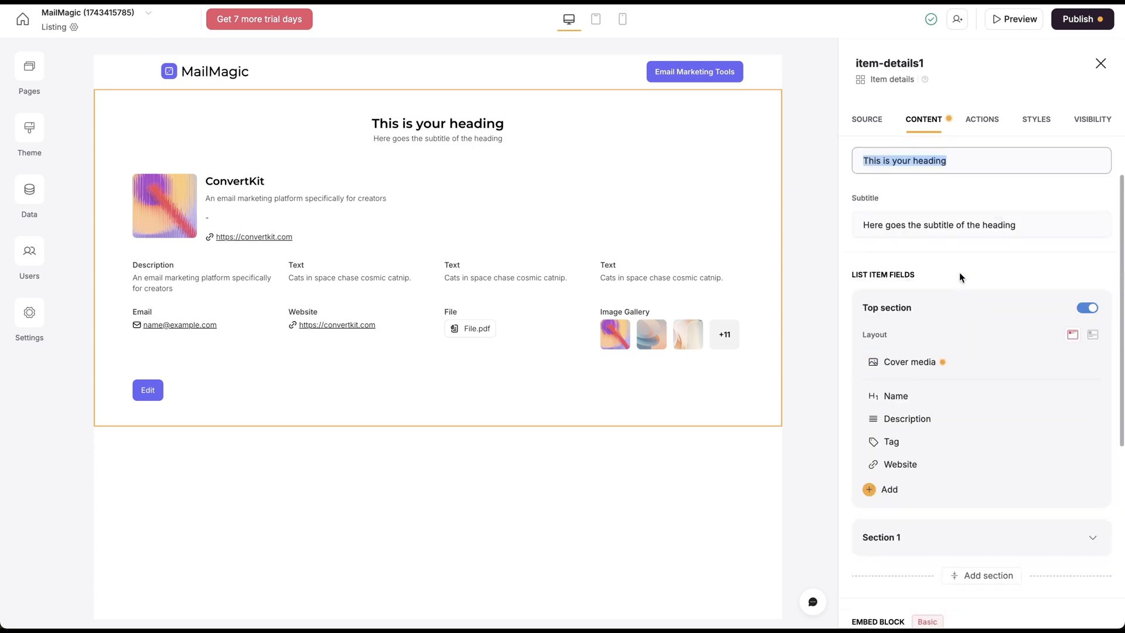
click(1036, 119)
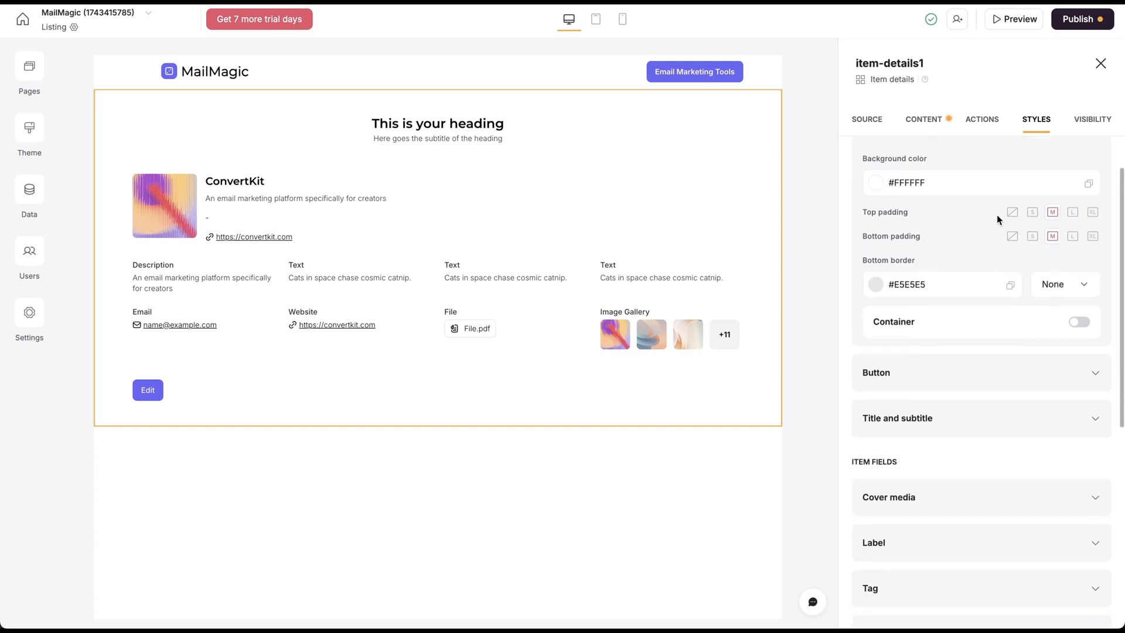
Step: Under Item Fields, expand Email and switch off its Show icon setting
scroll(down, 3)
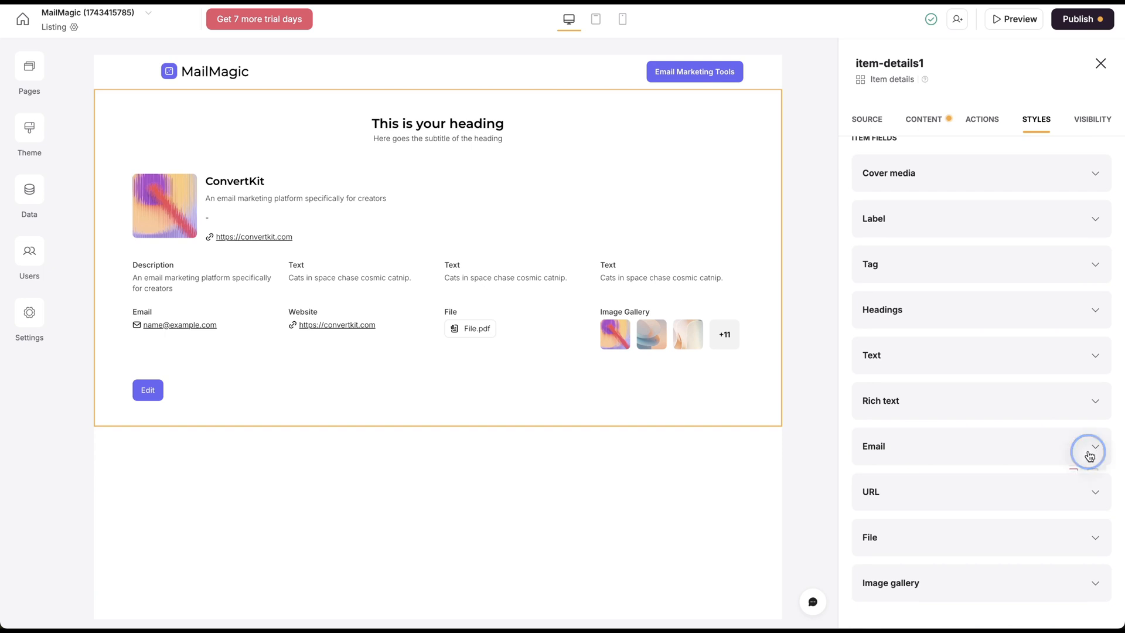
click(1095, 447)
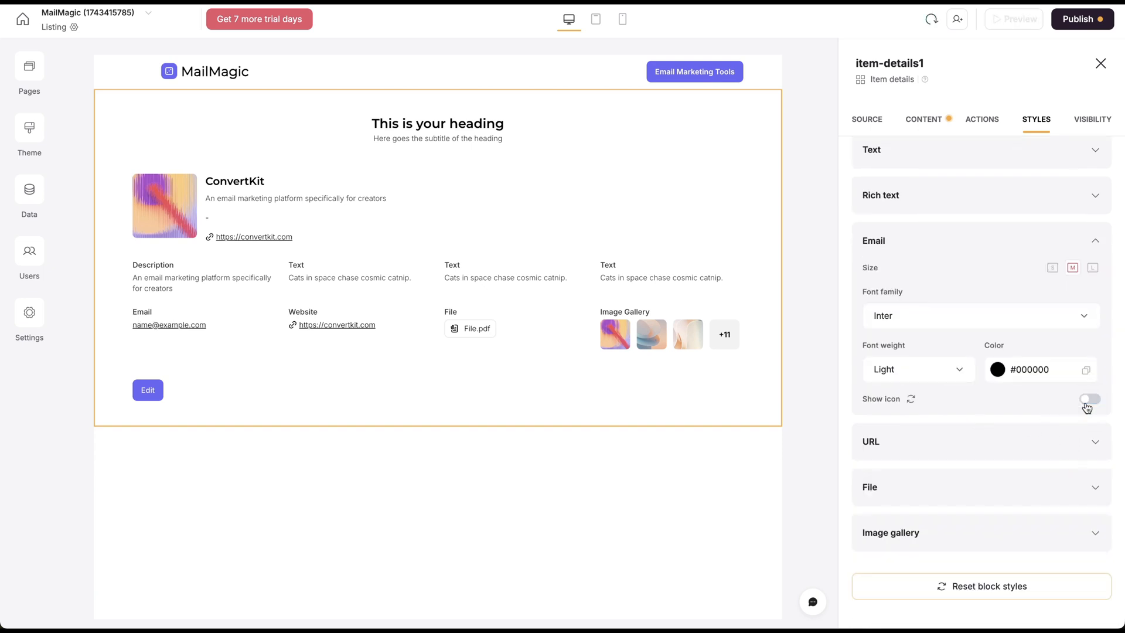
click(1090, 398)
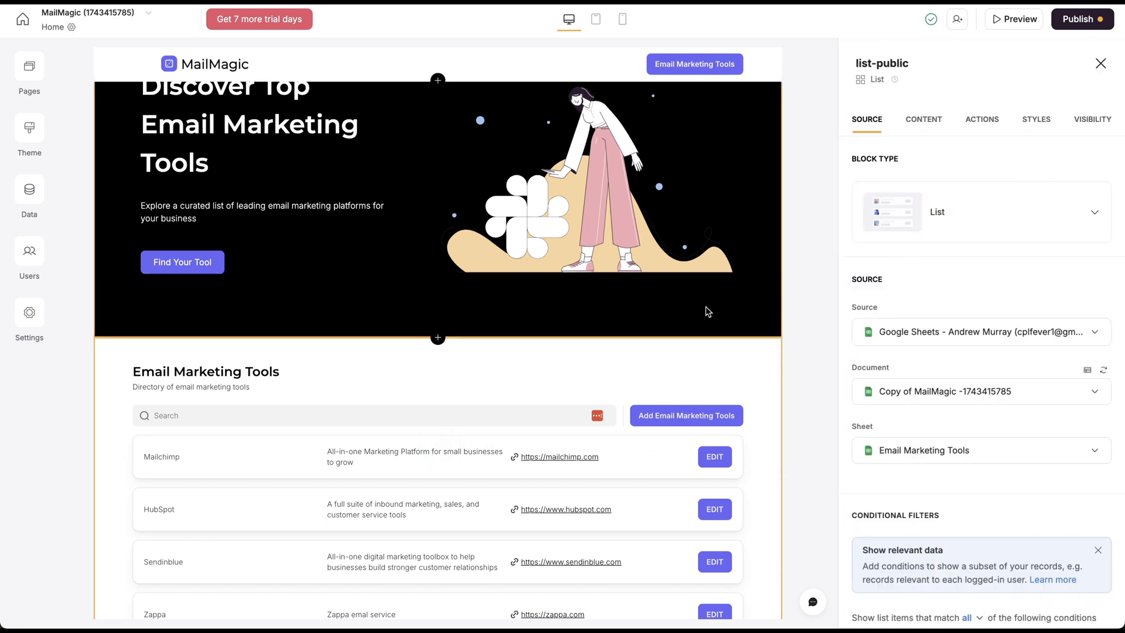
Step: Change the tools list block type to Horizontal card and confirm with 'Yes, do it'
scroll(down, 3)
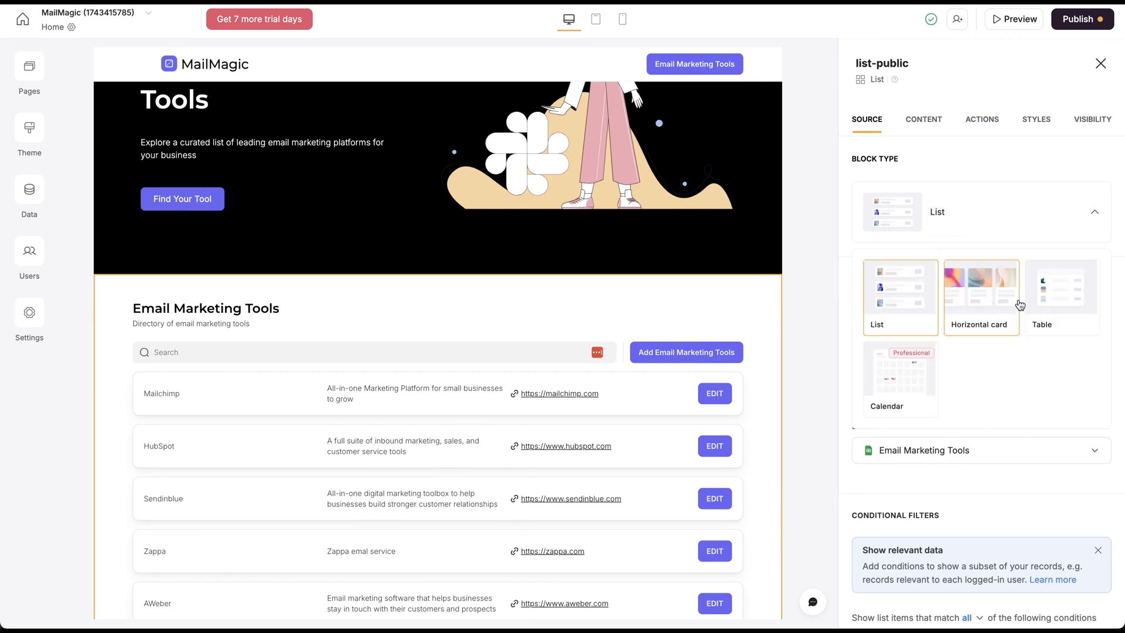
click(981, 293)
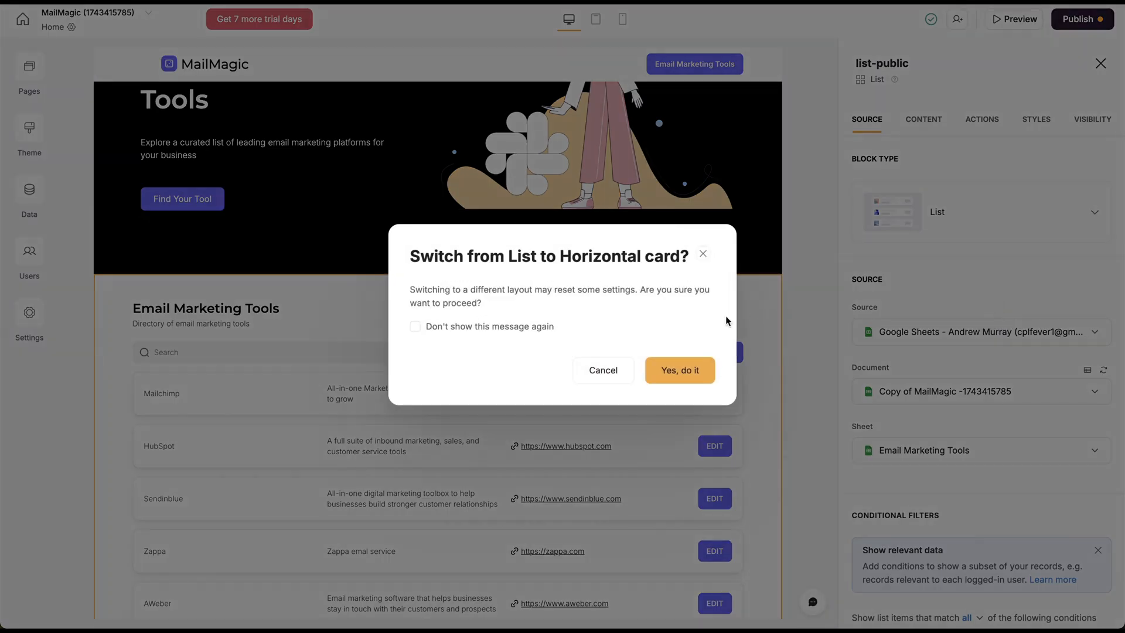
click(679, 370)
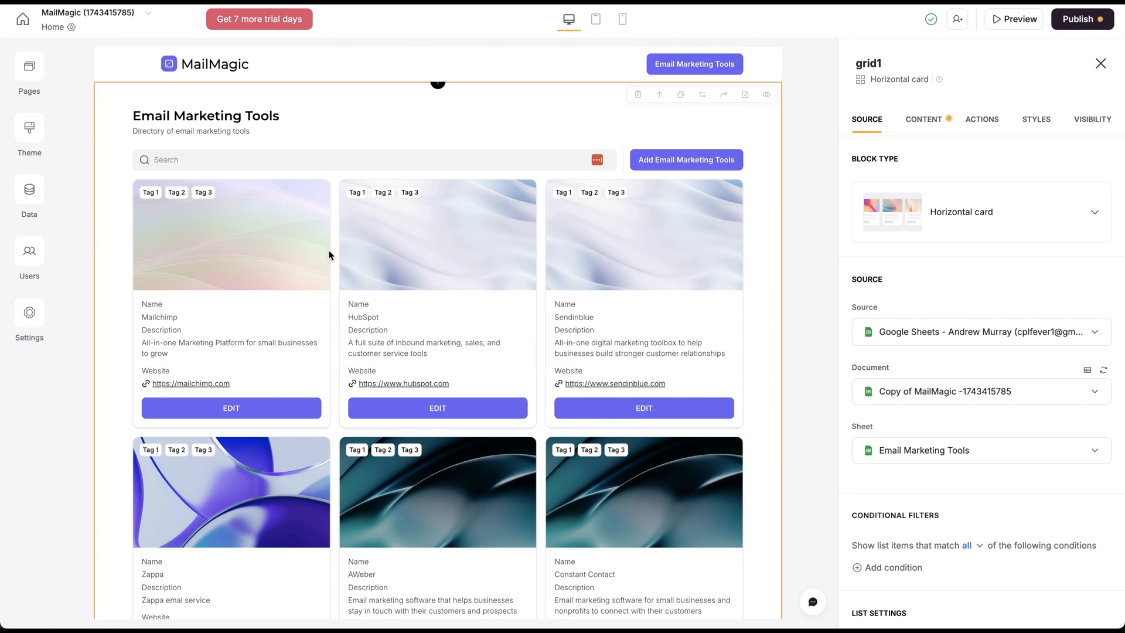
mouse_move(490, 254)
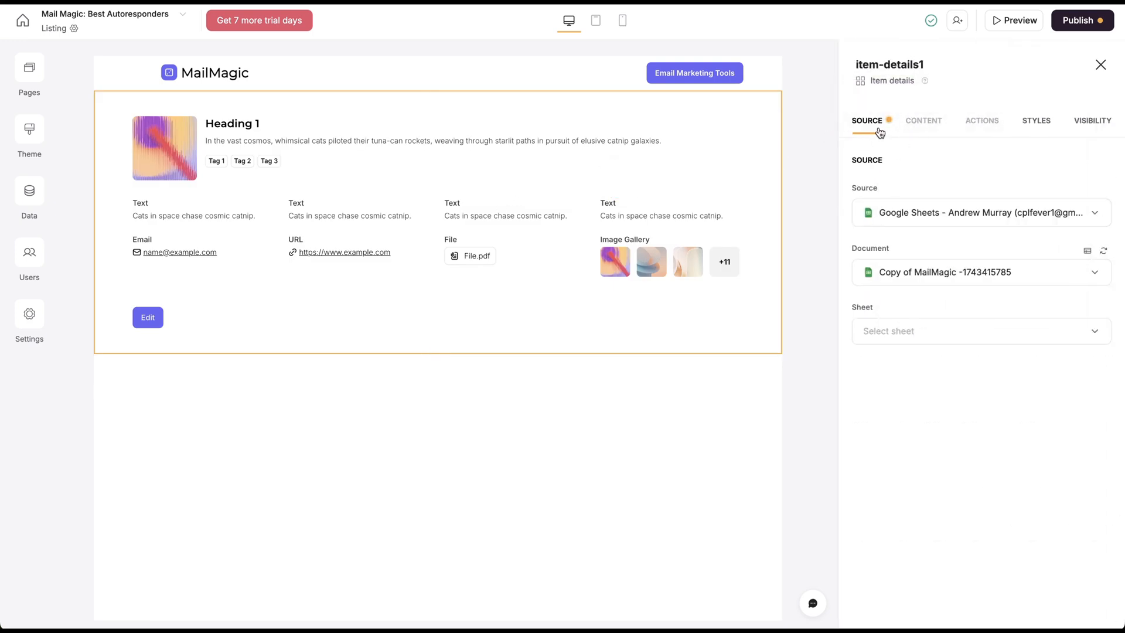
mouse_move(619, 234)
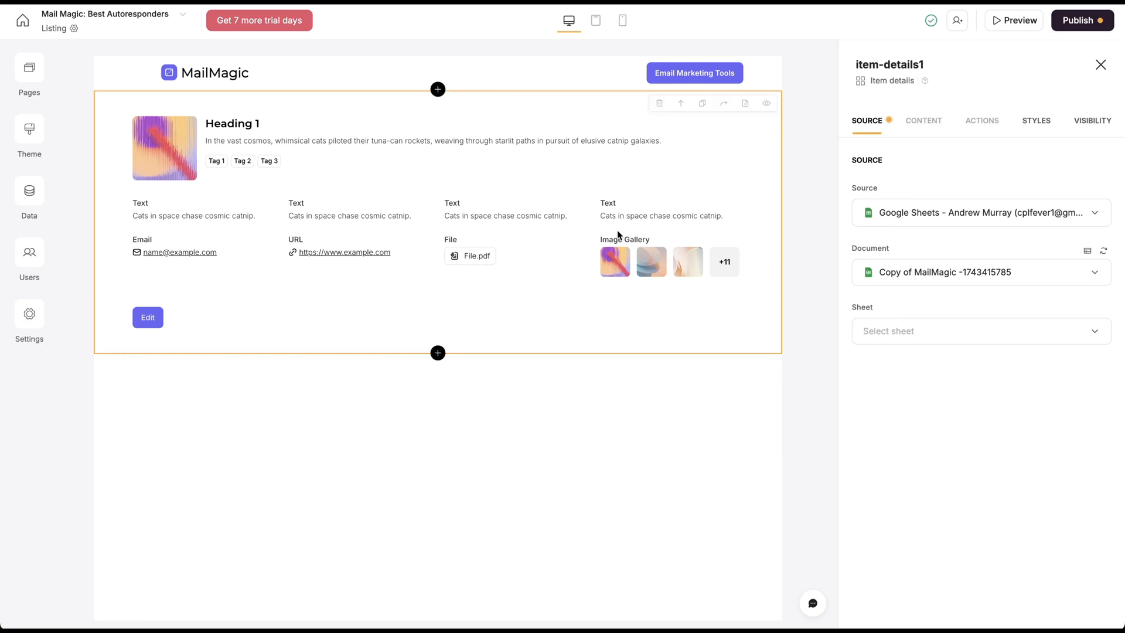
Step: Delete the existing item details block from the Listing page
click(659, 104)
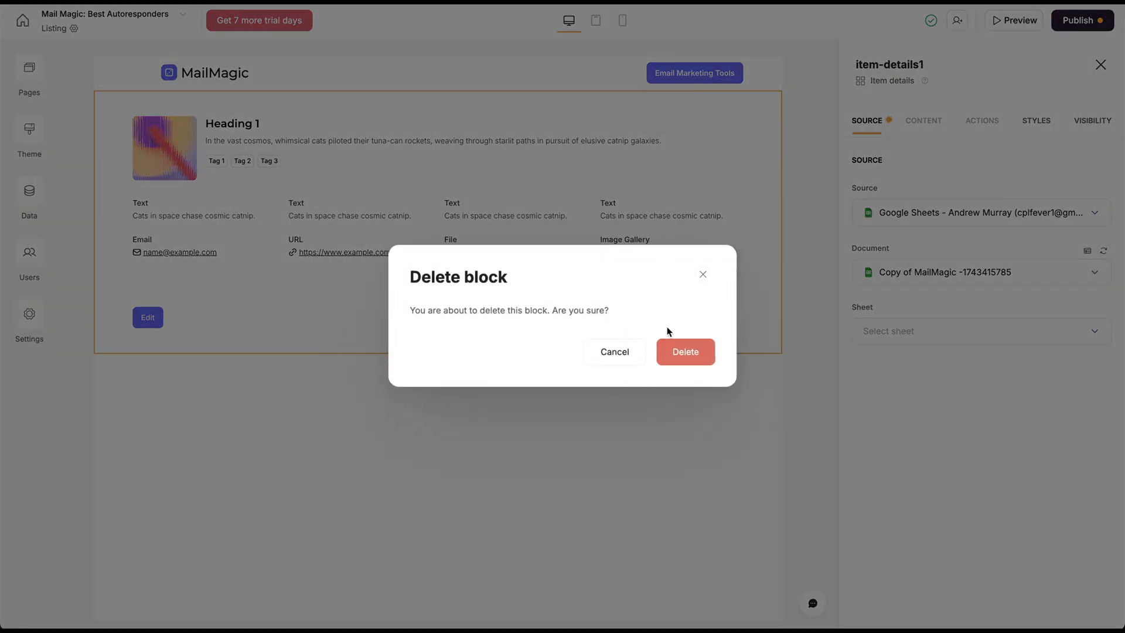
click(686, 352)
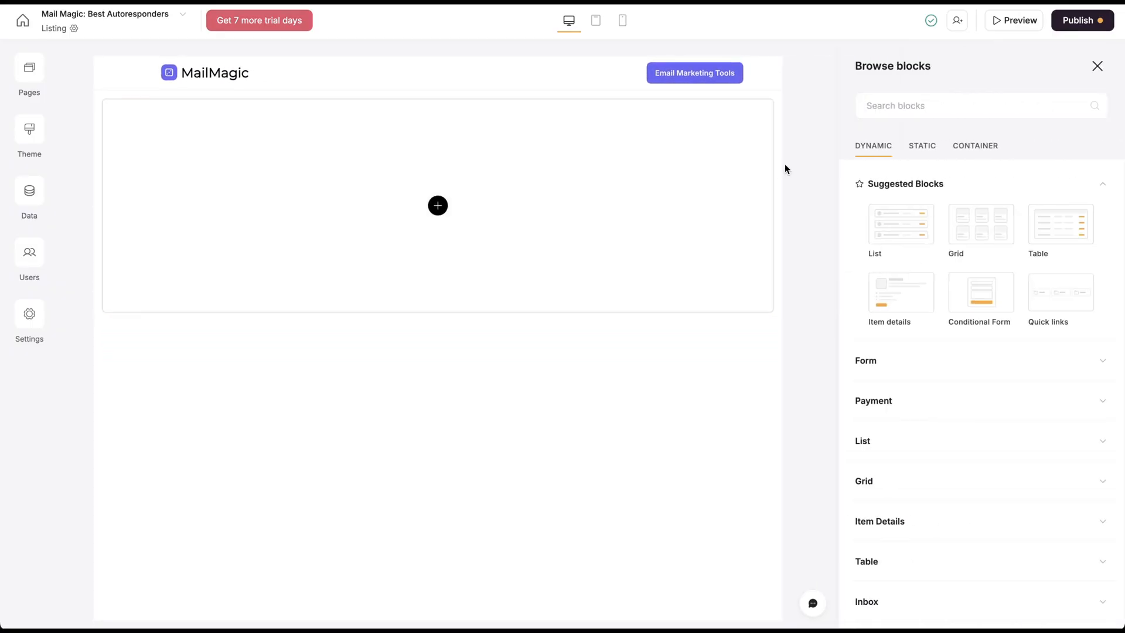
scroll(down, 3)
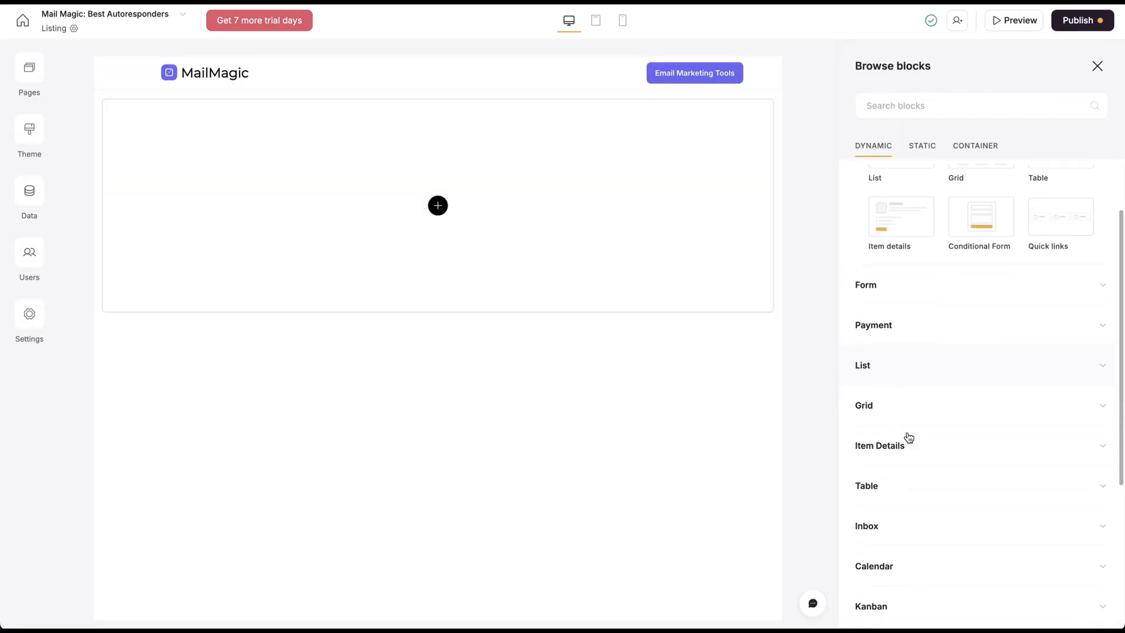
Step: Insert the 'List details page with video' block from the Item Details templates
click(879, 446)
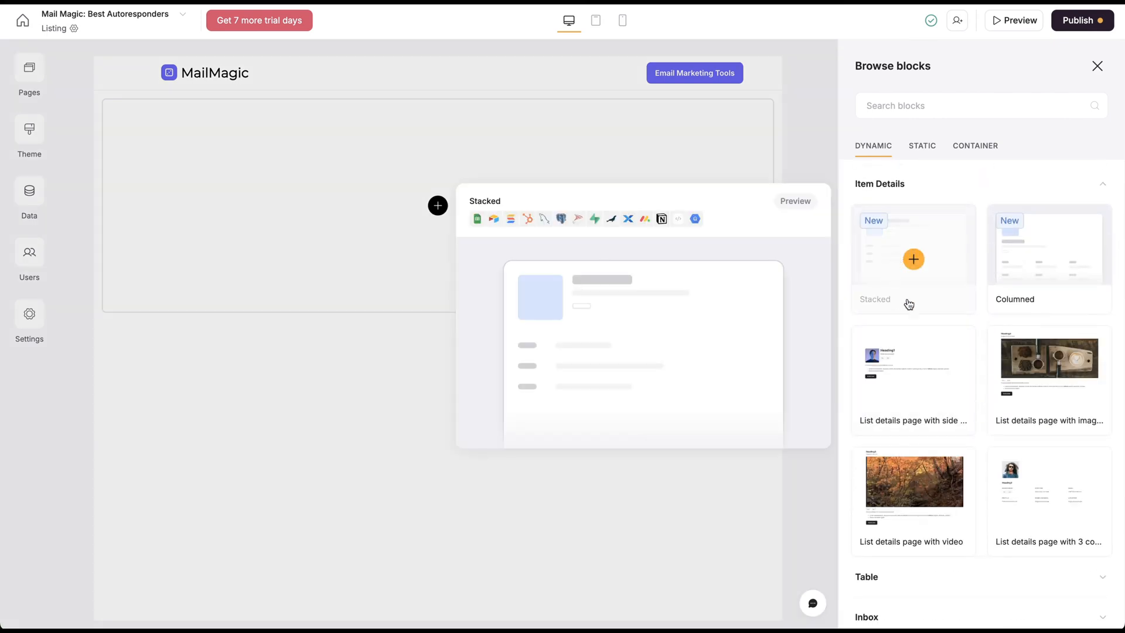
mouse_move(915, 483)
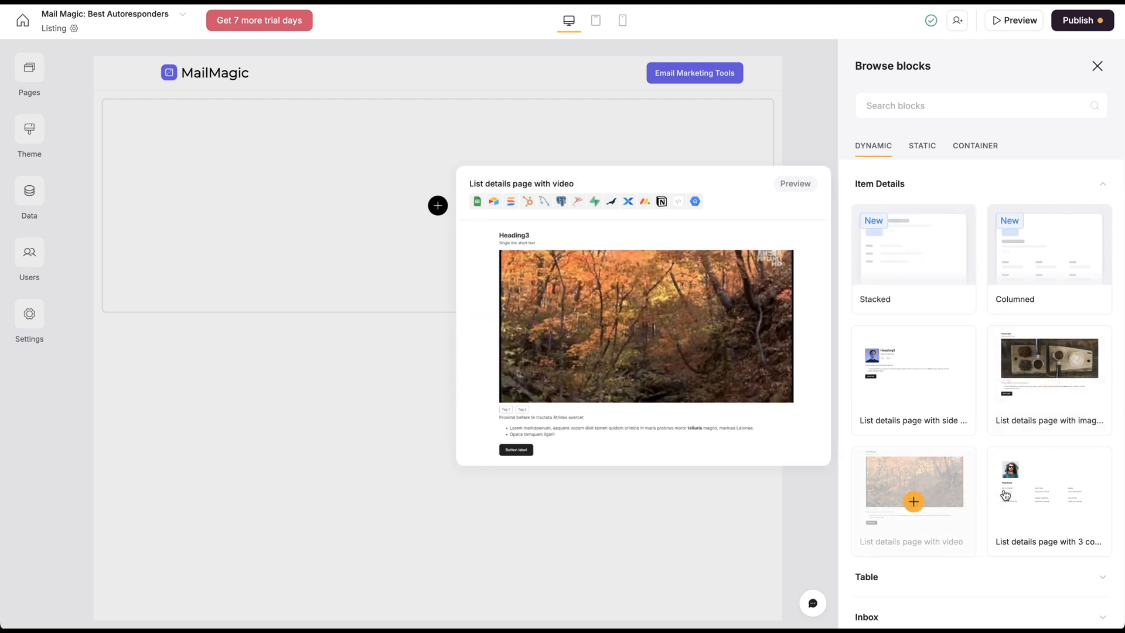
scroll(down, 3)
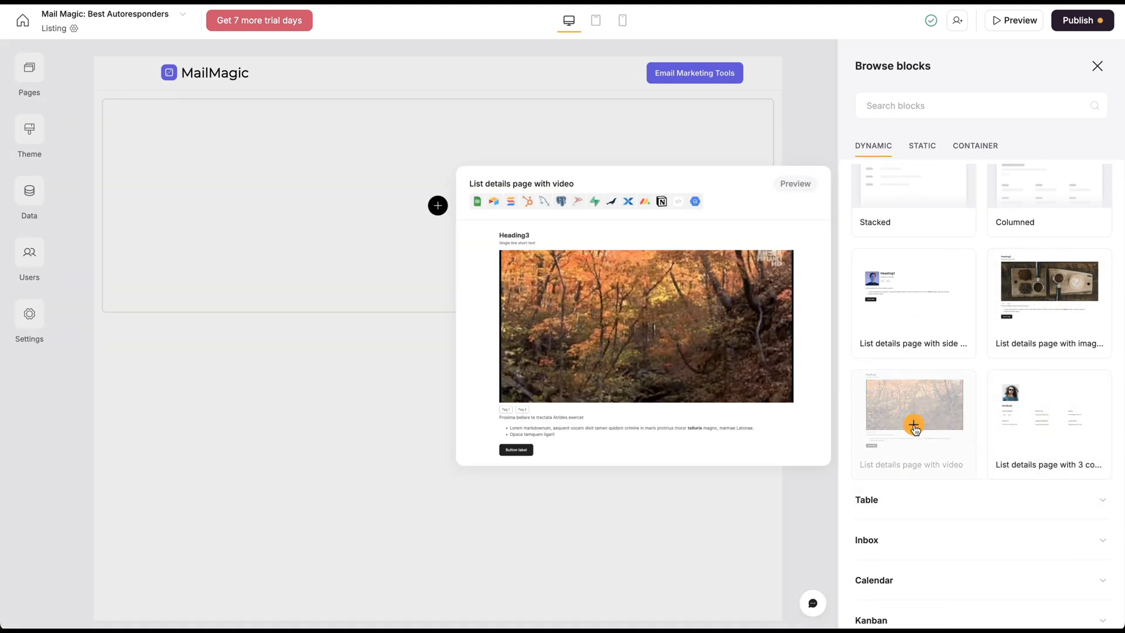
click(914, 425)
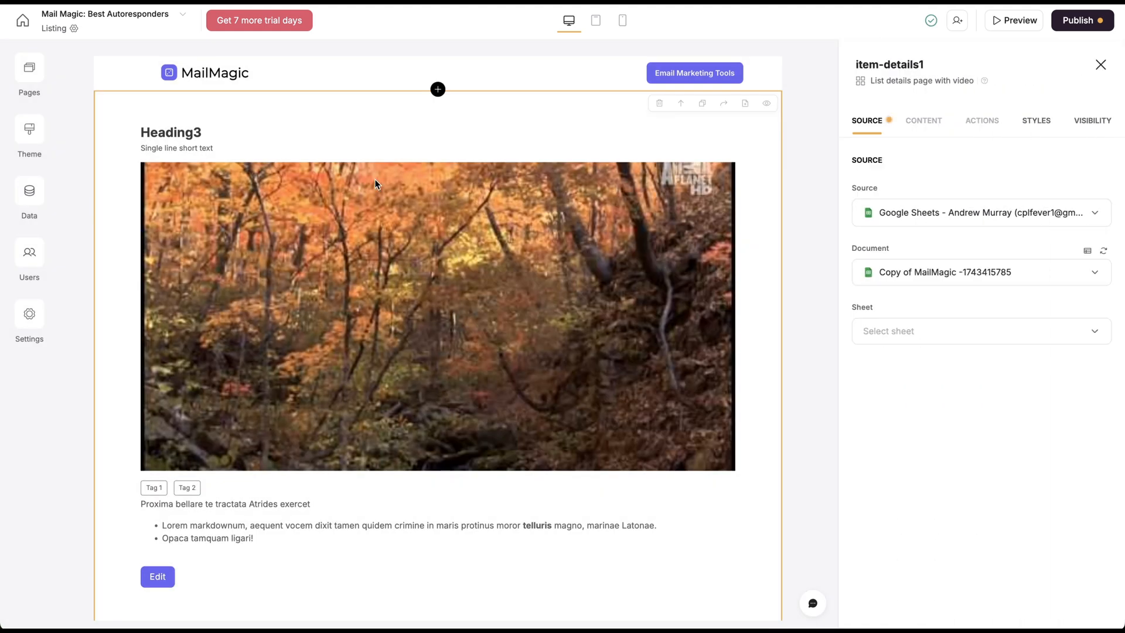
mouse_move(263, 238)
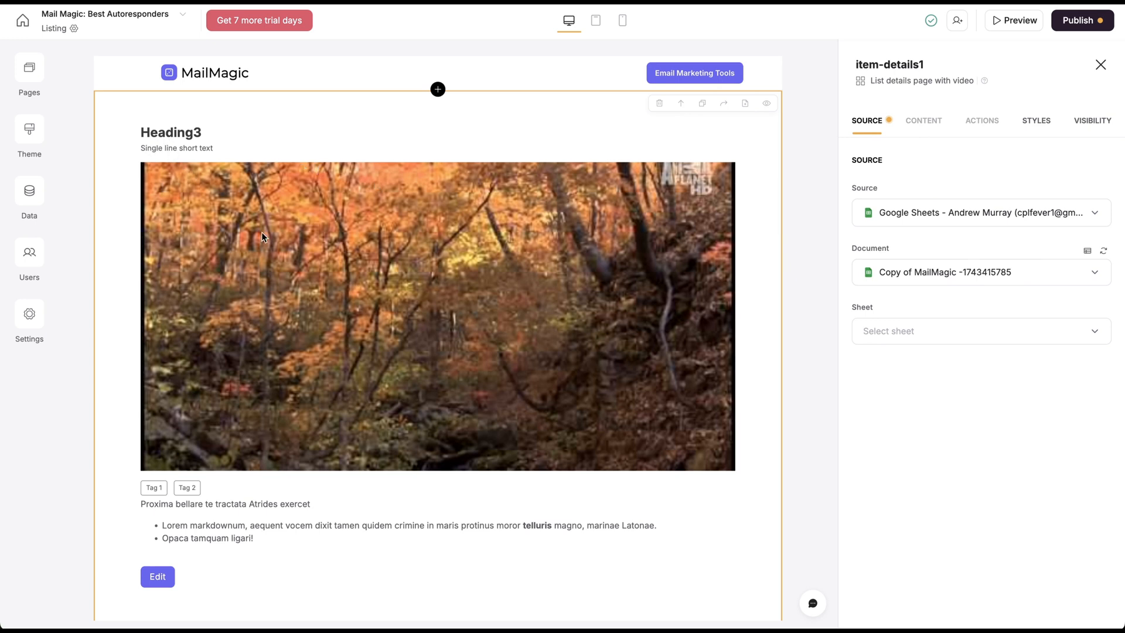
mouse_move(408, 316)
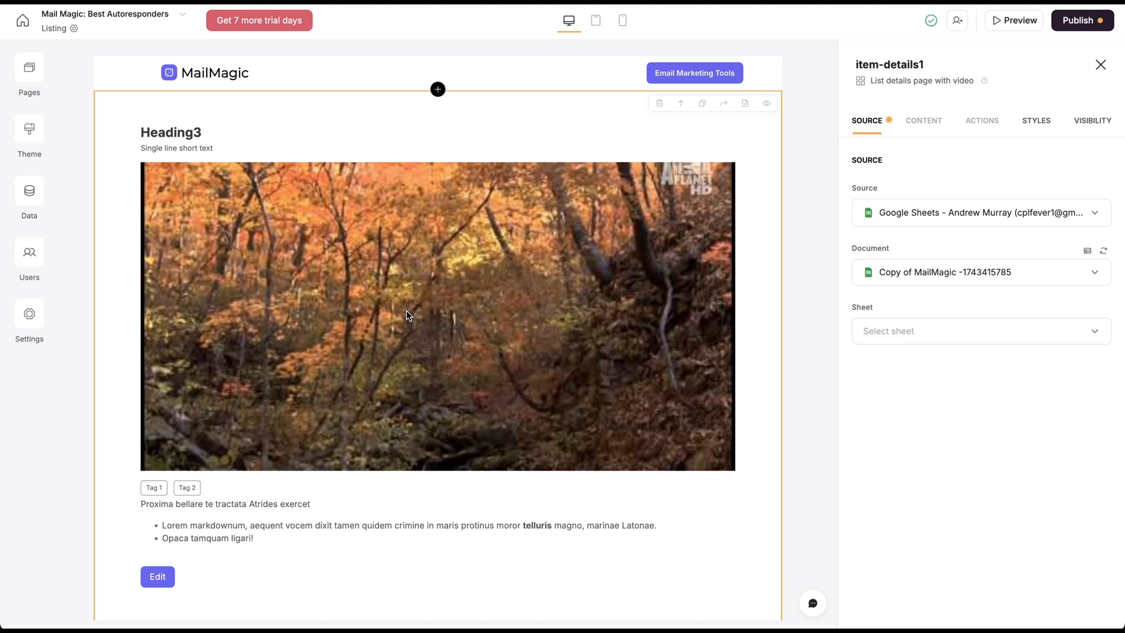
mouse_move(415, 293)
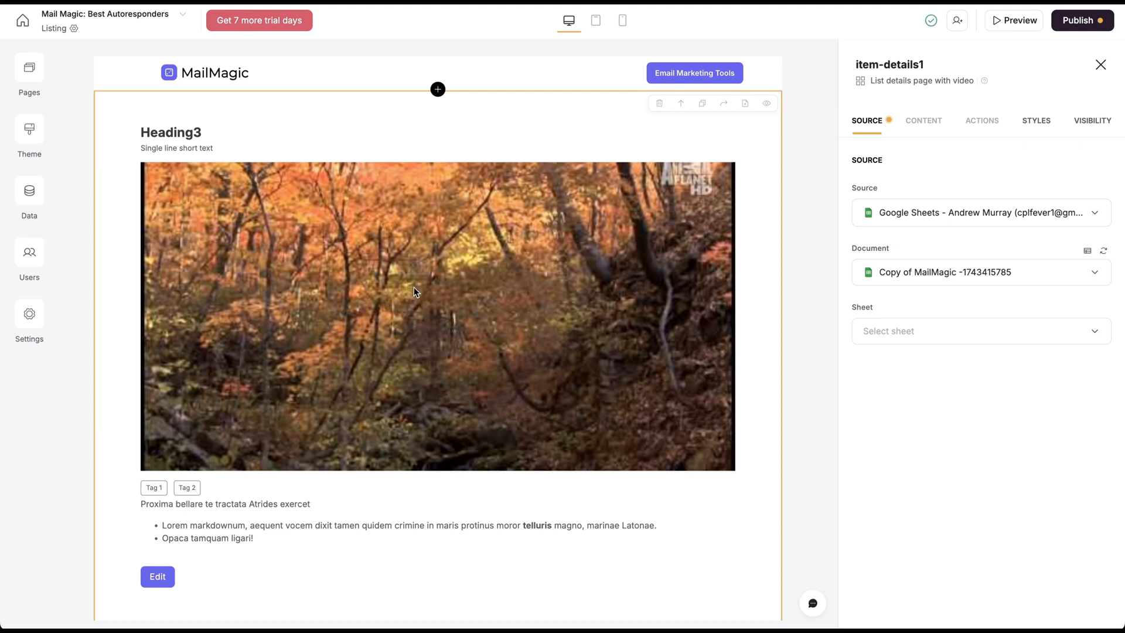
mouse_move(977, 267)
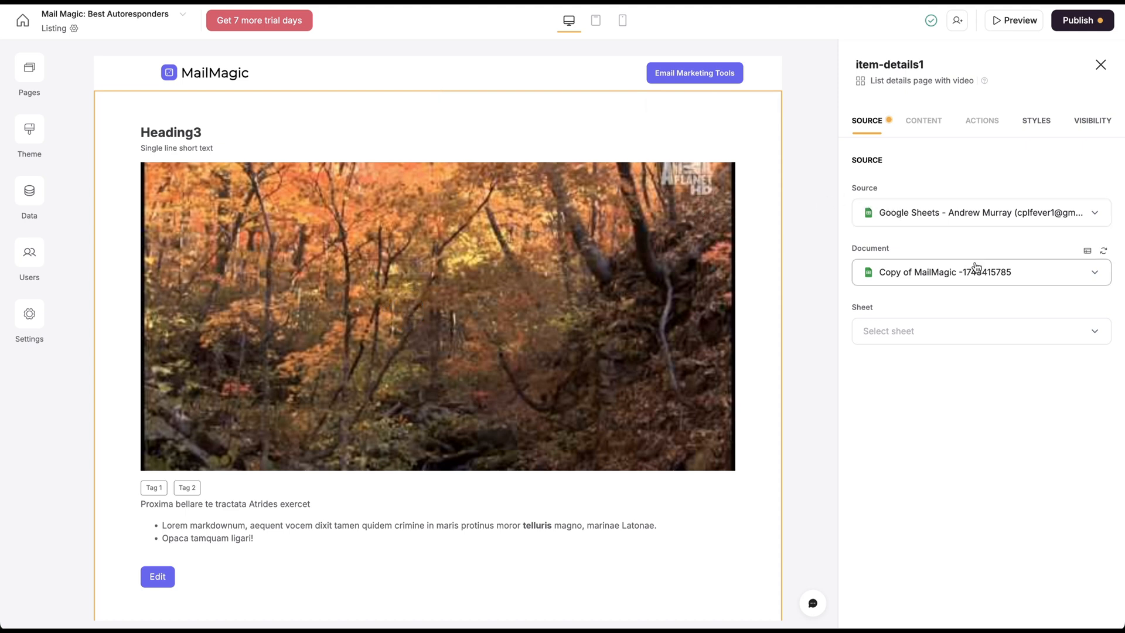
mouse_move(910, 328)
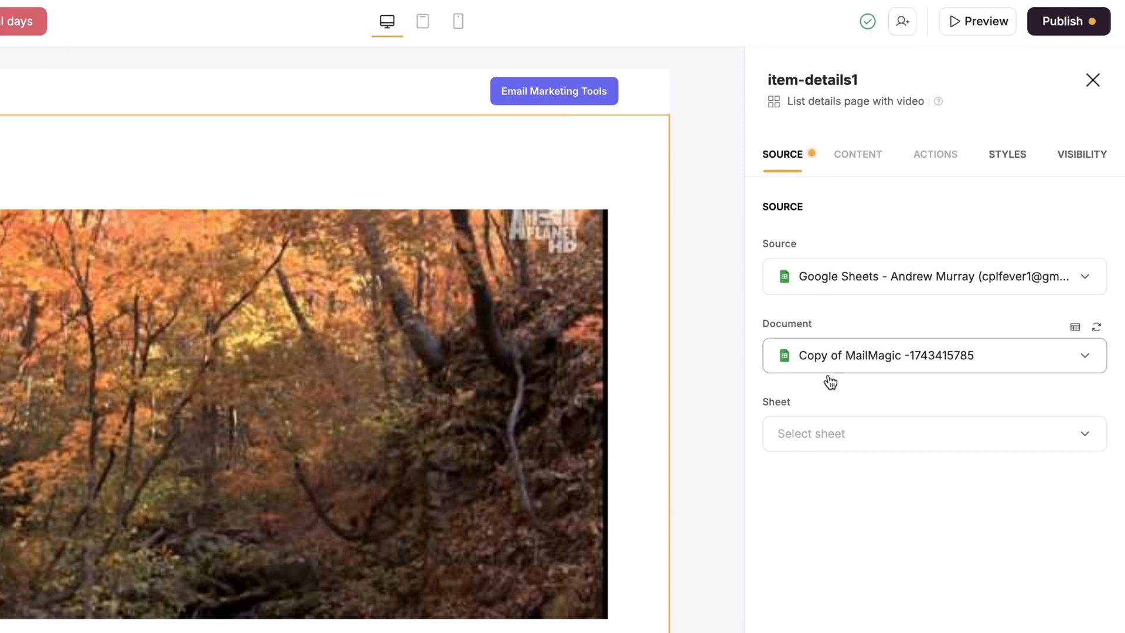
Step: Set the block's source to the Email Marketing Tools sheet
click(934, 434)
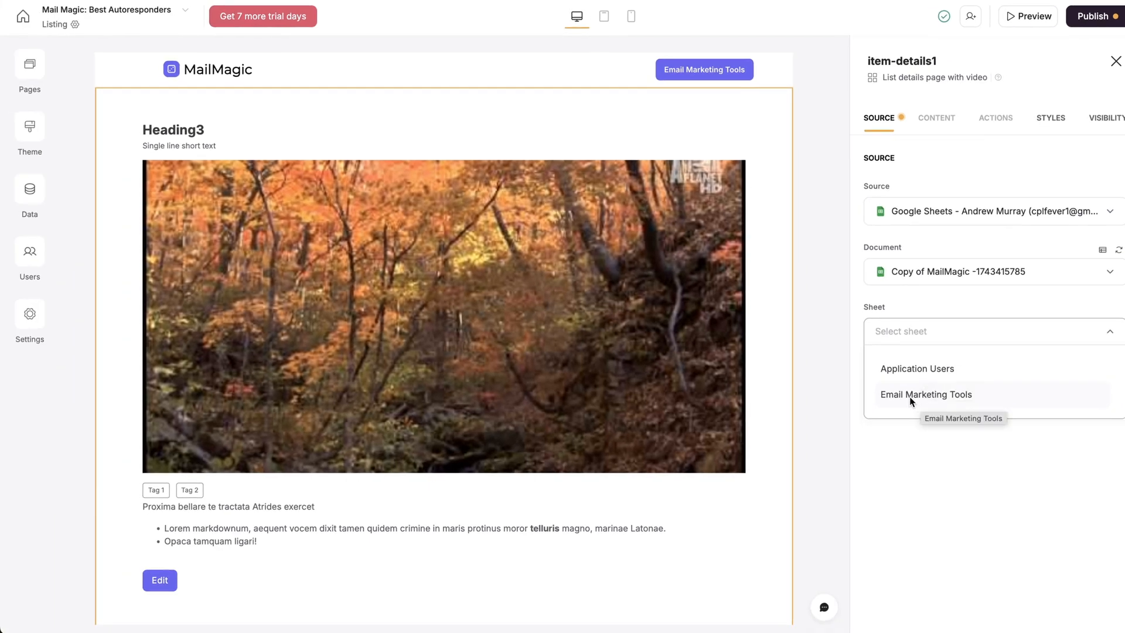
click(926, 394)
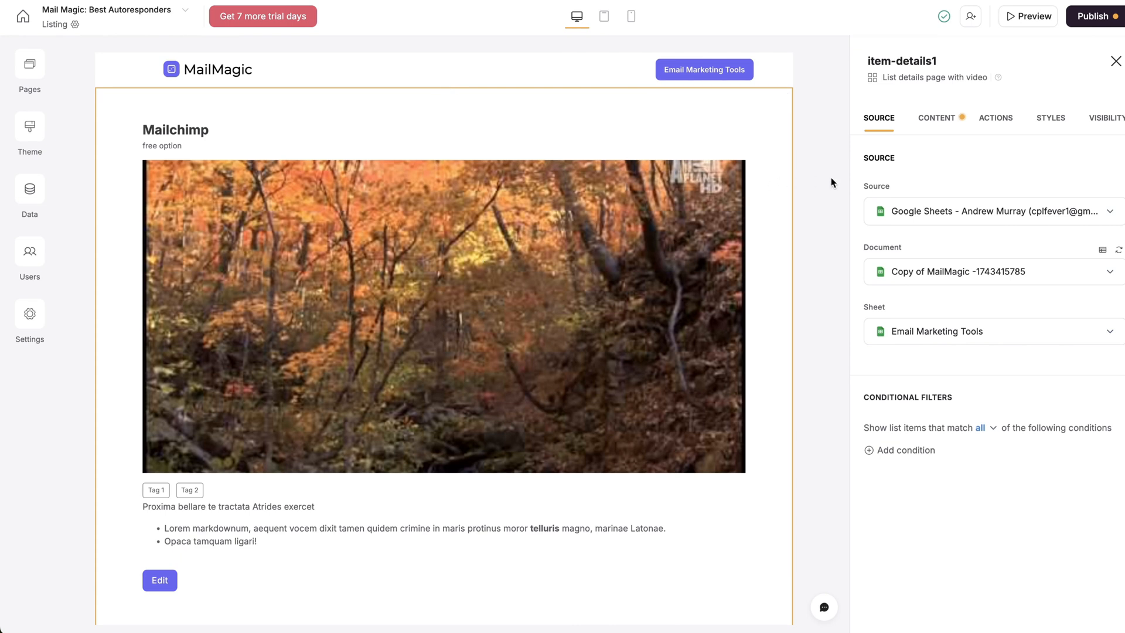
mouse_move(968, 123)
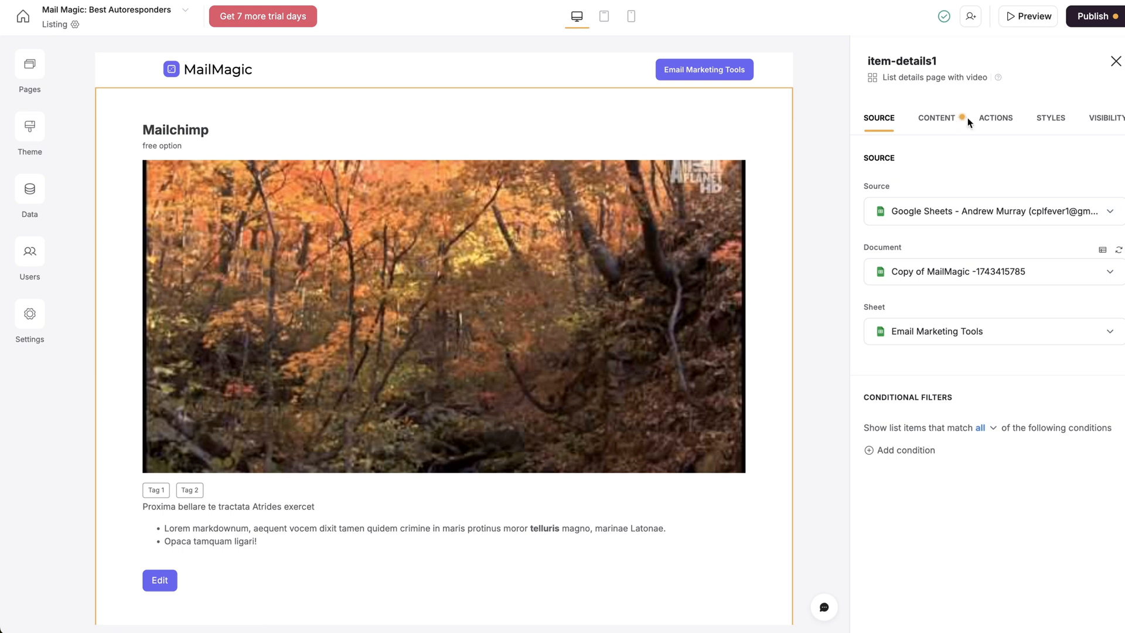
Step: In Content, start choosing which column feeds the Image or Video url field
click(937, 118)
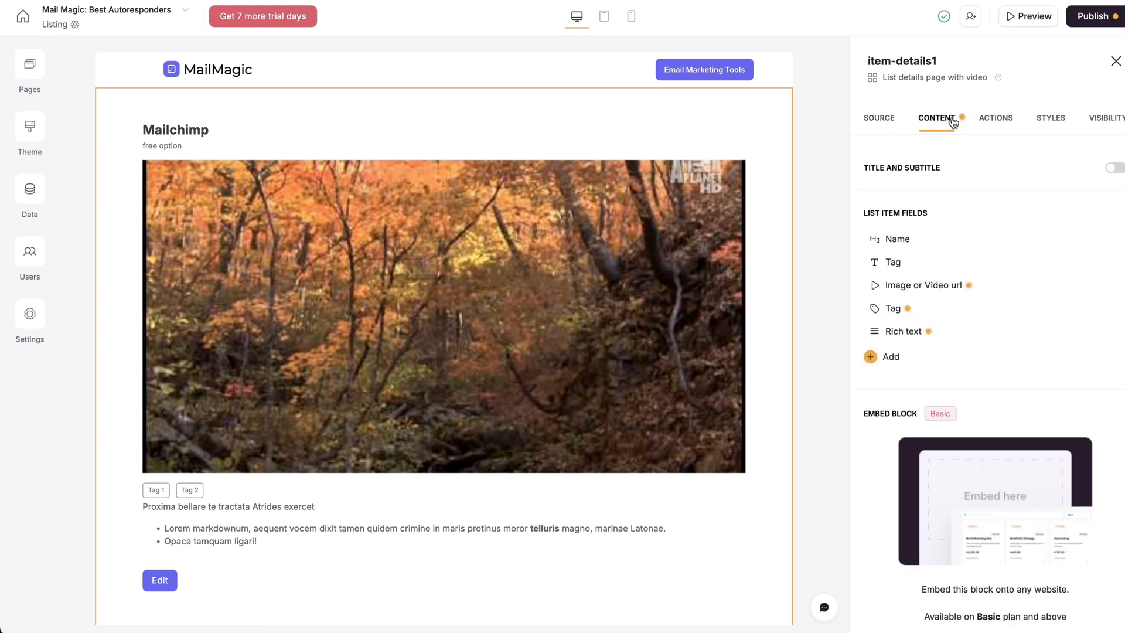
click(924, 285)
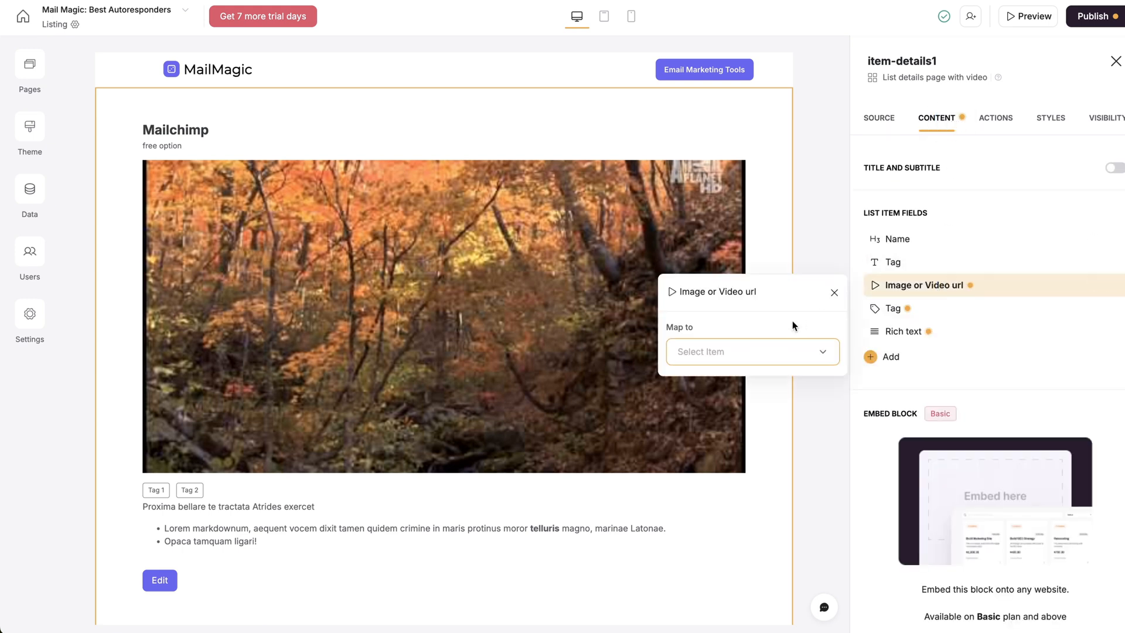
click(753, 352)
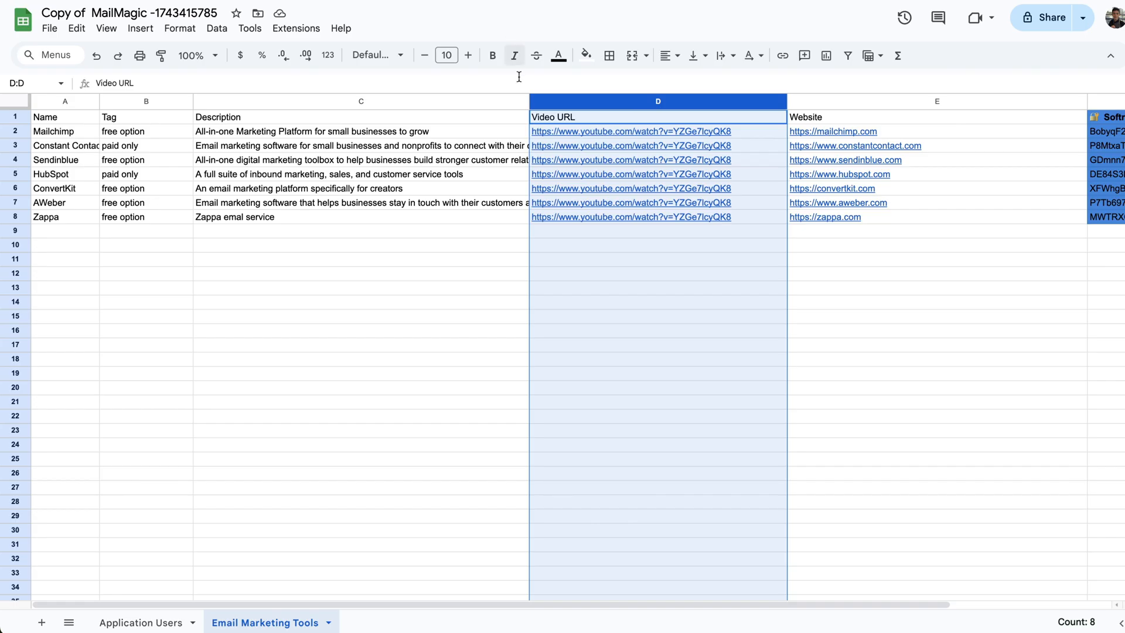
click(631, 131)
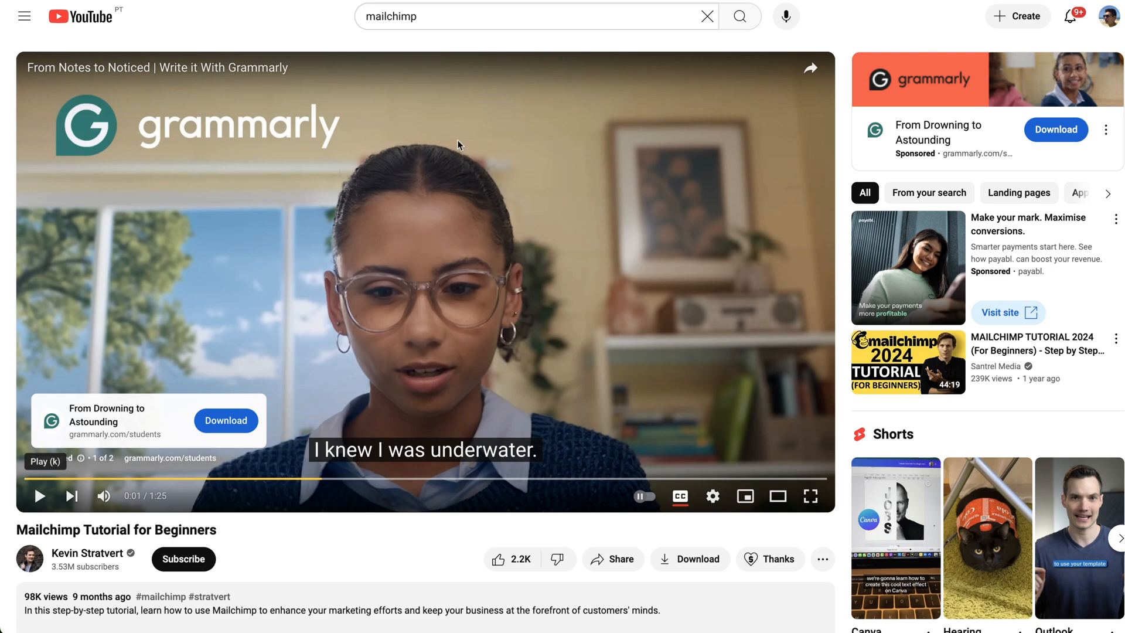
mouse_move(191, 435)
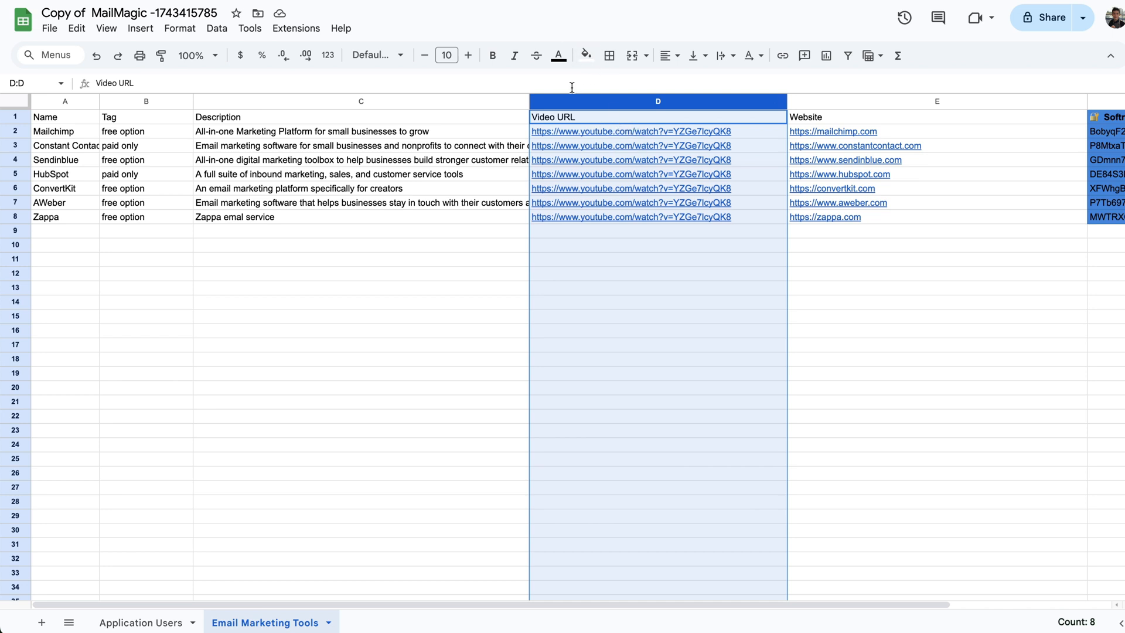
mouse_move(631, 131)
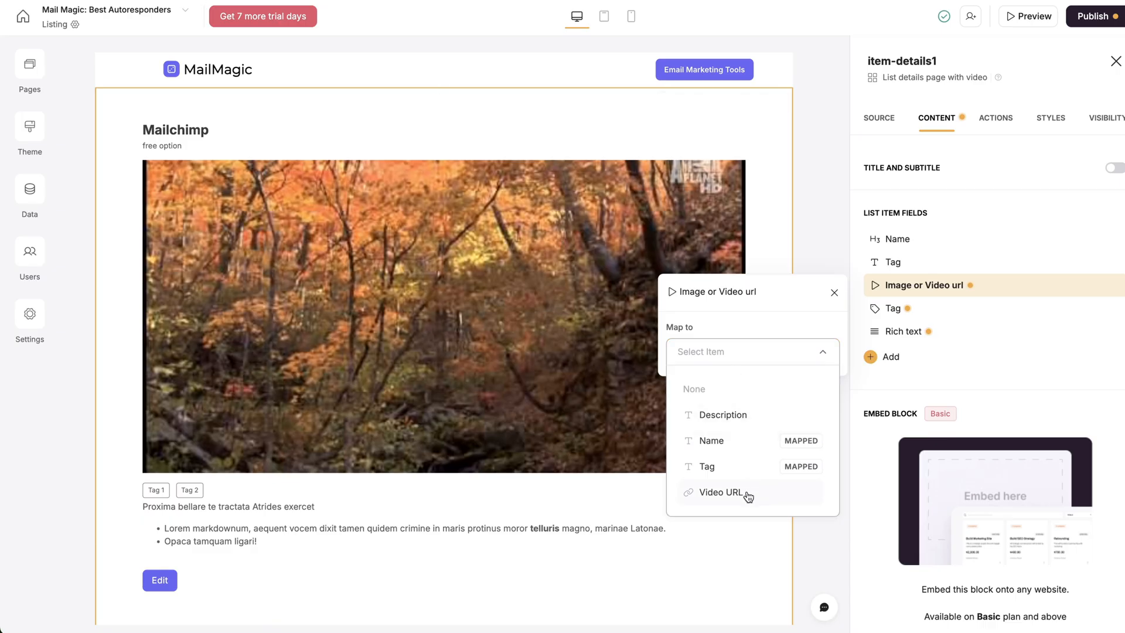
Step: Map the video to Video URL and the tag chips to Tag, confirming the remap
click(721, 492)
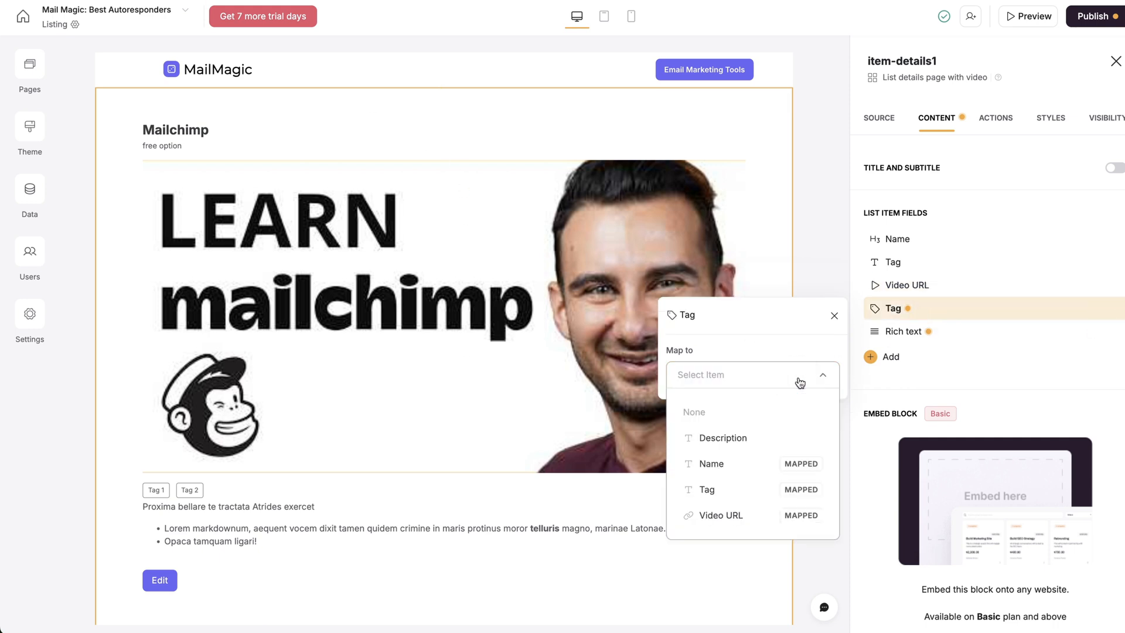
click(707, 490)
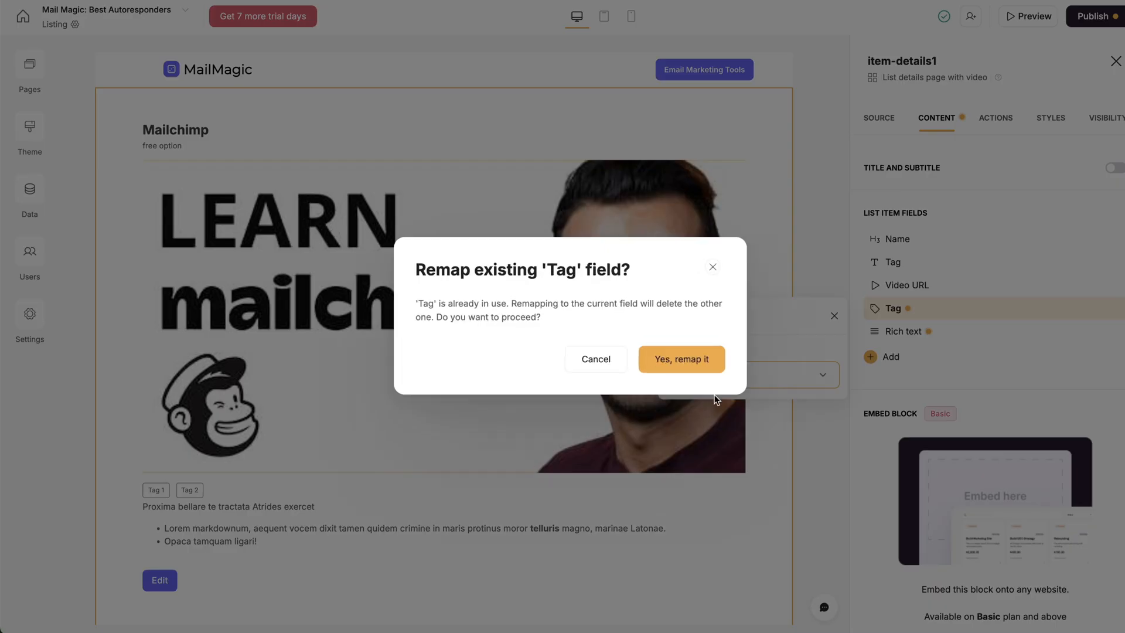
click(682, 359)
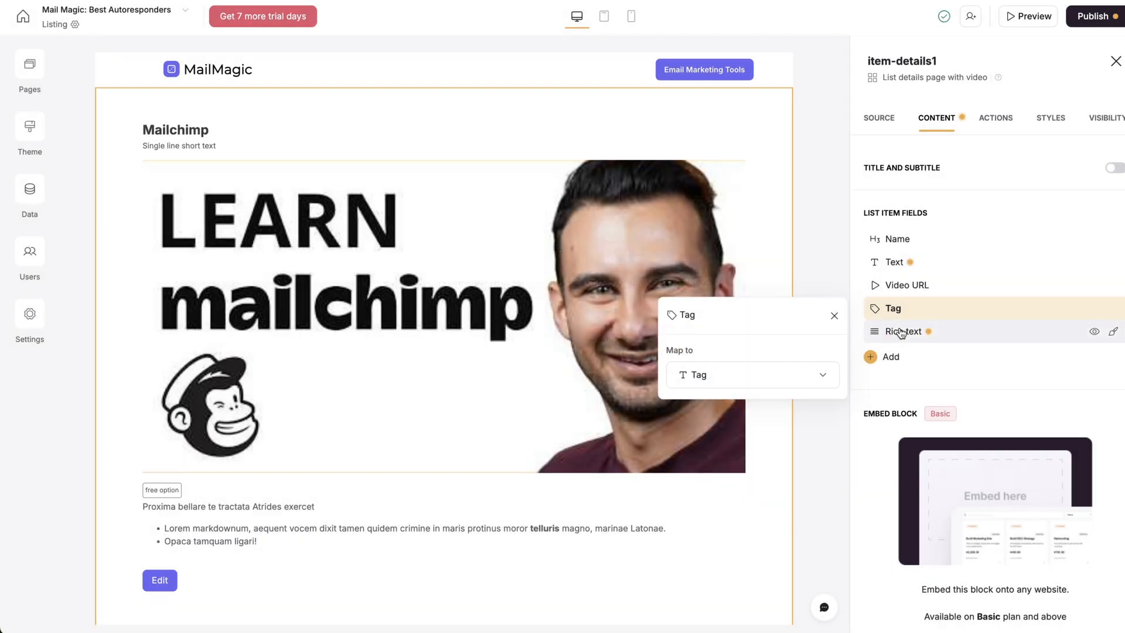
Step: Map the rich text field to the Description column, confirming the remap
click(903, 331)
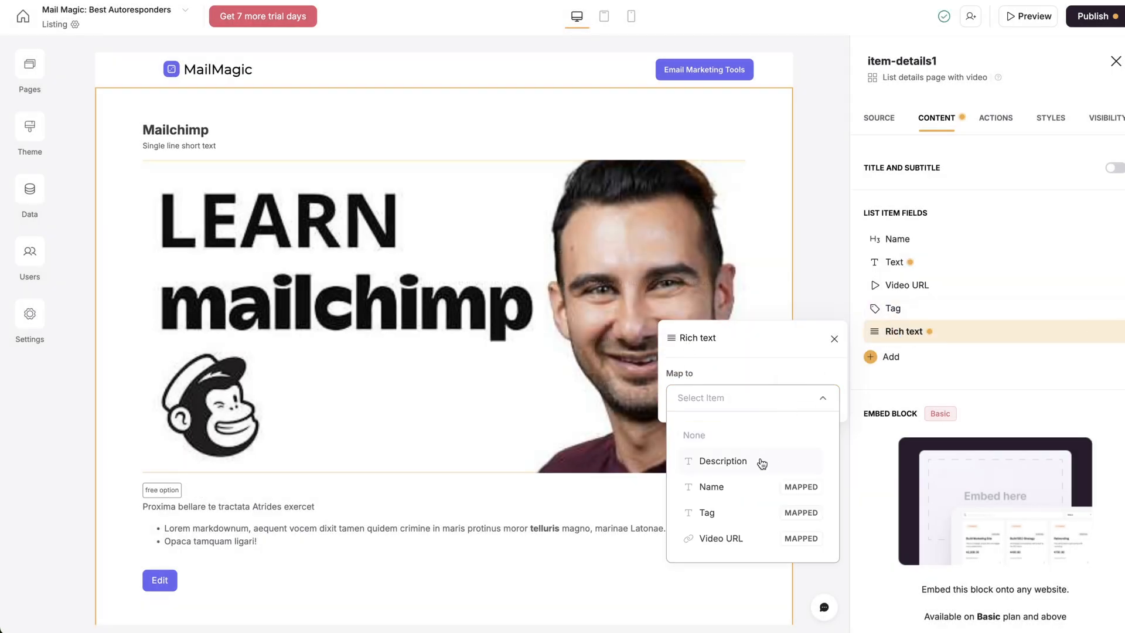
click(722, 462)
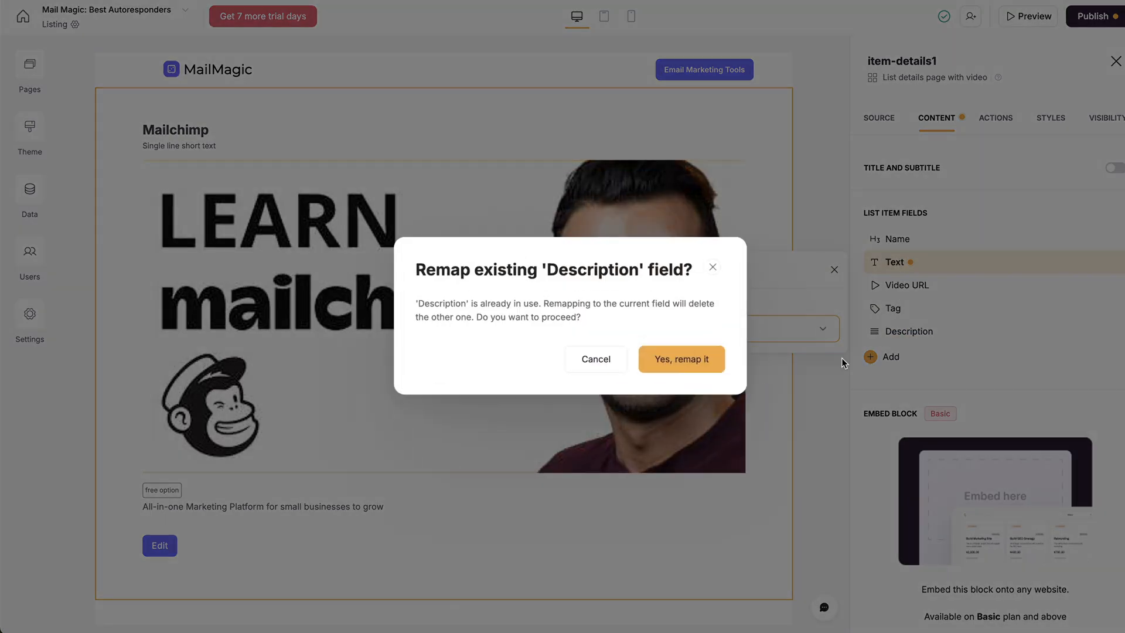
click(682, 360)
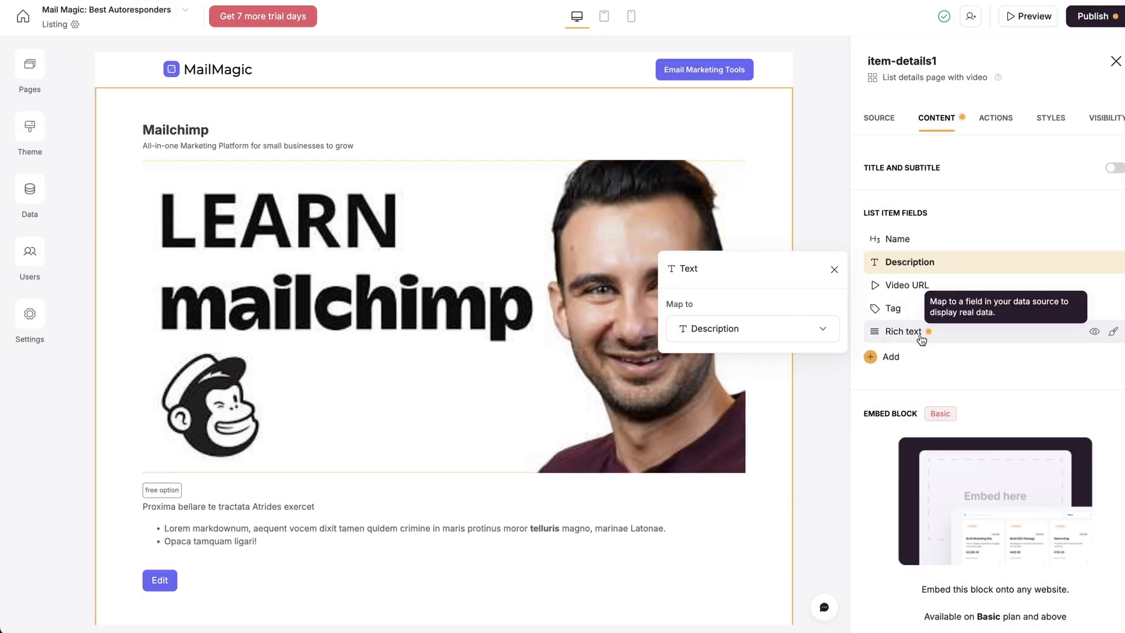
mouse_move(920, 336)
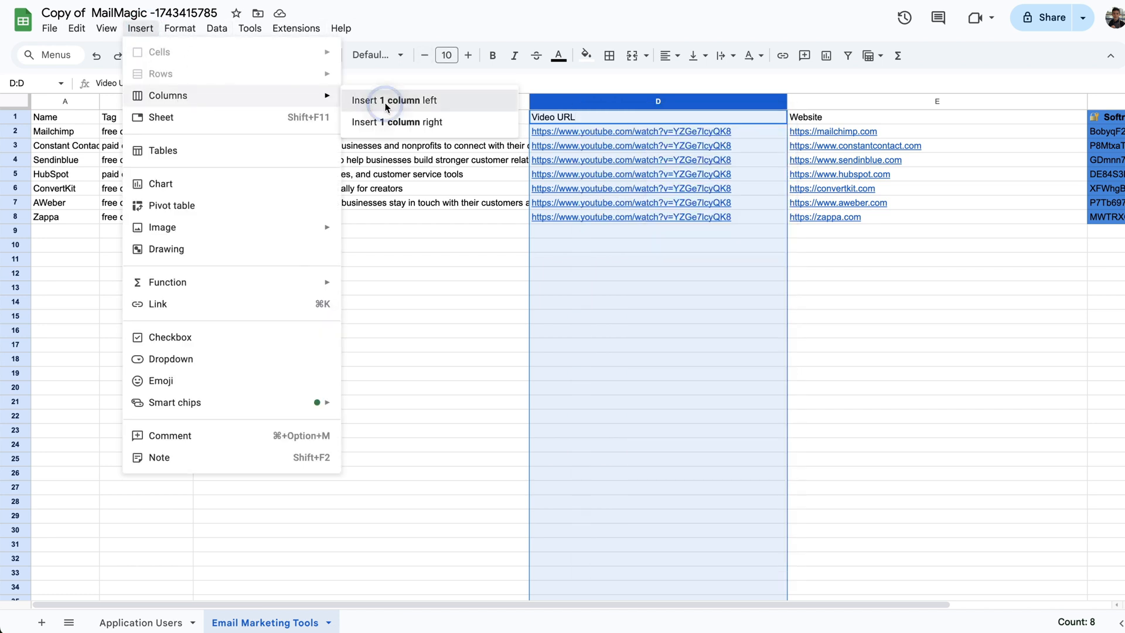
Step: Insert a 'Long Description' column before Video URL, then bring up Claude
click(387, 101)
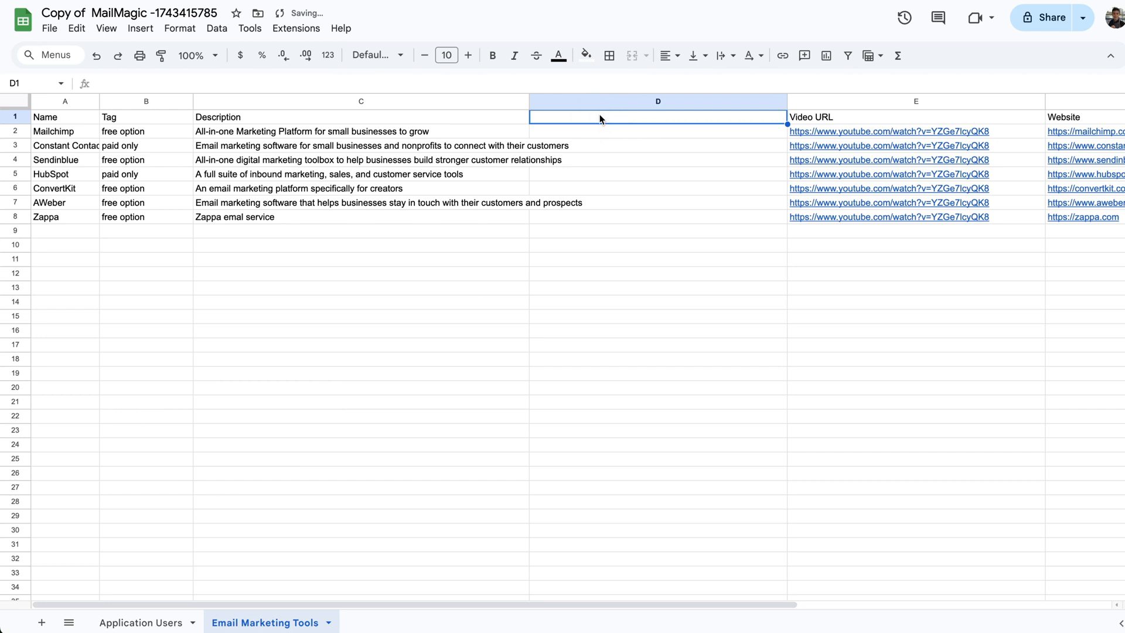
text(Long Description)
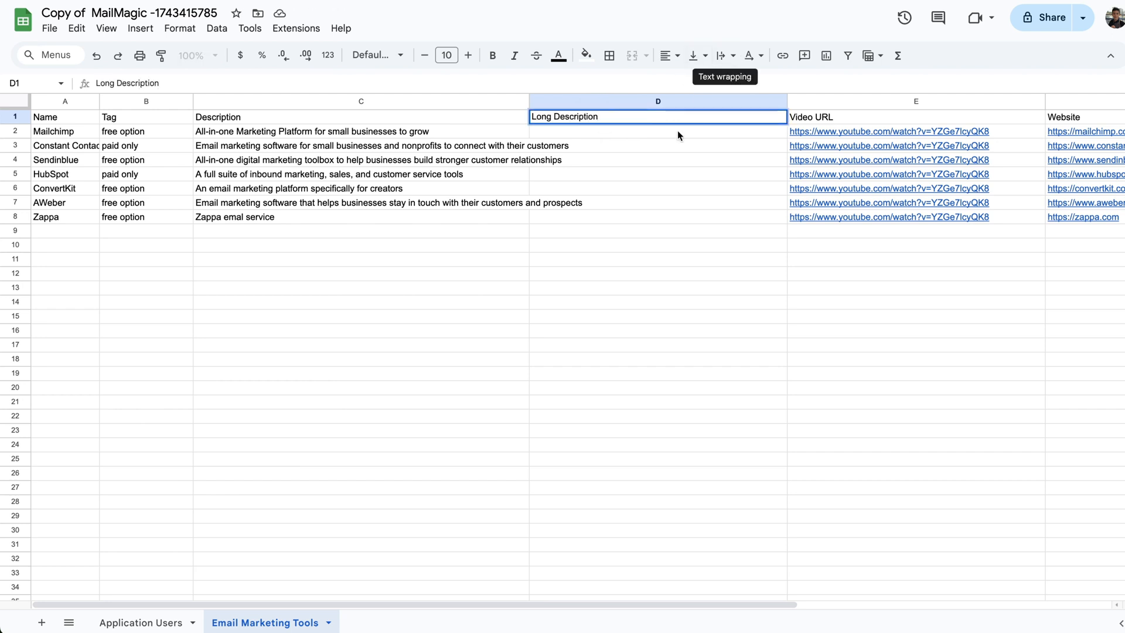
click(656, 366)
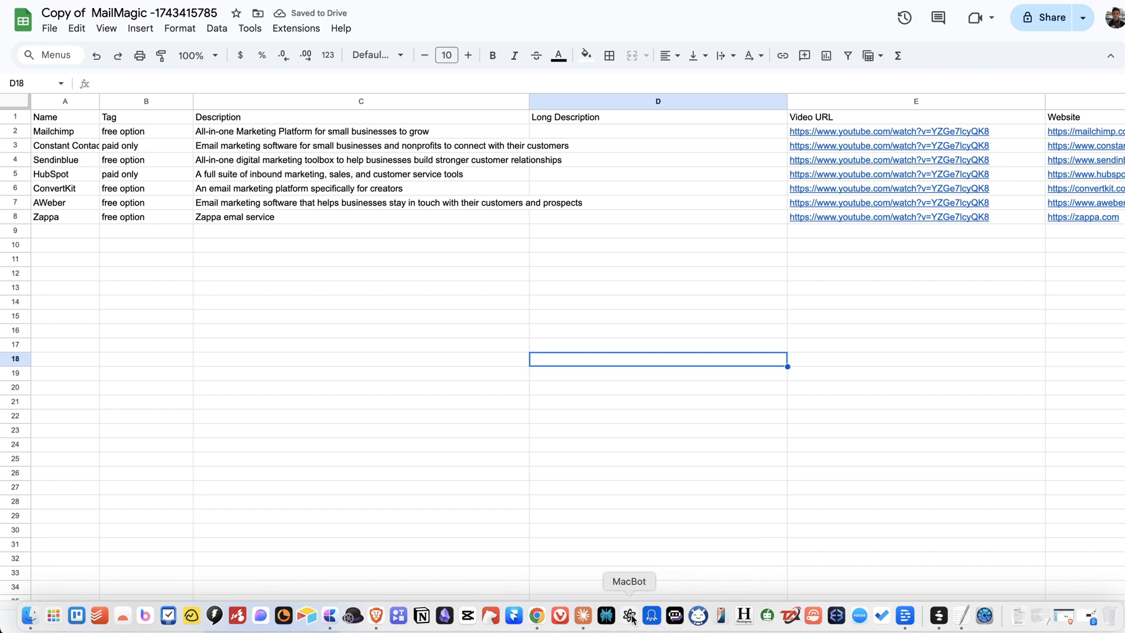
click(628, 615)
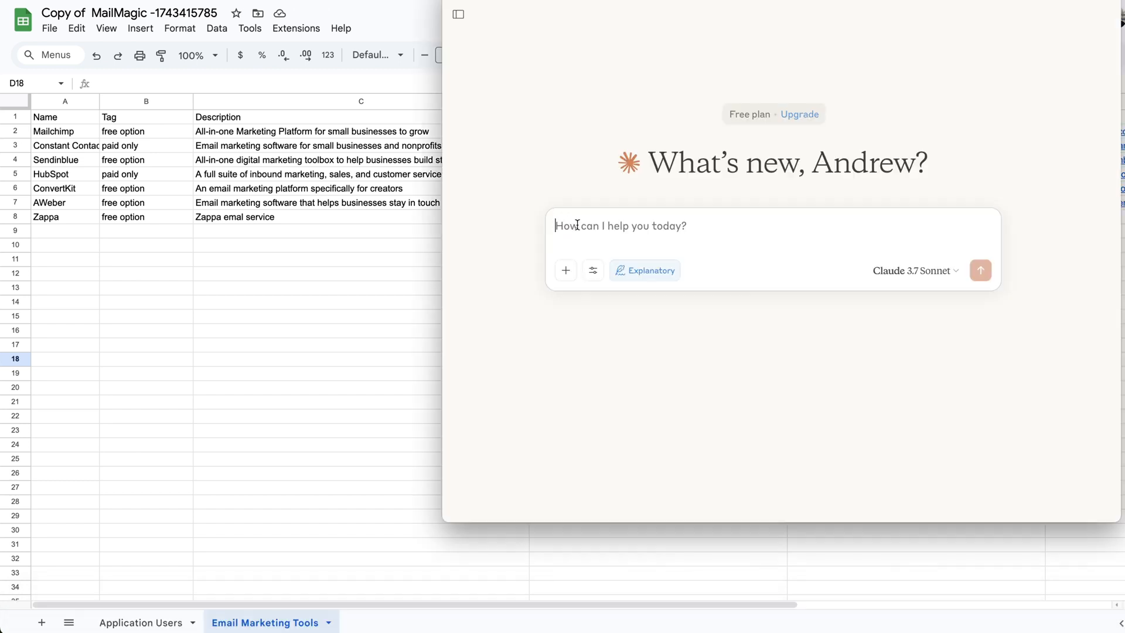
Step: Ask Claude for a detailed Mailchimp pros, cons and pricing write-up and read through the reply
text(write a detailed description about the pros and cons of mailchimp. Including)
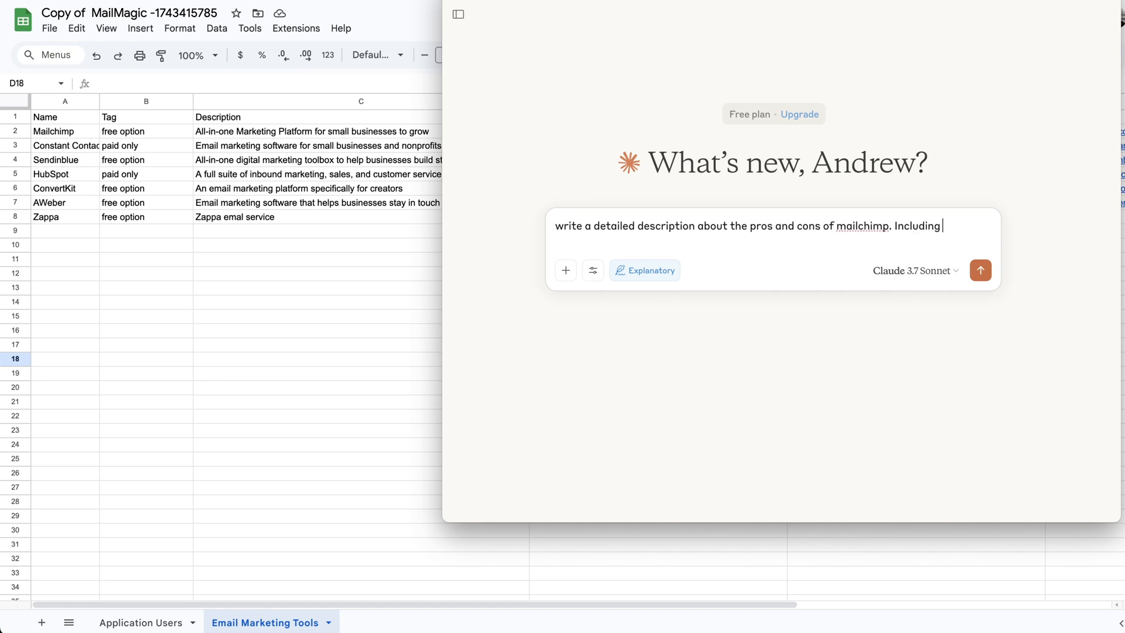
click(980, 269)
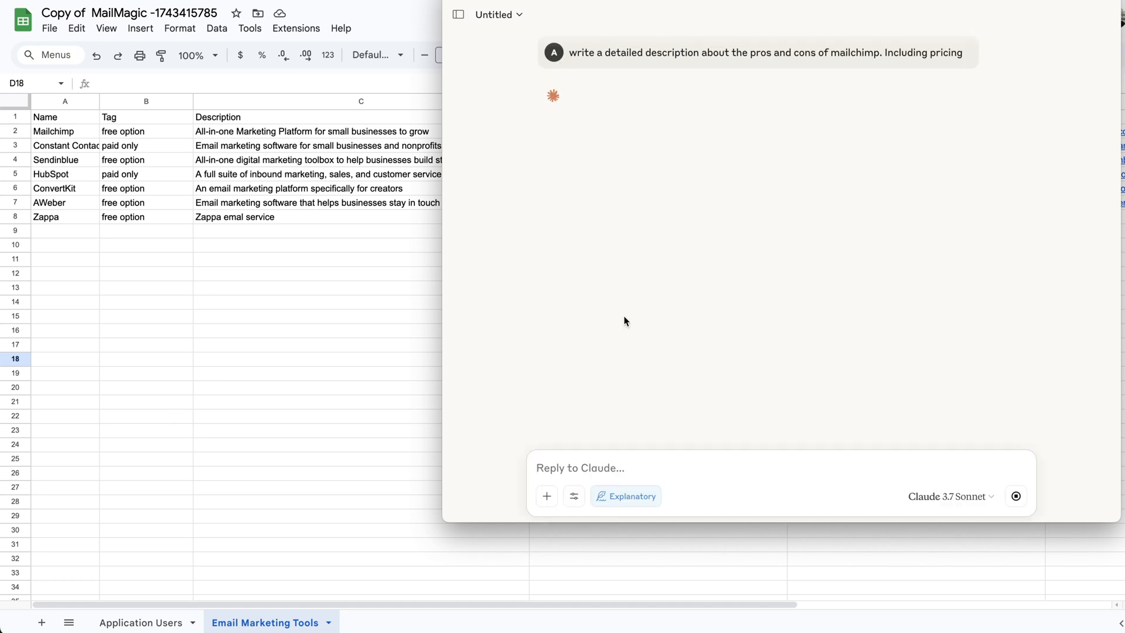
mouse_move(612, 278)
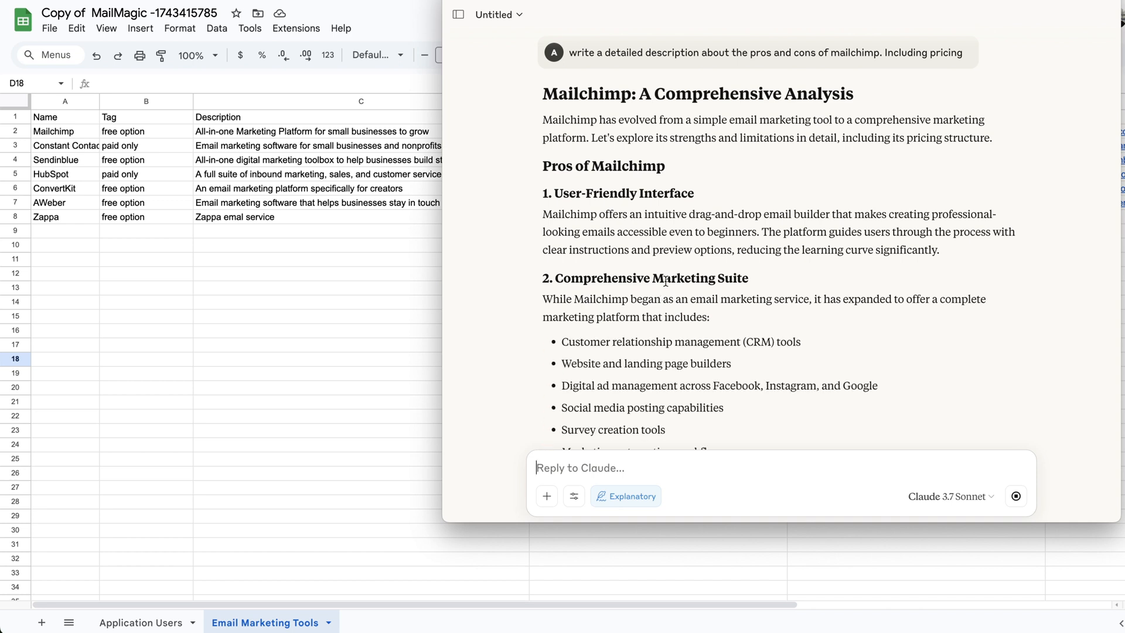
scroll(down, 3)
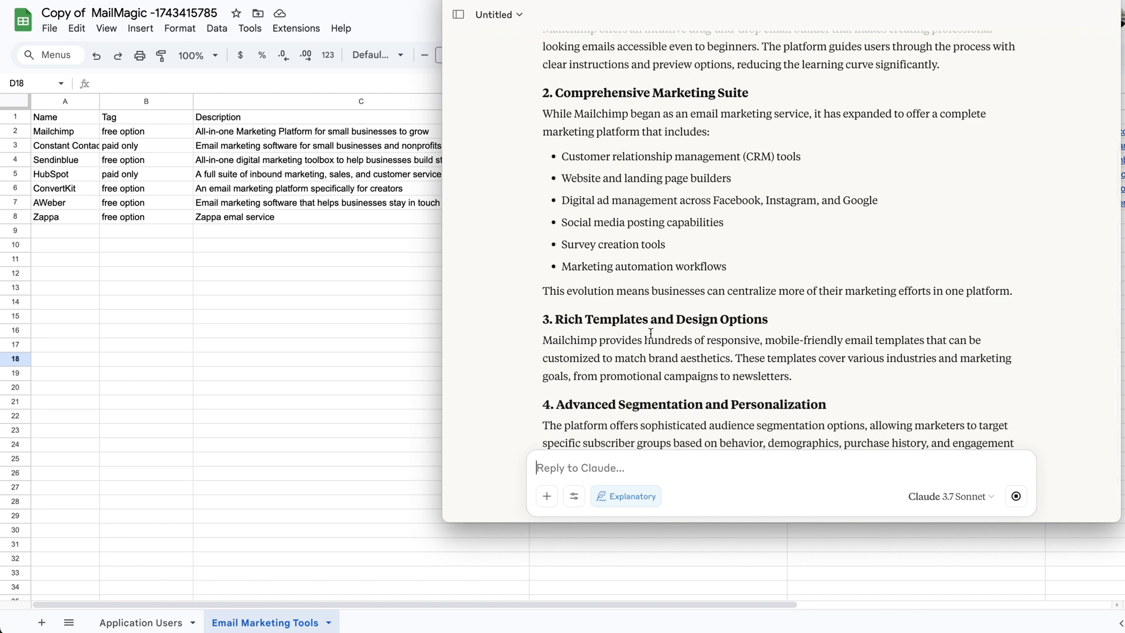
scroll(down, 3)
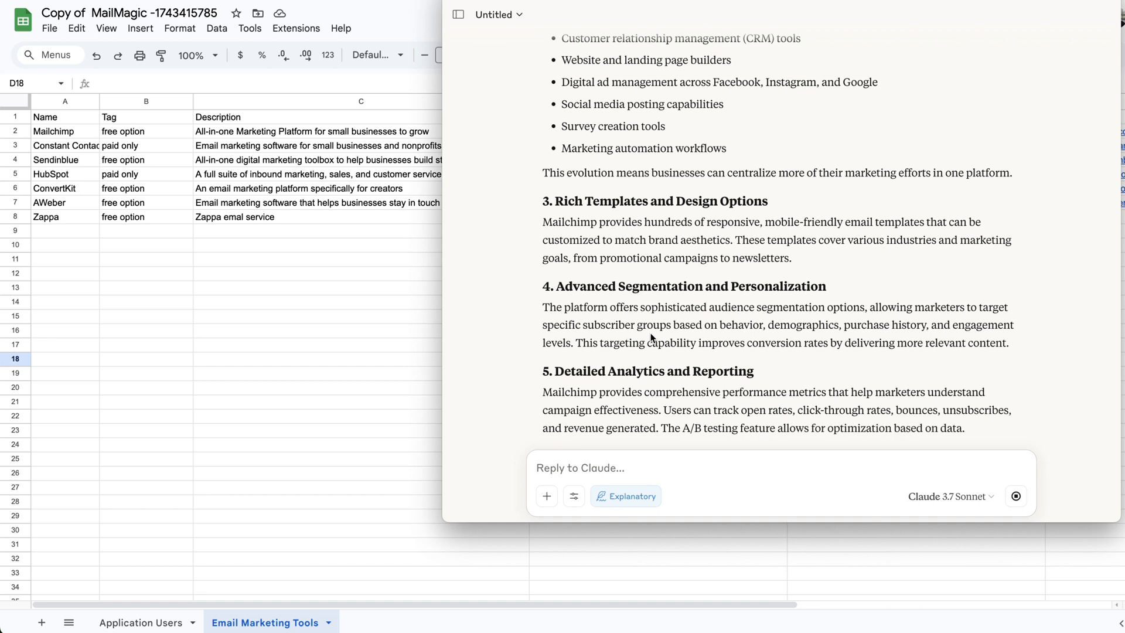
scroll(down, 3)
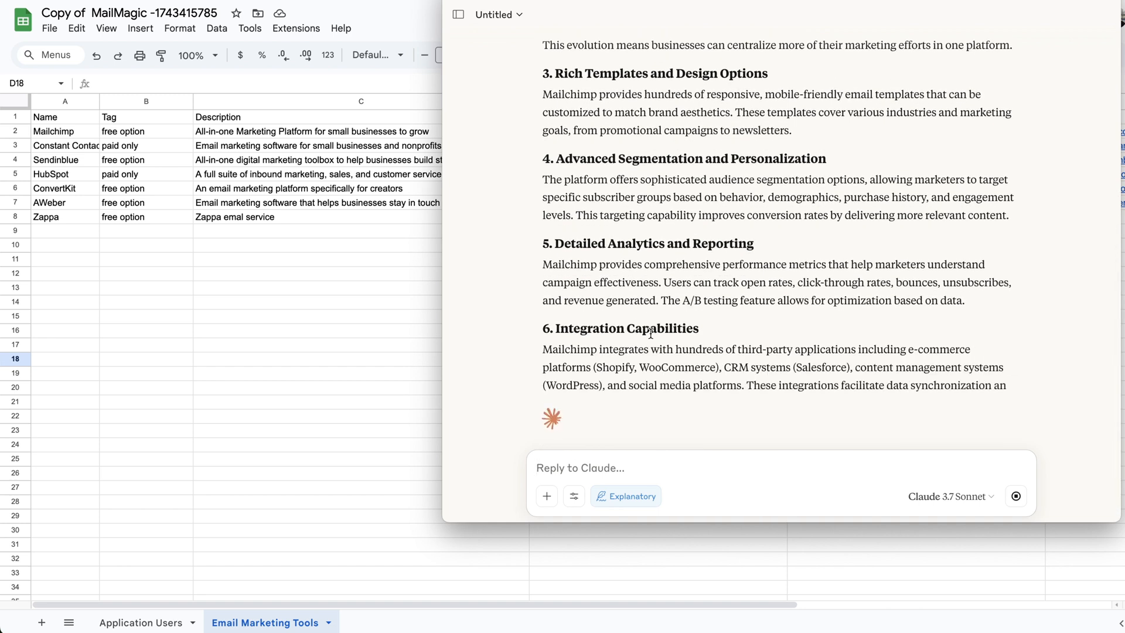
scroll(down, 3)
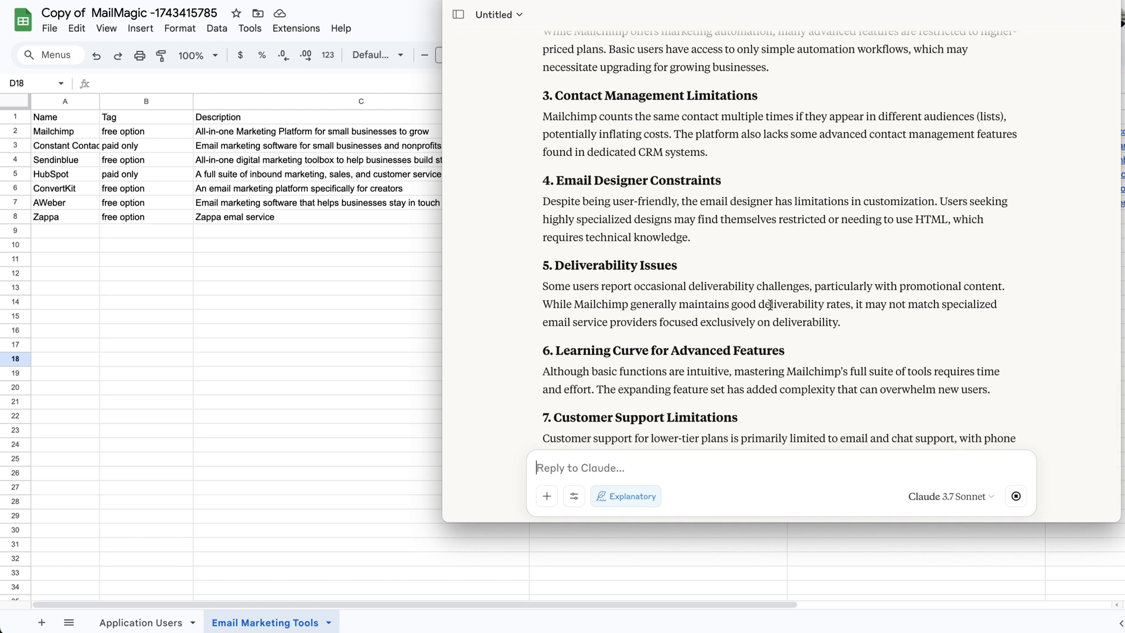
scroll(down, 3)
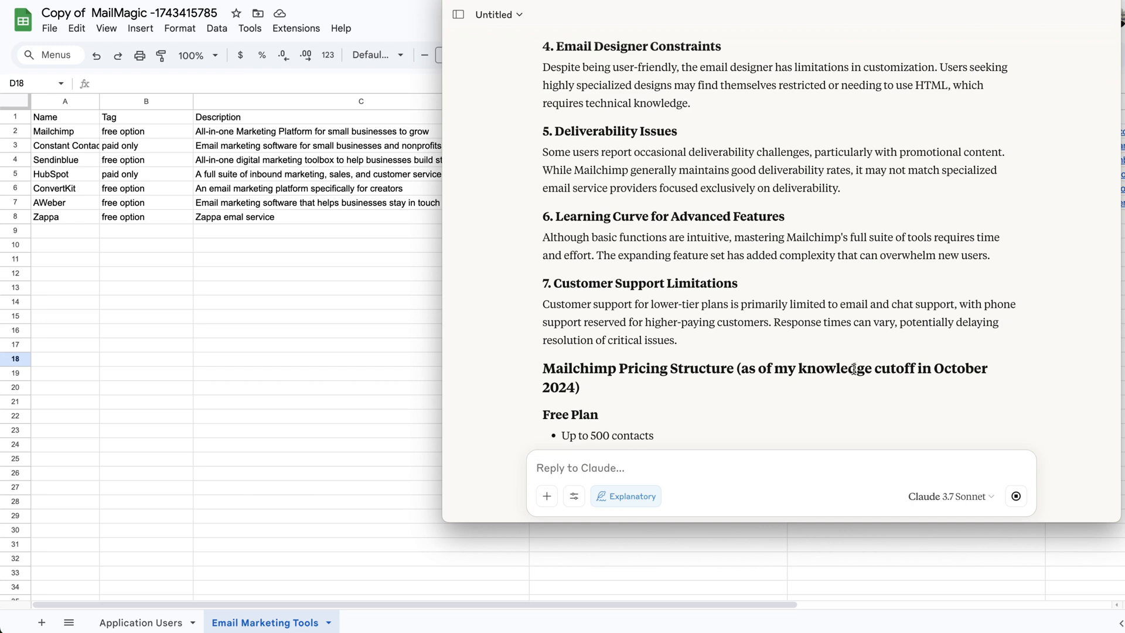
scroll(down, 3)
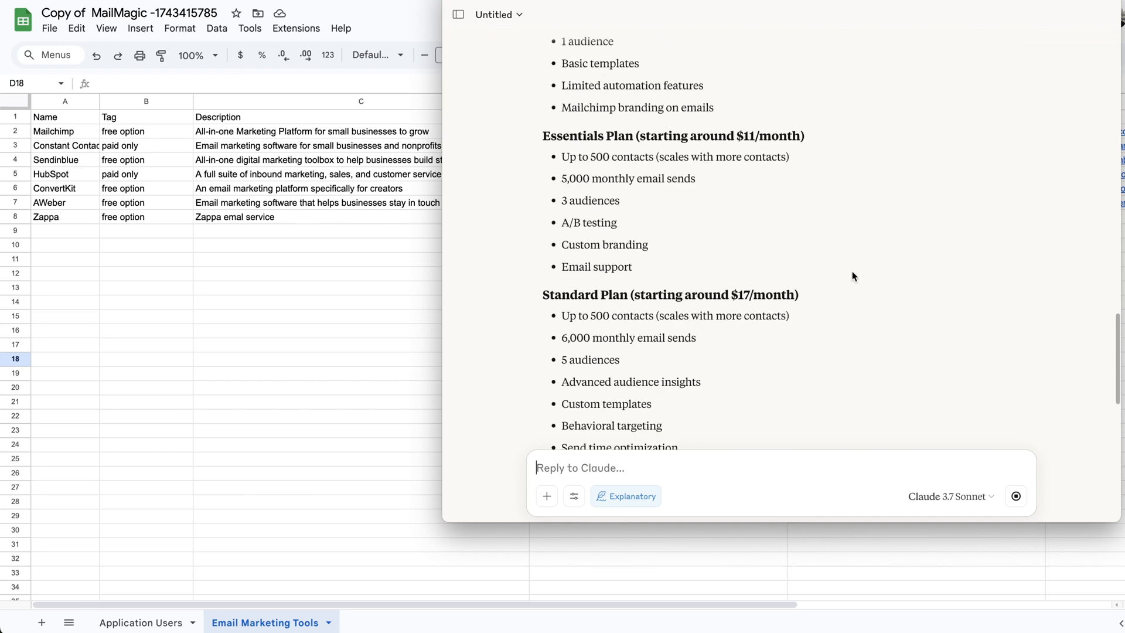
scroll(down, 3)
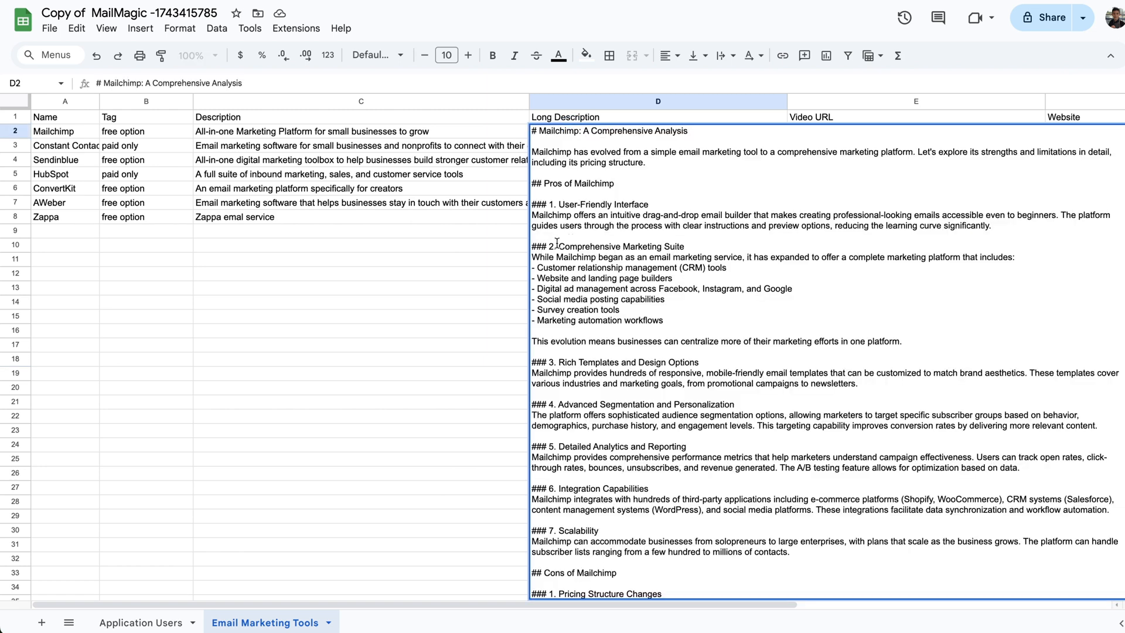
mouse_move(643, 458)
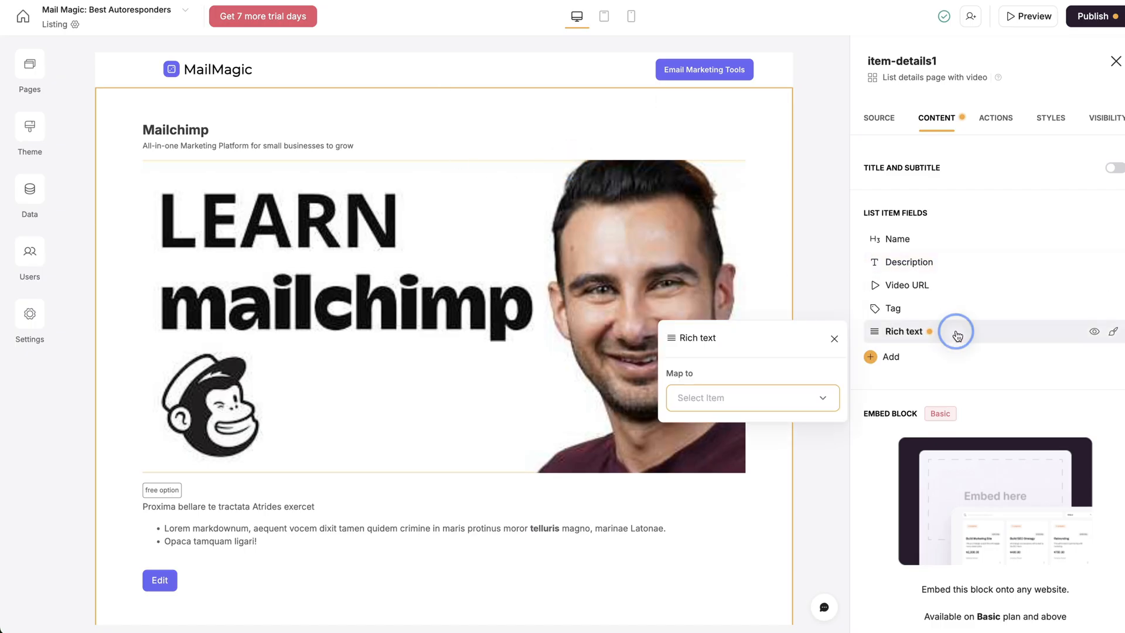
Step: Publish the pending updates and review the block's rich text field and source
click(753, 399)
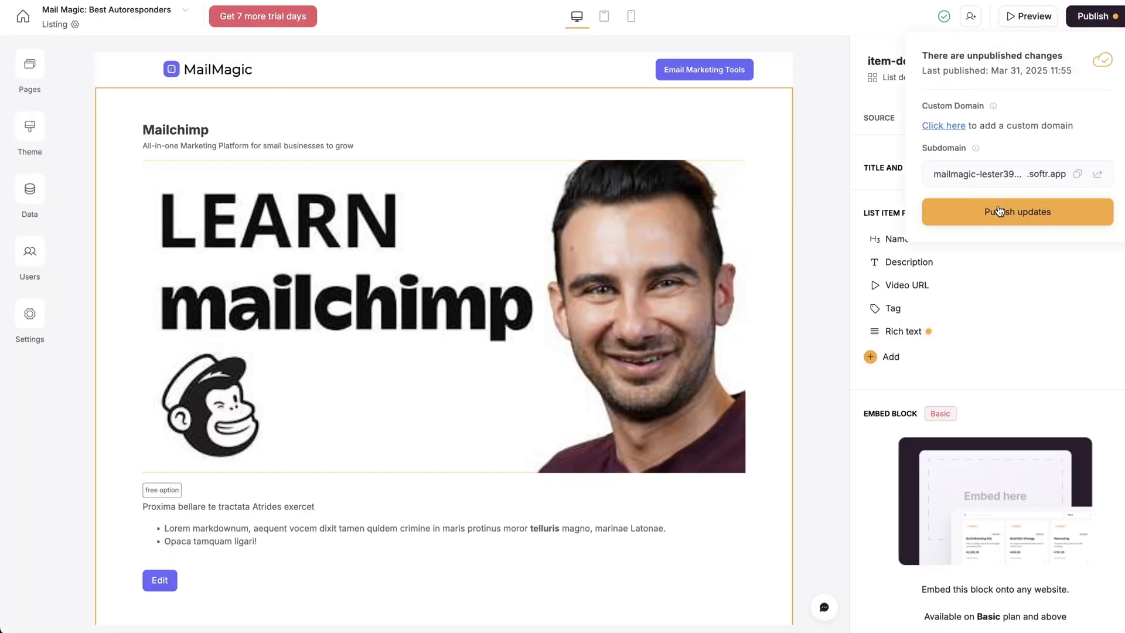
click(1018, 211)
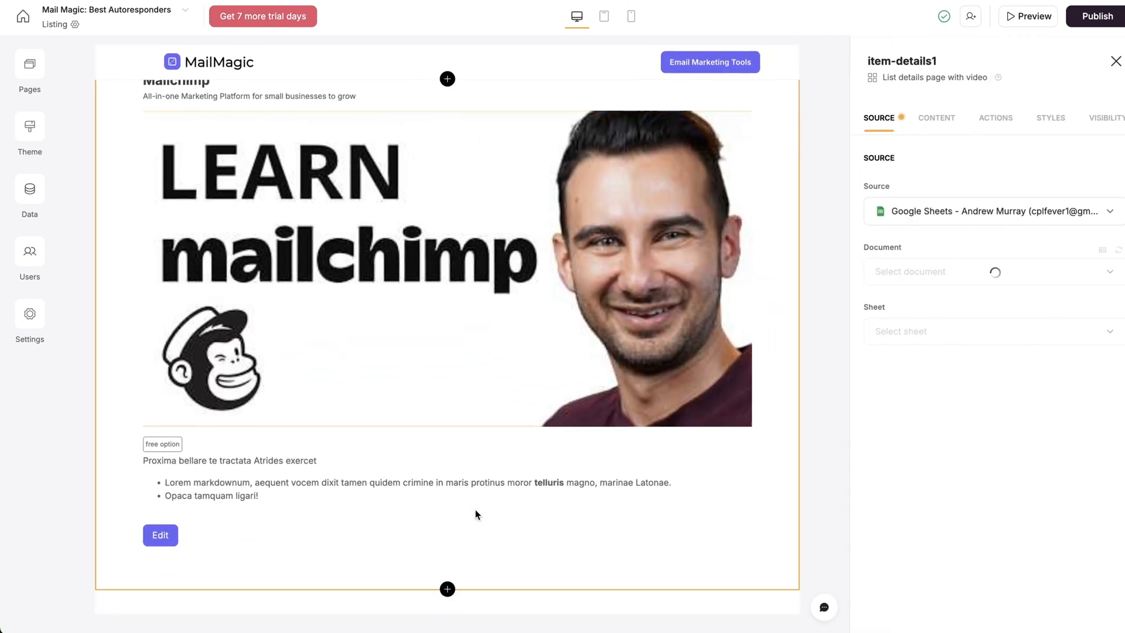
click(936, 117)
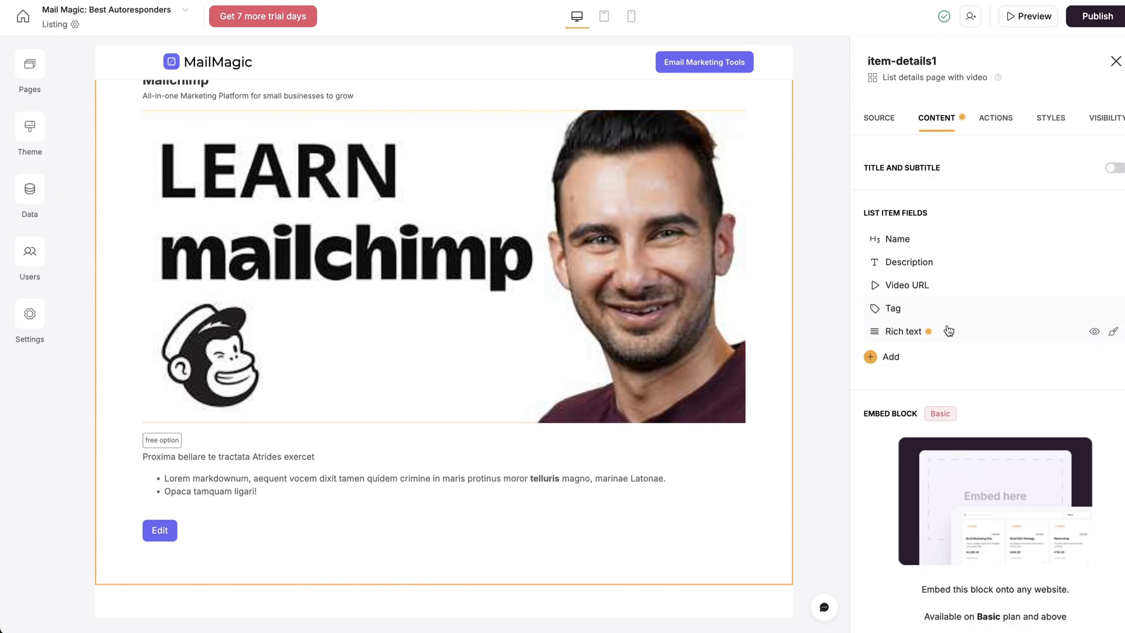
click(902, 330)
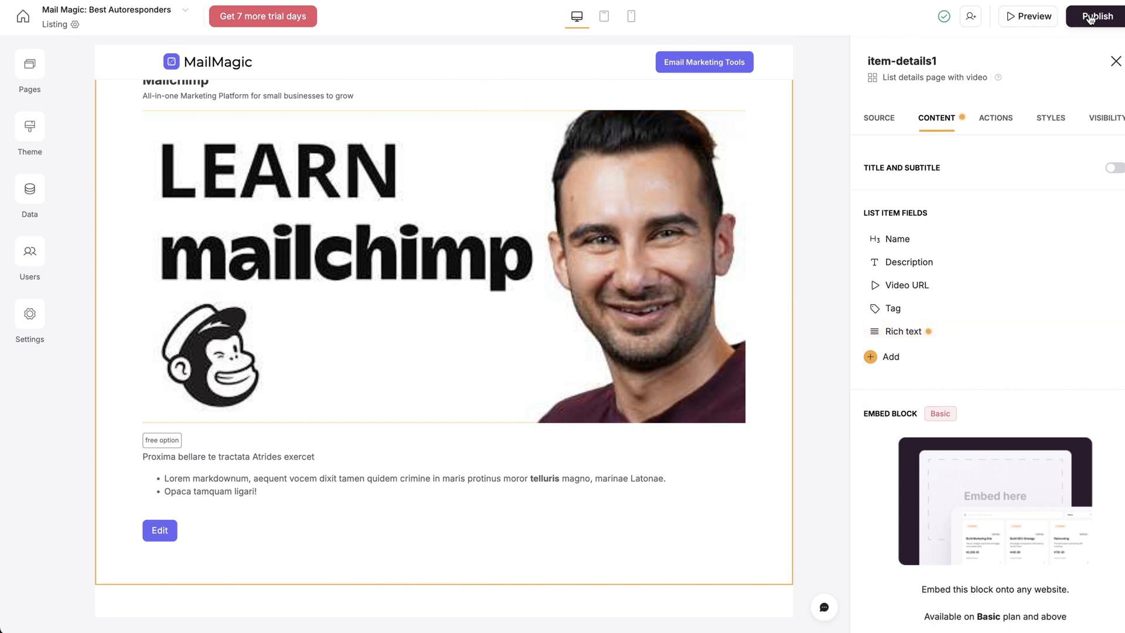
click(1095, 16)
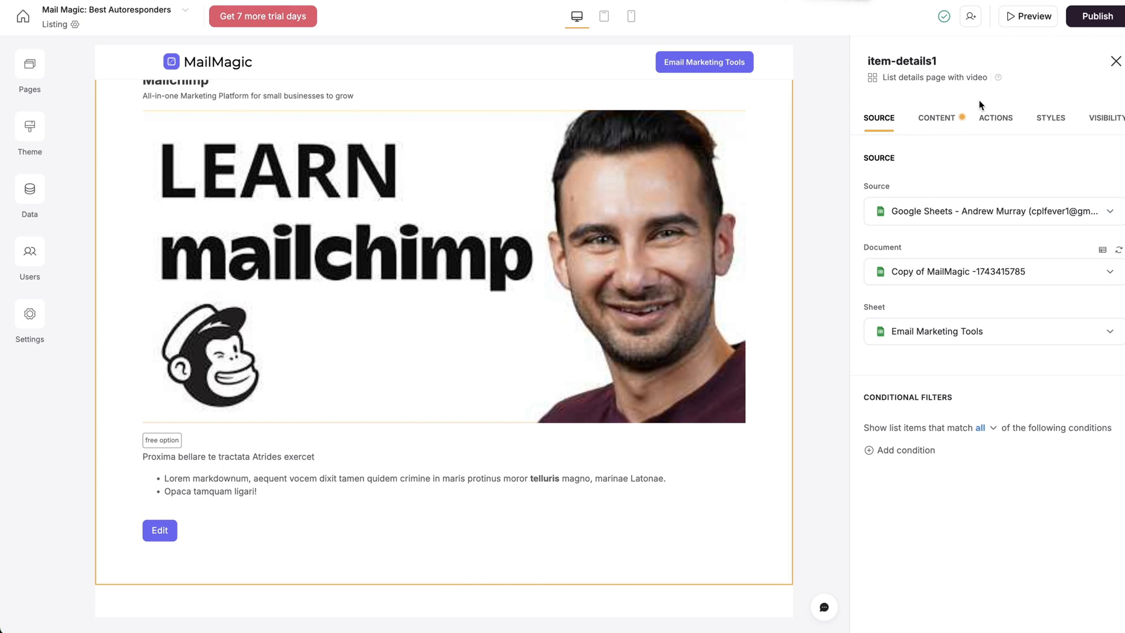
Step: Map the rich text field to the Long Description column
click(937, 118)
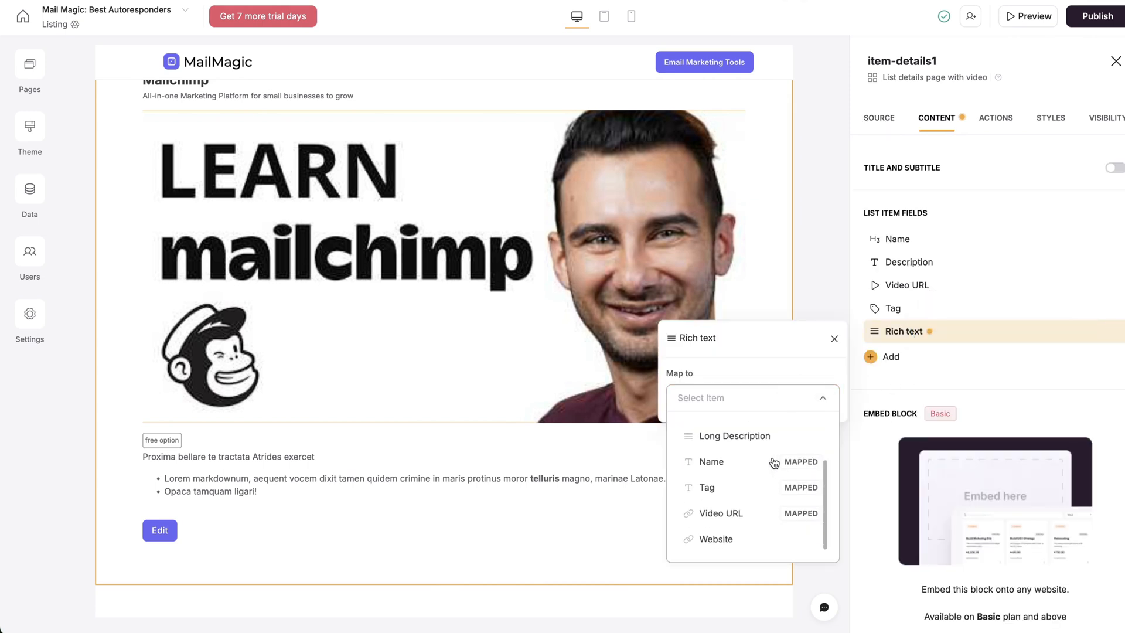
click(734, 436)
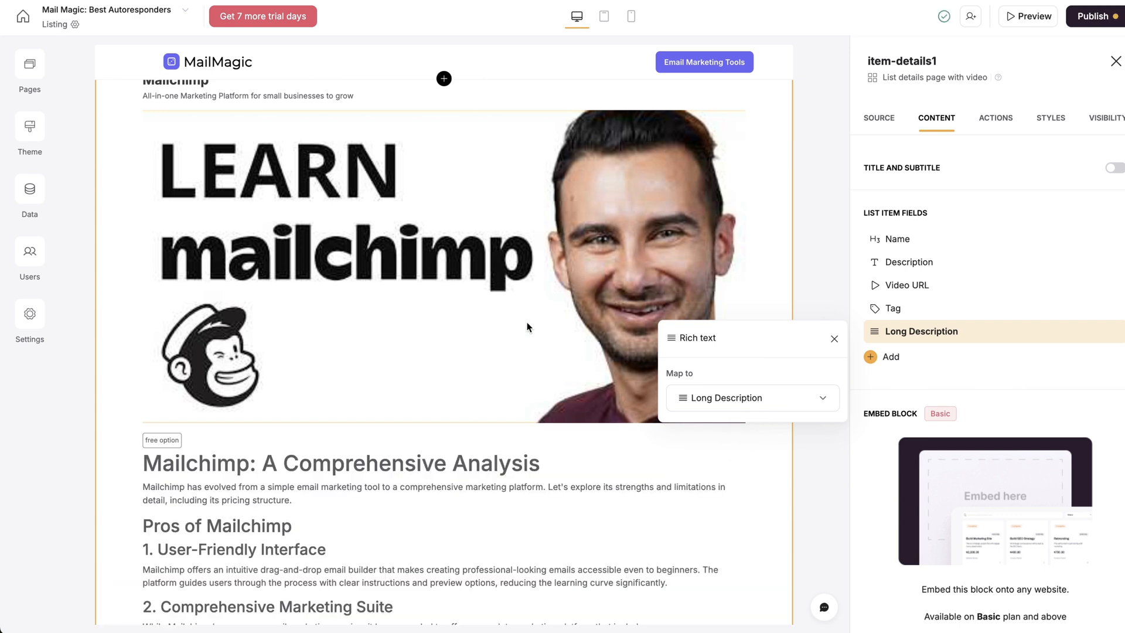
click(835, 337)
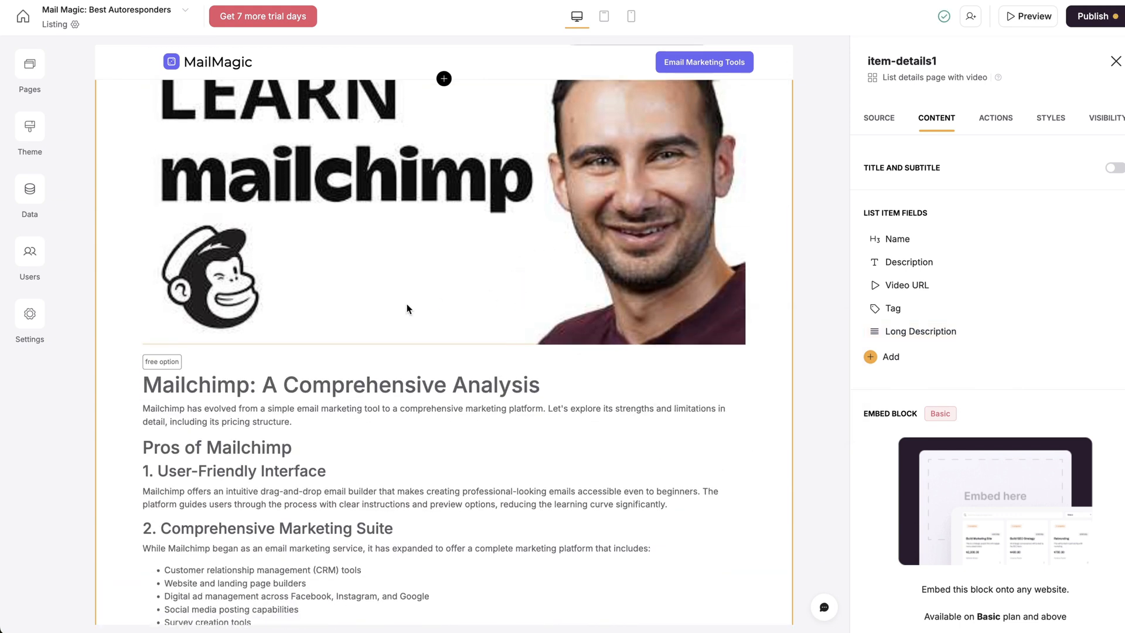
scroll(down, 3)
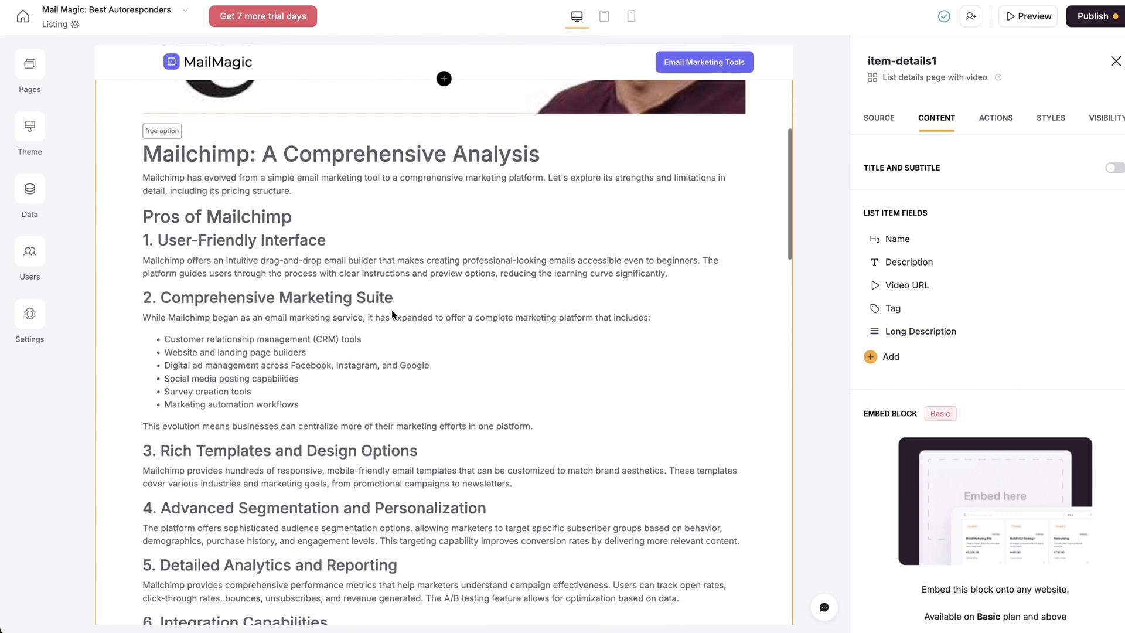
scroll(down, 3)
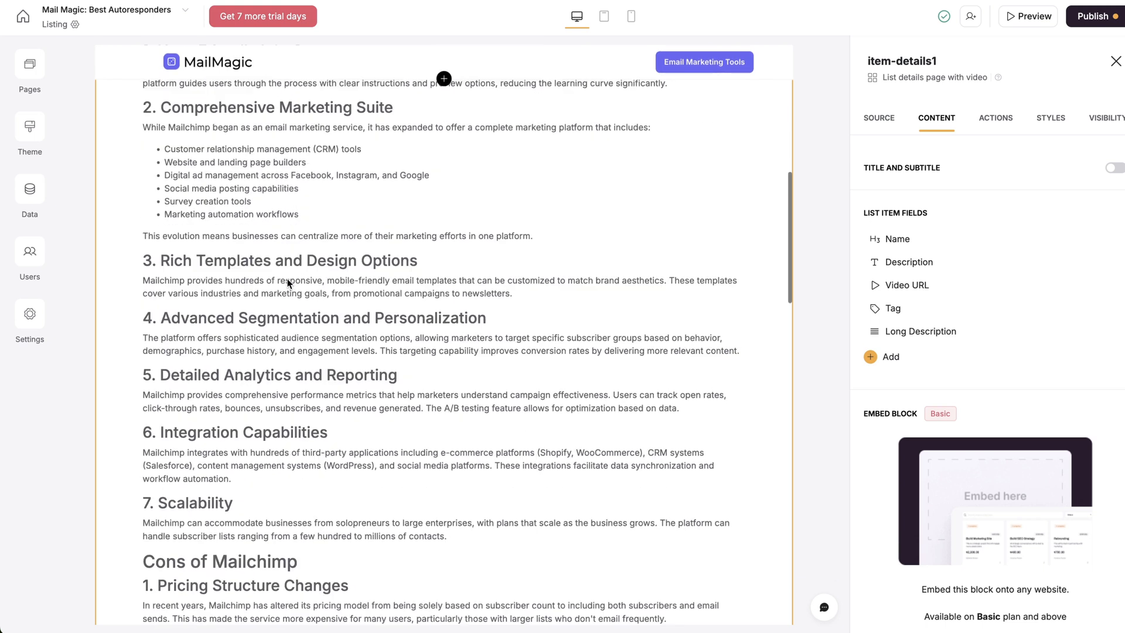
scroll(down, 3)
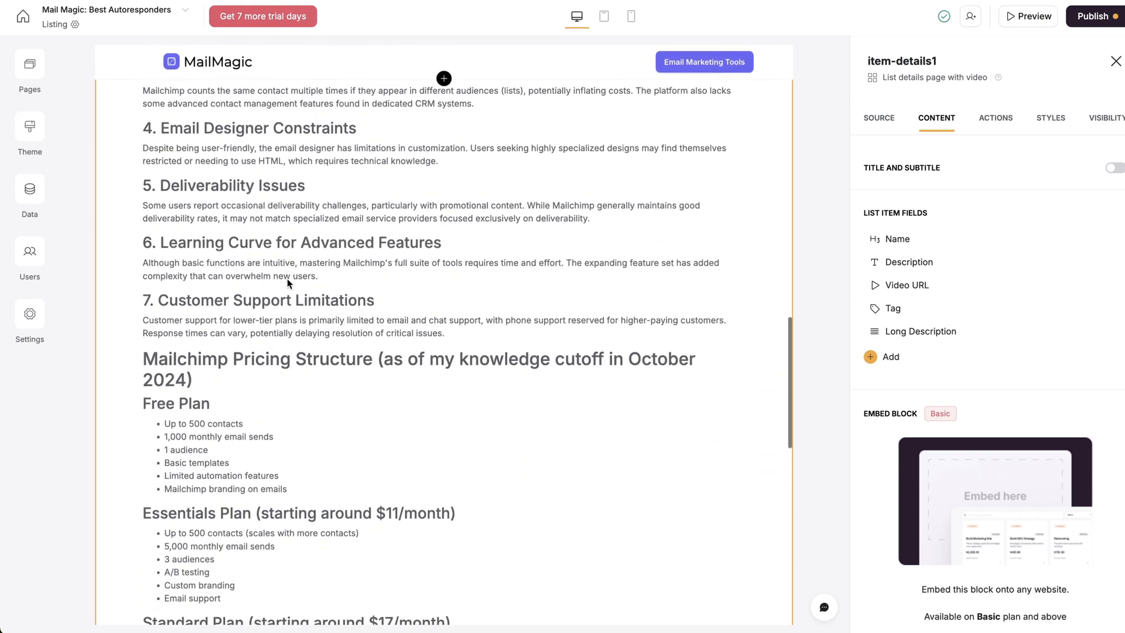
scroll(down, 3)
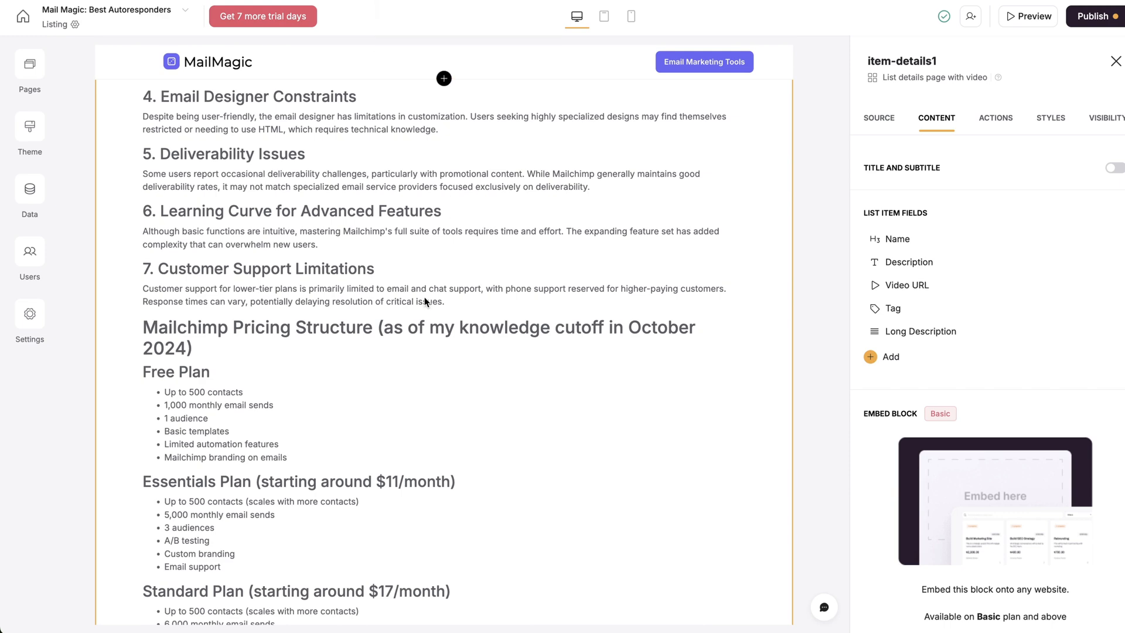
scroll(up, 3)
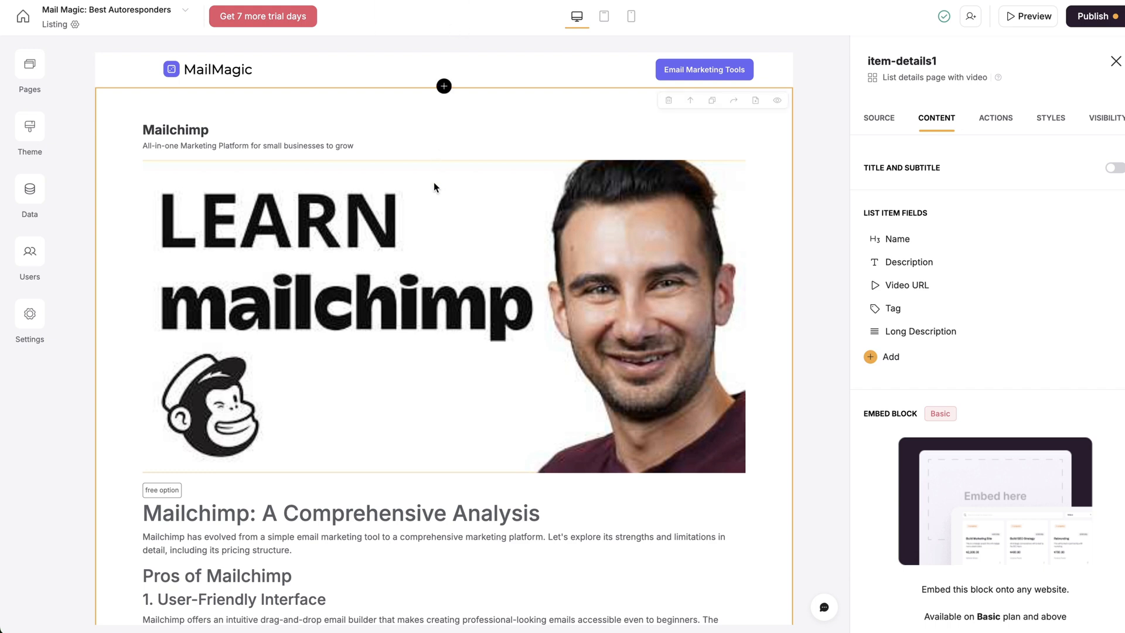
scroll(down, 3)
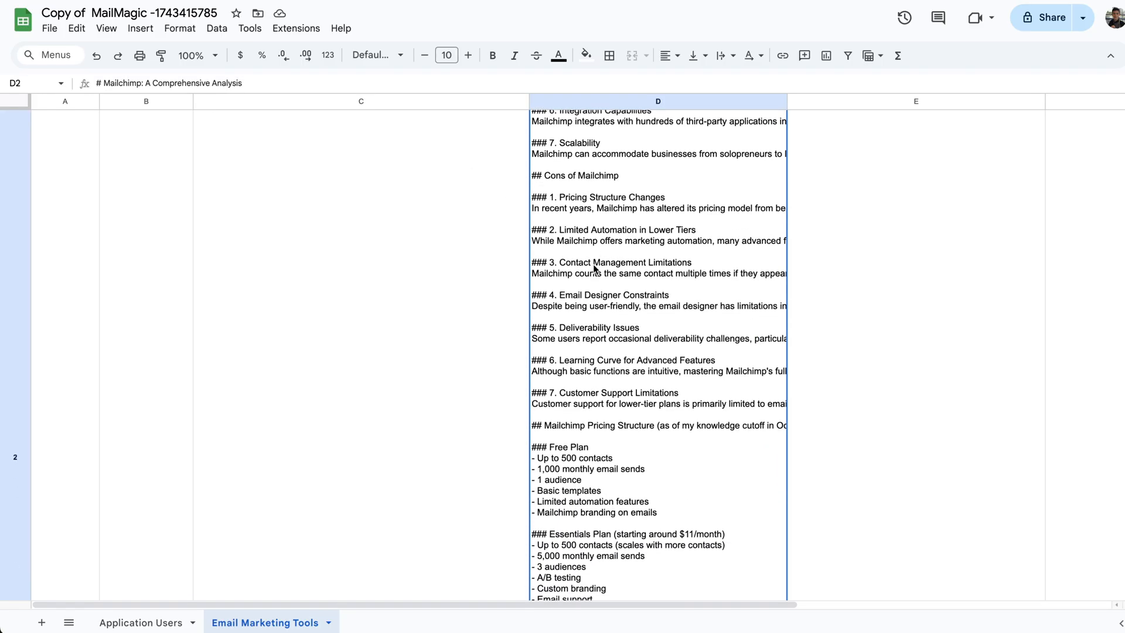
scroll(down, 3)
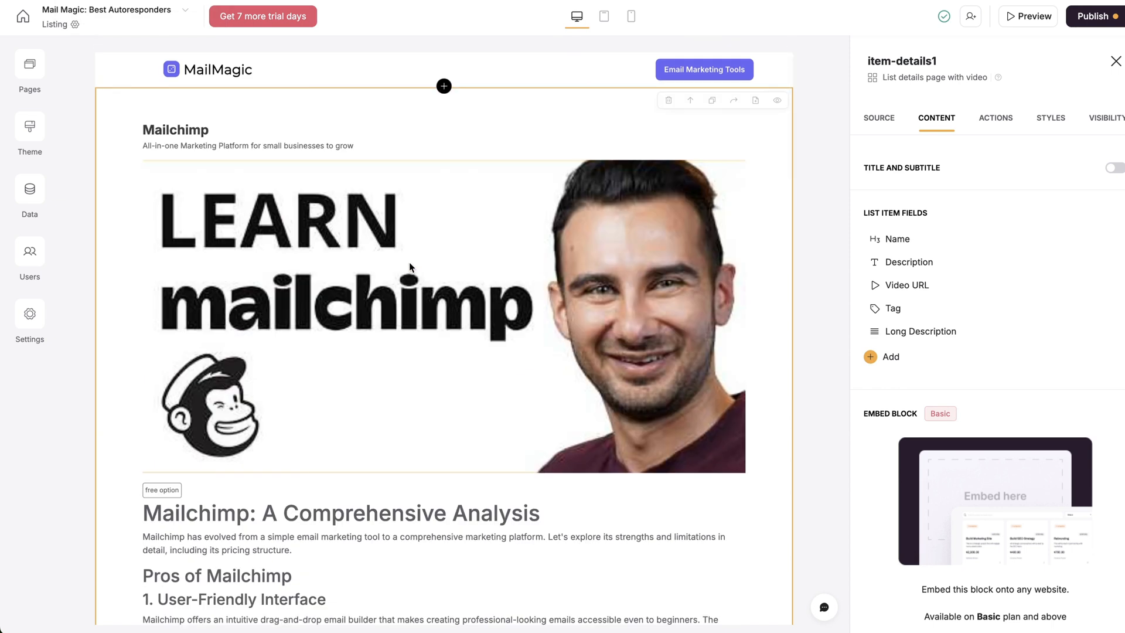
scroll(down, 3)
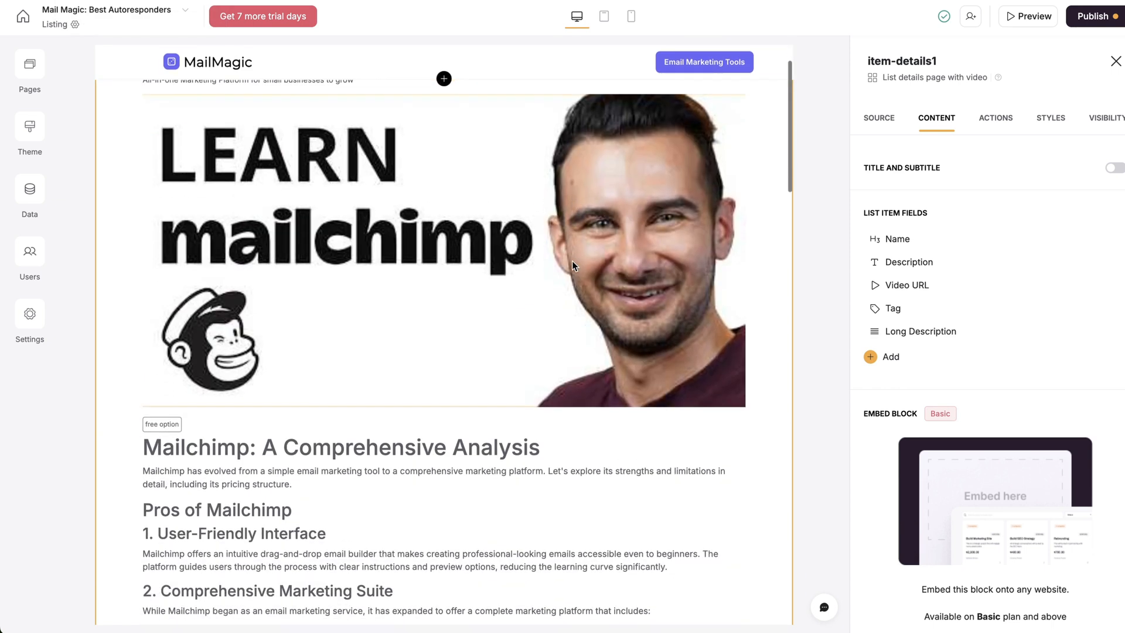
scroll(down, 3)
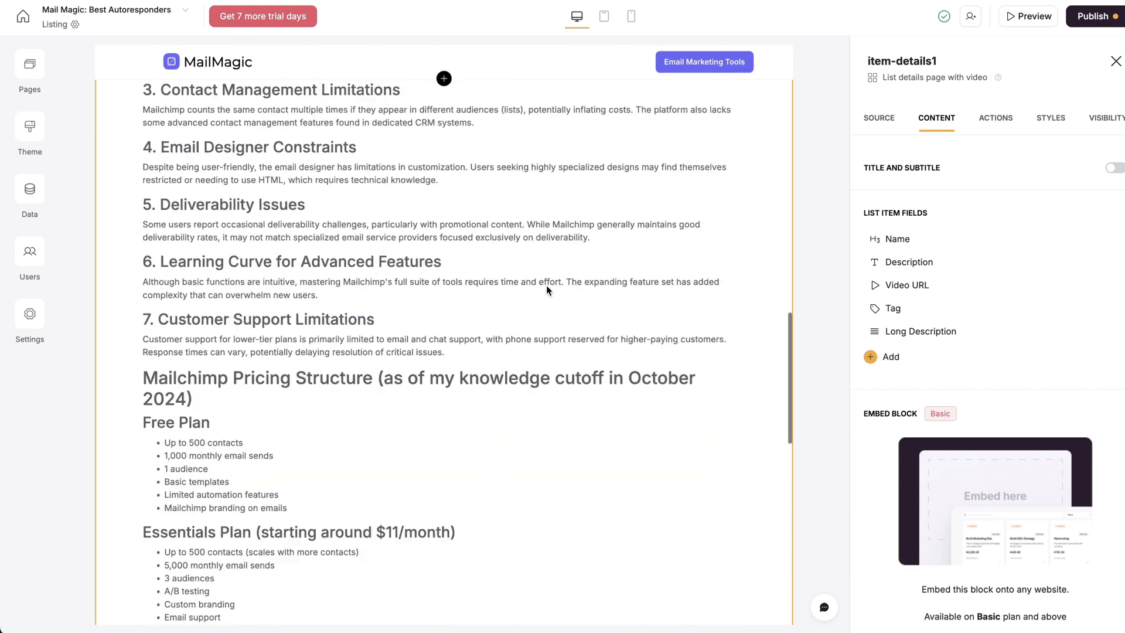
scroll(down, 3)
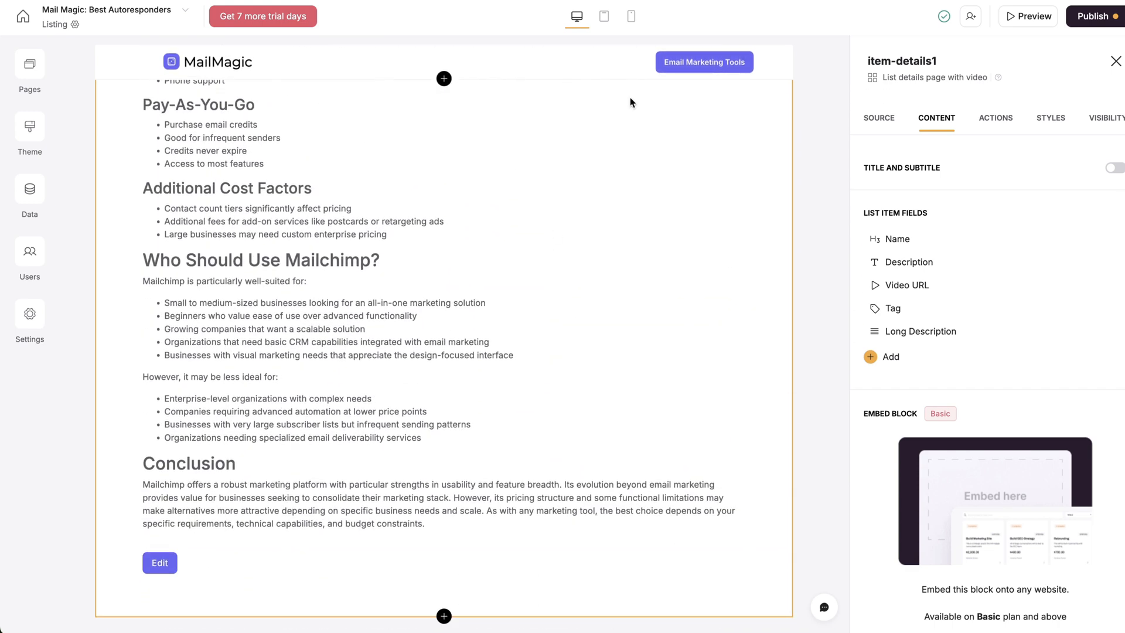
Step: Publish, then delete the redundant Email Marketing Tools Details page
click(1095, 17)
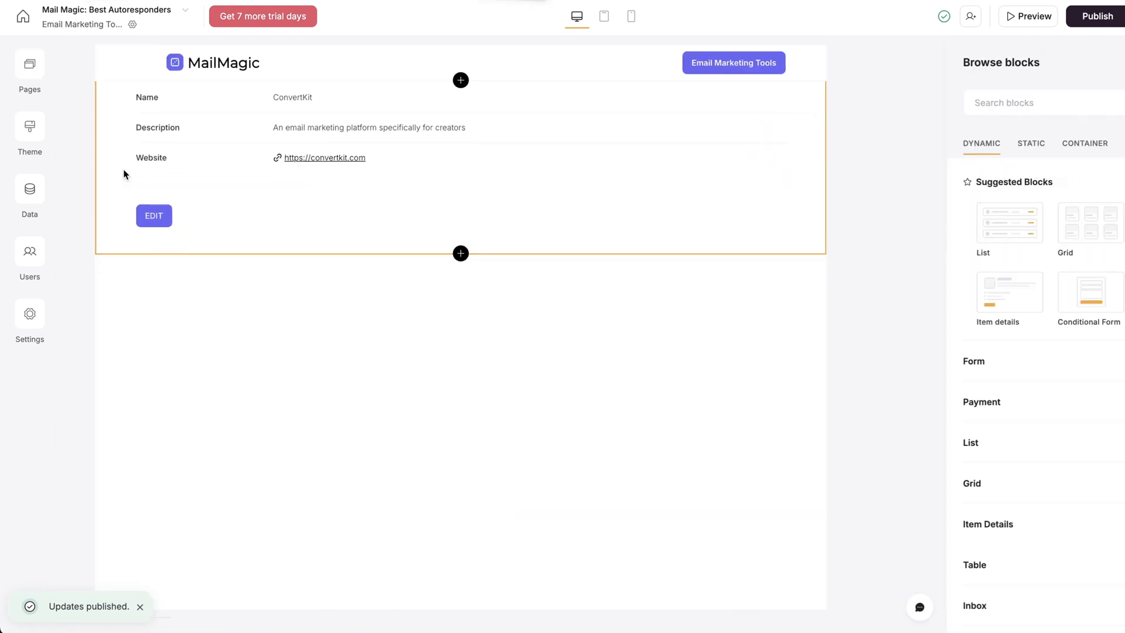
click(29, 64)
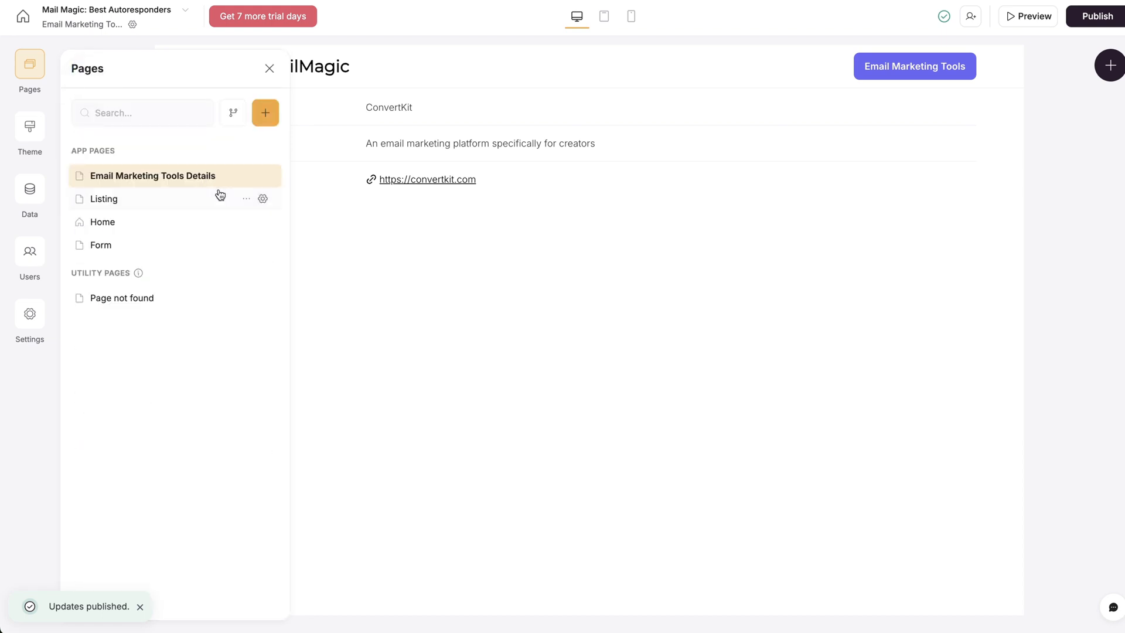
click(246, 176)
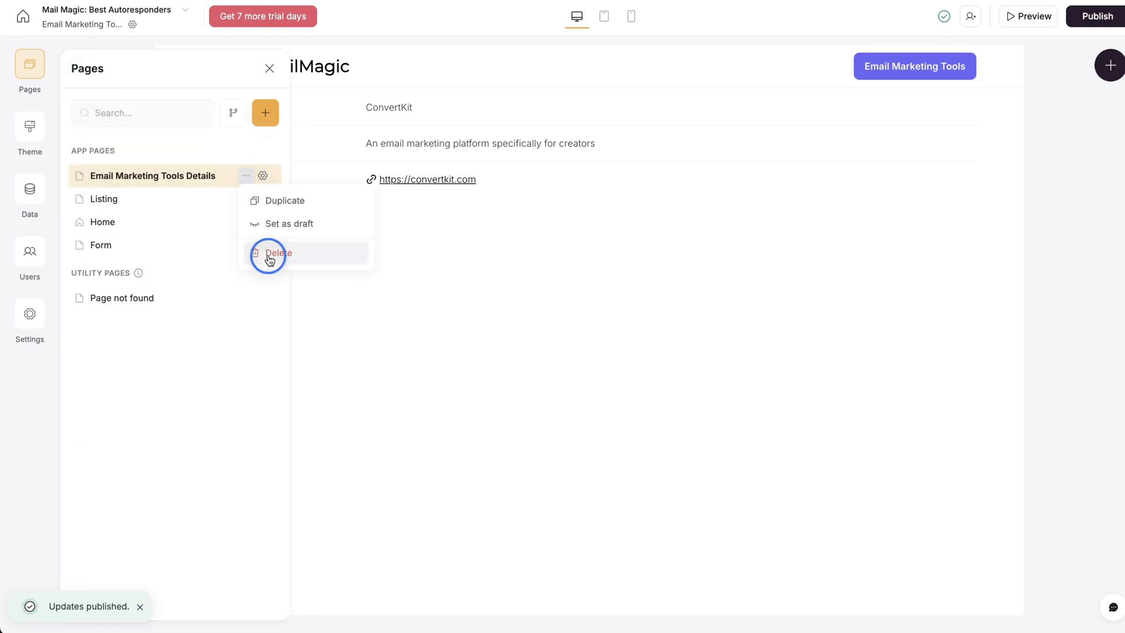
click(270, 254)
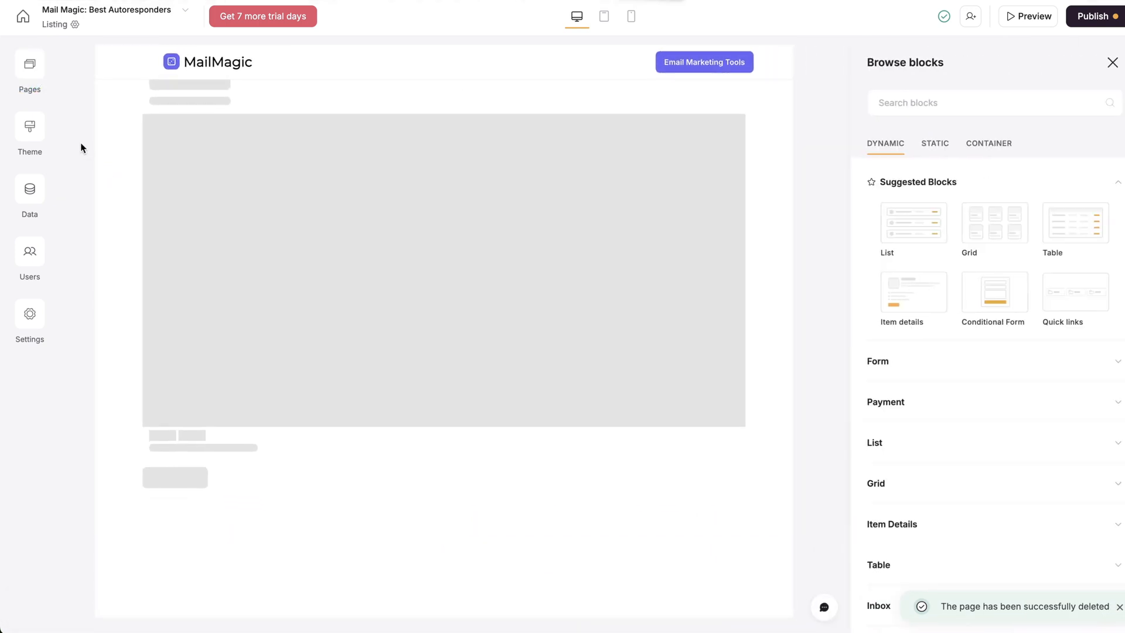
Step: Publish the pending changes so all updates go live
click(1099, 17)
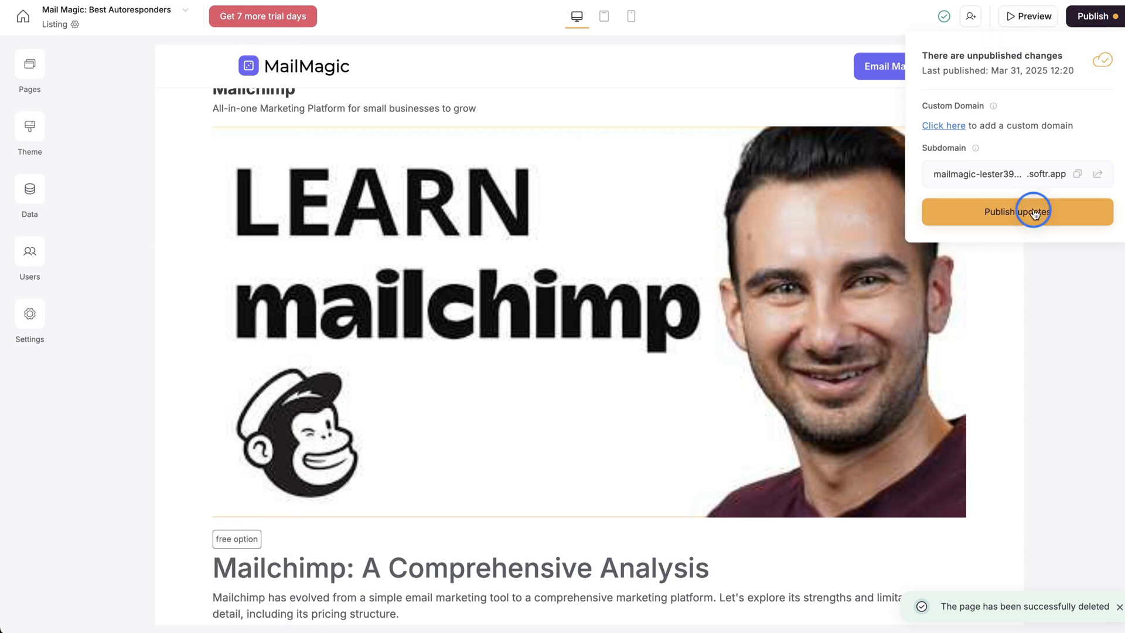
click(1018, 211)
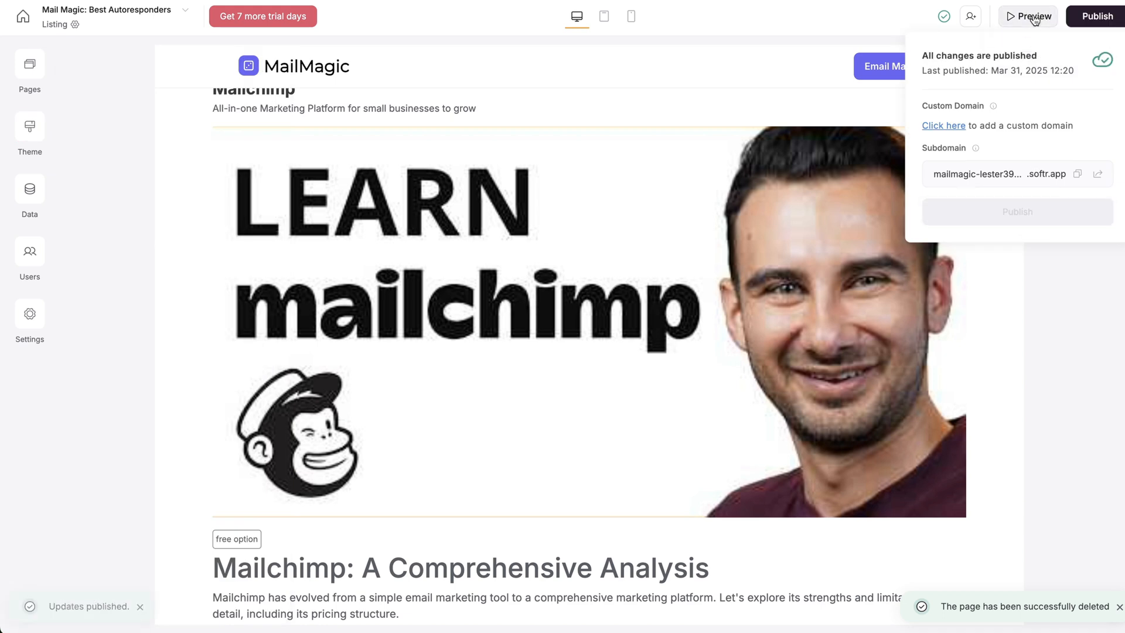
Step: Preview the live app and review Mailchimp's detail page for video, tags and long description
click(1027, 17)
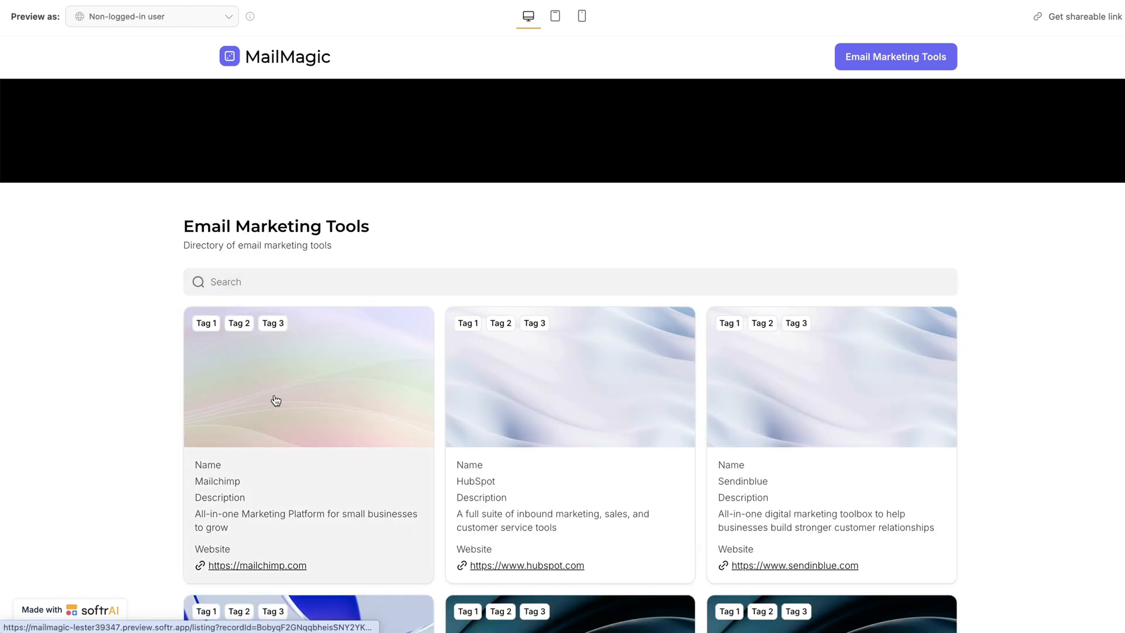
scroll(down, 3)
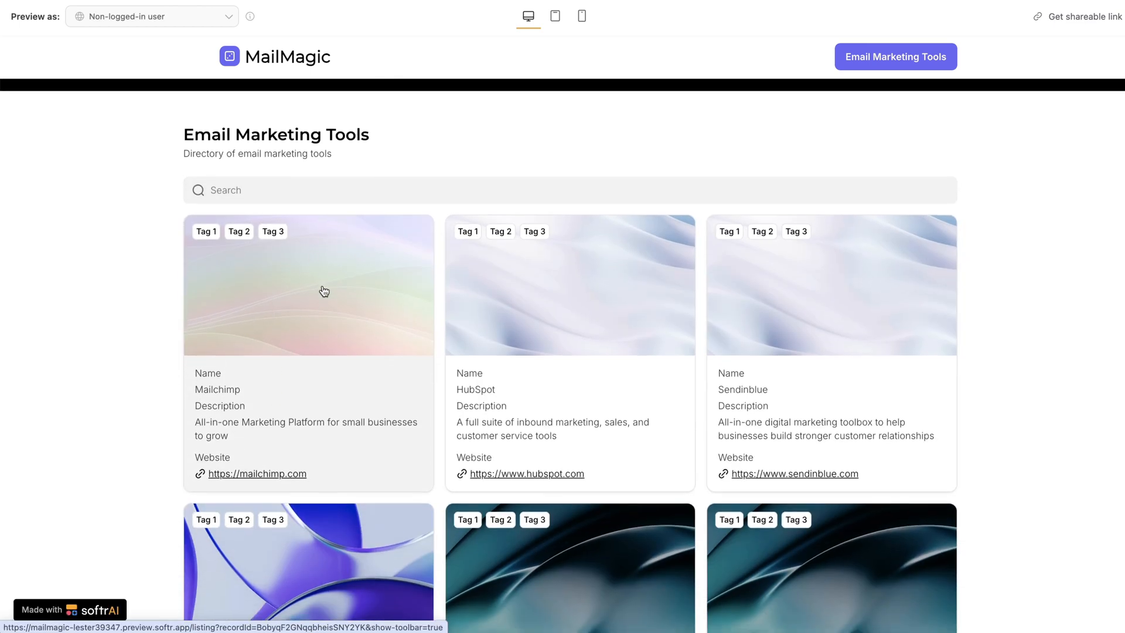
click(323, 291)
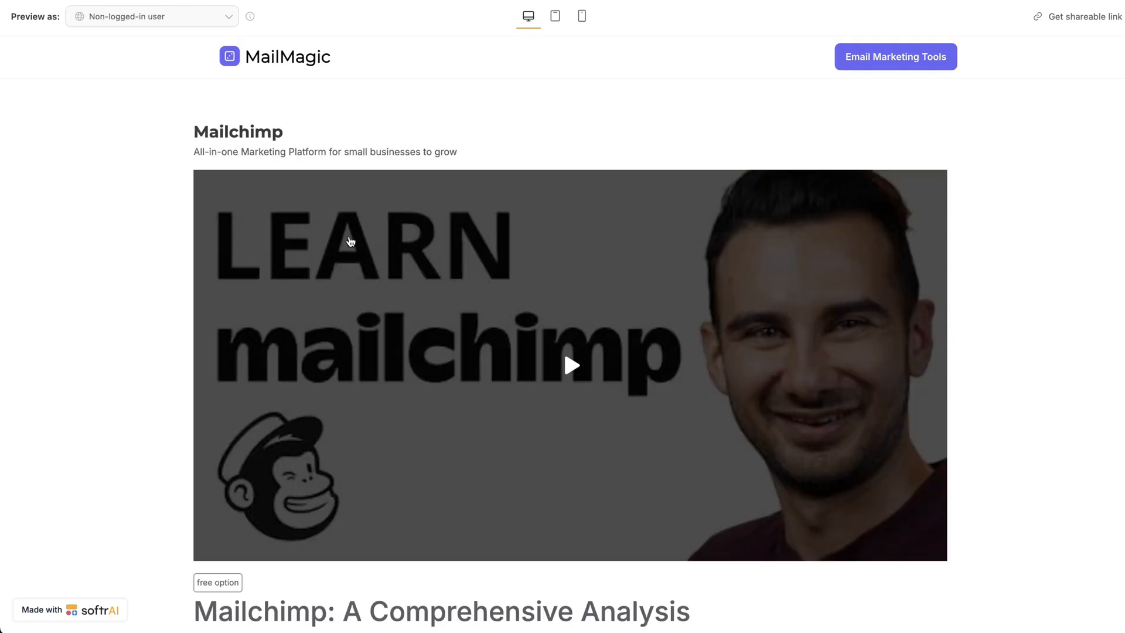
scroll(down, 3)
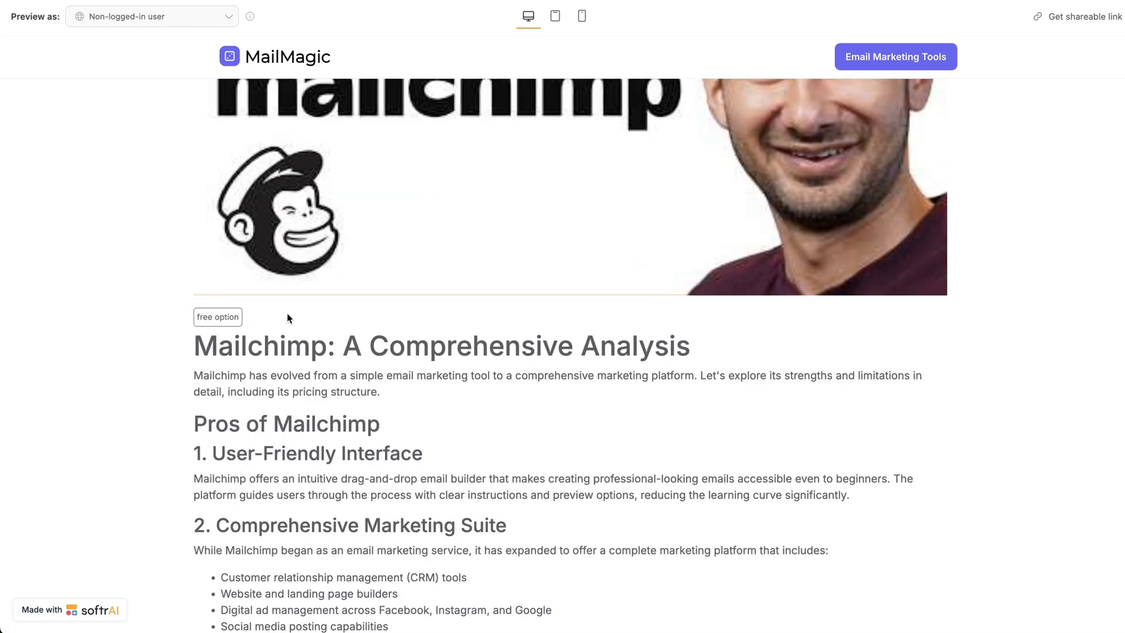
scroll(down, 3)
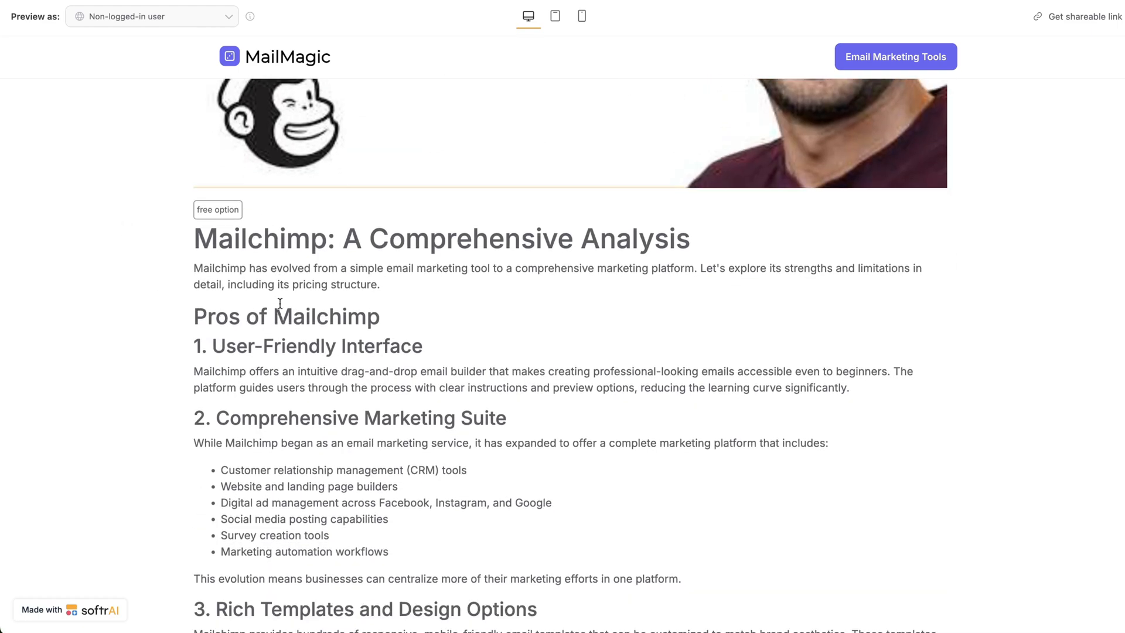
scroll(down, 3)
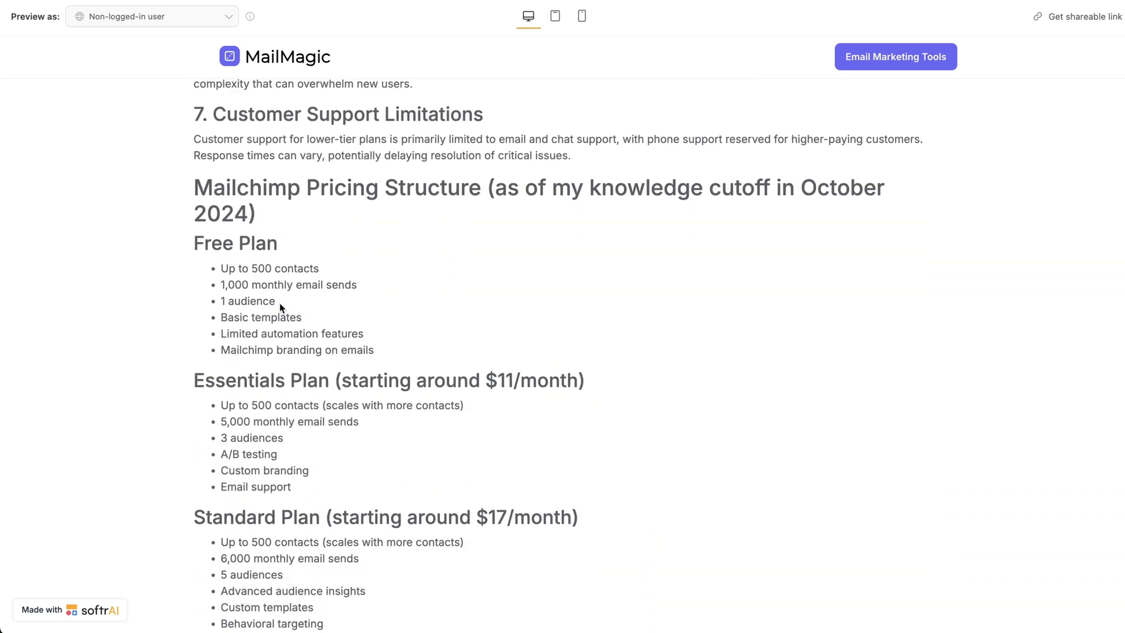
scroll(down, 3)
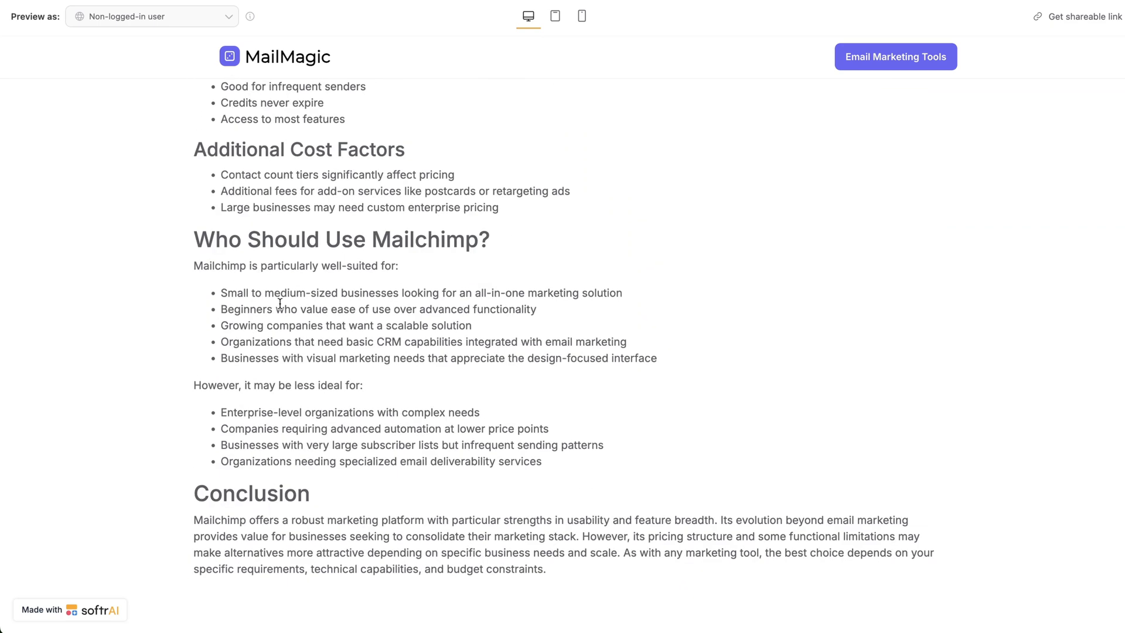
mouse_move(400, 598)
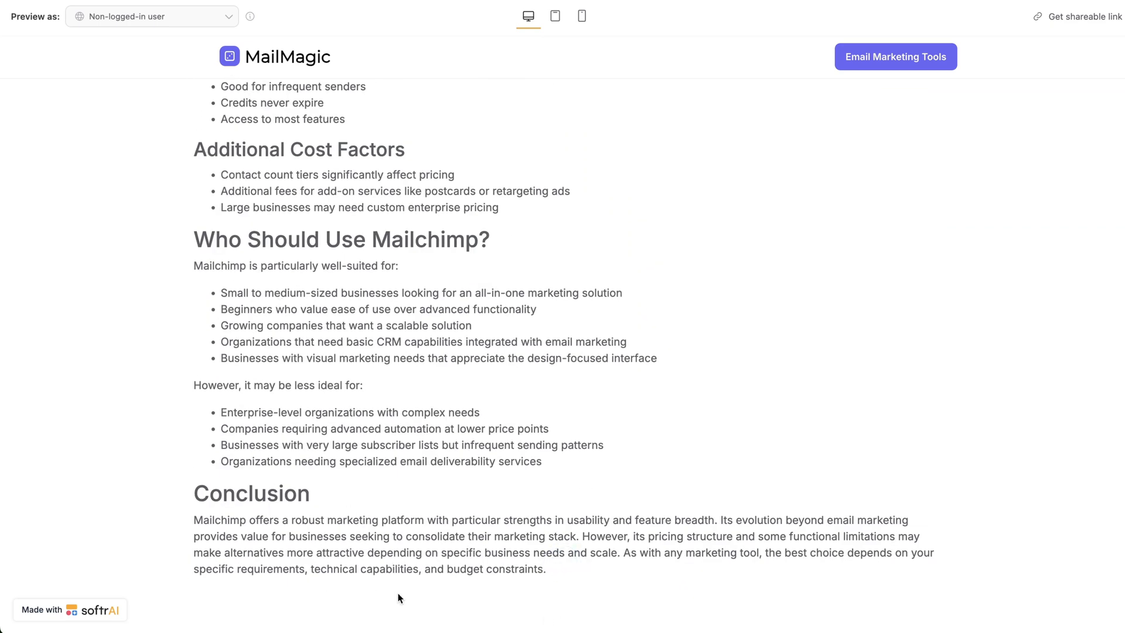
mouse_move(574, 574)
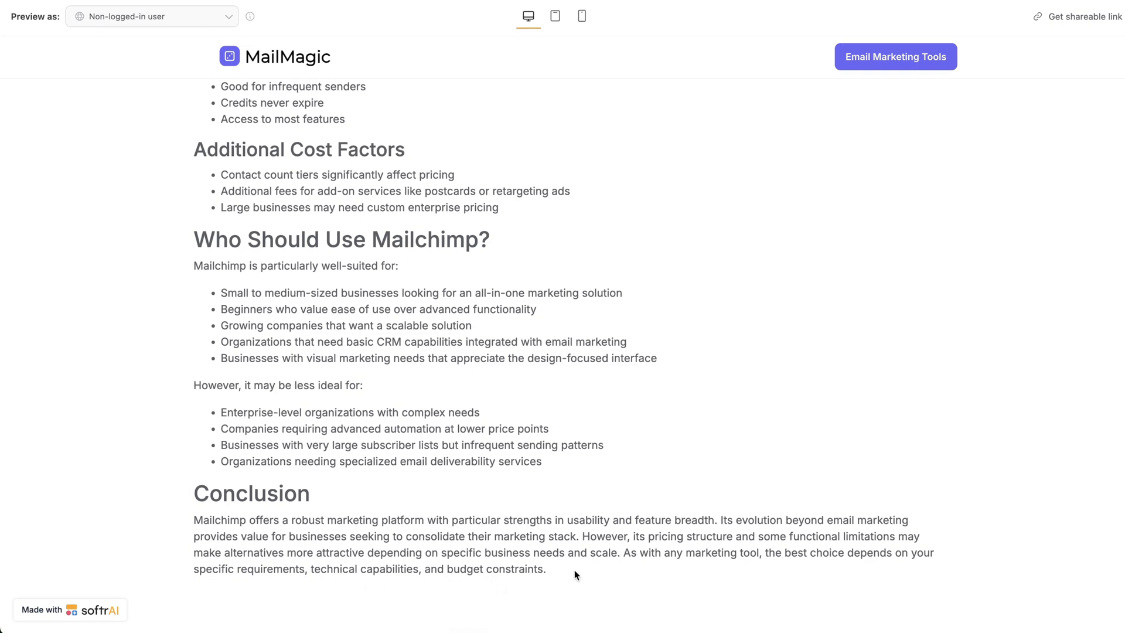
mouse_move(579, 441)
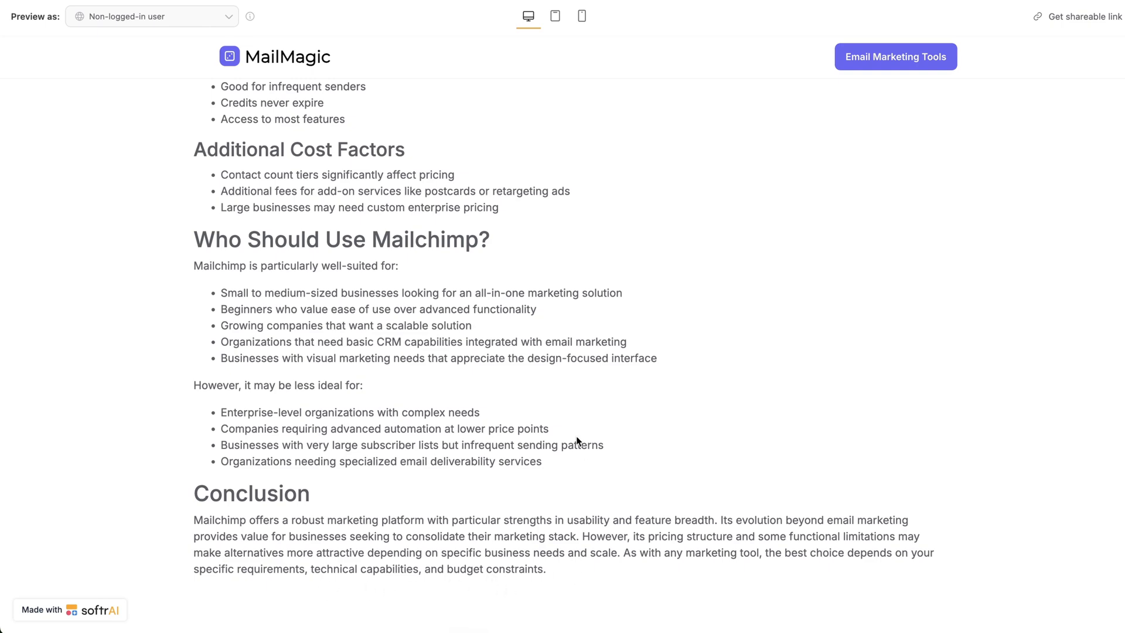
scroll(up, 3)
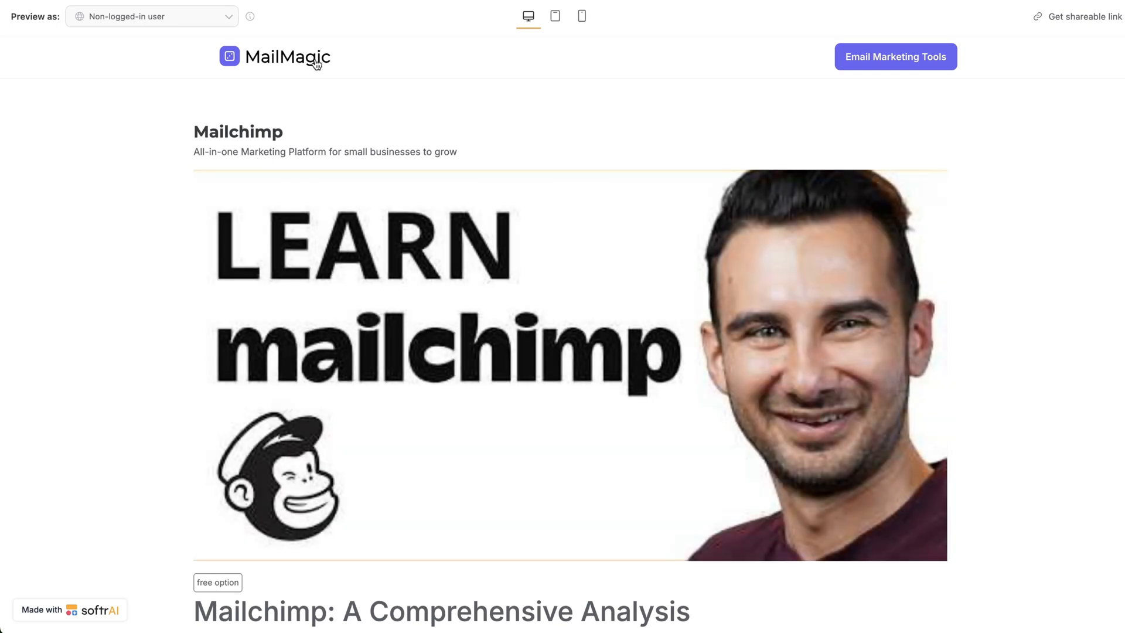
Step: Return home and review the HubSpot detail page the same way
click(313, 61)
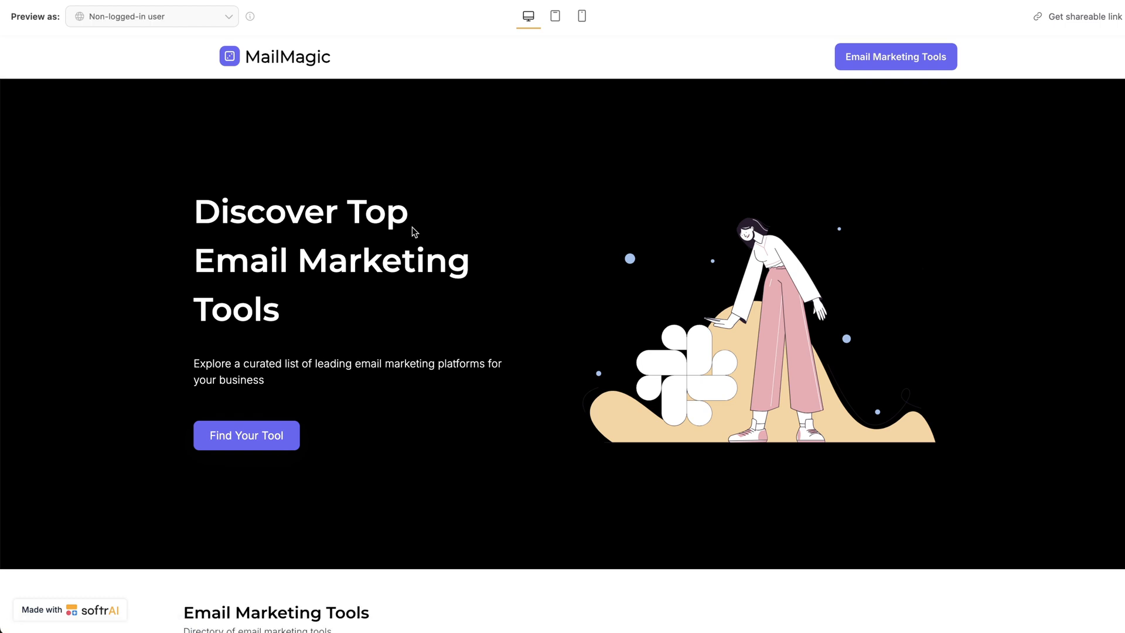
scroll(down, 3)
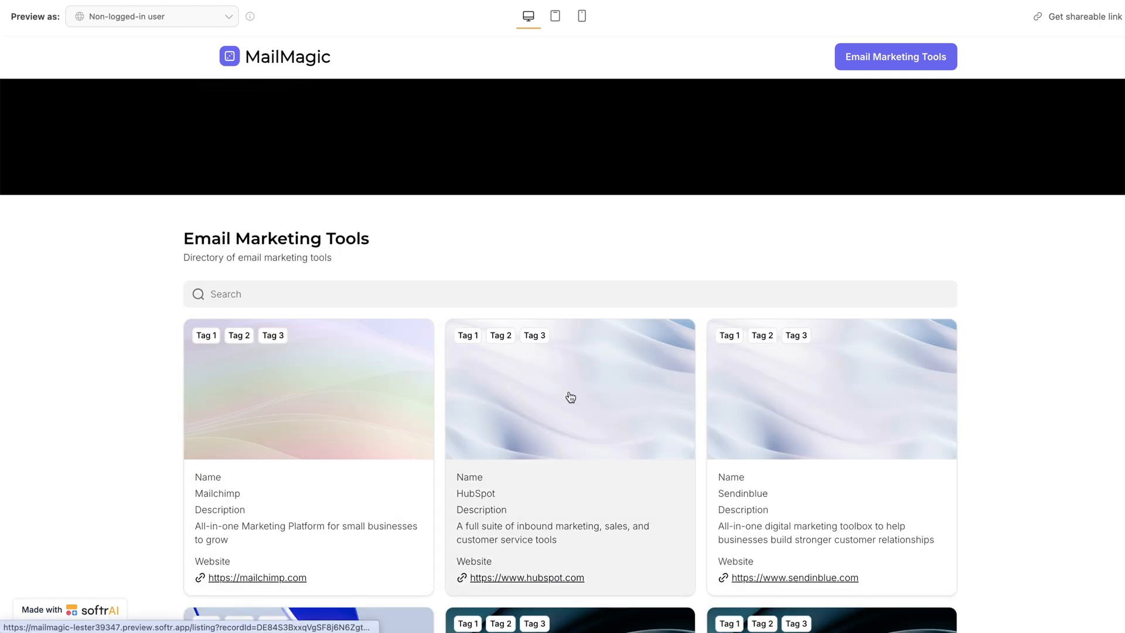
click(571, 397)
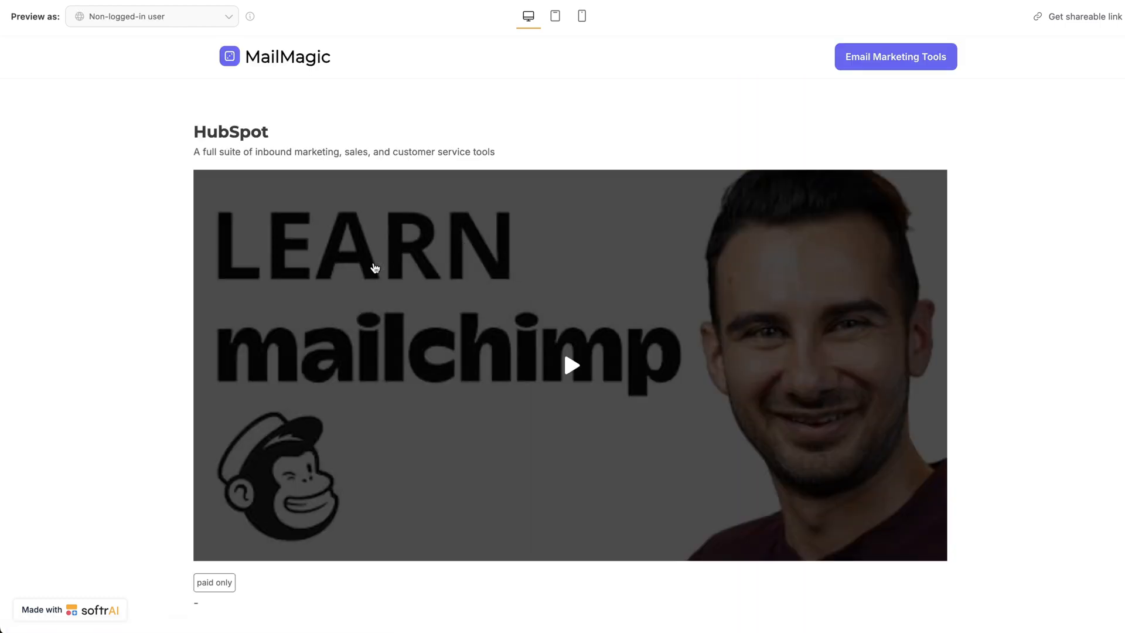
scroll(down, 3)
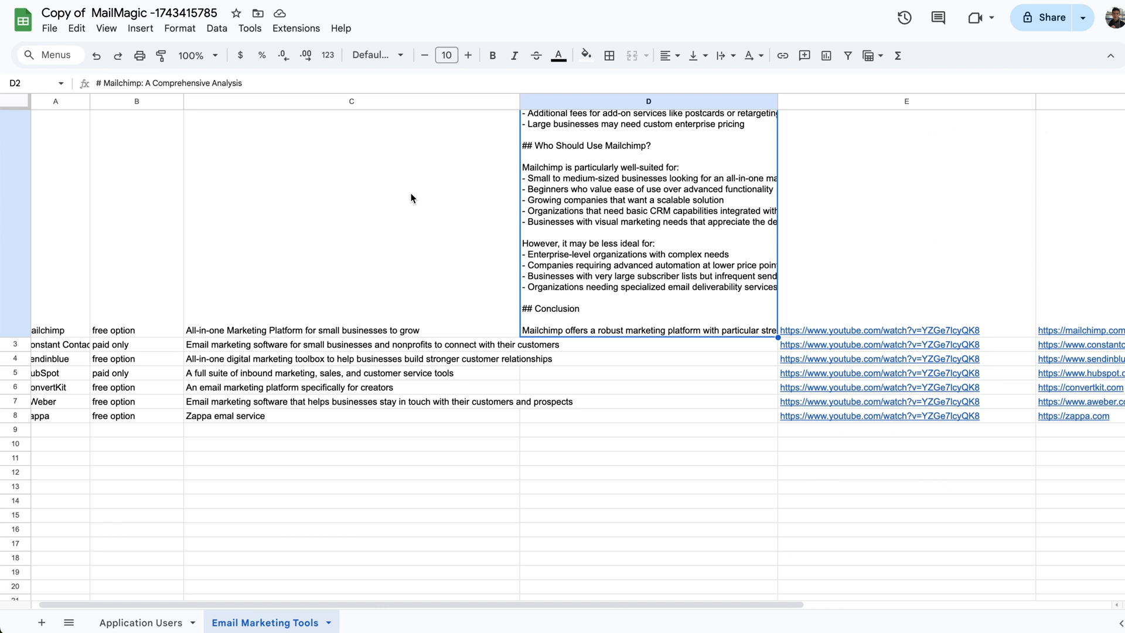
click(648, 344)
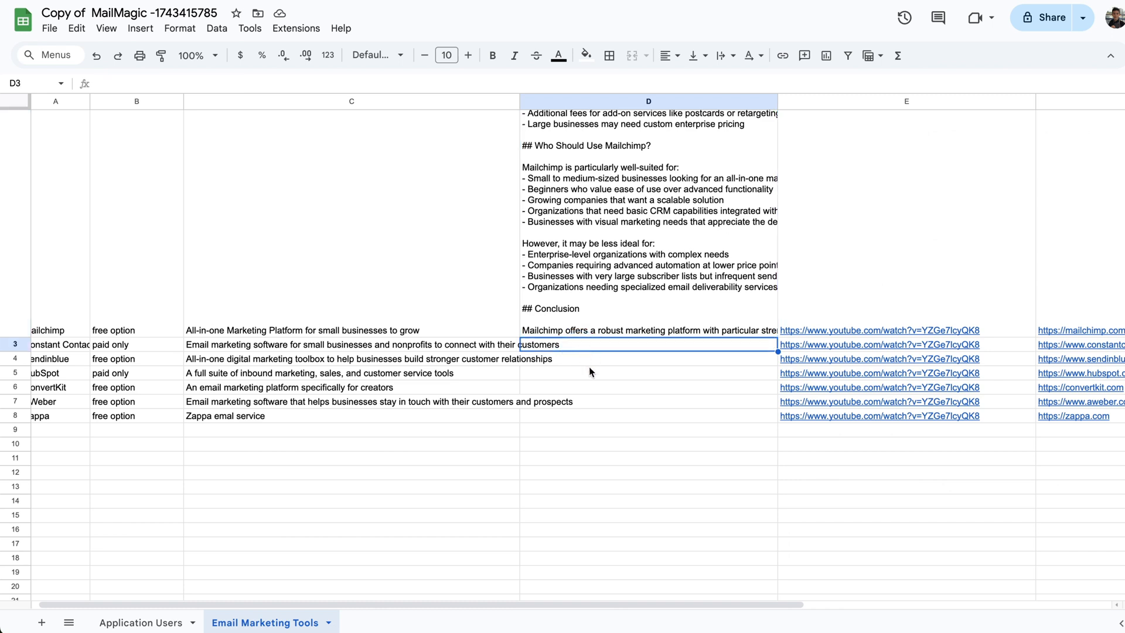
click(632, 372)
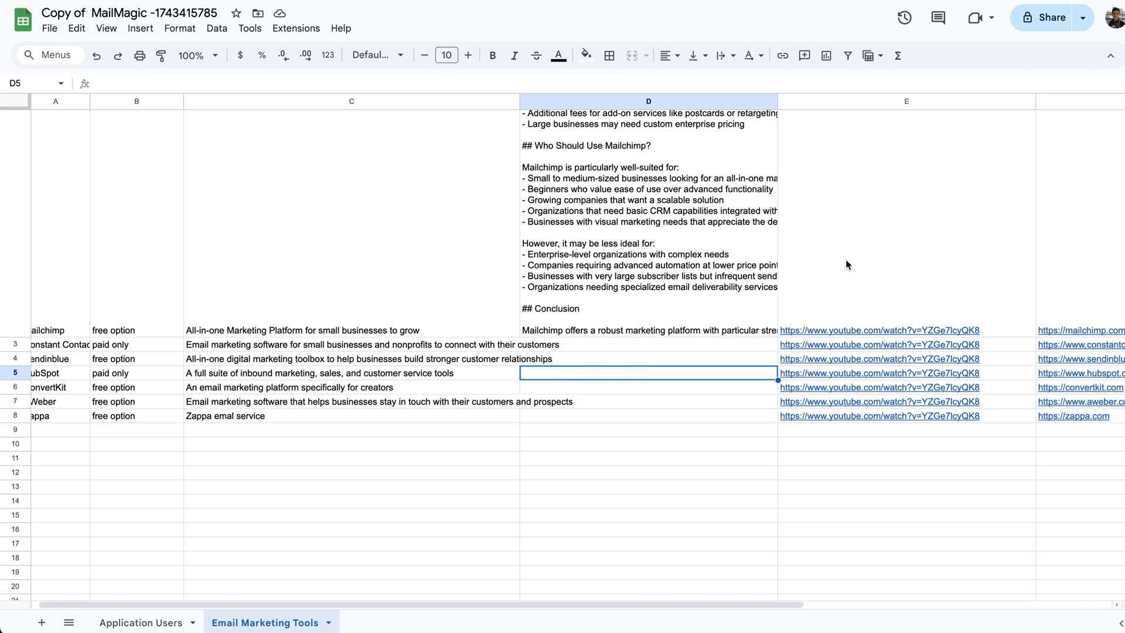
mouse_move(880, 344)
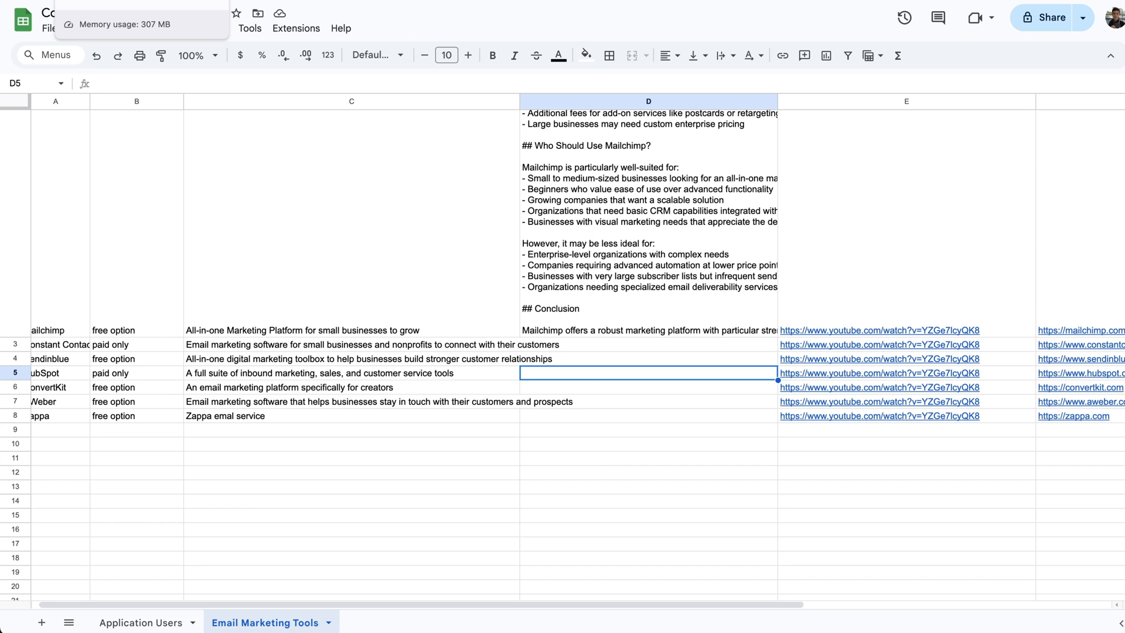
mouse_move(145, 28)
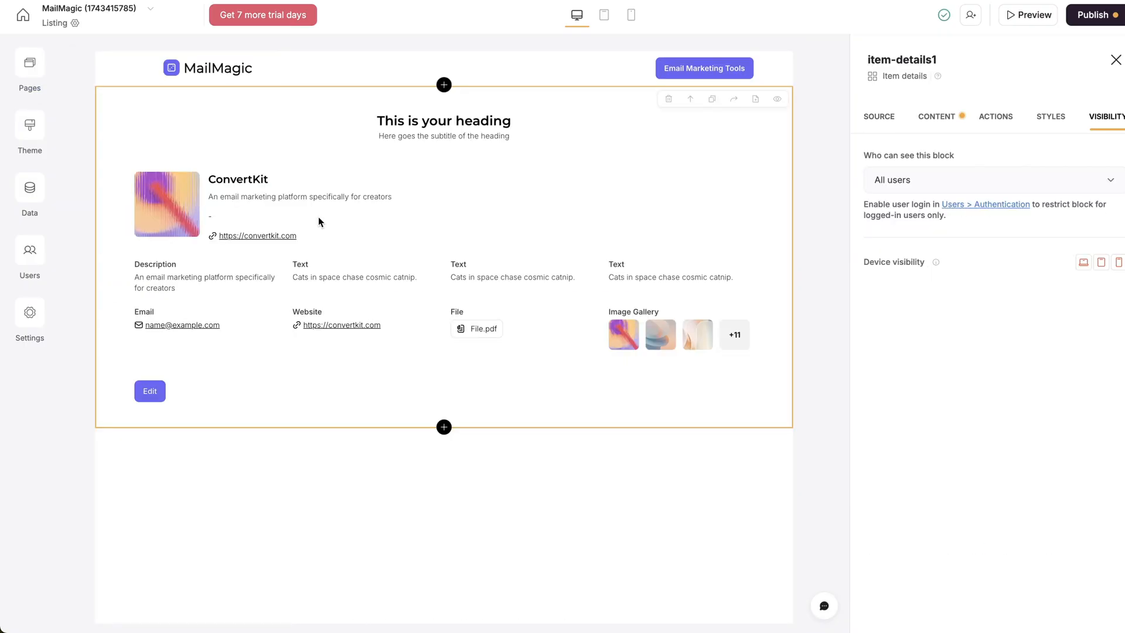
mouse_move(337, 213)
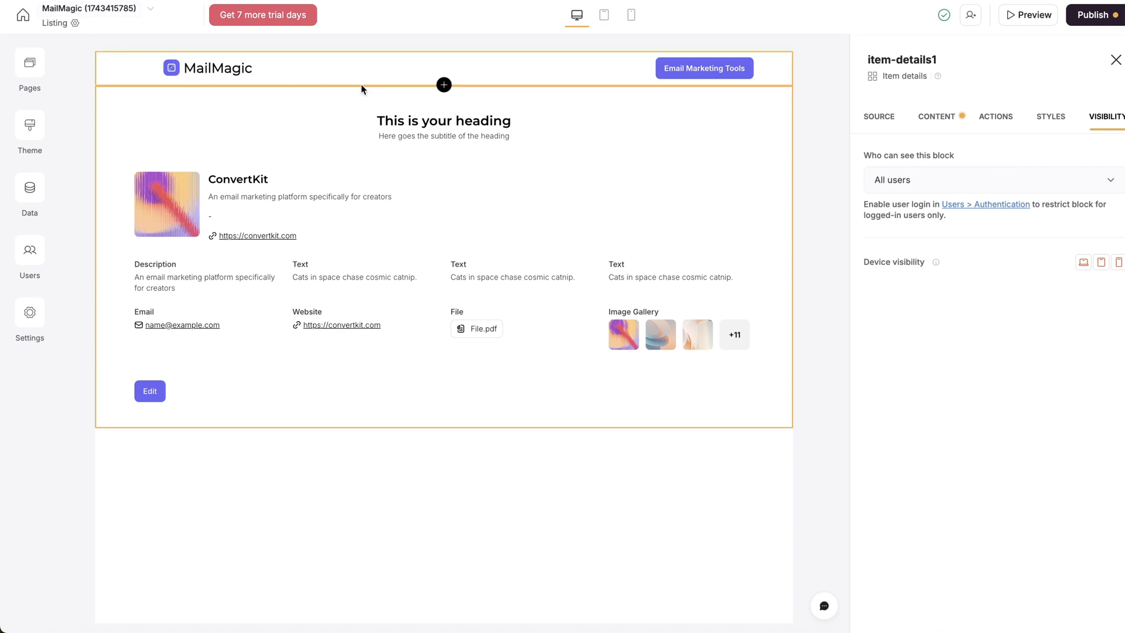
mouse_move(549, 128)
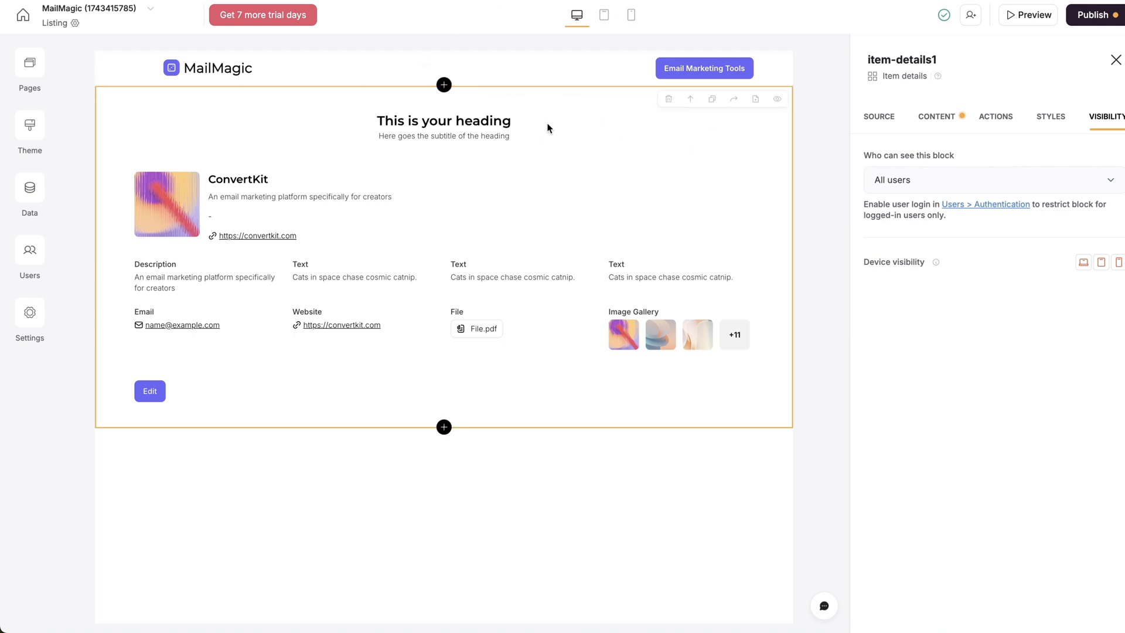
click(604, 15)
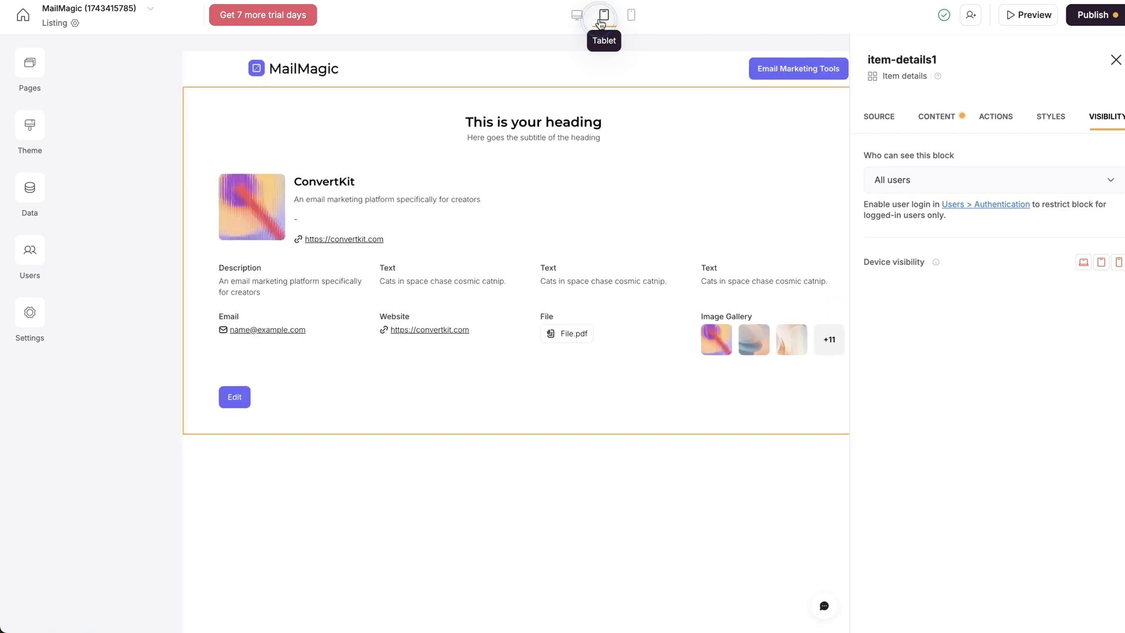
click(631, 15)
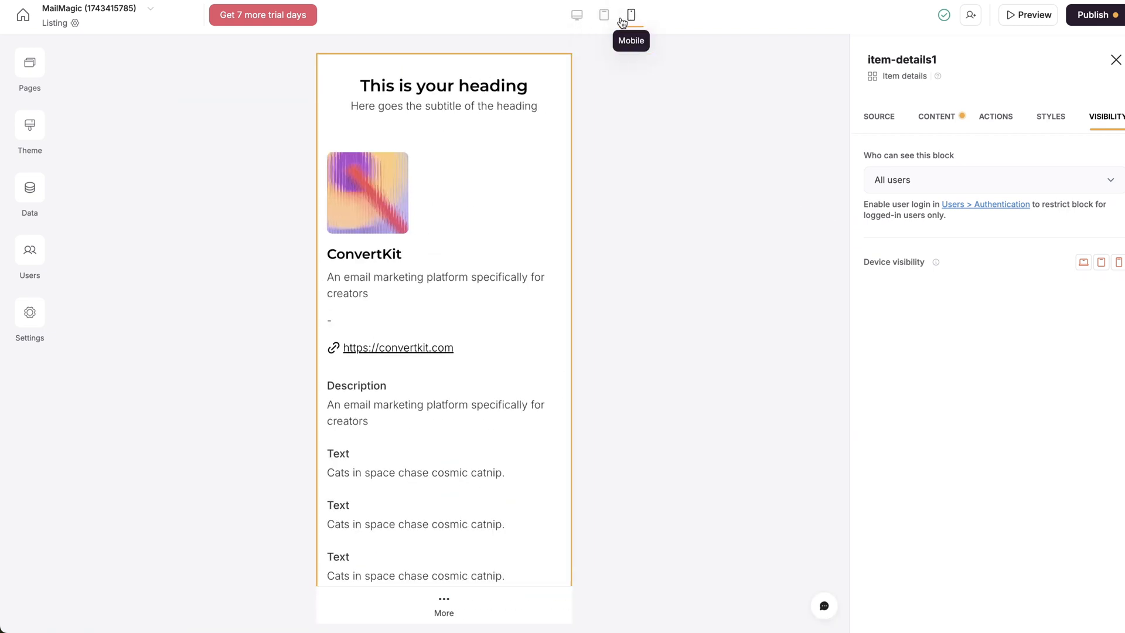
click(577, 15)
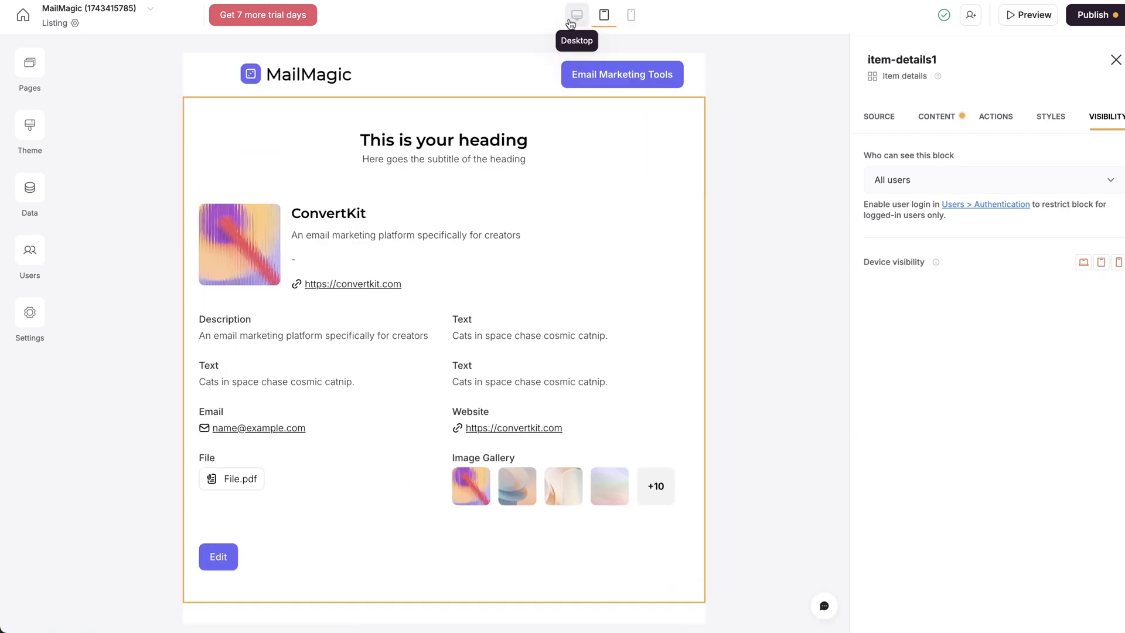
click(576, 15)
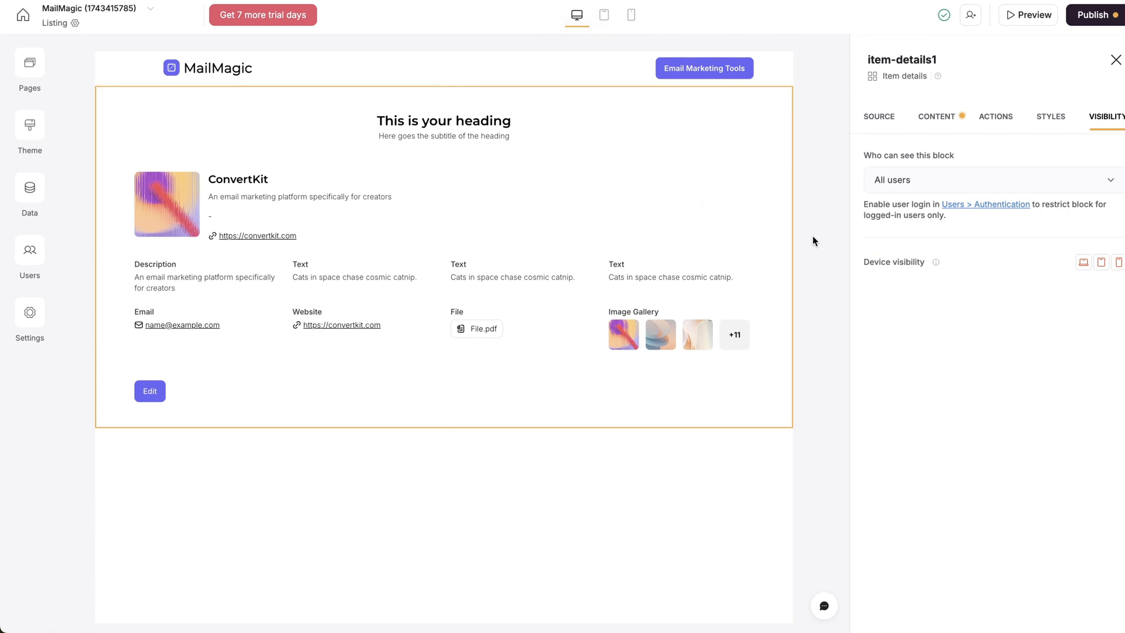
mouse_move(908, 241)
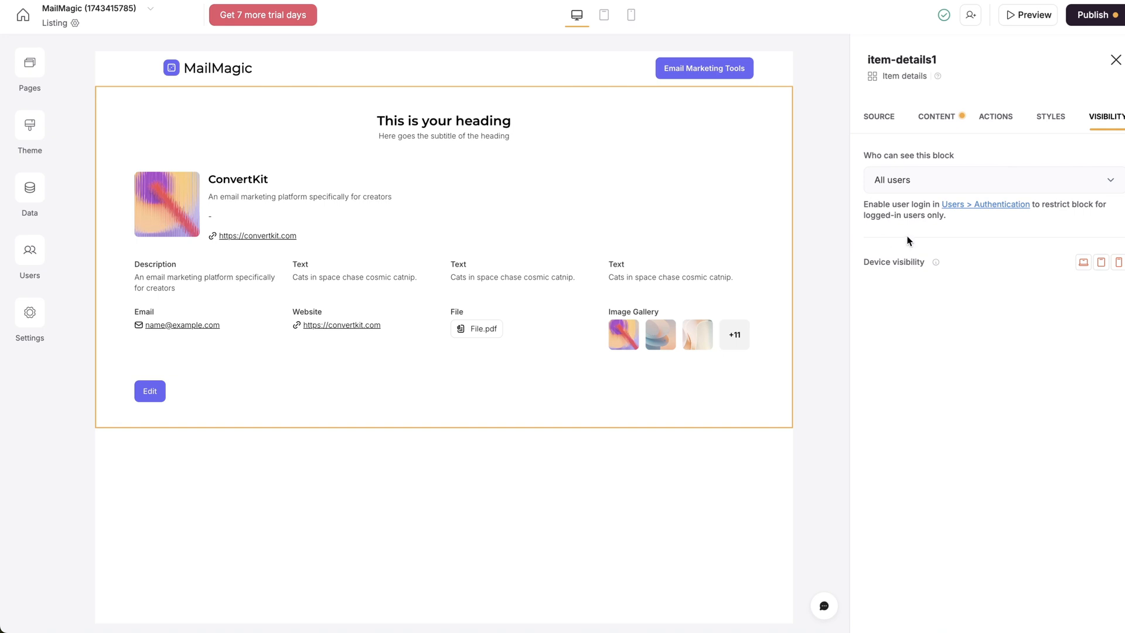